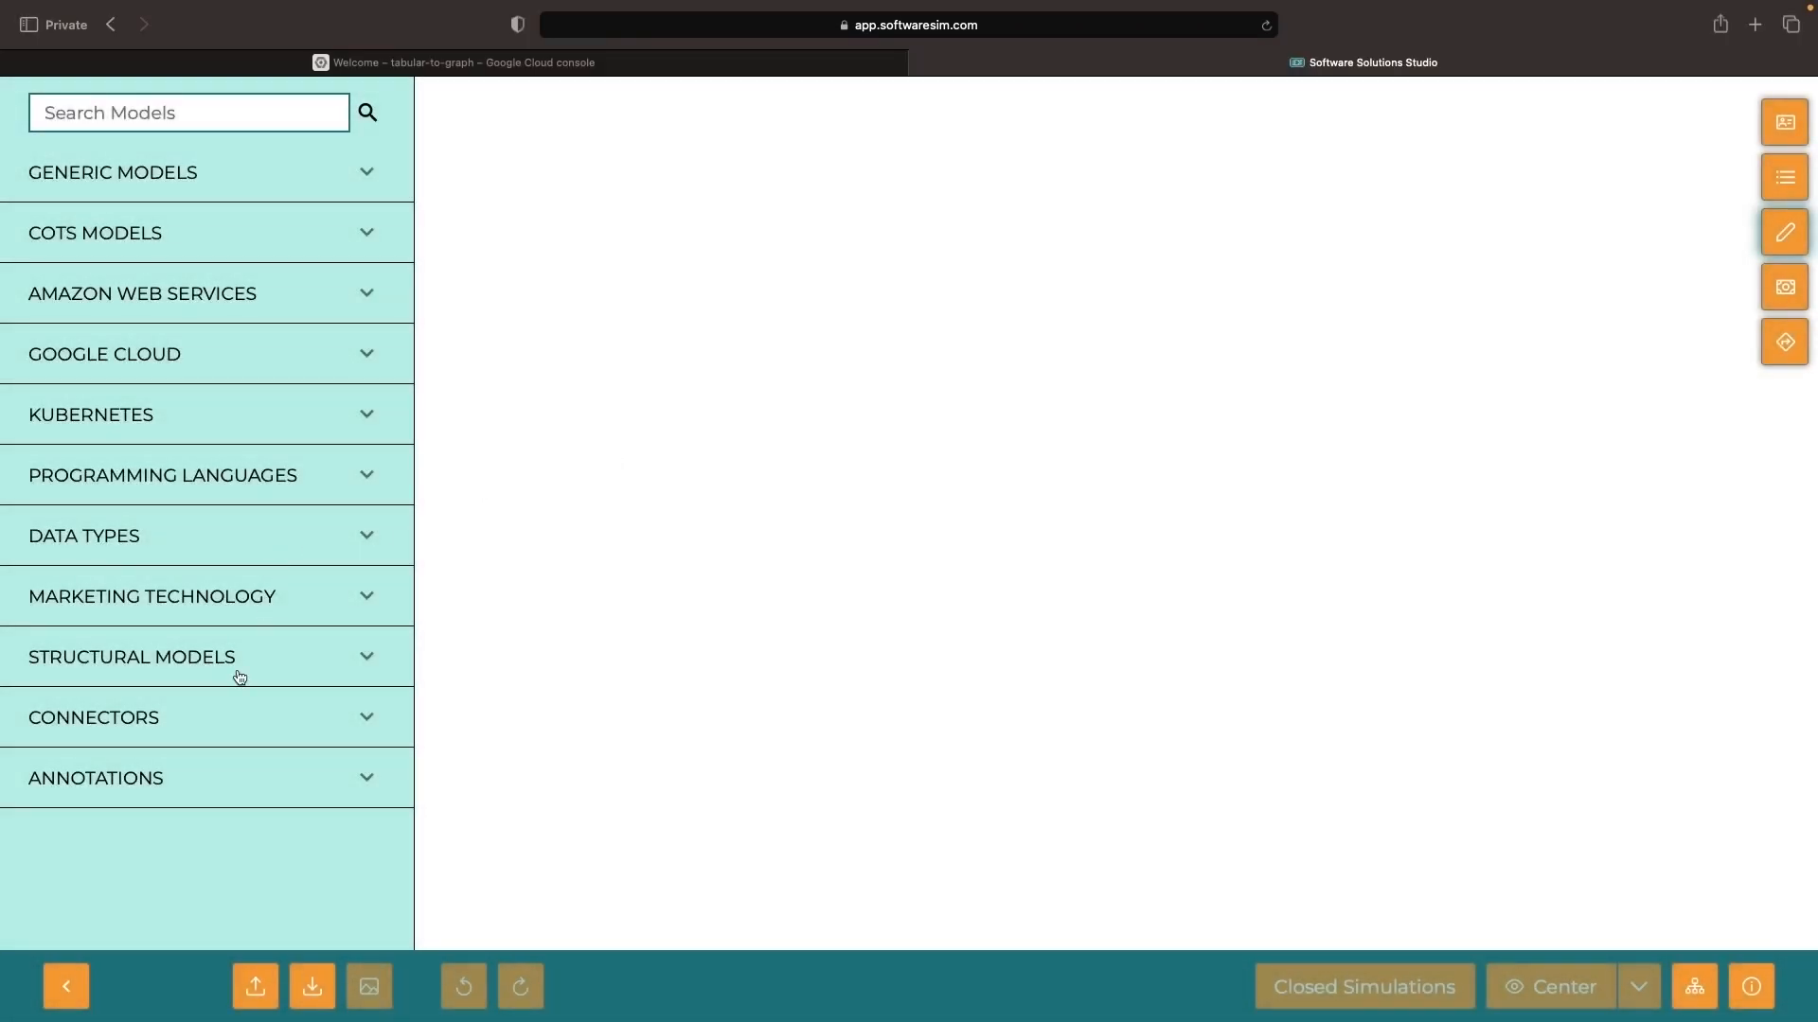
Find Neo4j in the model library, place it on the canvas and give it a description.
left_click(83, 536)
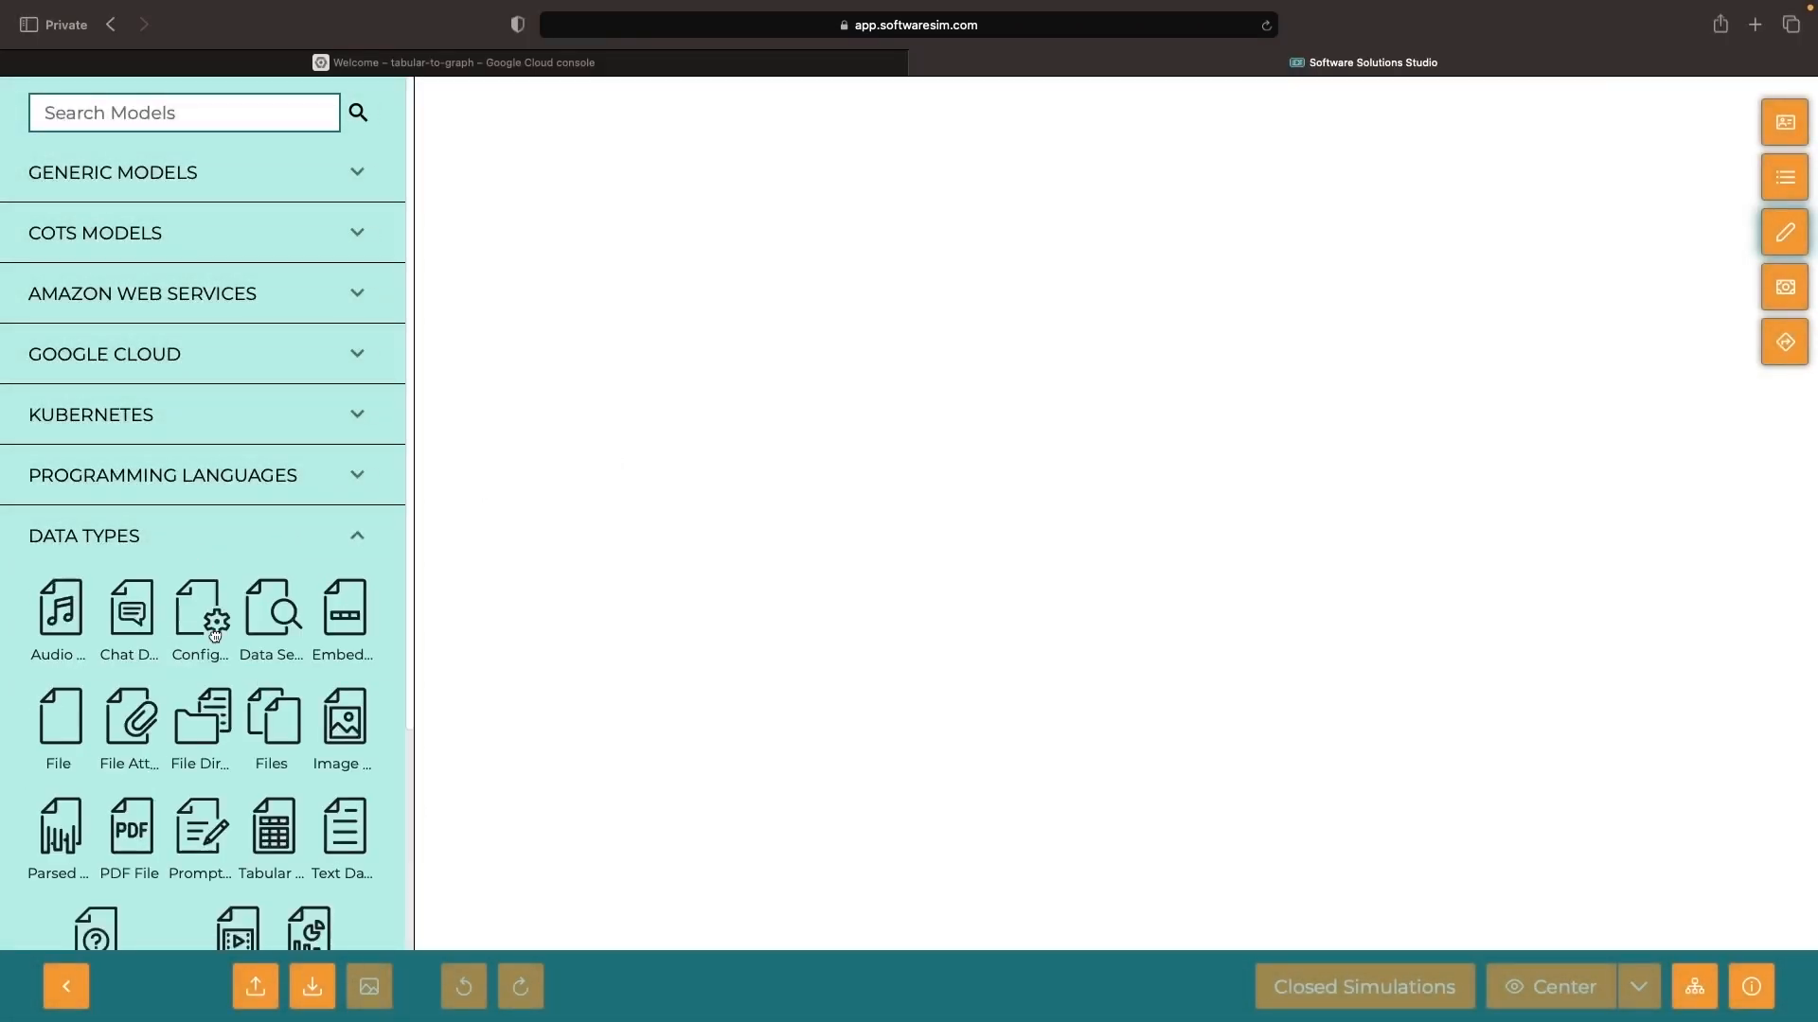
type("neo4j")
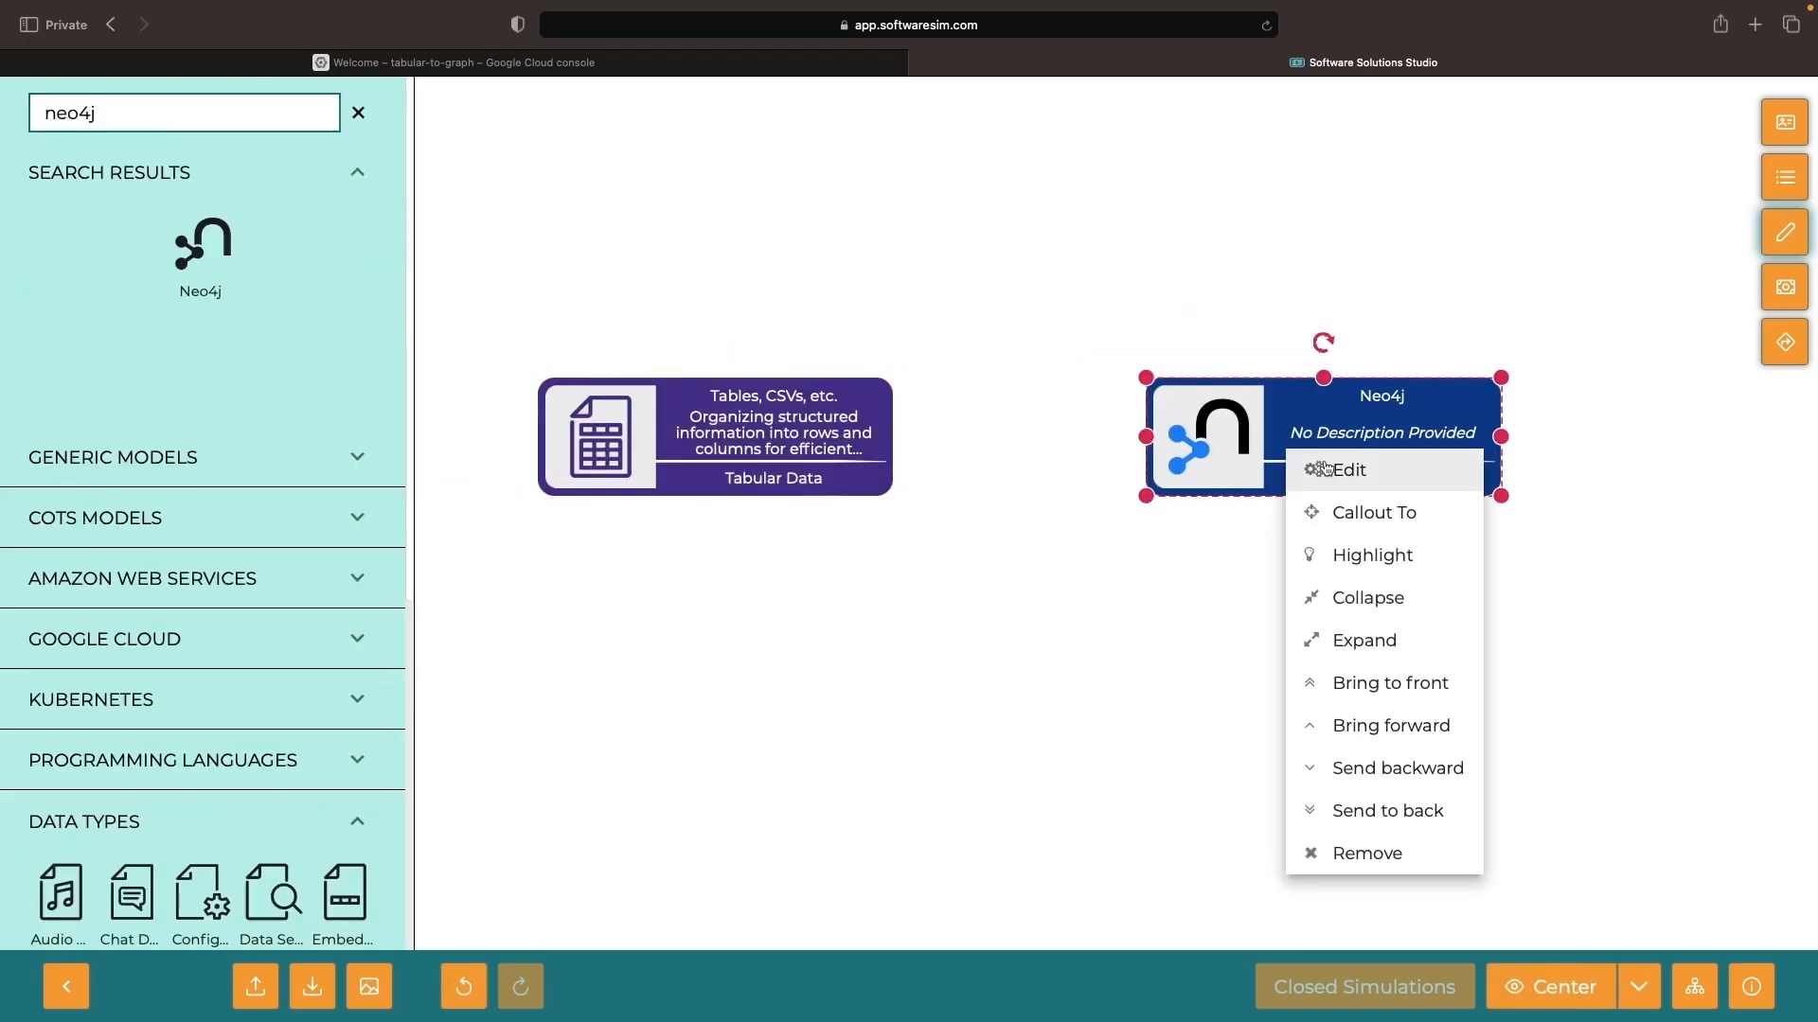
left_click(1348, 470)
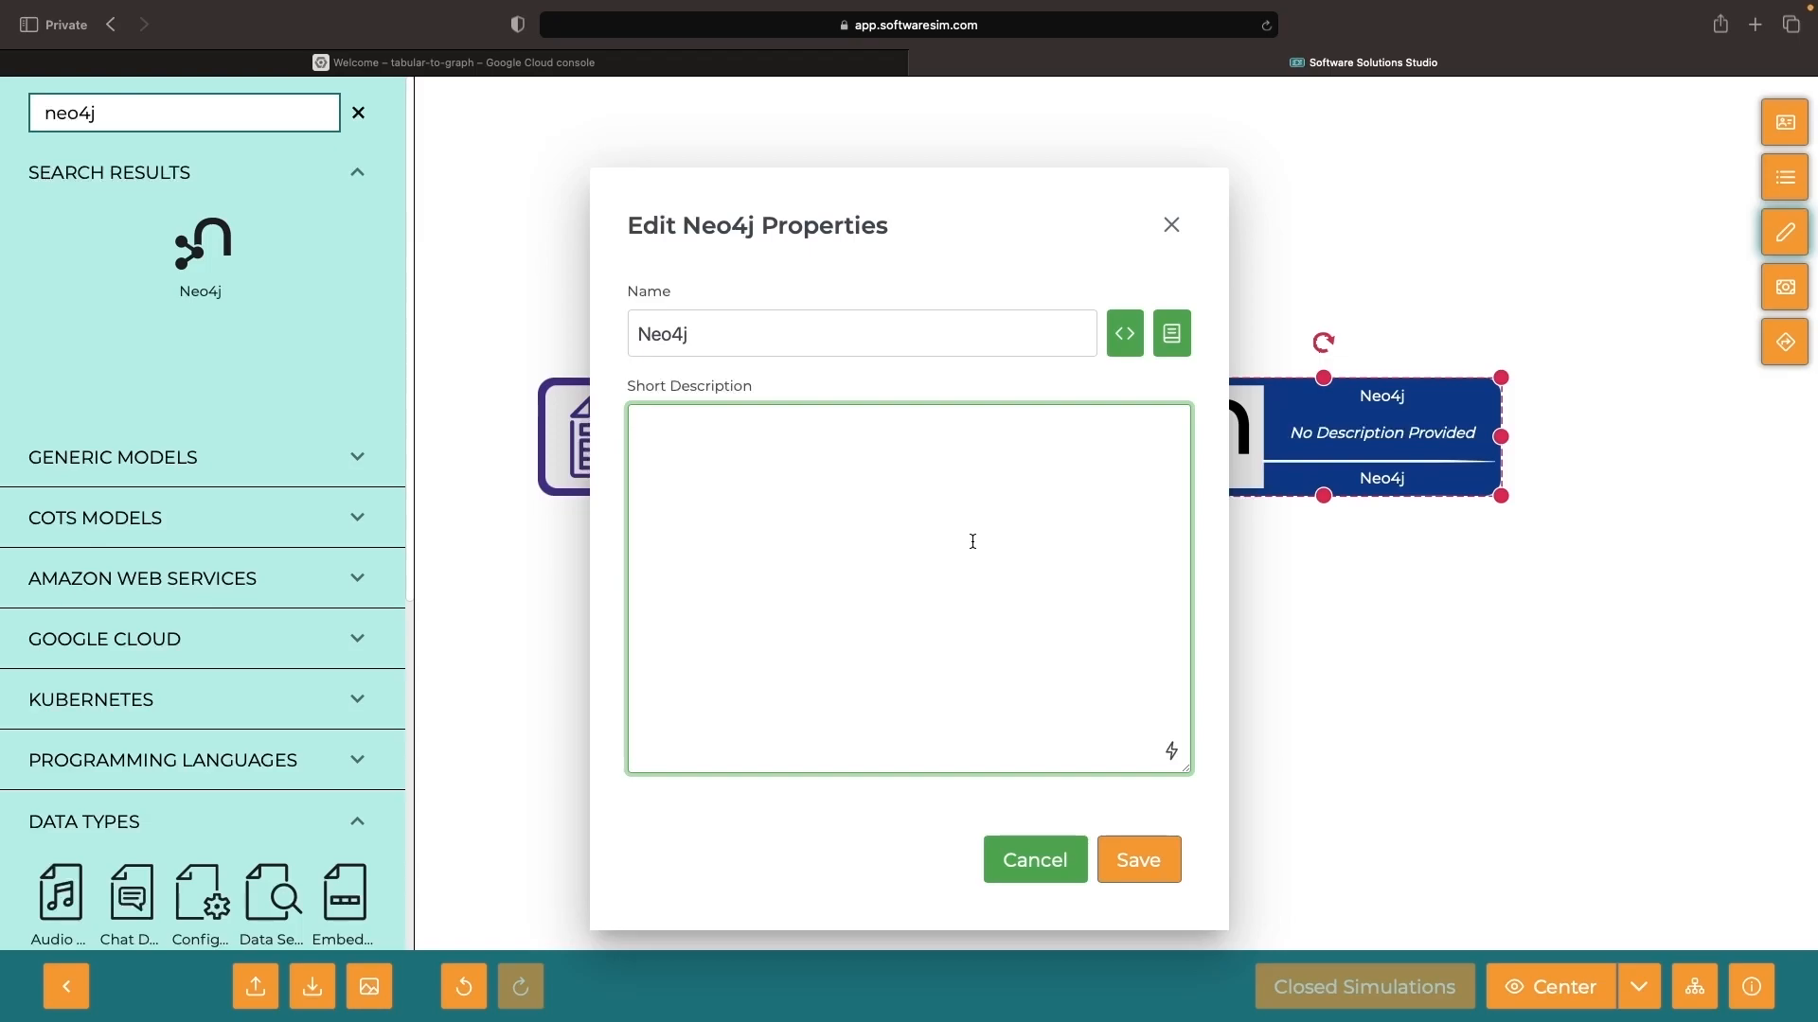
left_click(1138, 860)
type("cloud storage")
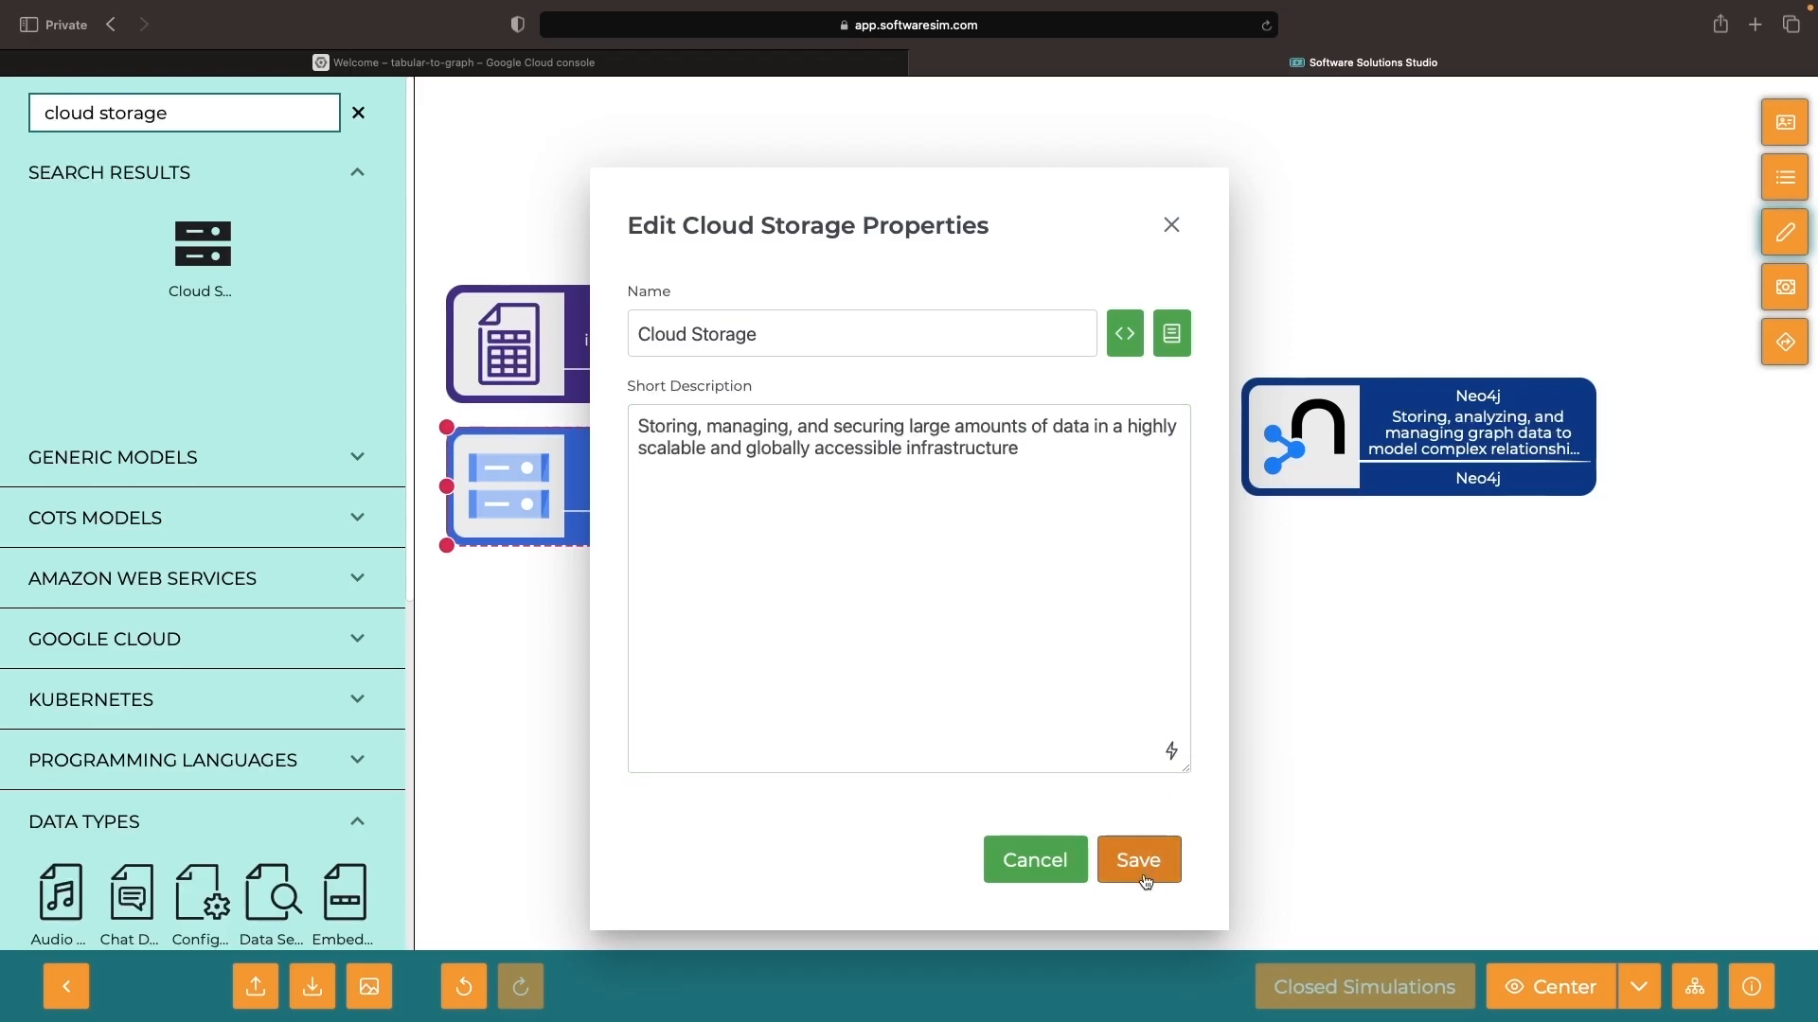
Describe the Cloud Storage and BigQuery nodes, then bring up the connector shapes.
left_click(1138, 860)
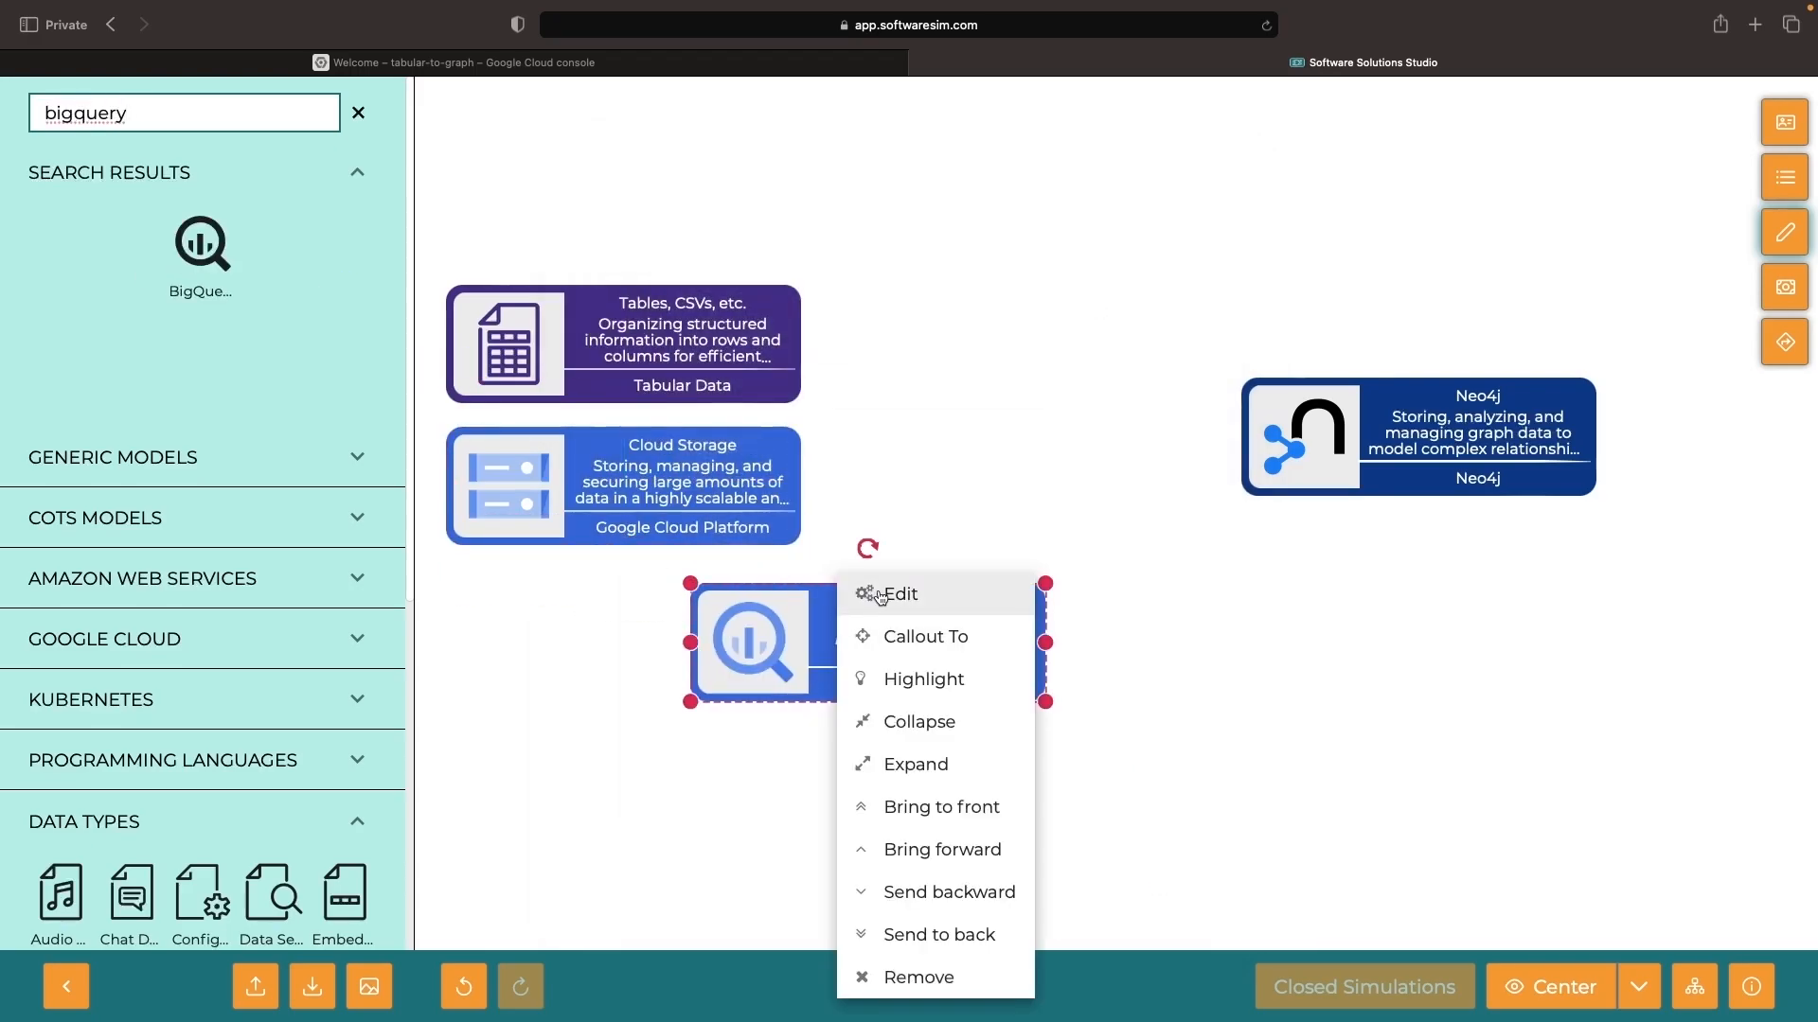
left_click(899, 593)
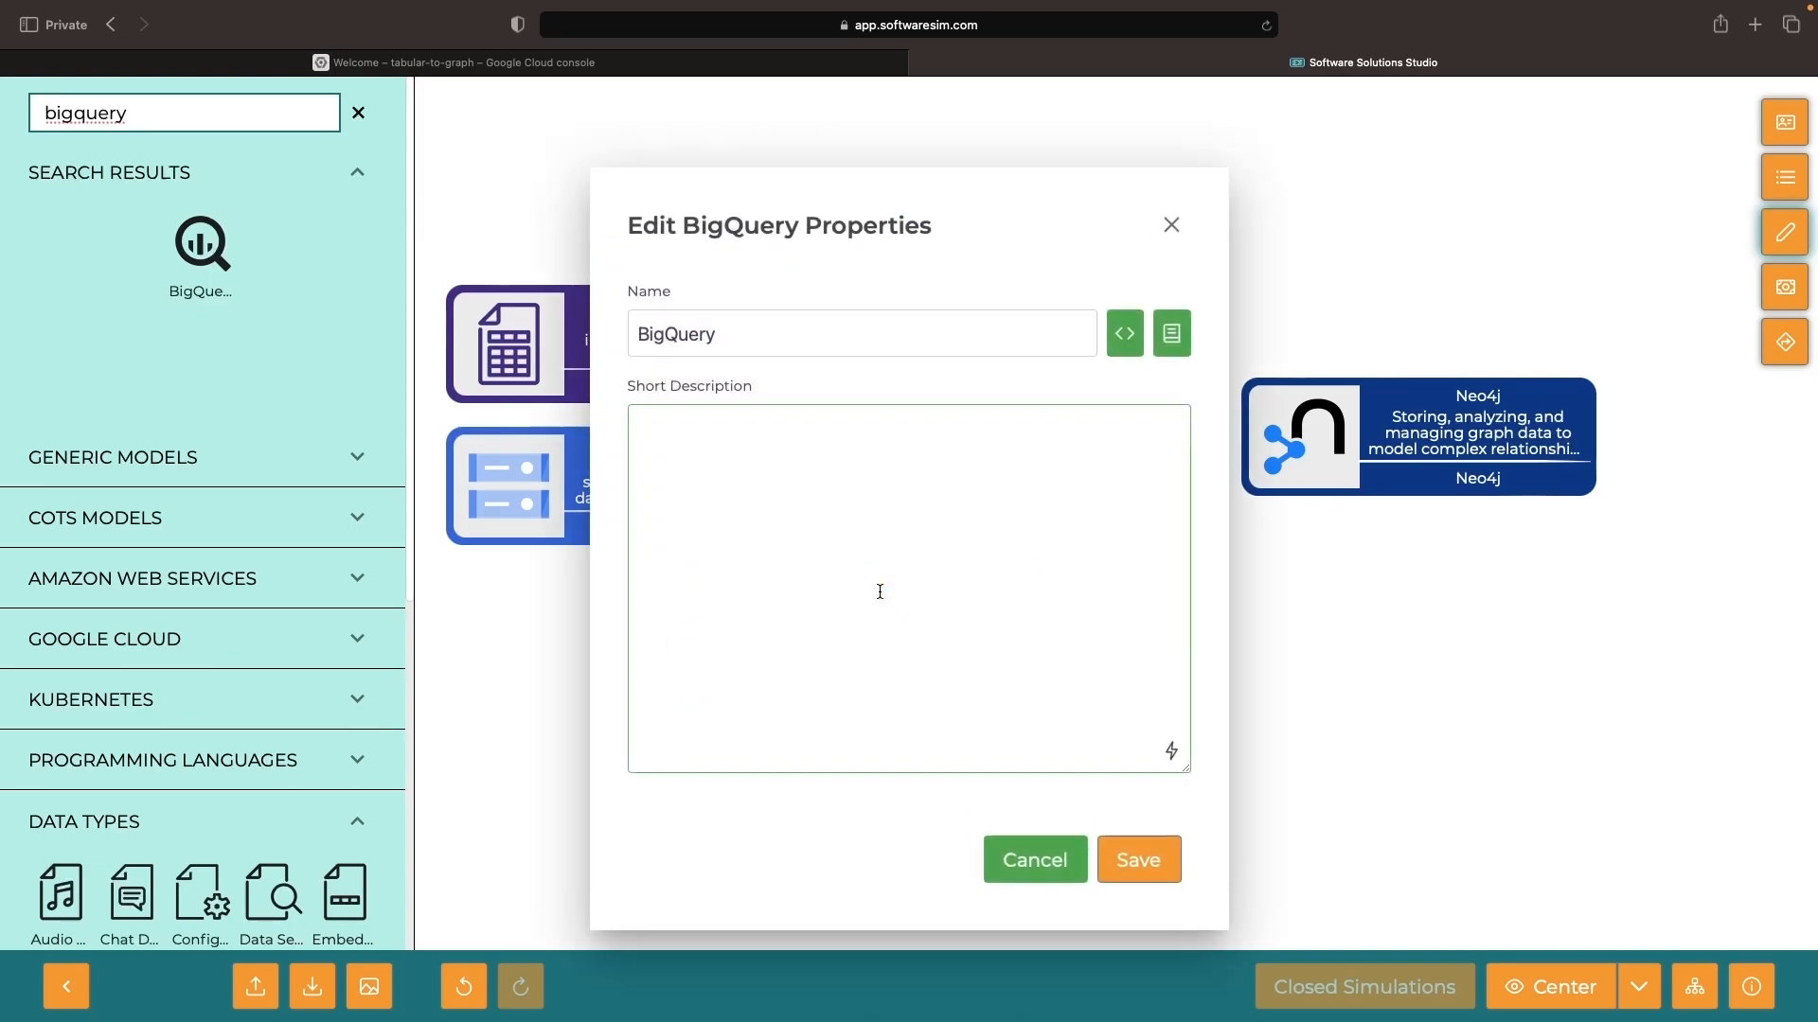
mouse_move(944, 685)
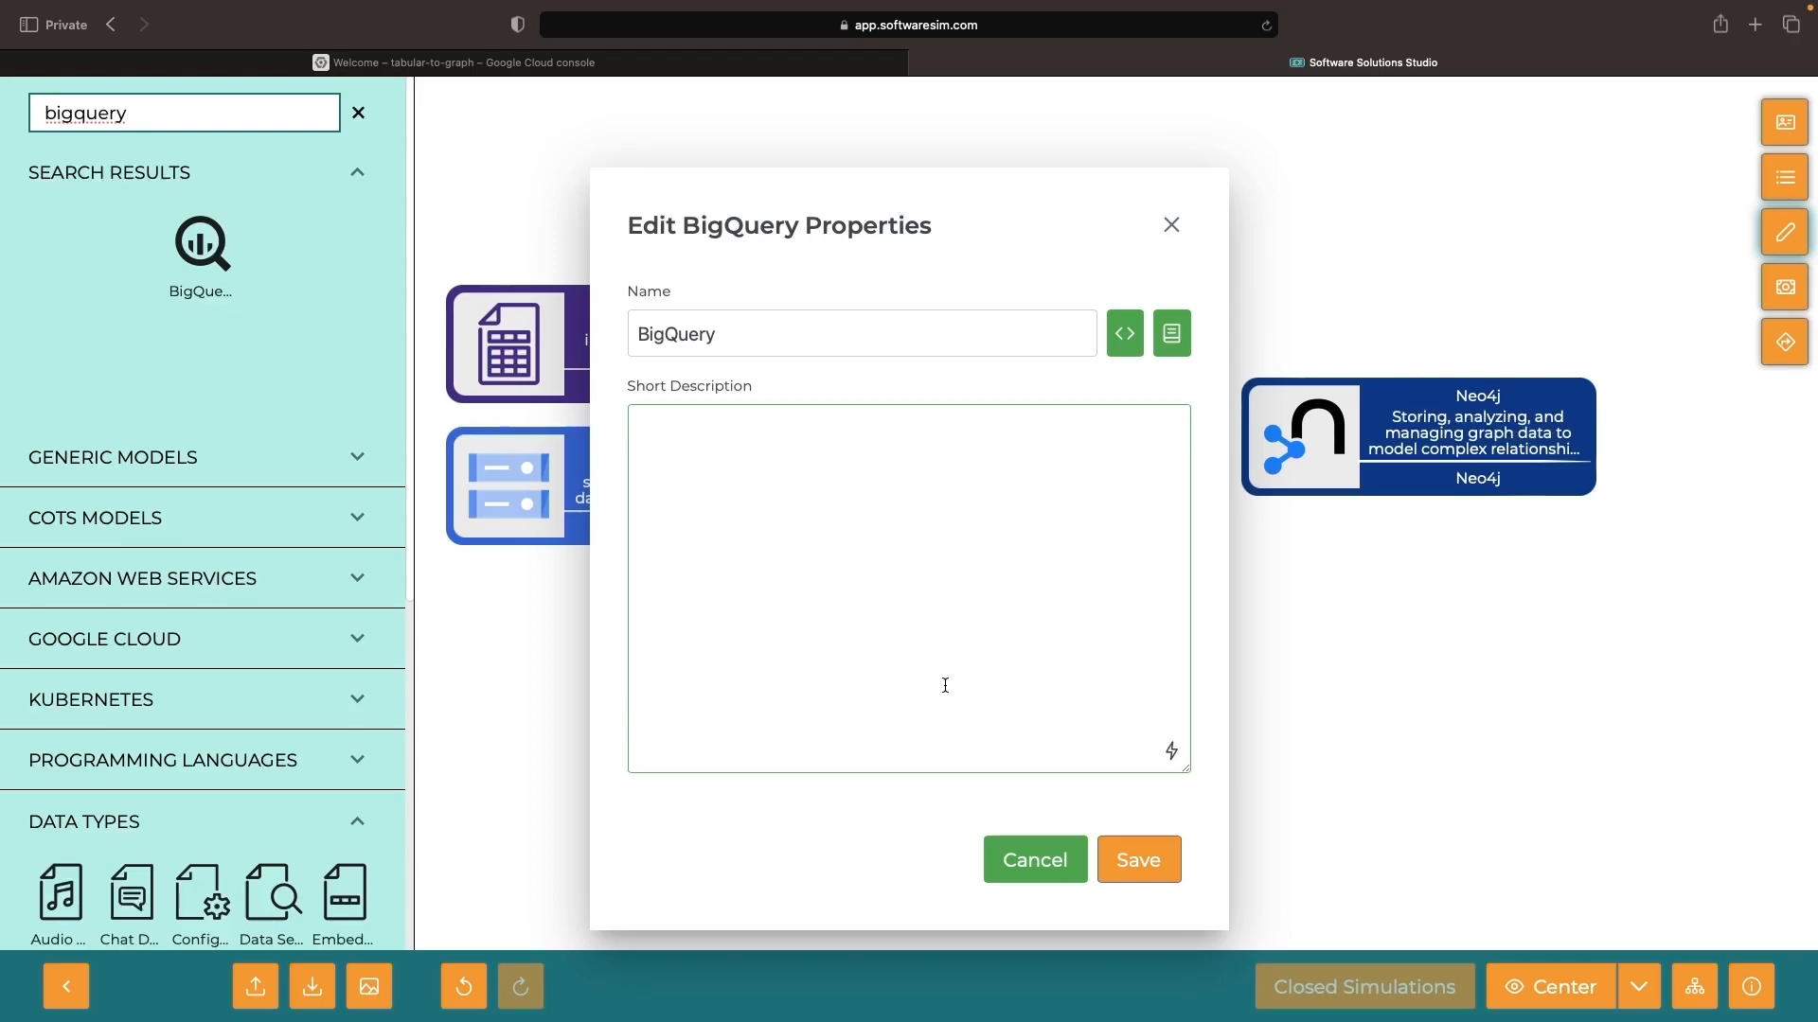
left_click(1136, 859)
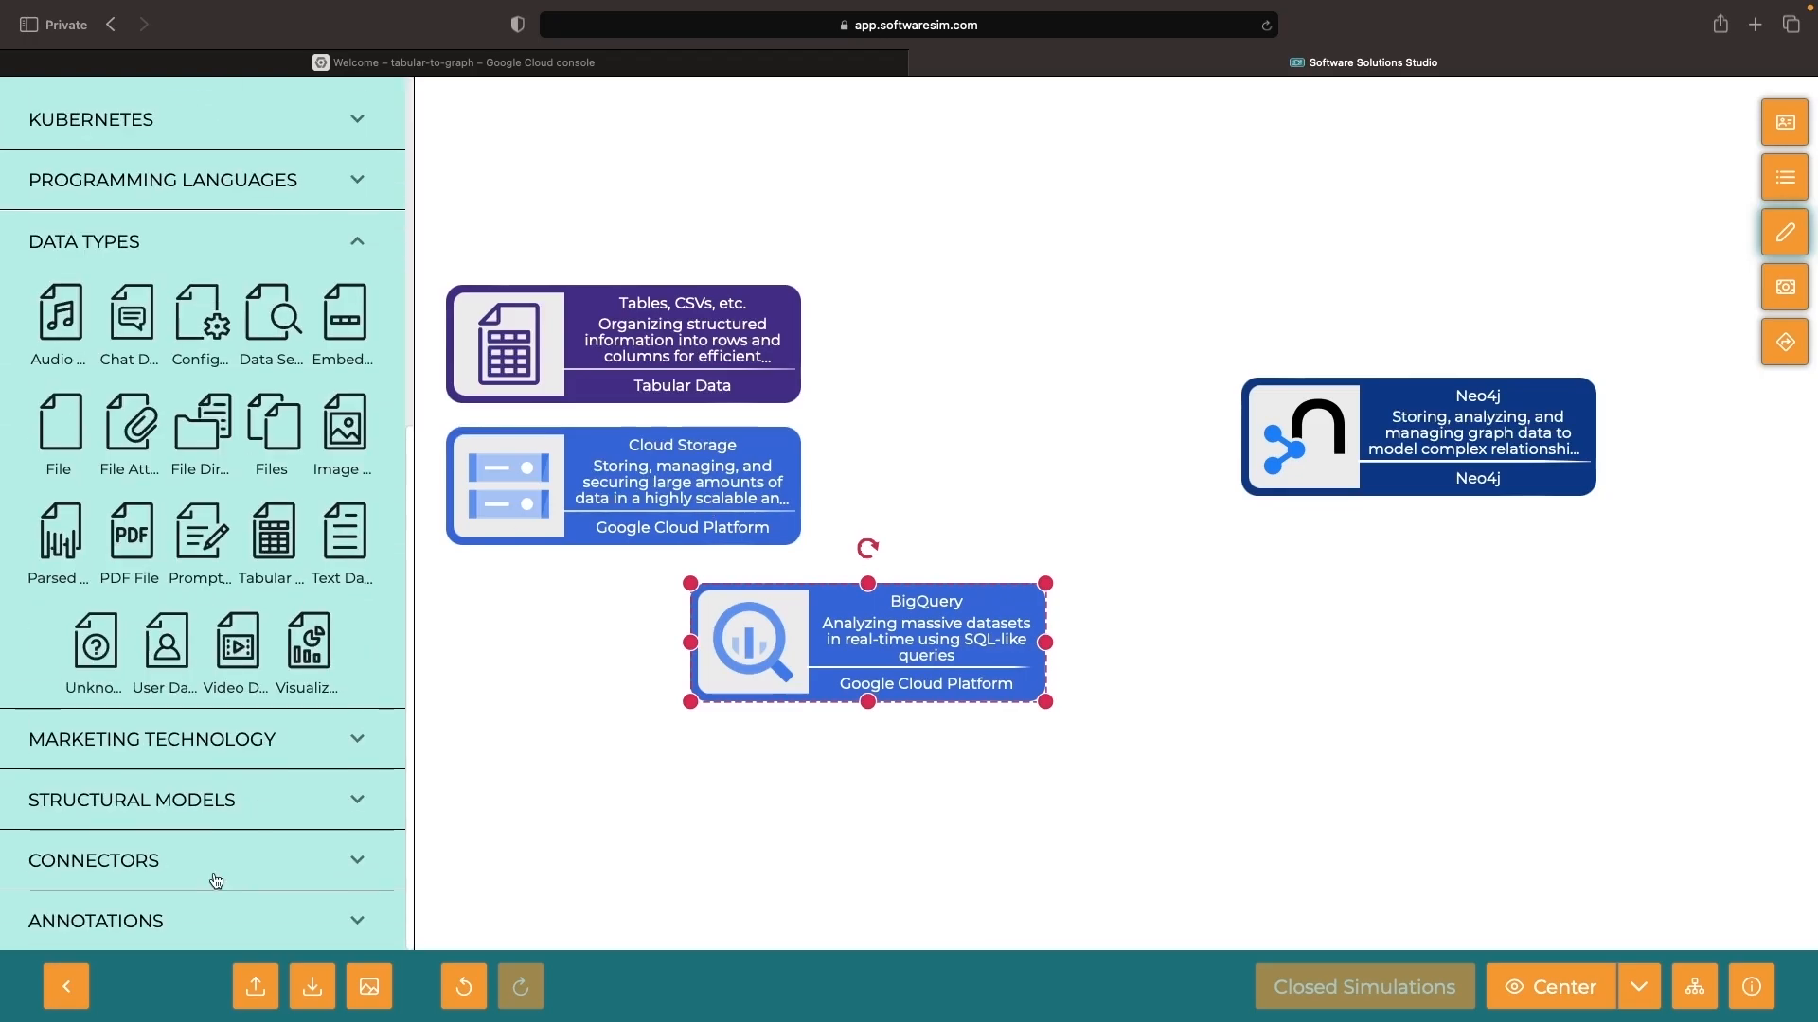
left_click(152, 860)
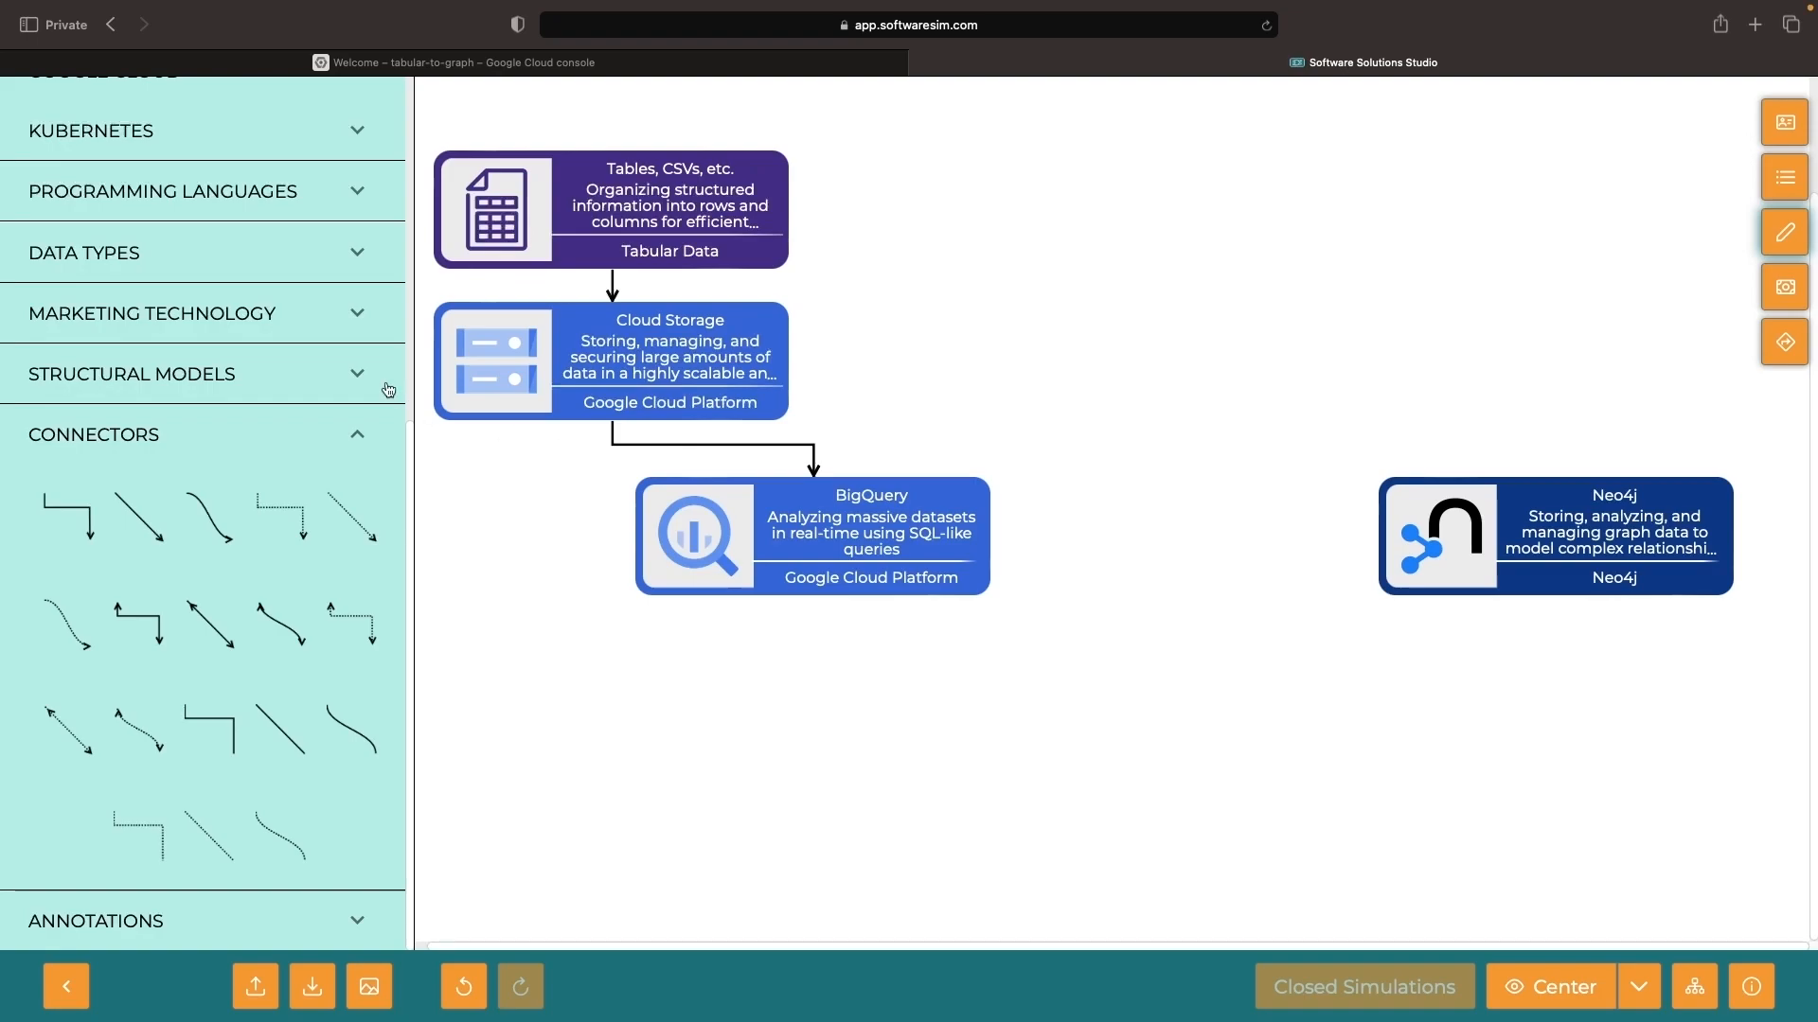
Place a Dataproc node and save its description.
type("bigquery")
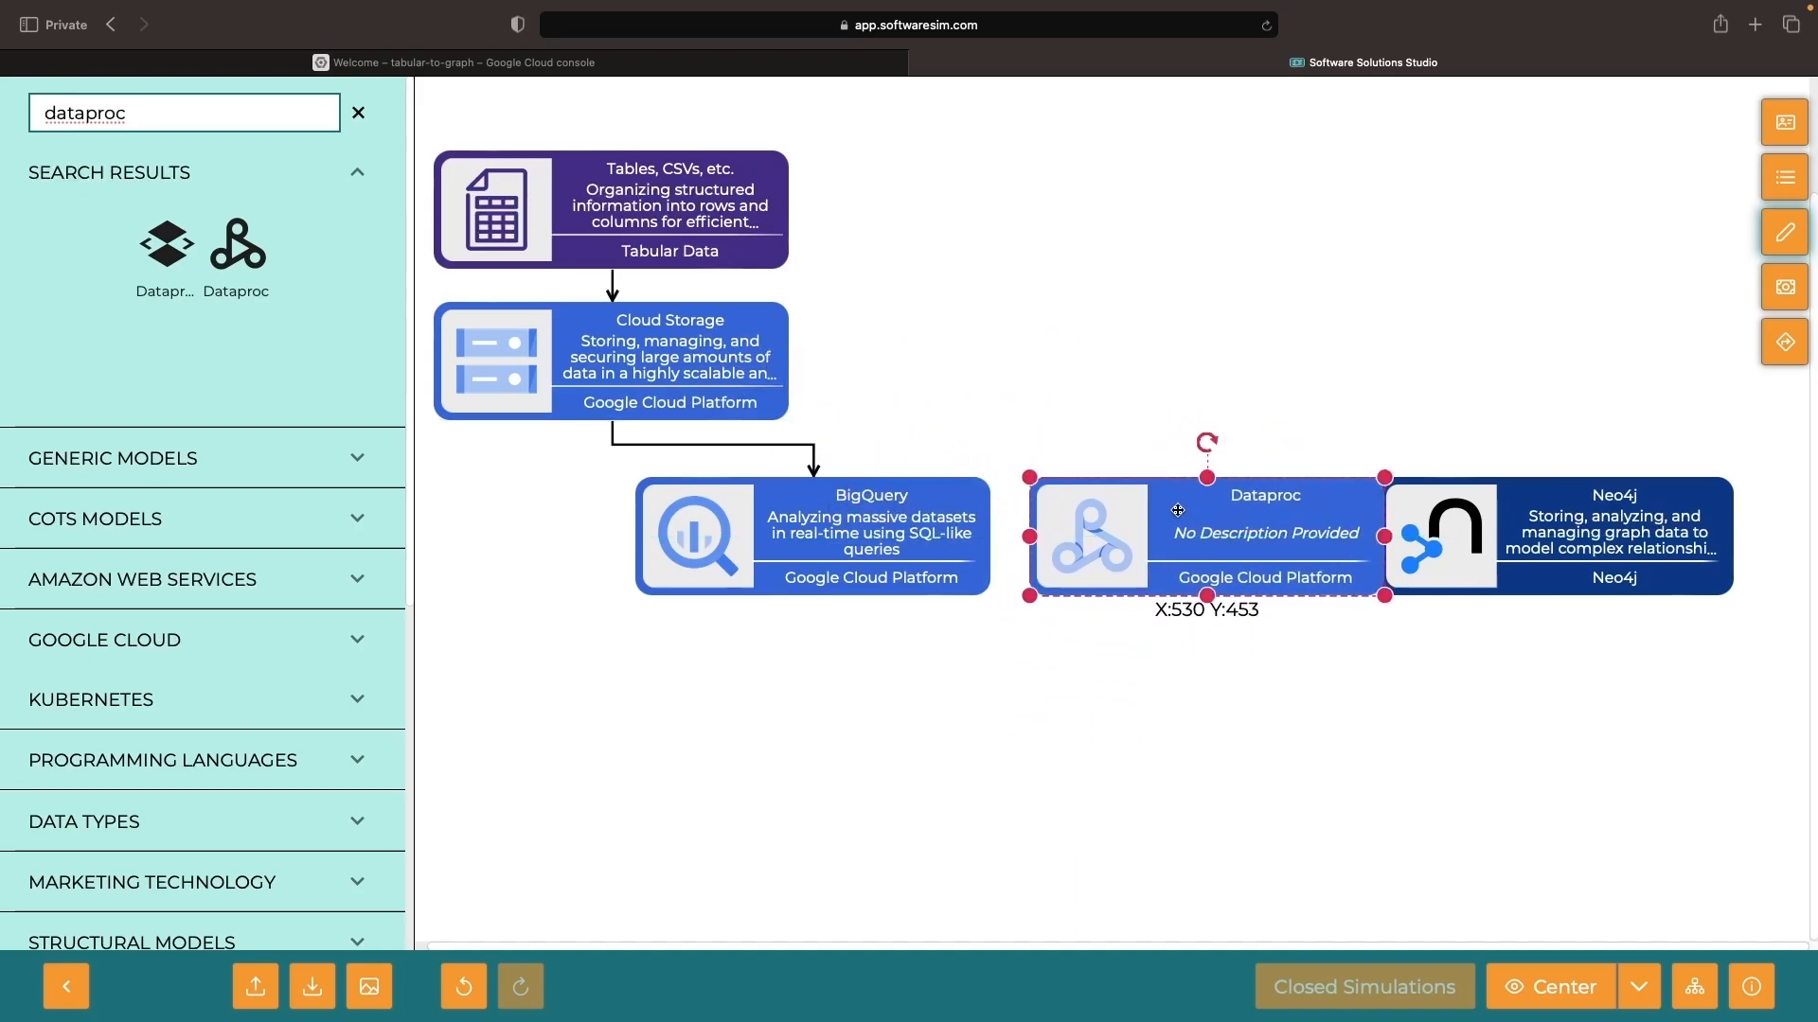
right_click(1176, 510)
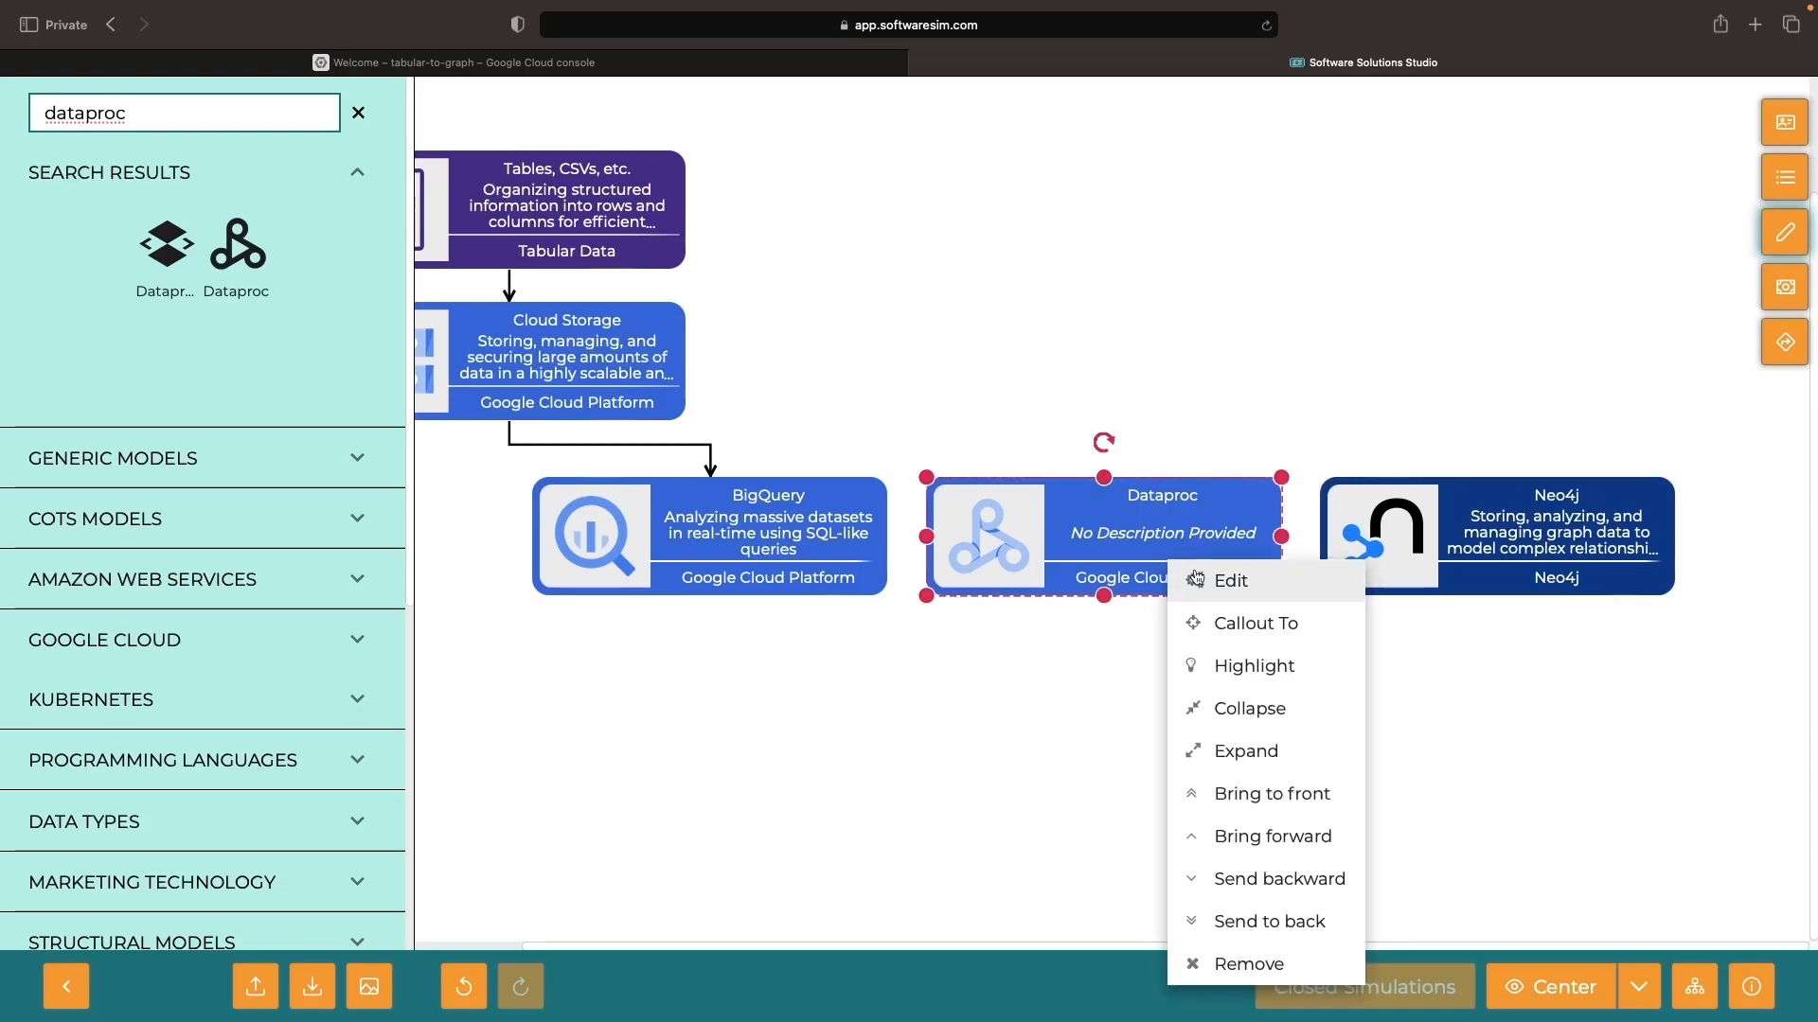
left_click(1229, 581)
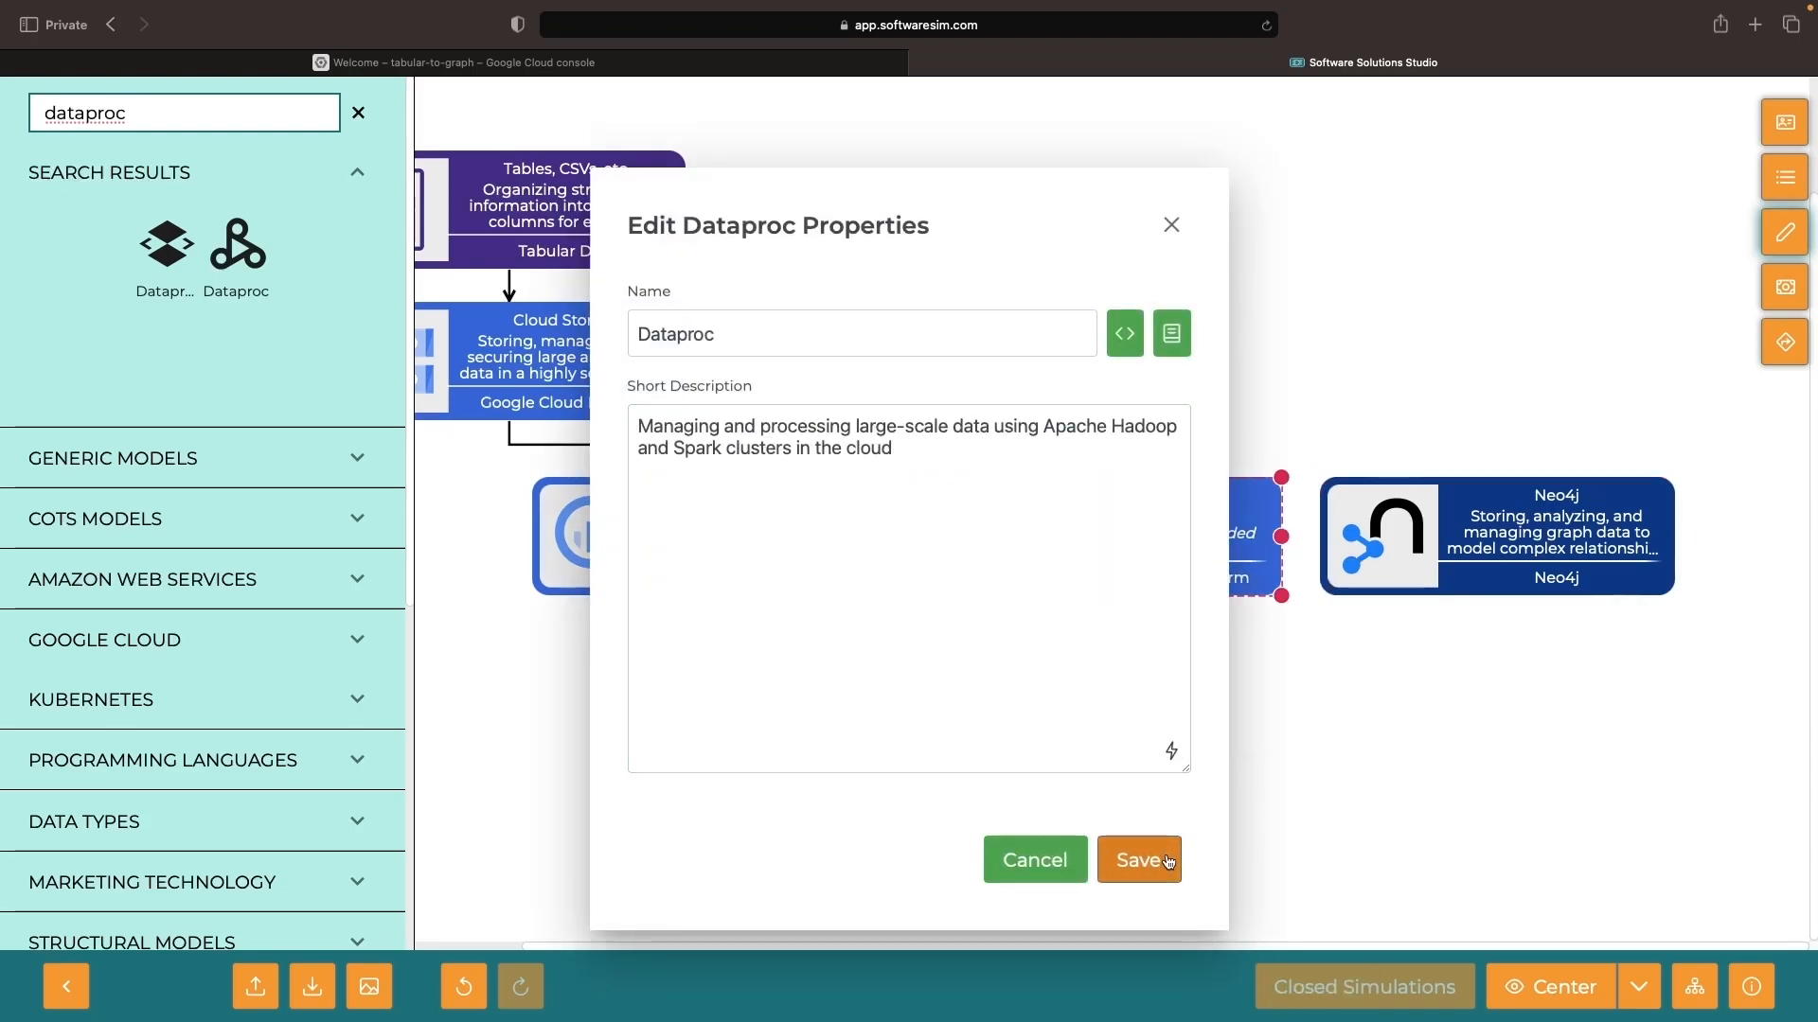
mouse_move(1154, 922)
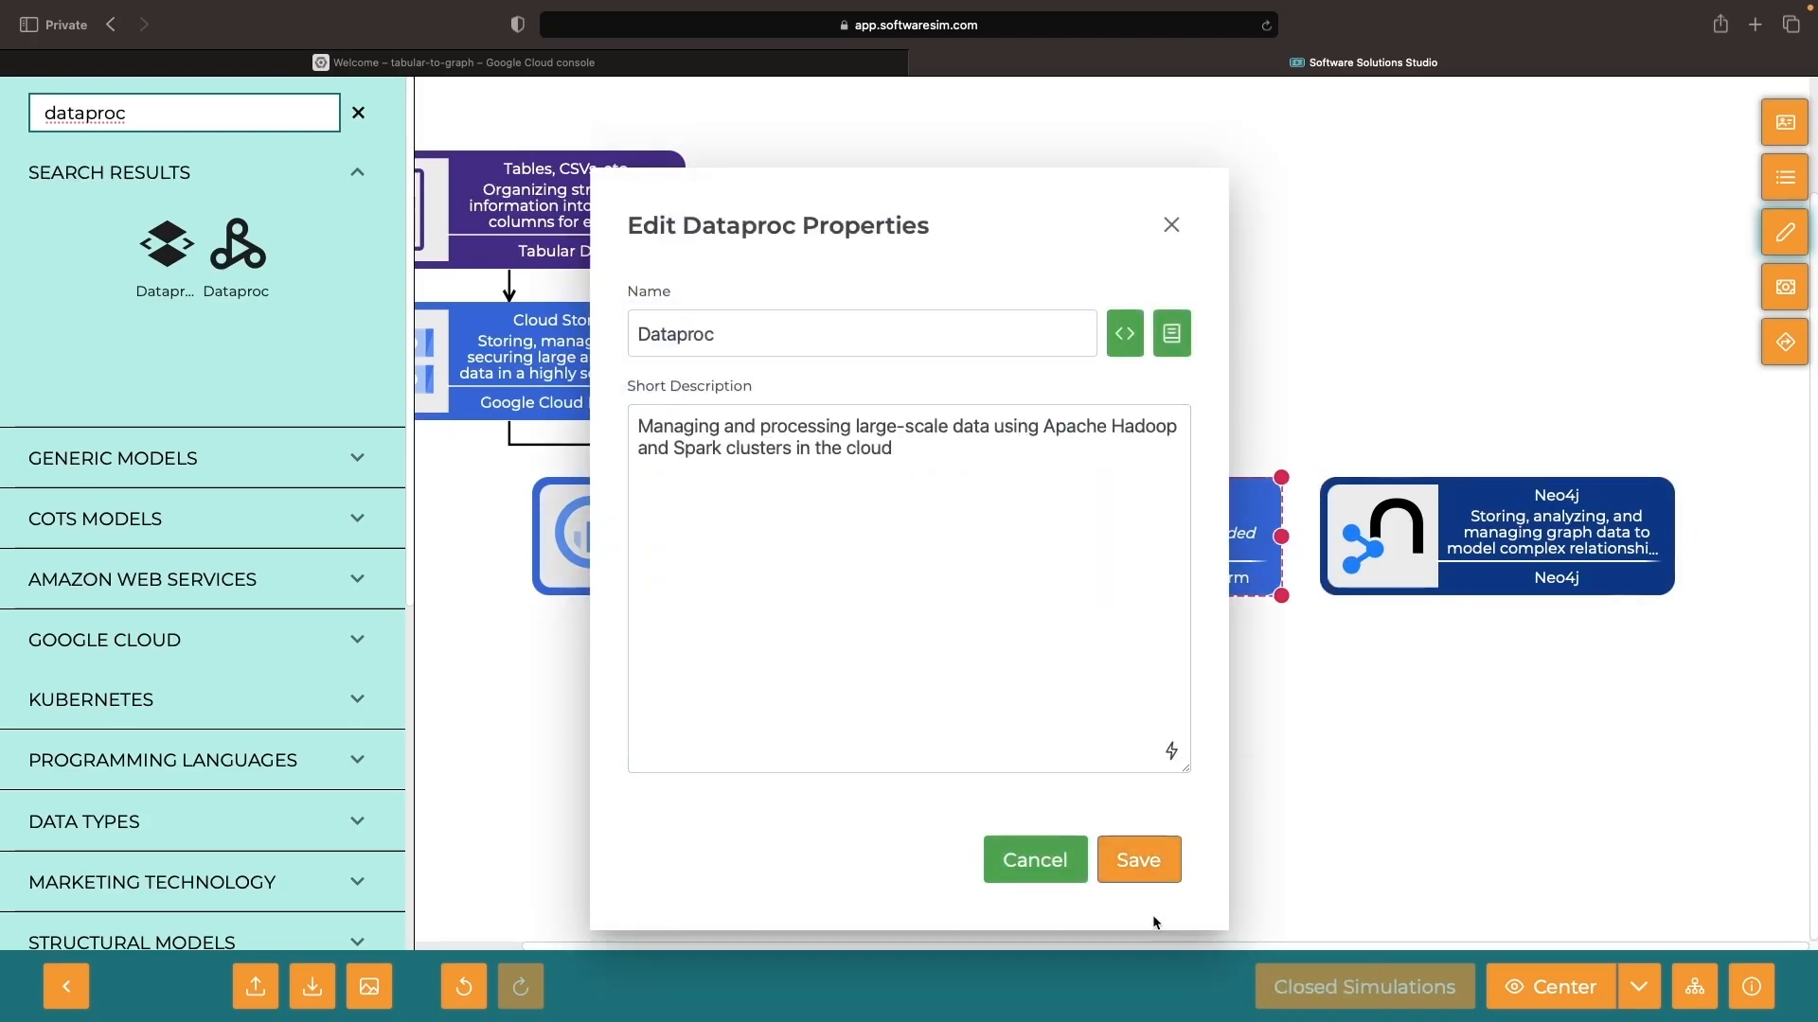
left_click(1138, 860)
type("spark")
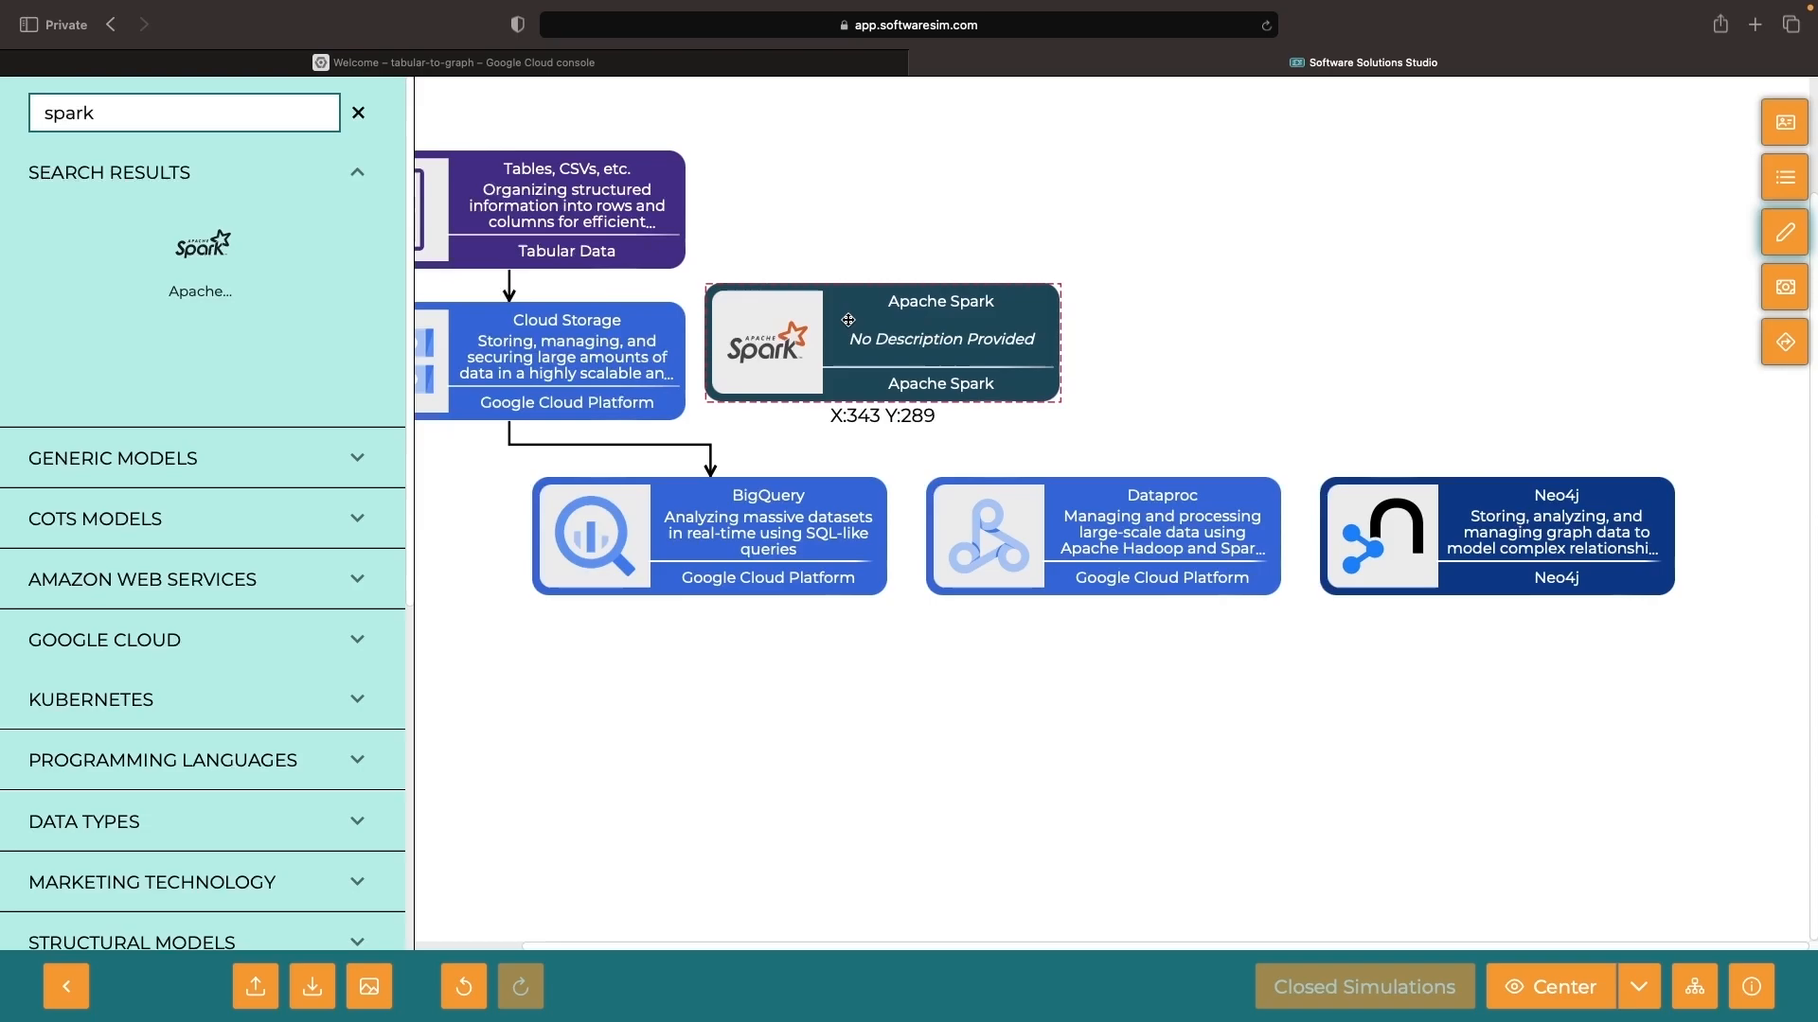
Rename the Spark node to Apache Spark (PySpark) with a description, then move to the Cloud console.
double_click(880, 343)
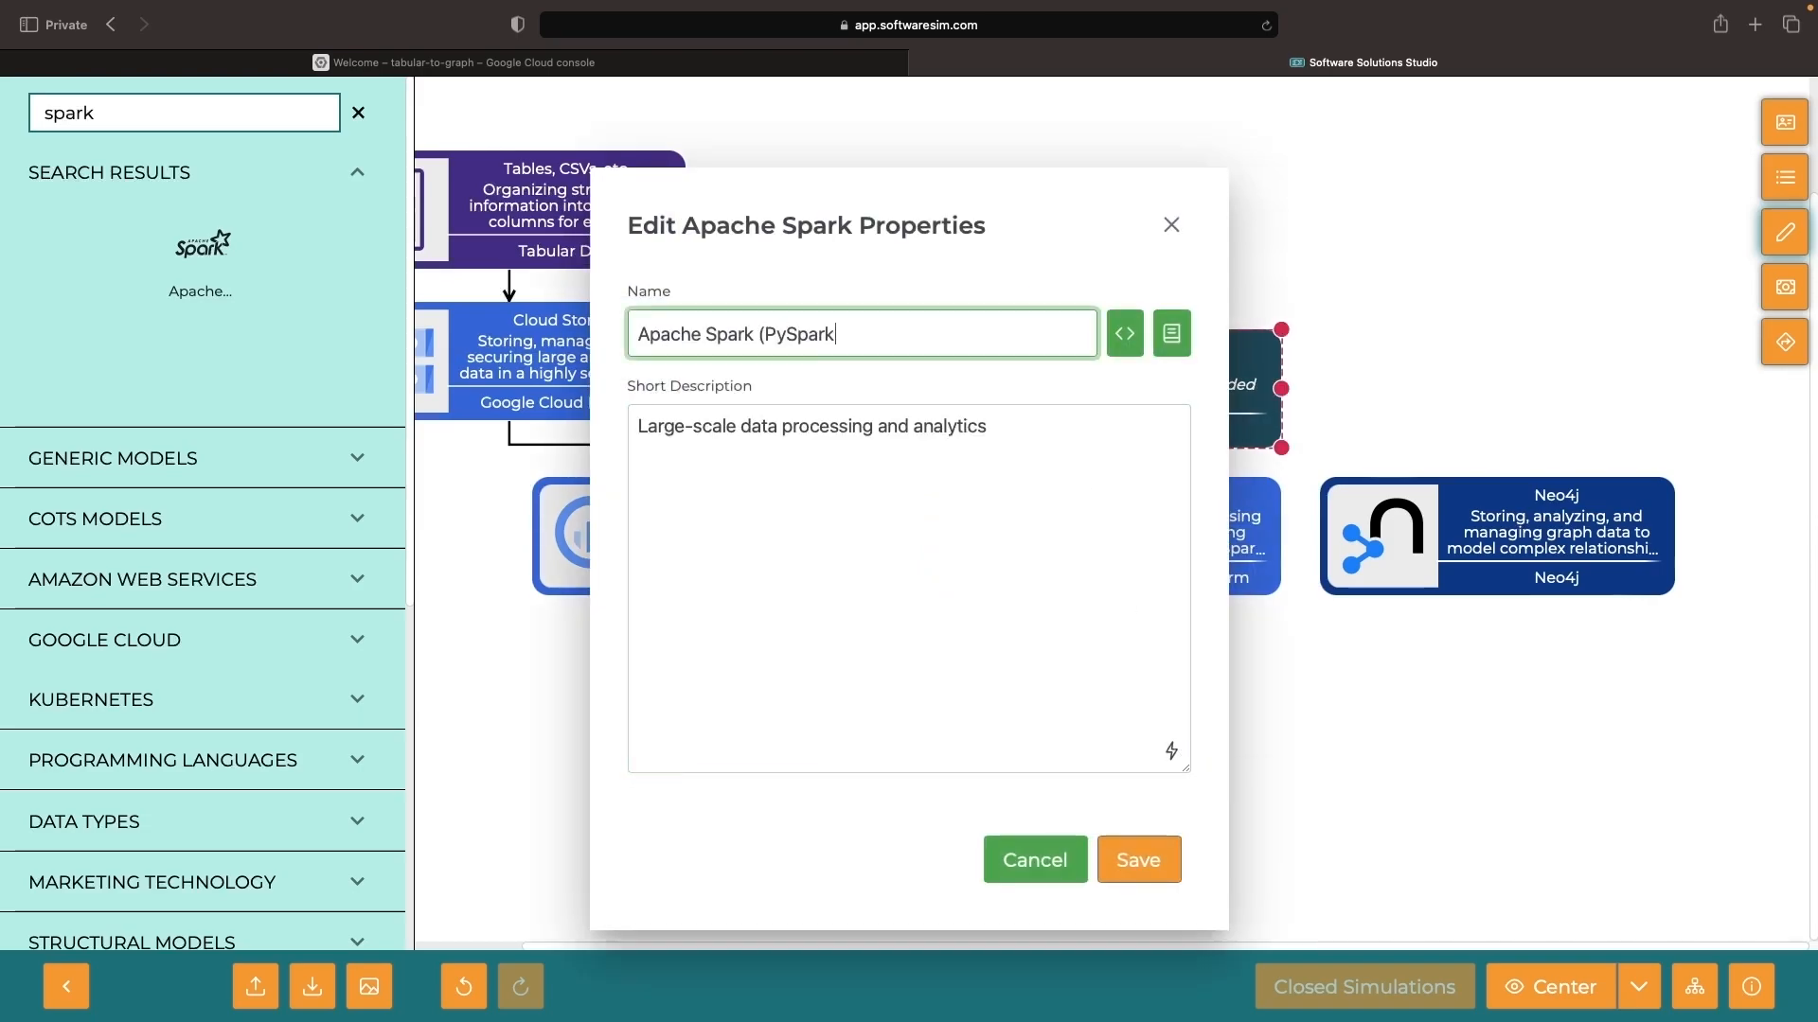
left_click(1138, 860)
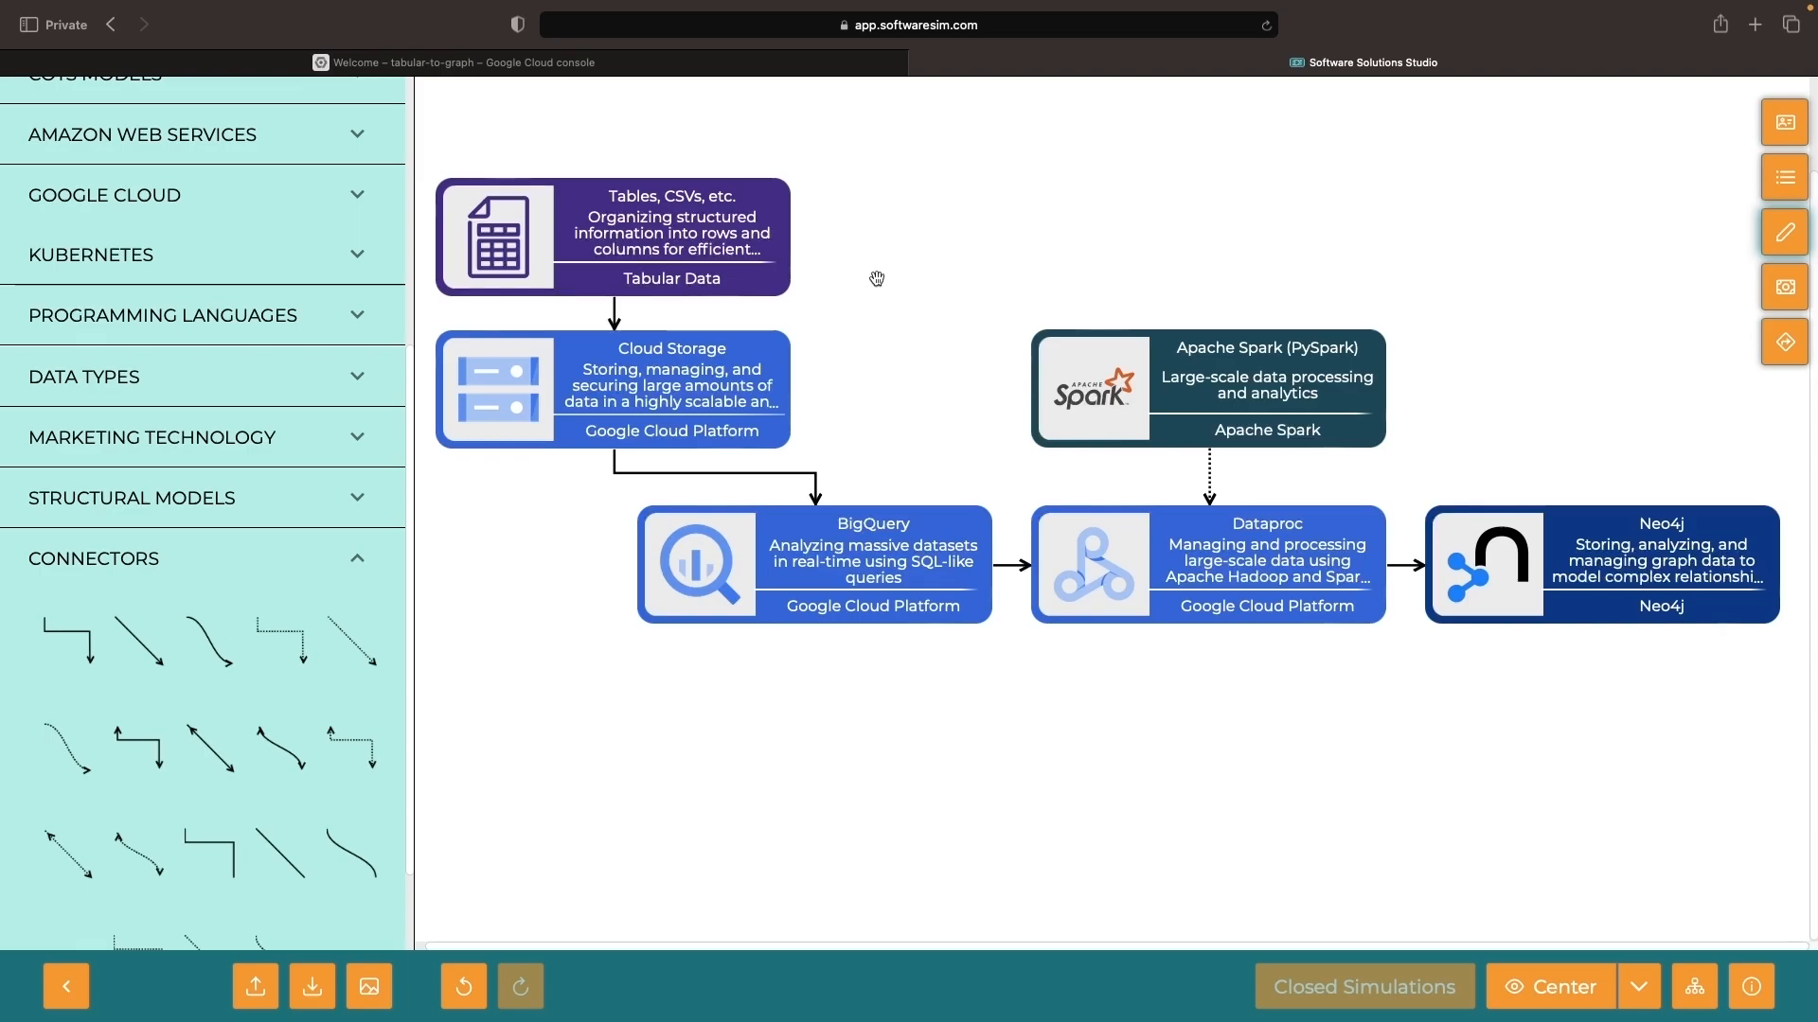
mouse_move(1110, 585)
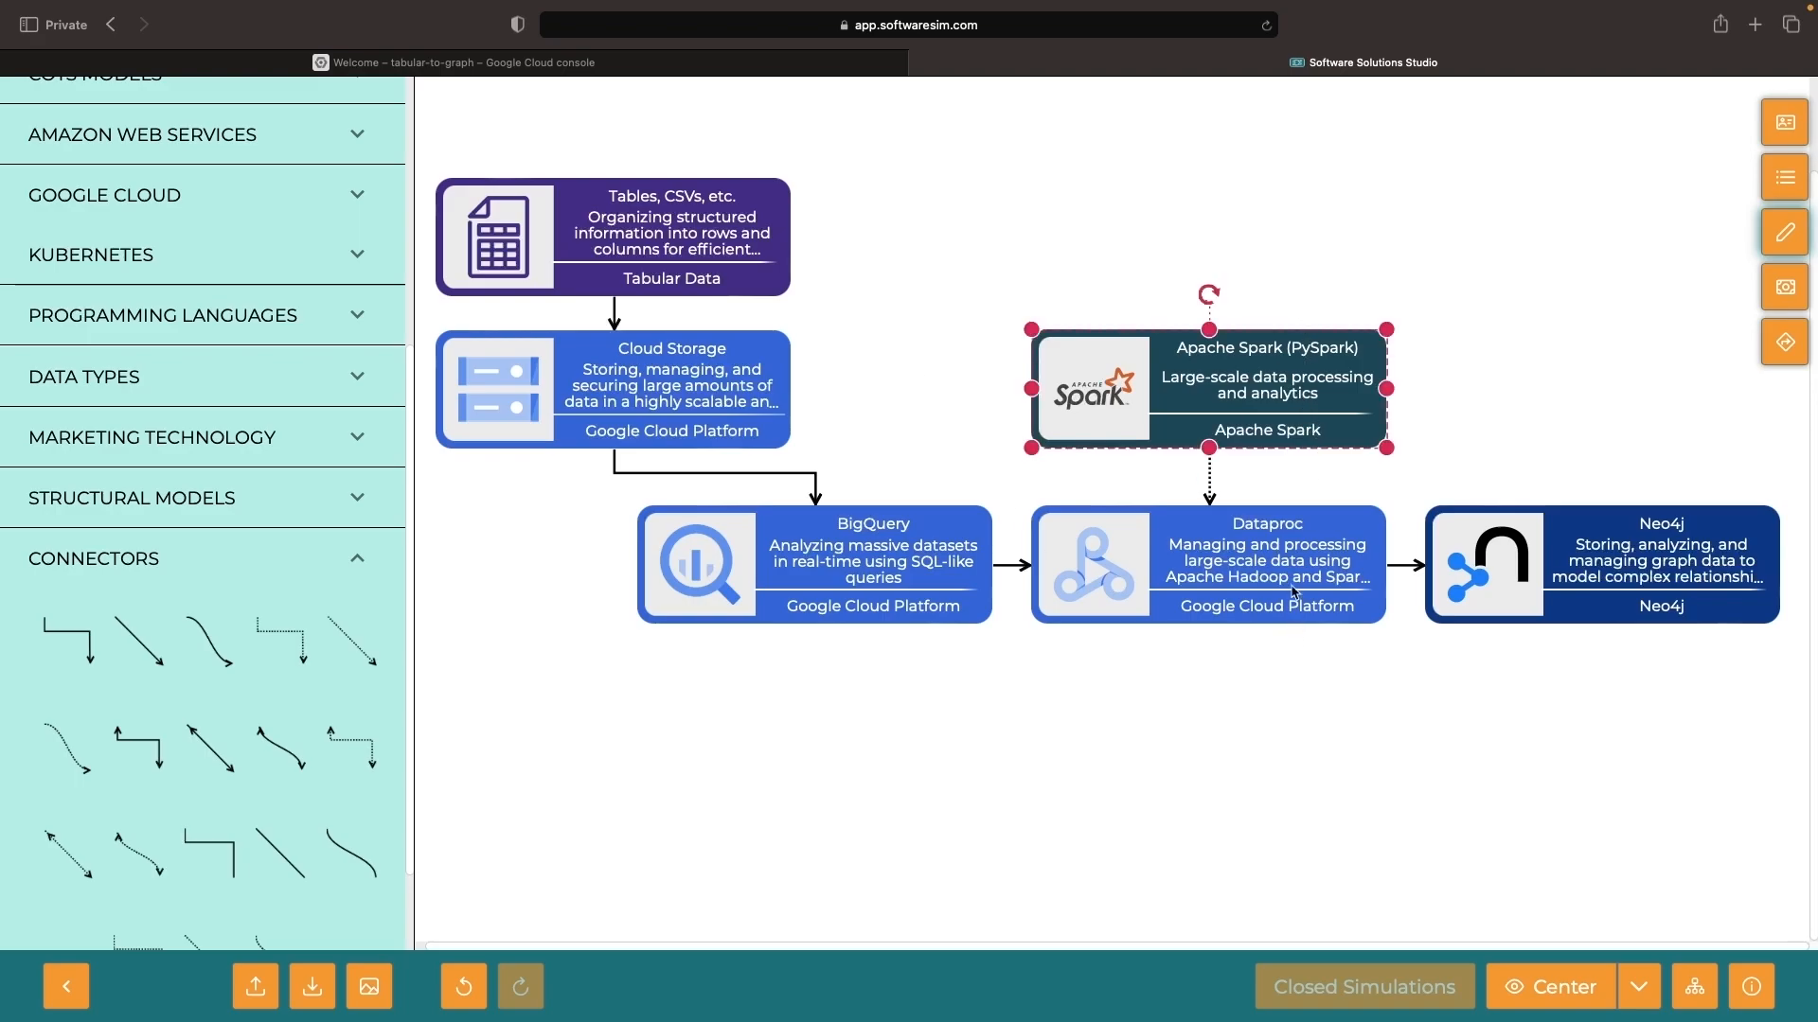
left_click(820, 525)
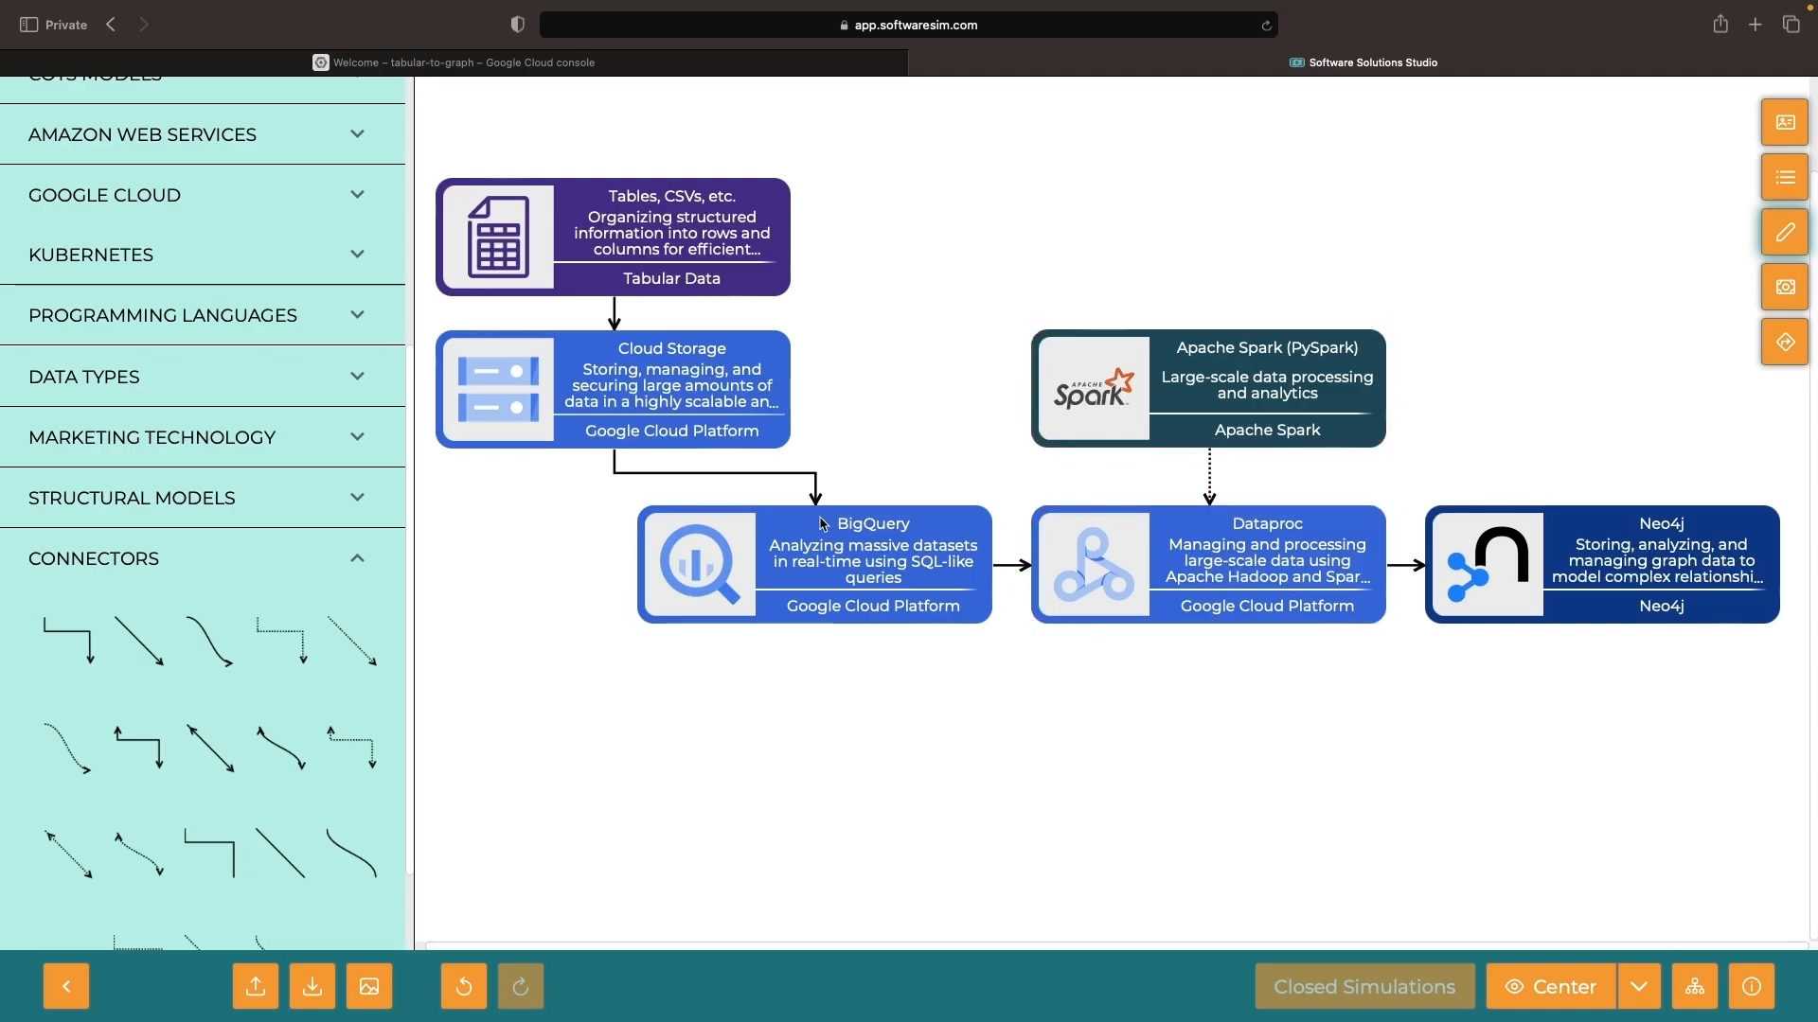
left_click(812, 564)
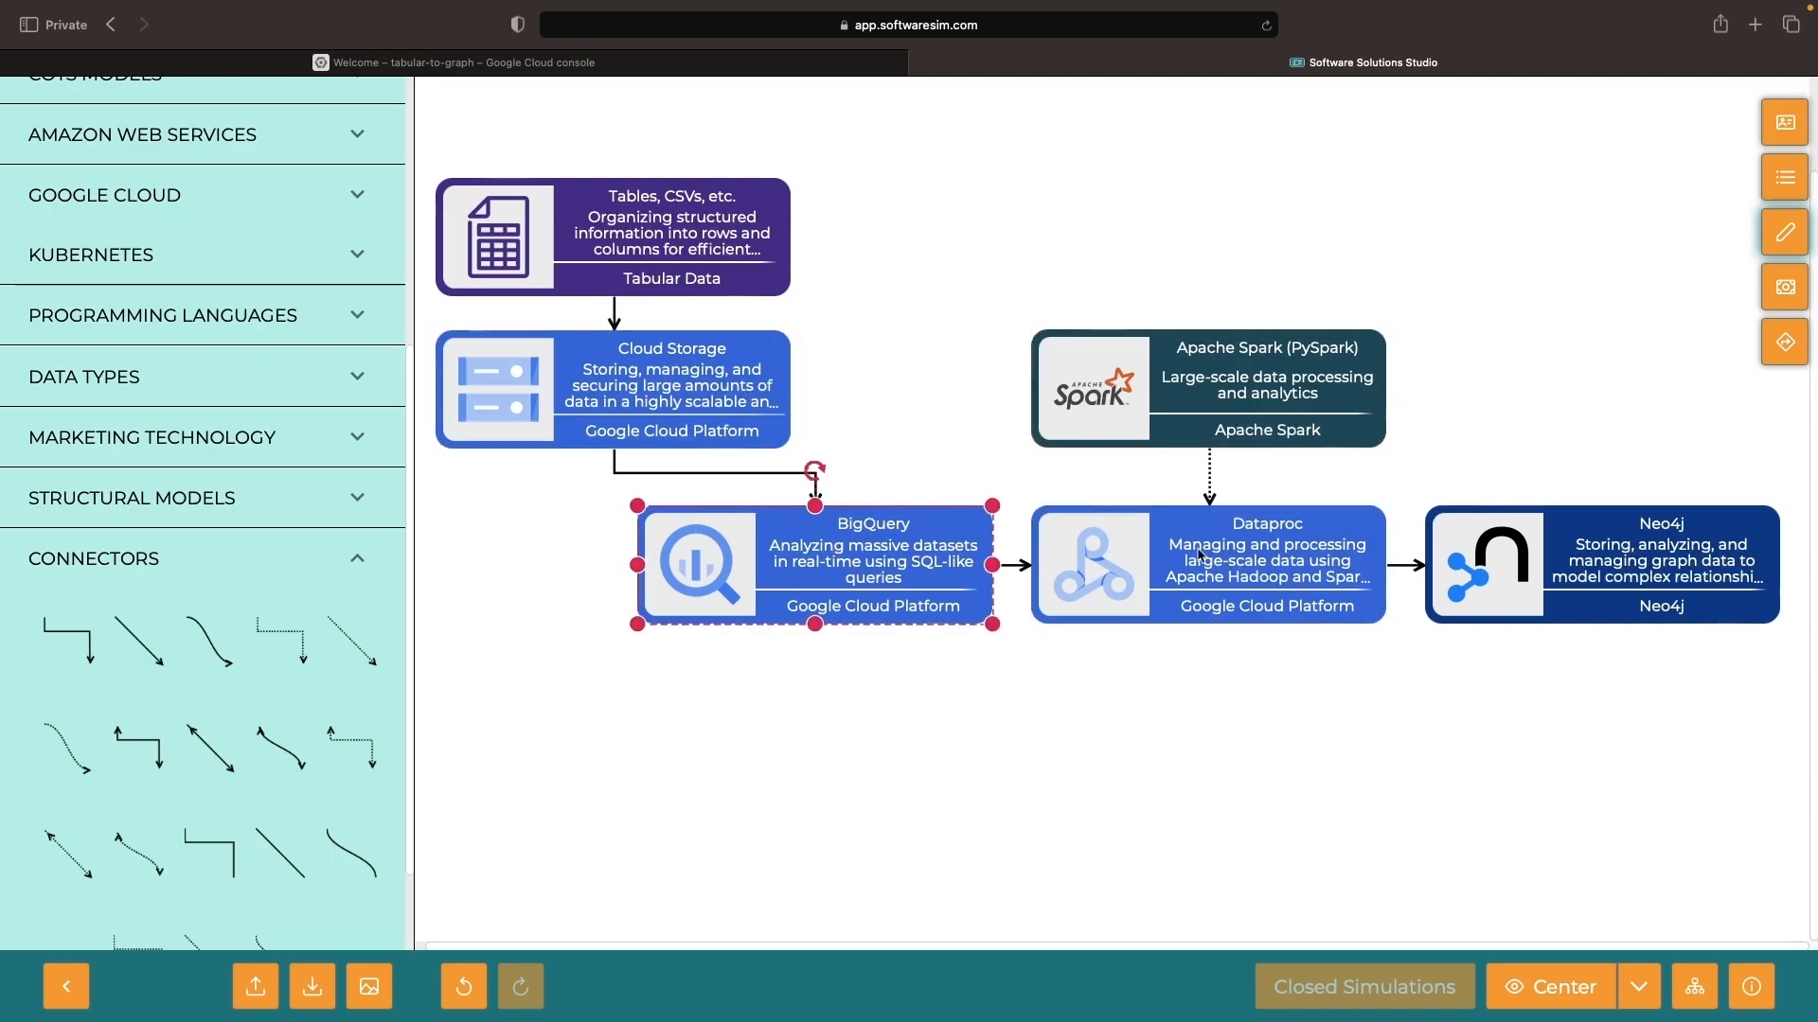
left_click(1206, 566)
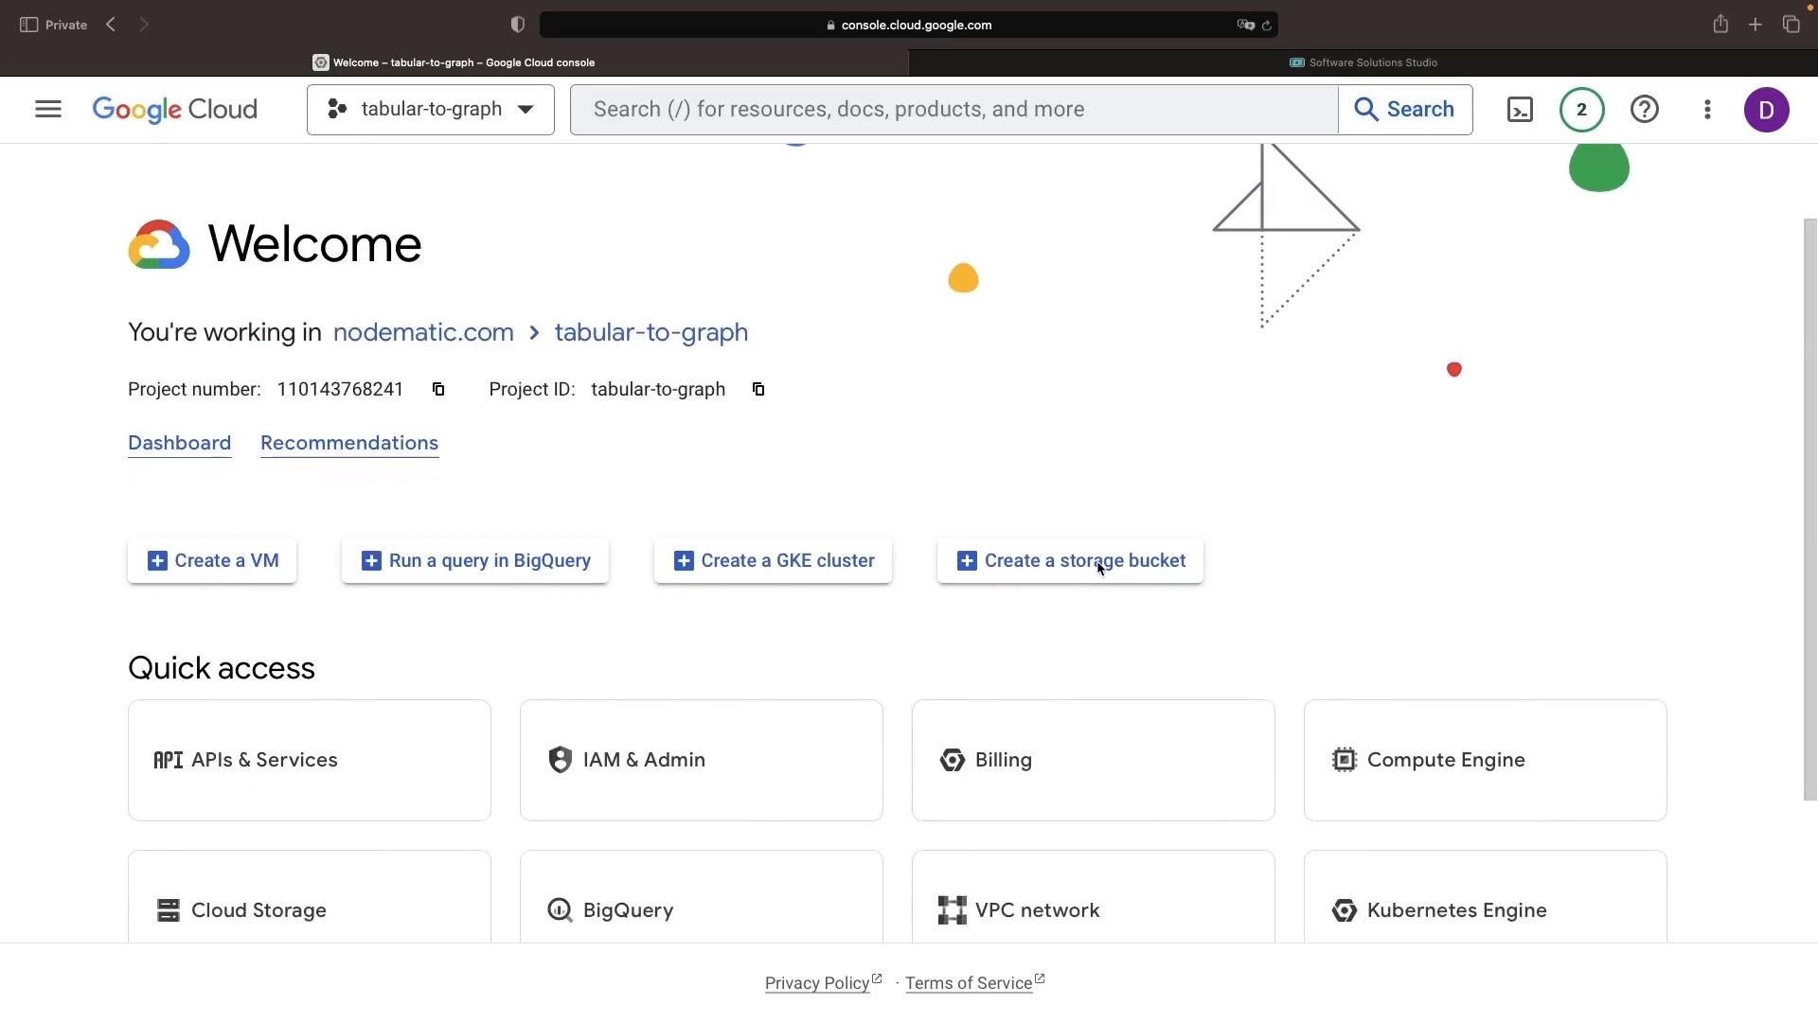
Submit the knowledge-graph Autopilot cluster in us-central1 from Kubernetes Engine and bring up Cloud Shell.
left_click(1068, 561)
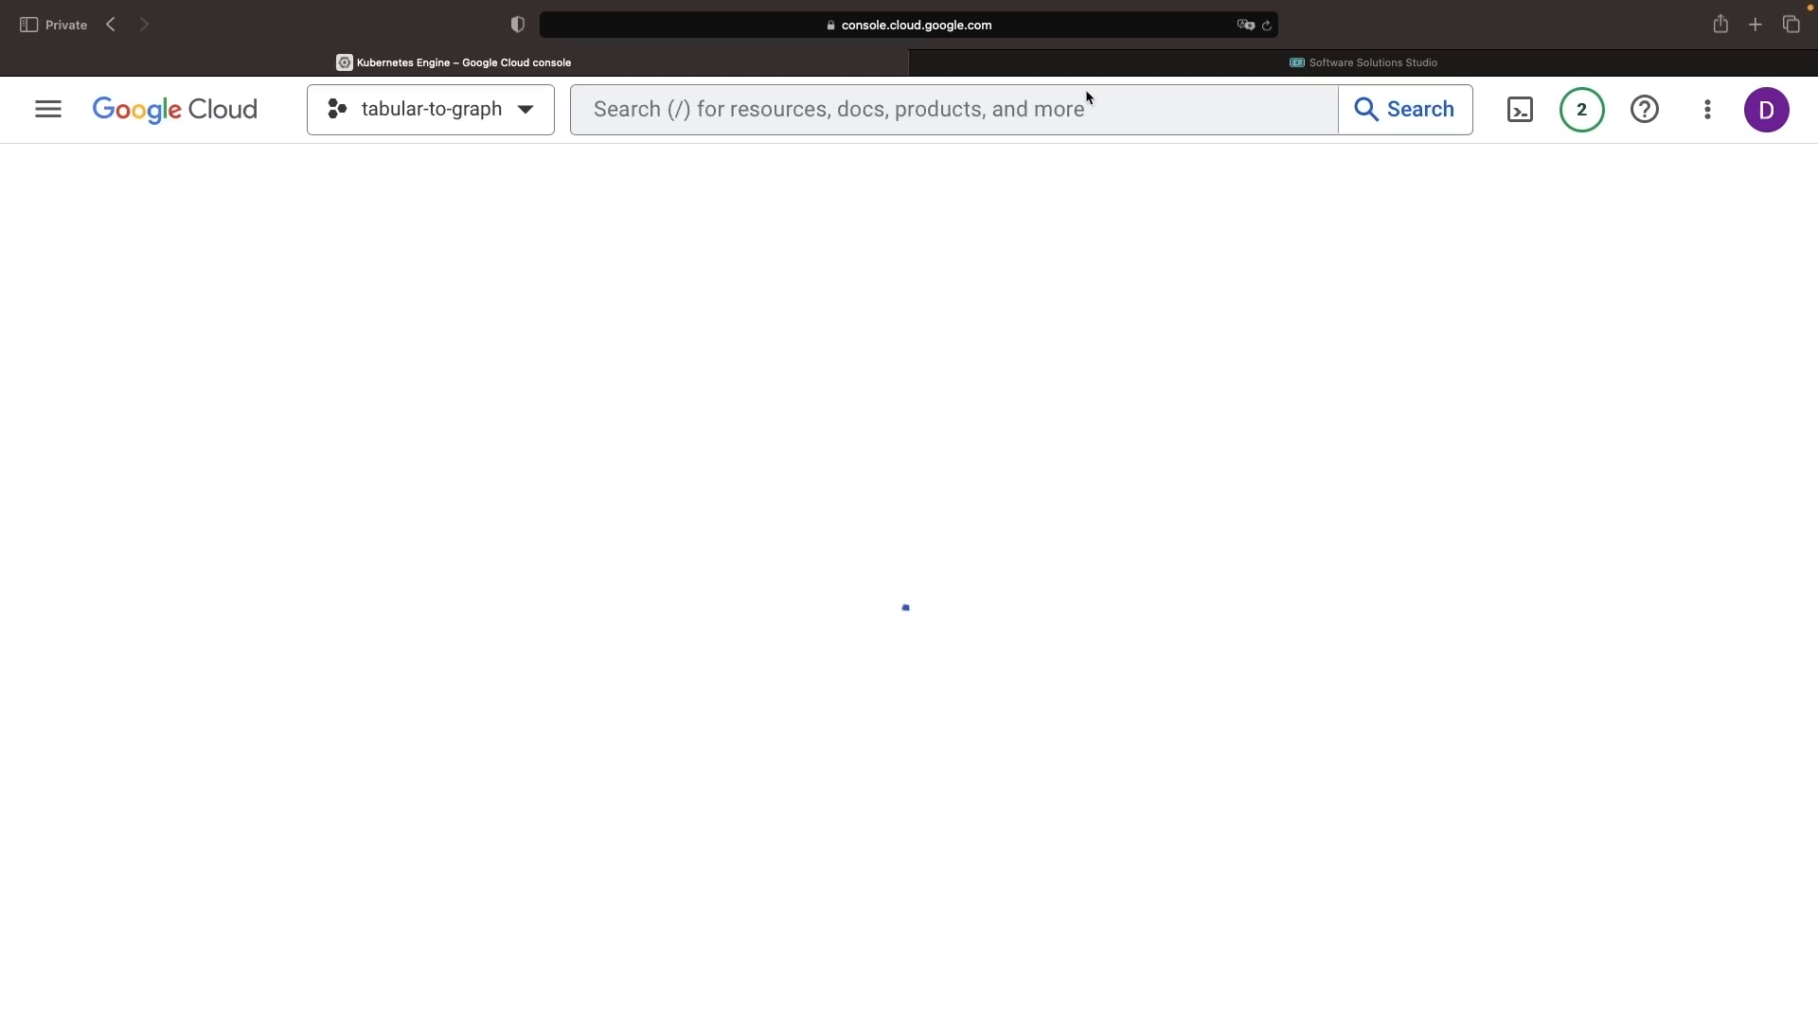
left_click(1363, 62)
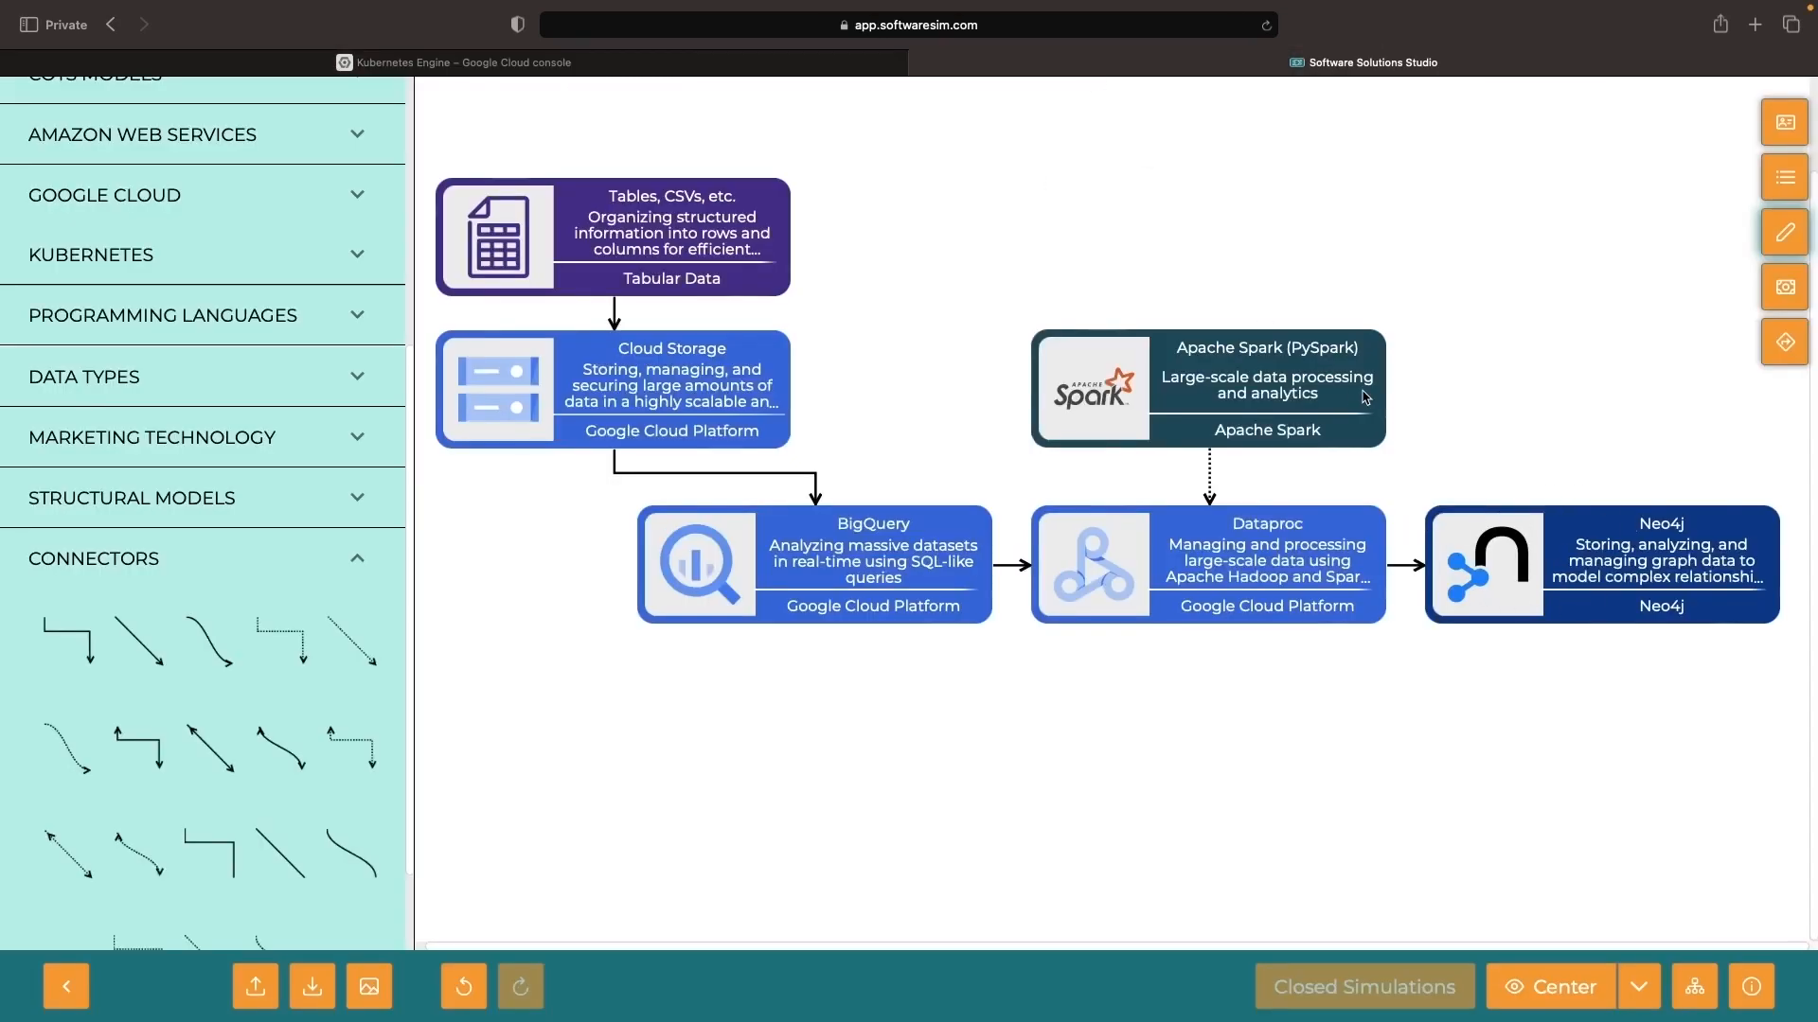
mouse_move(464, 62)
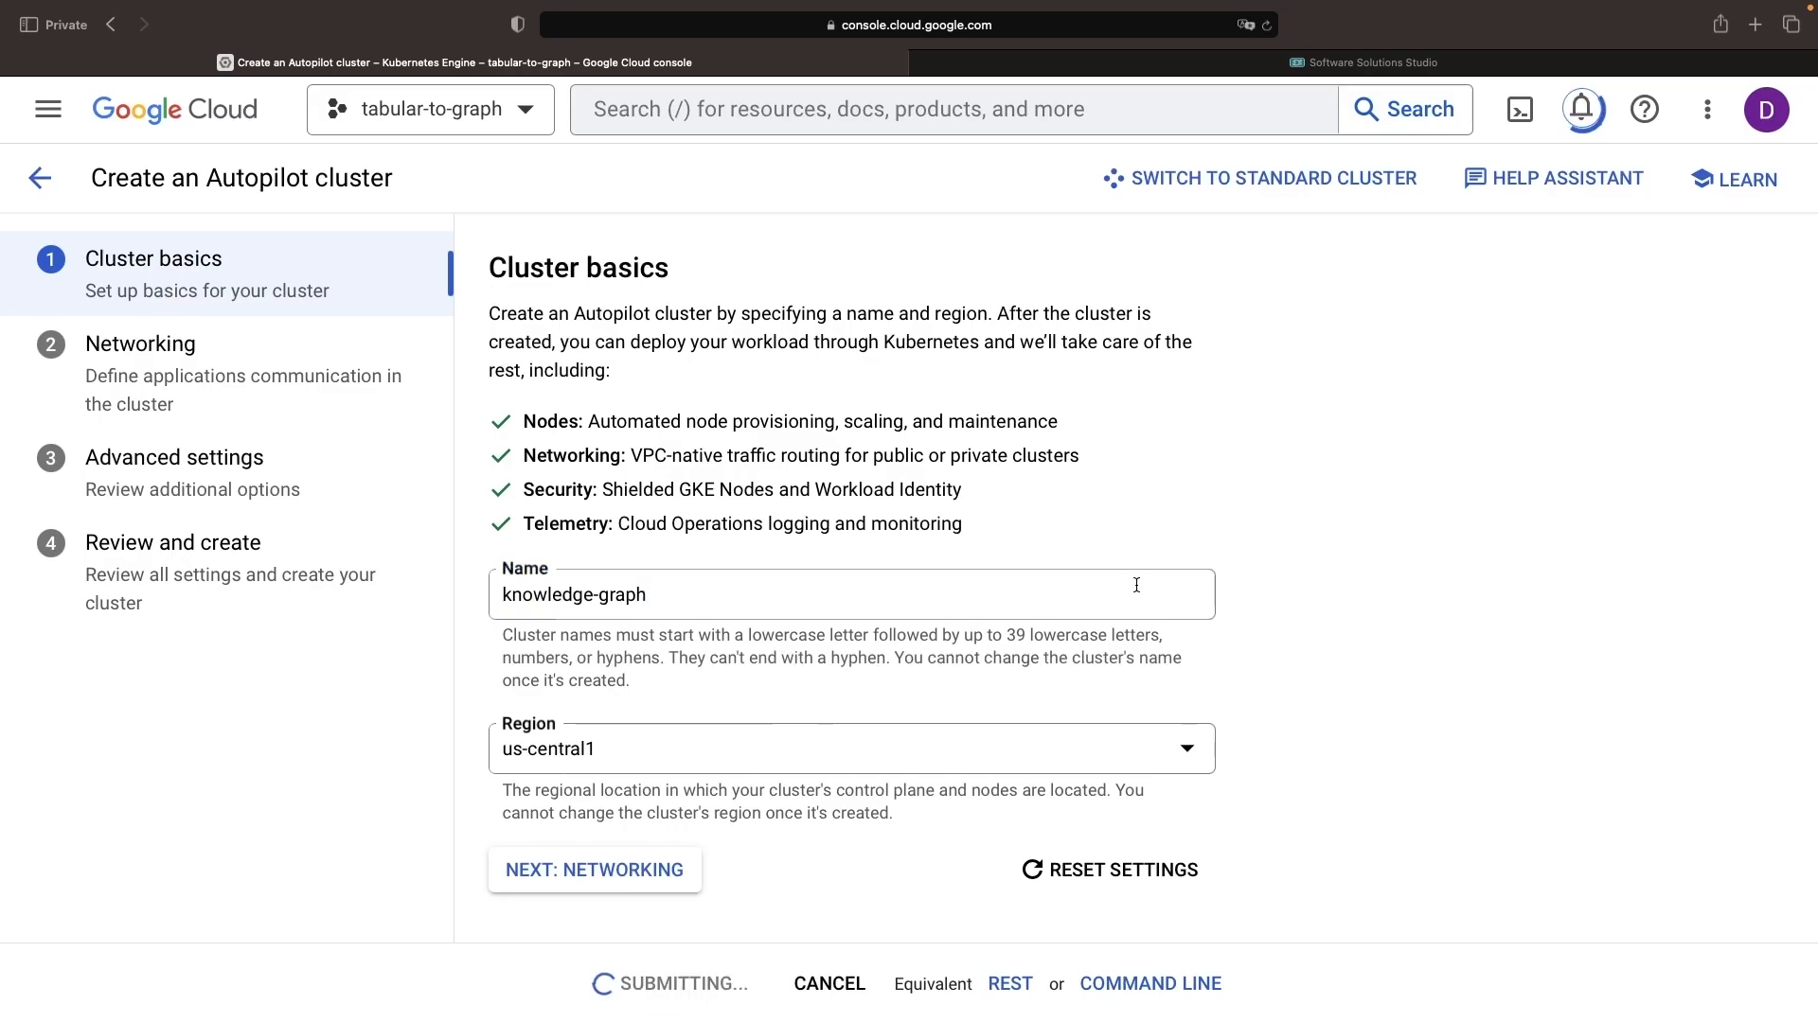
left_click(909, 60)
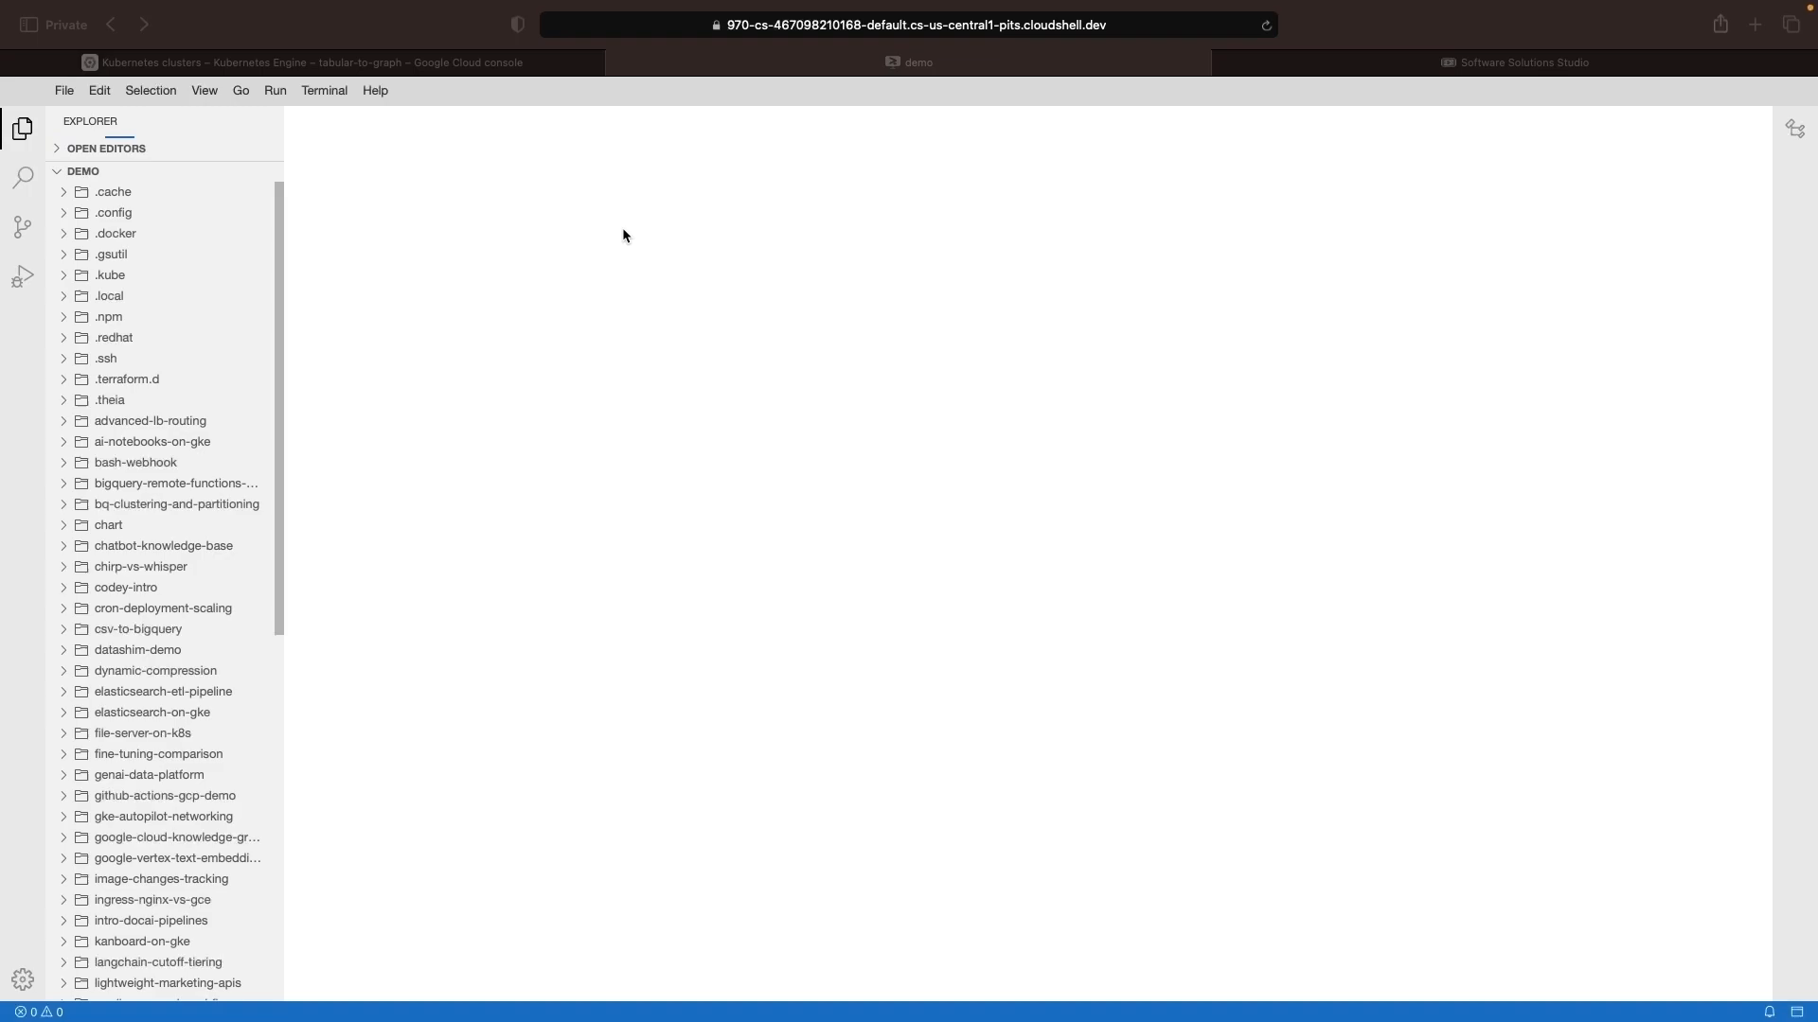
Run helm install knowledge-graph ., move the chart into a chart folder and start data/random_urls.py.
scroll("down", 3)
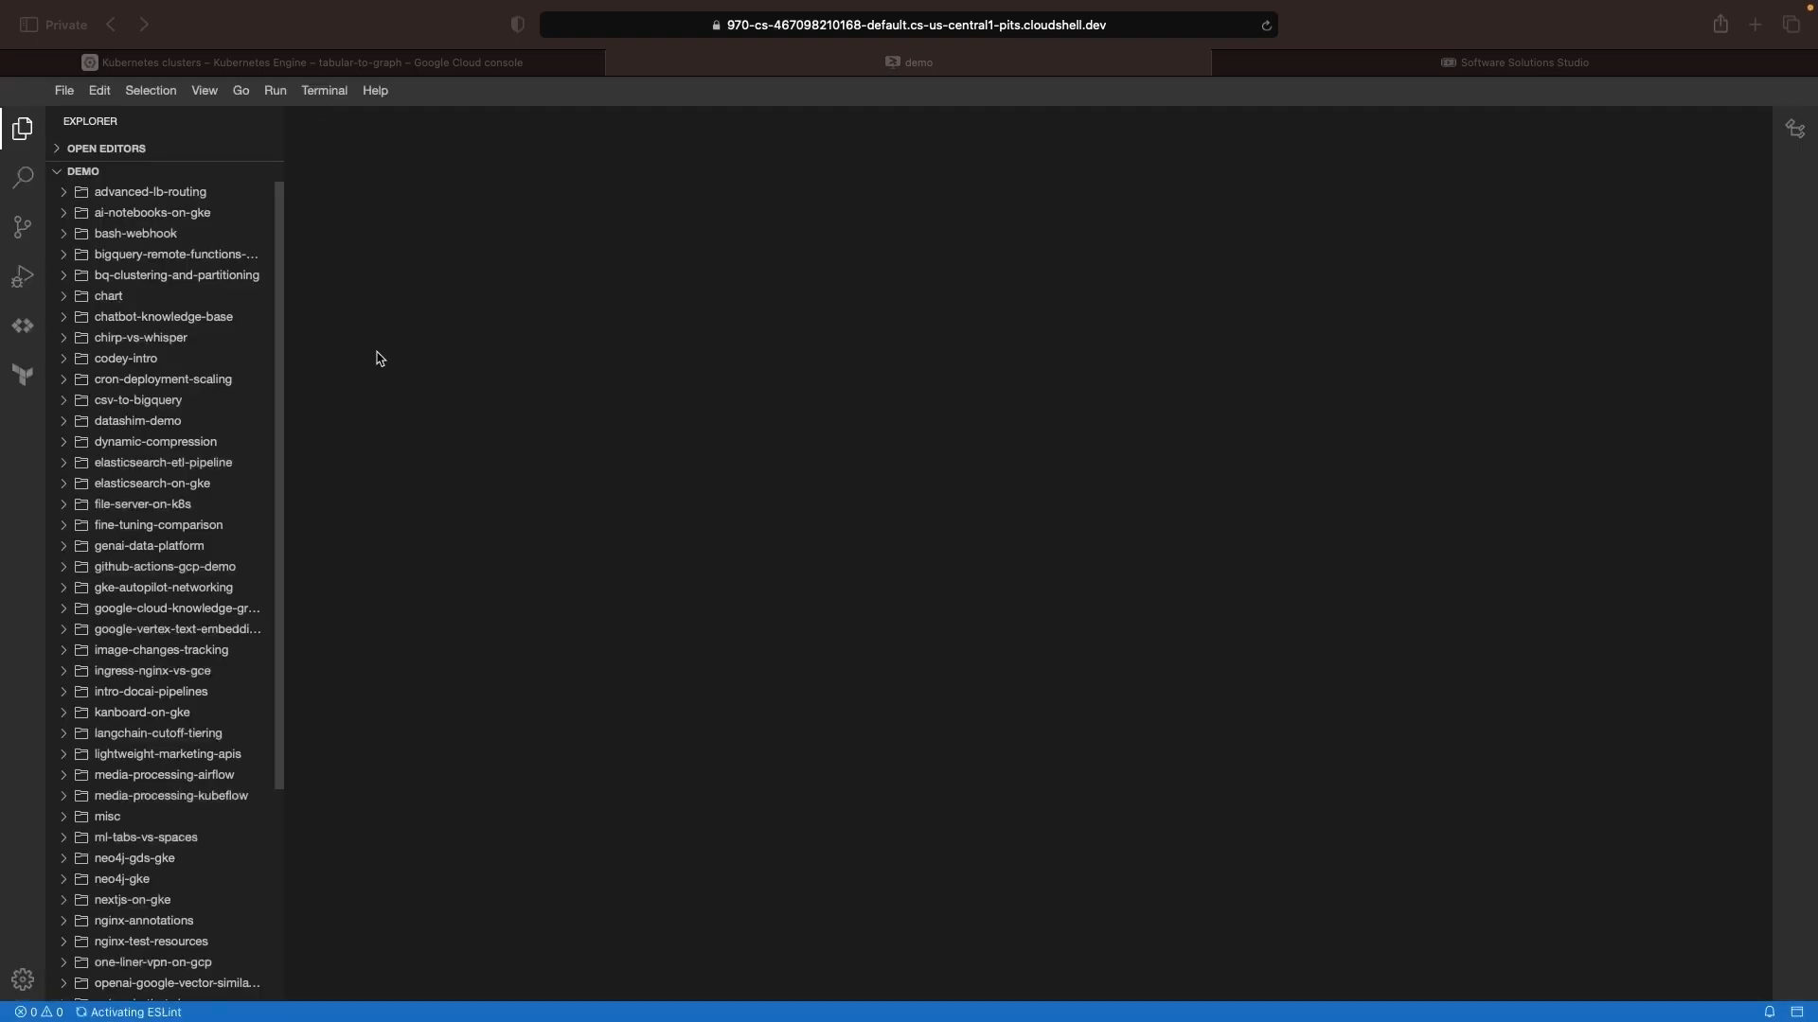
mouse_move(750, 424)
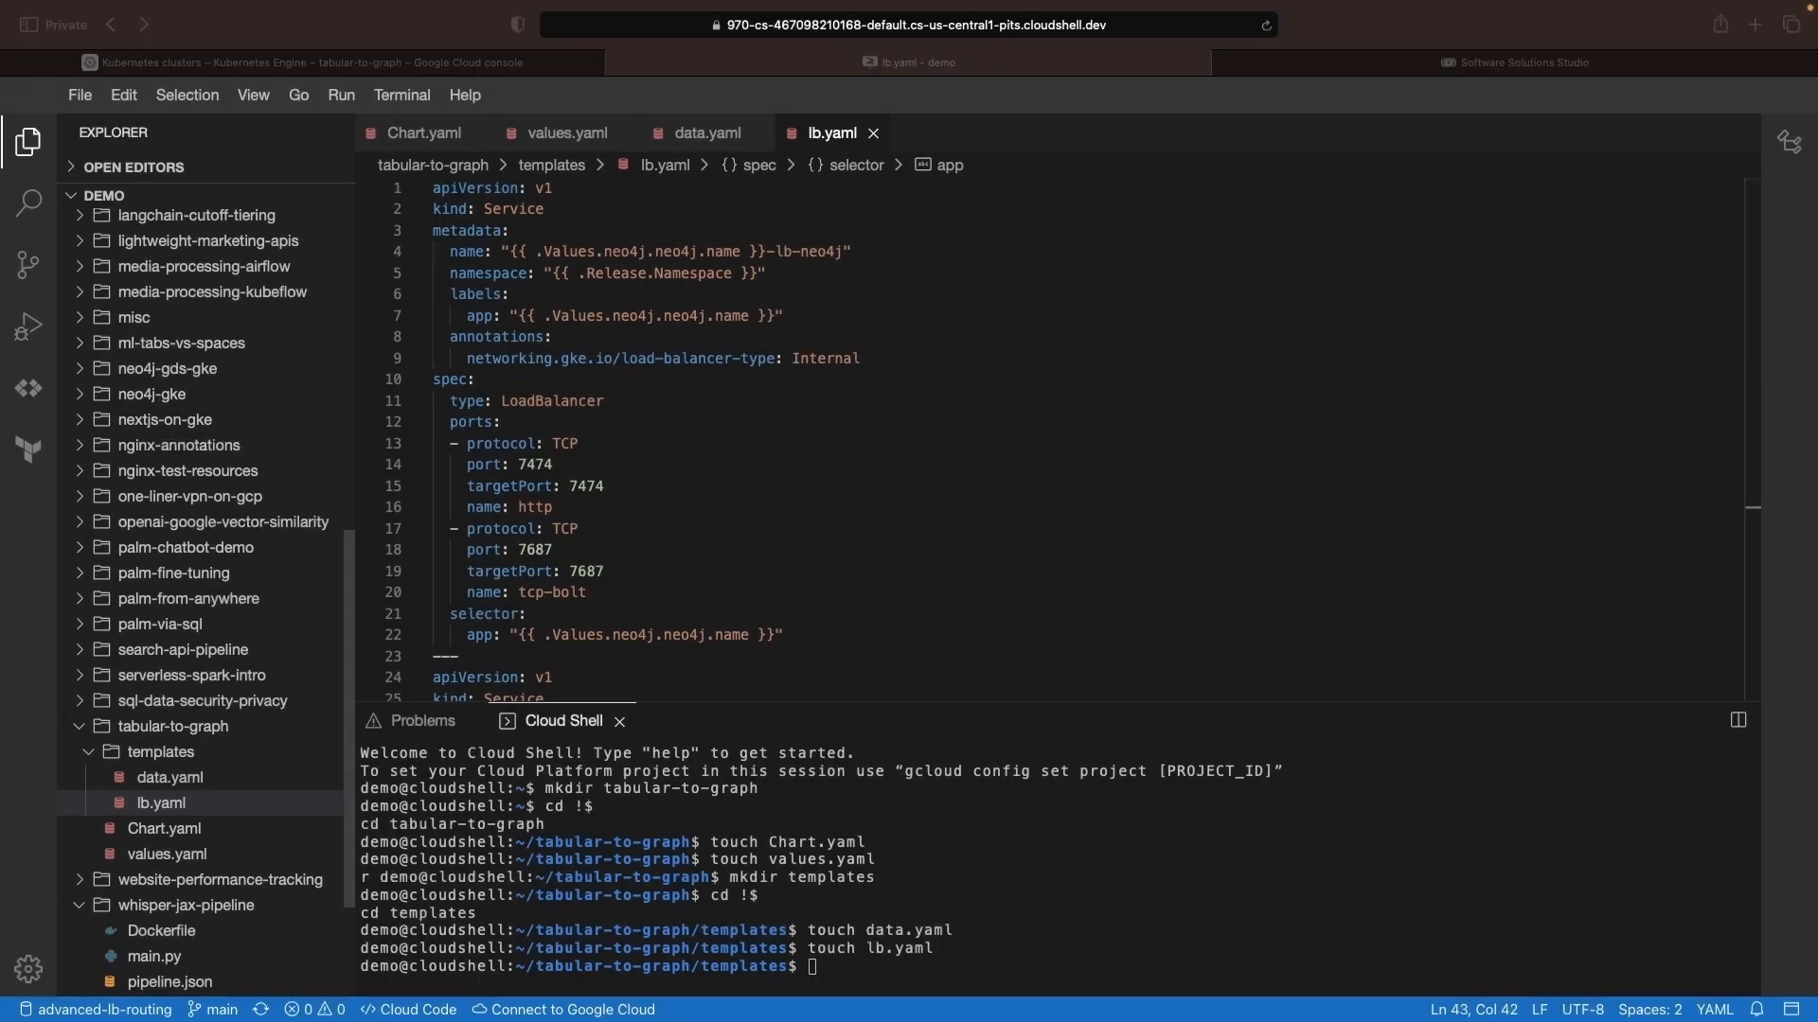
mouse_move(1186, 653)
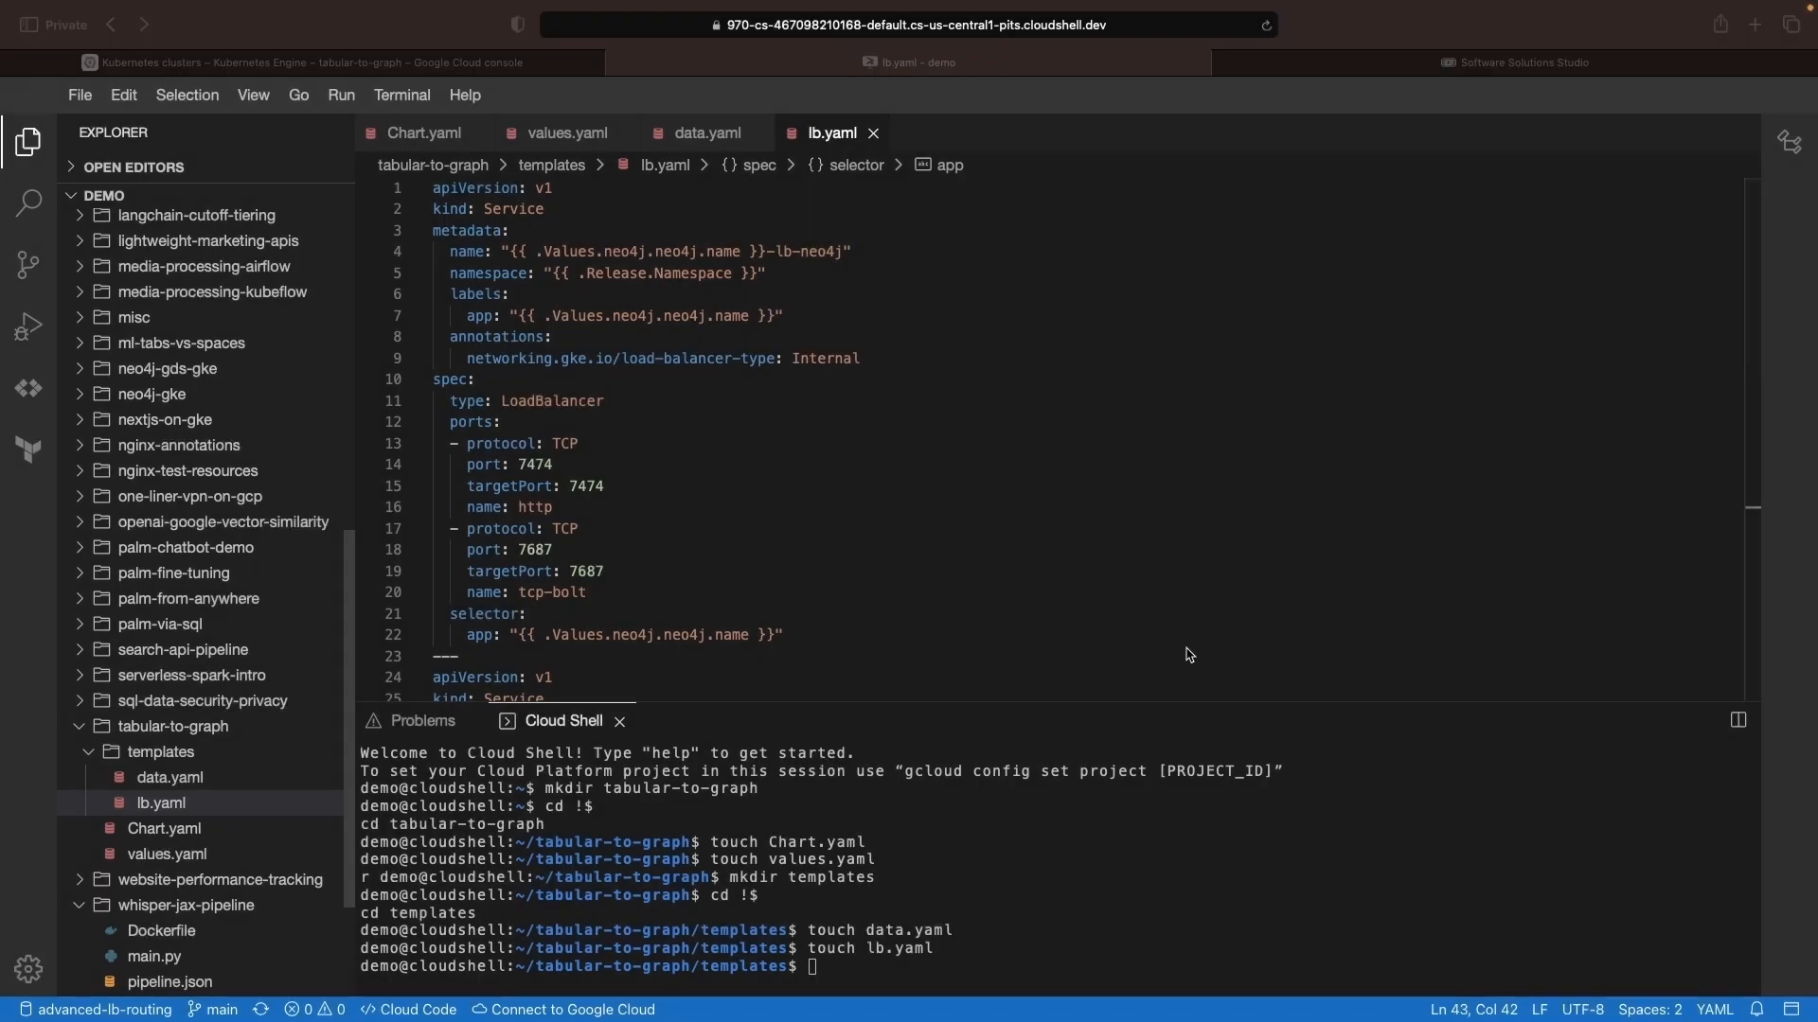
mouse_move(666, 553)
type("gcloud container cluste")
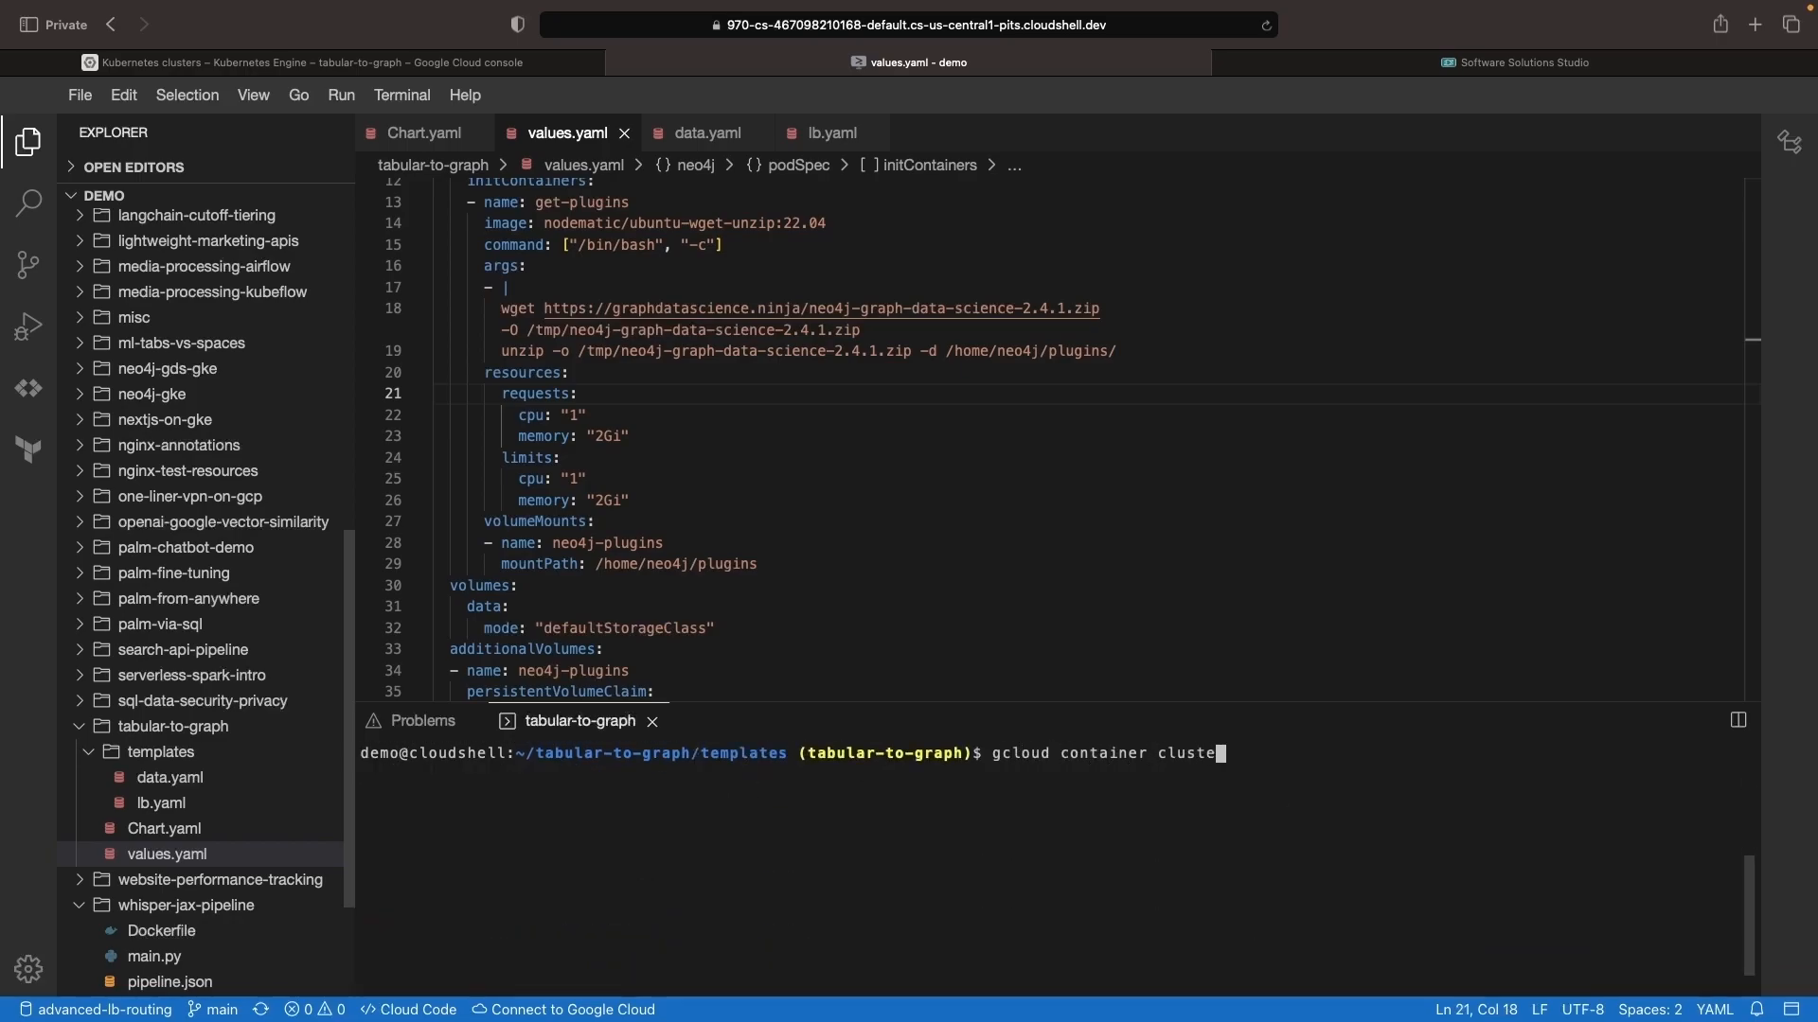
key("Return")
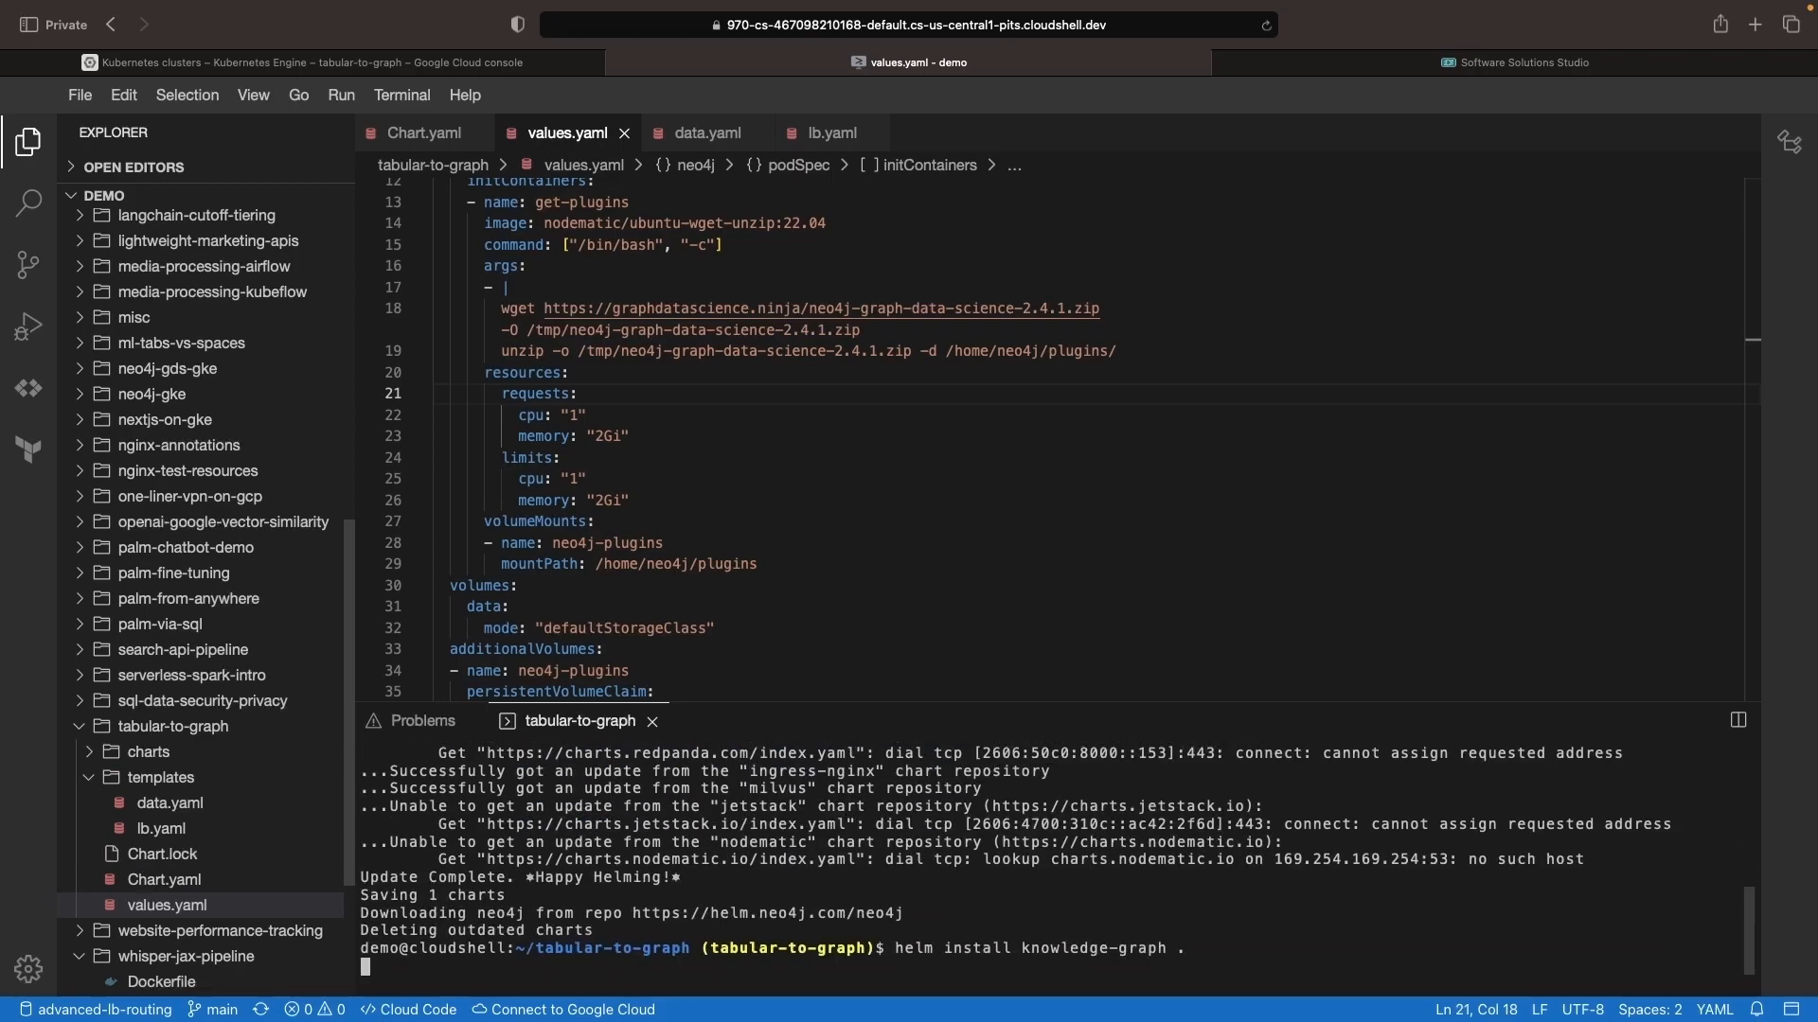
key("Return")
type("touch pages.py")
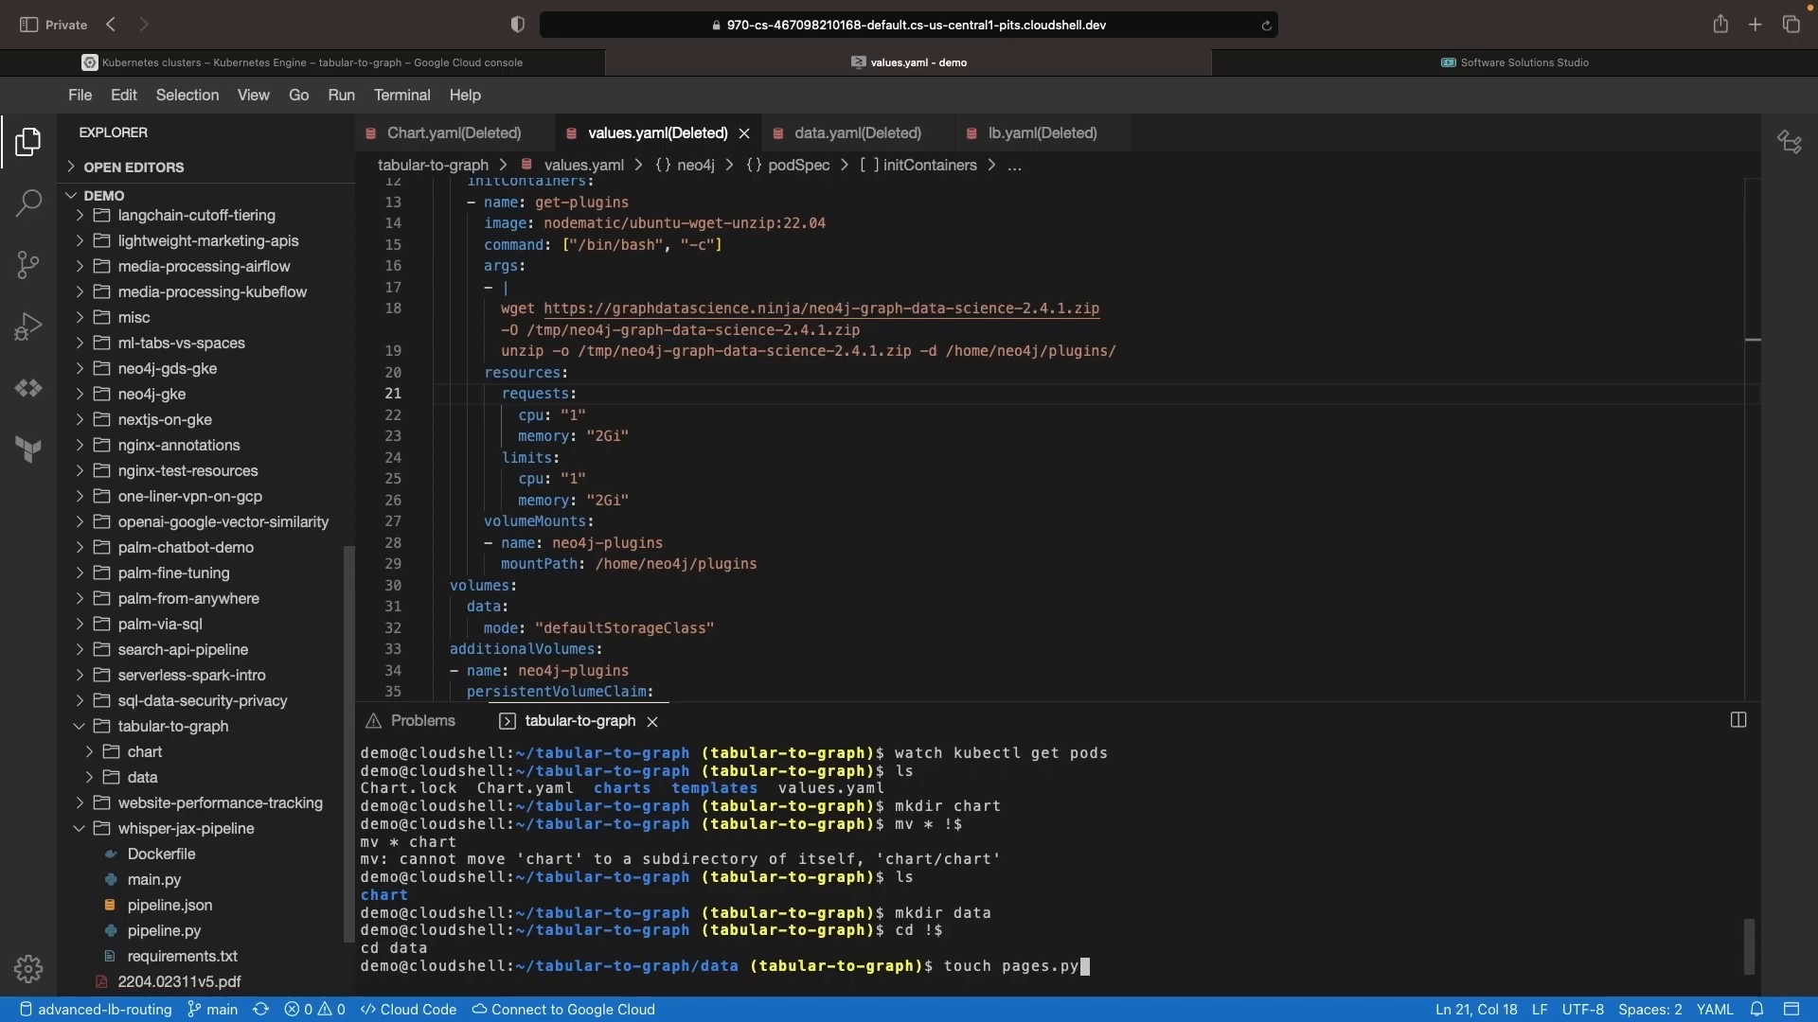
mouse_move(1344, 945)
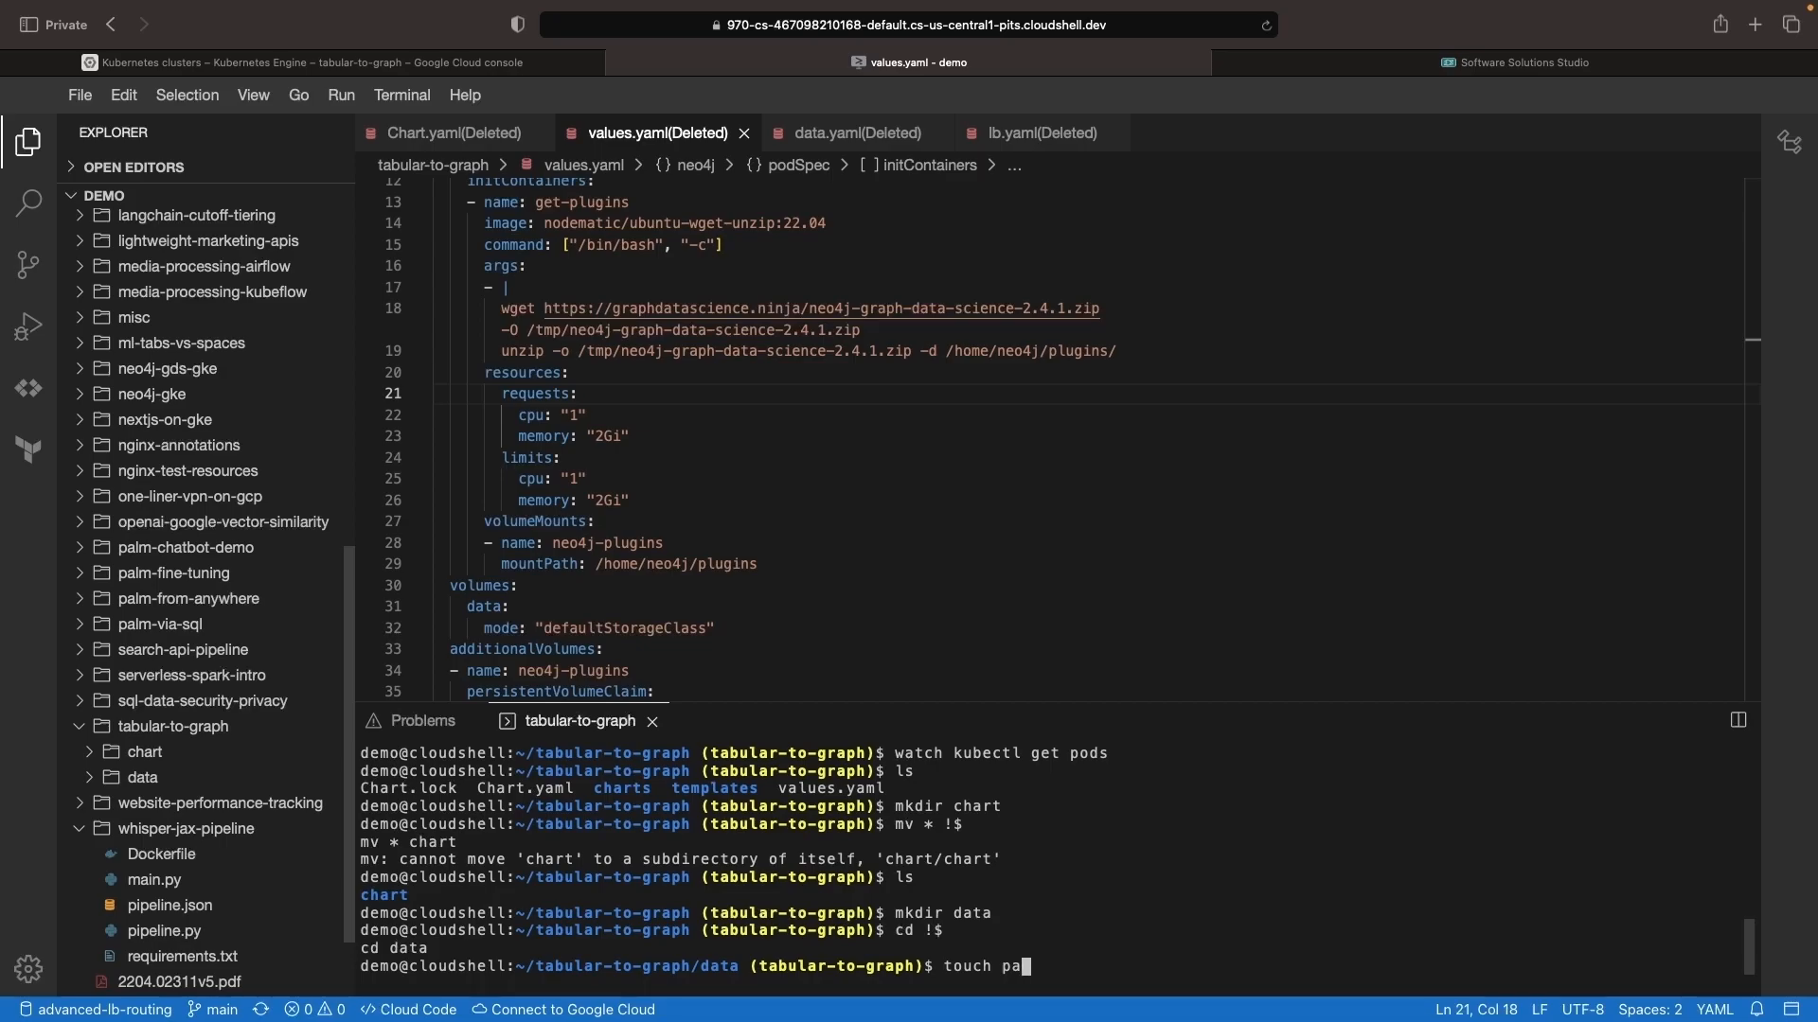
key("Backspace")
type("random_urls.py")
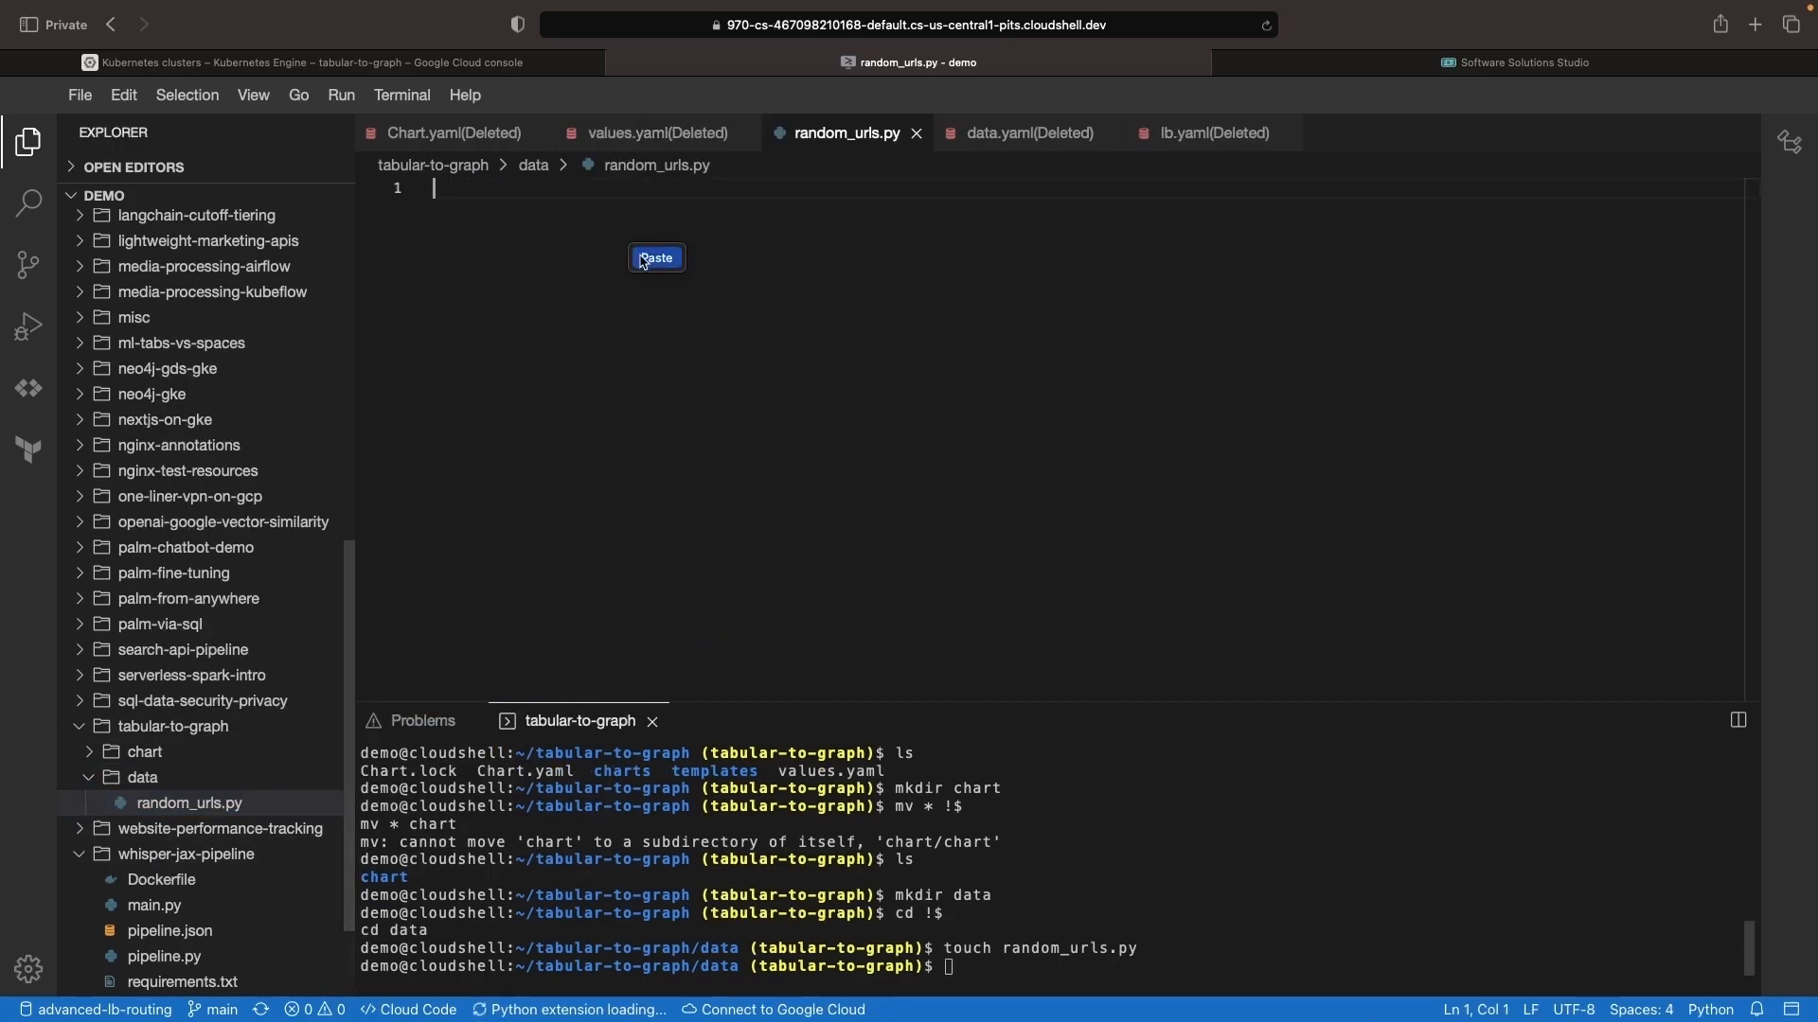
Paste the generator into random_urls.py to produce 200 URLs, then copy it to random_nav.py.
left_click(656, 258)
type("python3 random_urls.py")
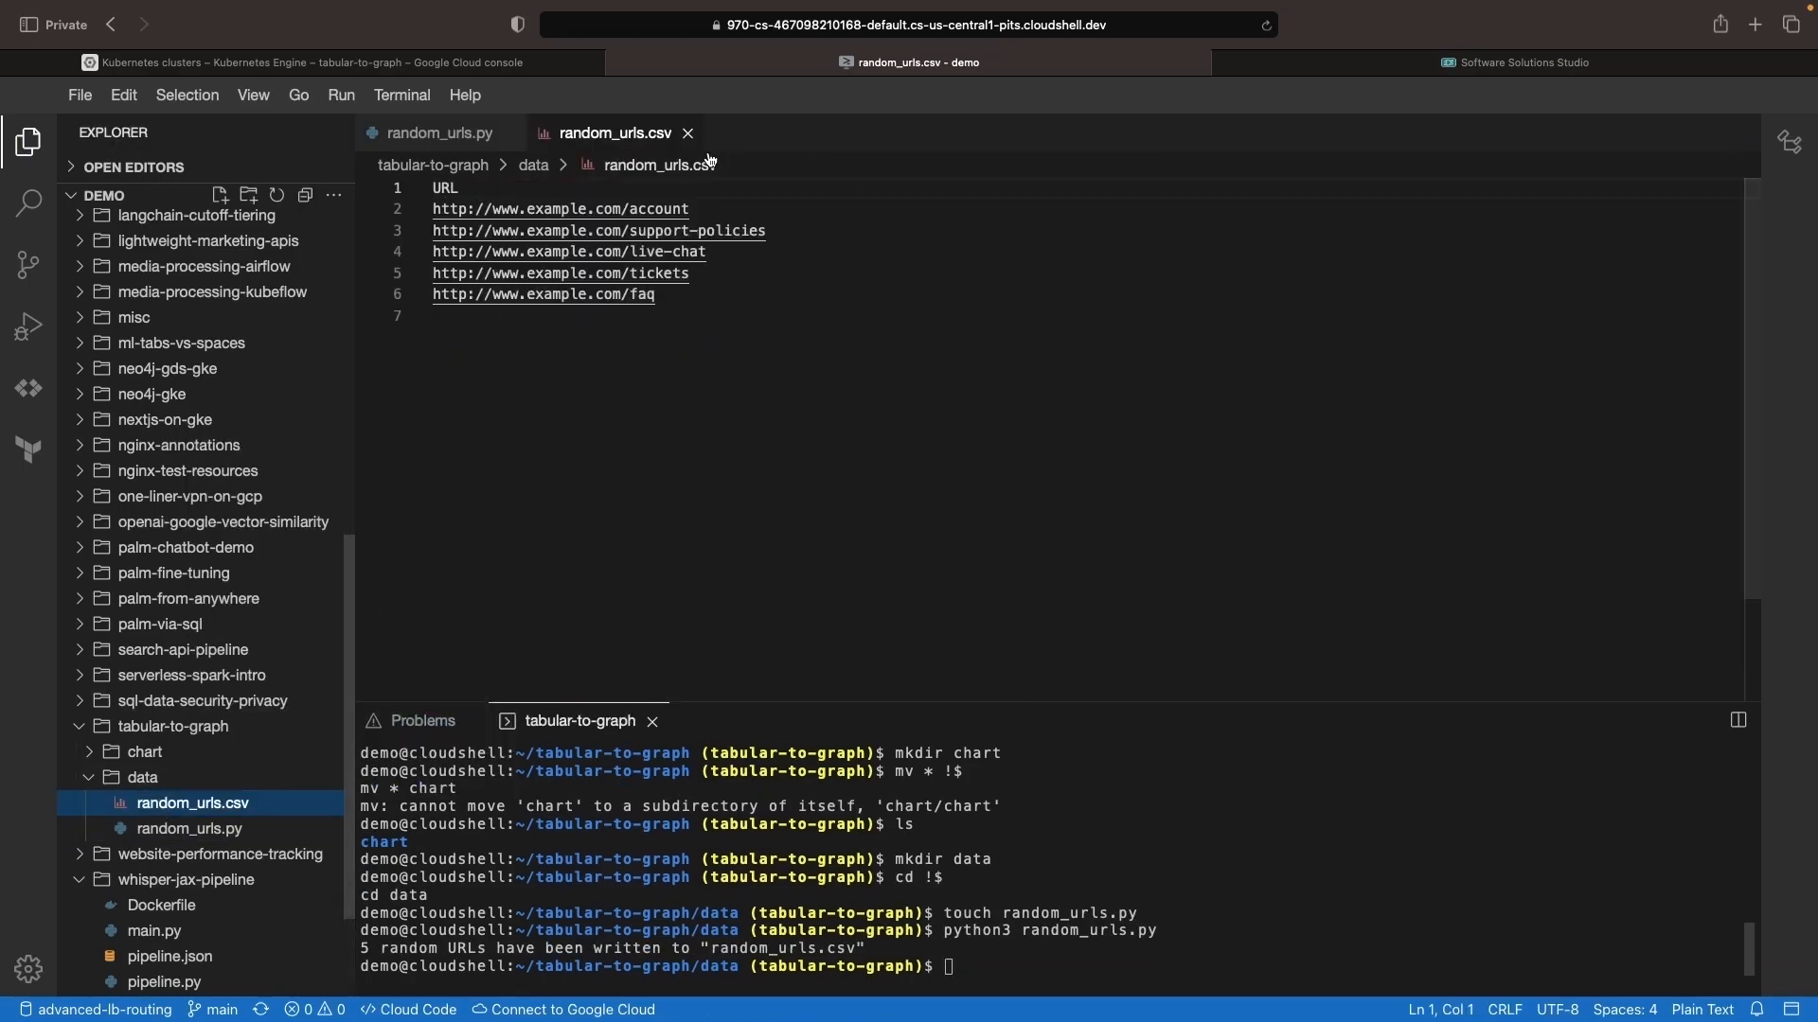
left_click(437, 132)
type("cp random_urls.py random_nav.")
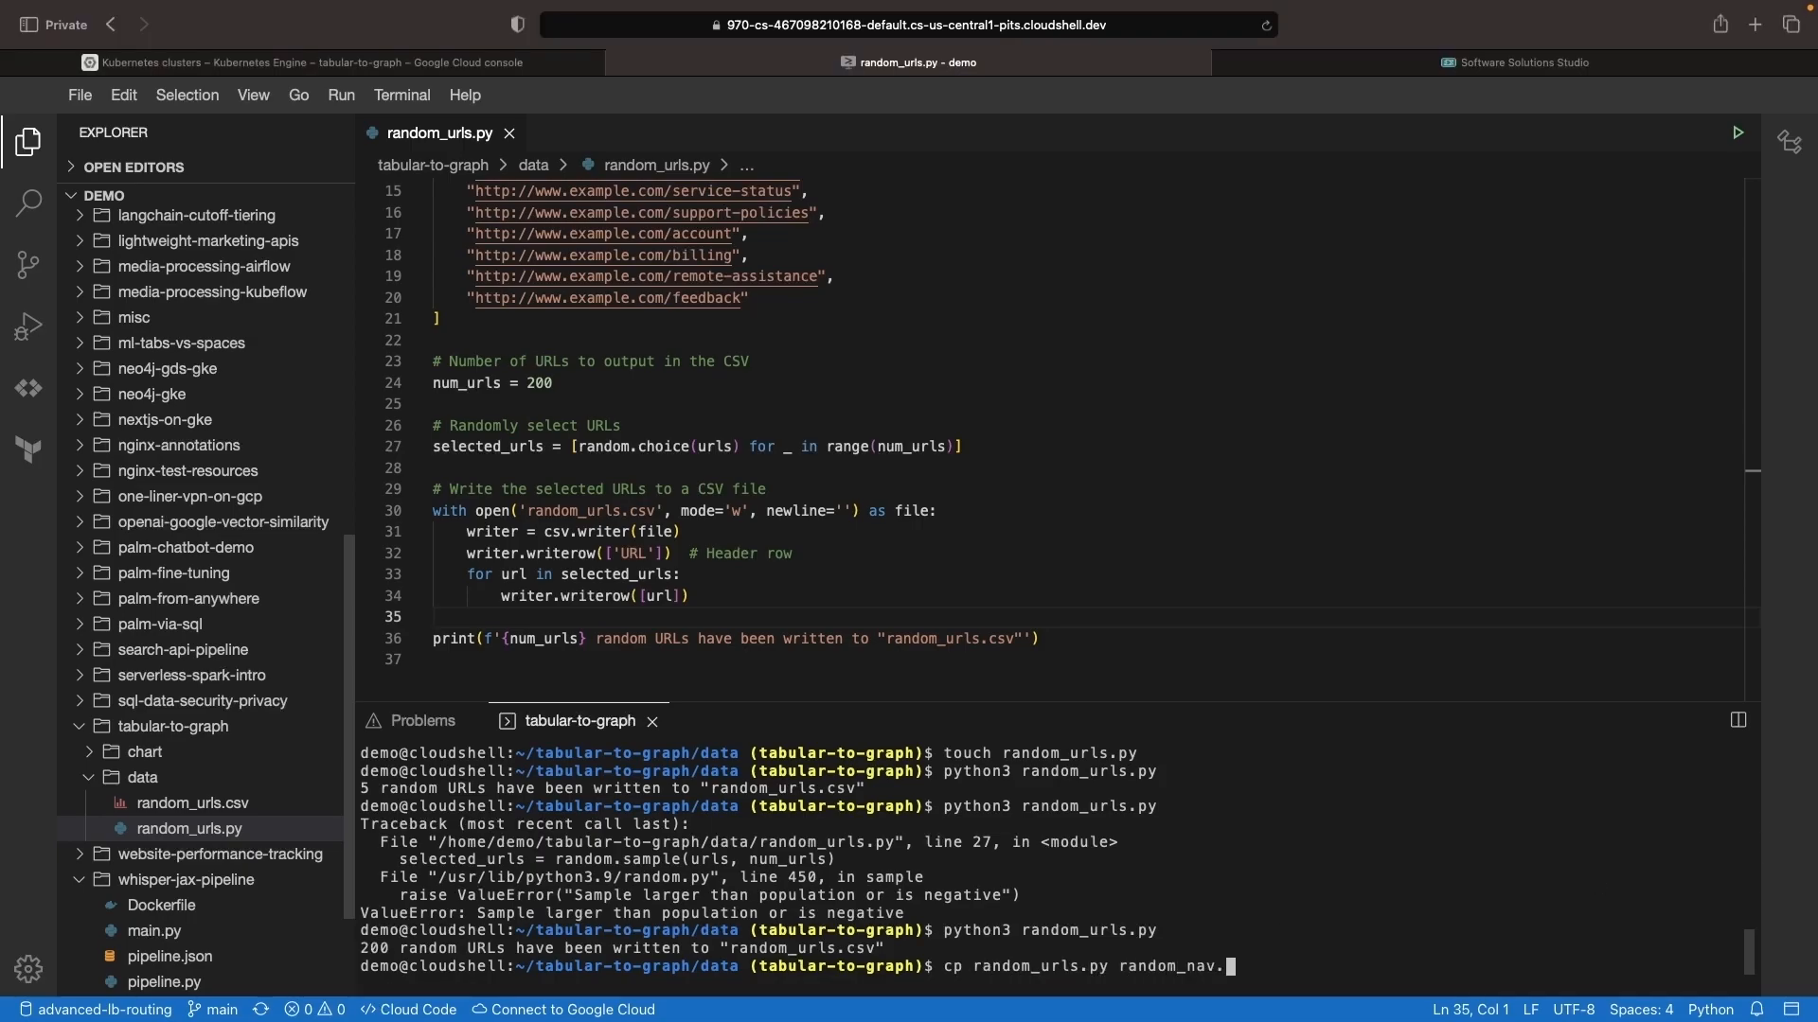
key("Return")
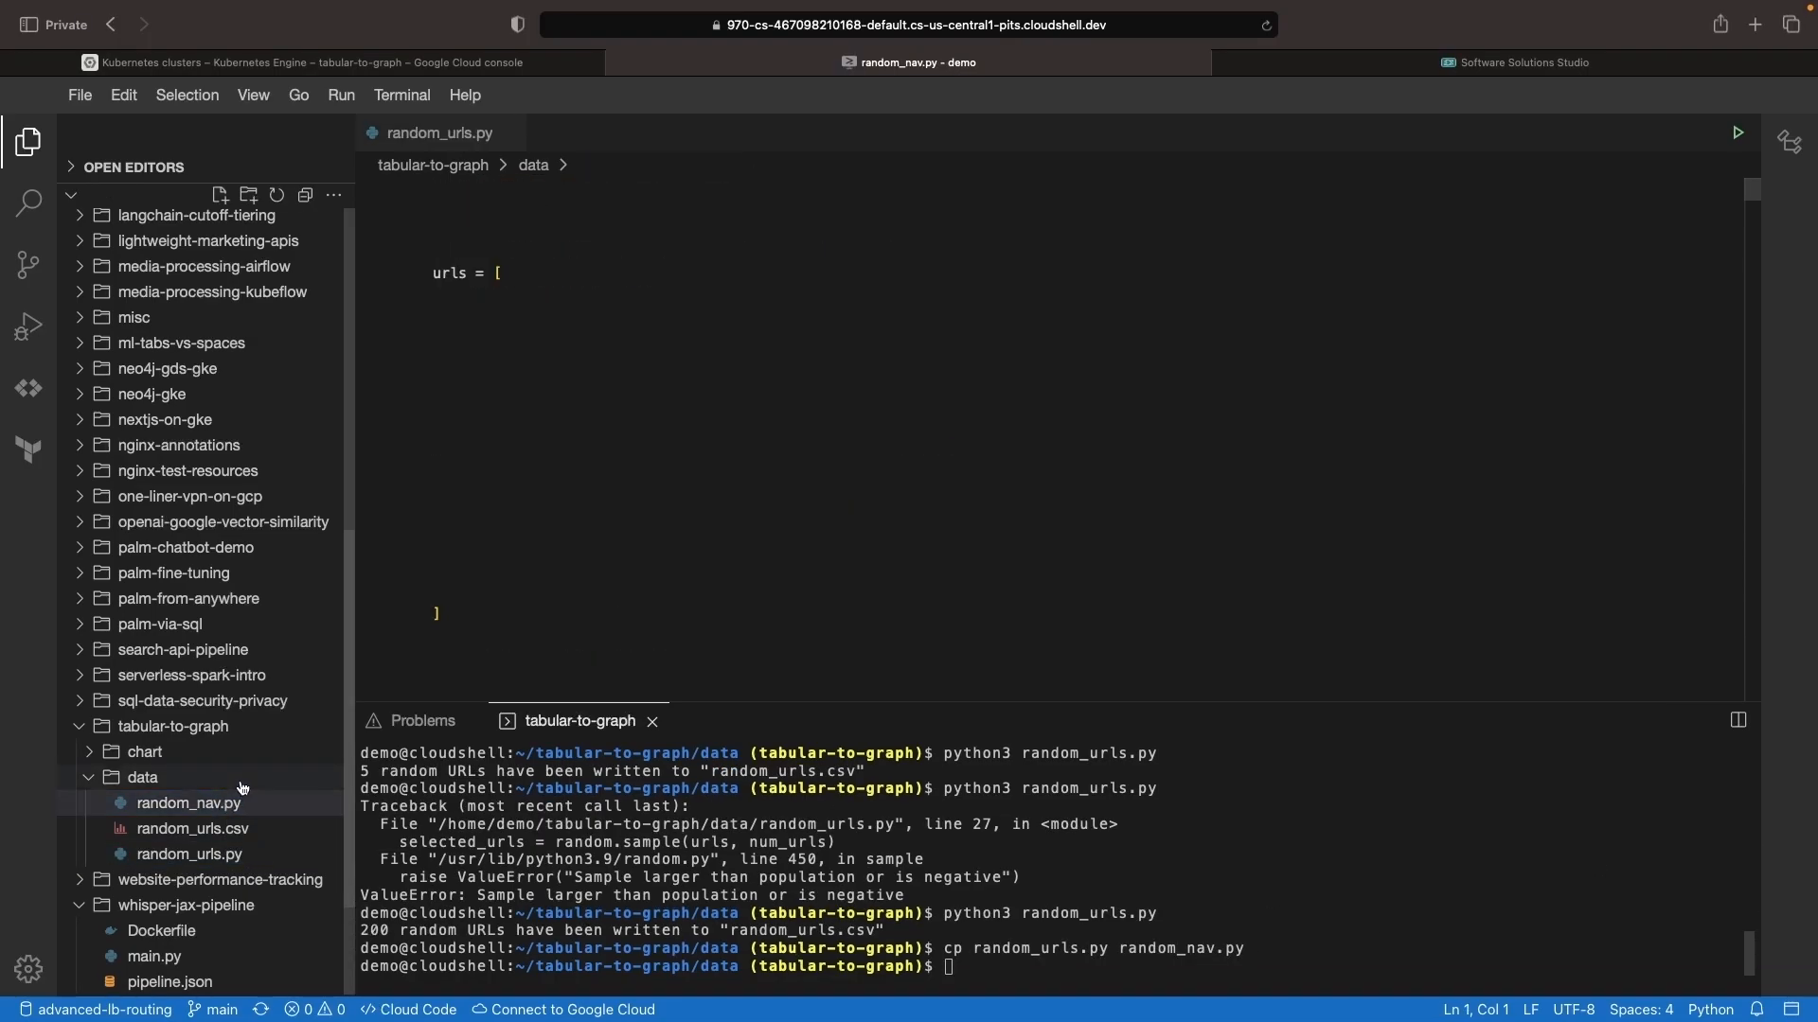
Edit random_nav.py to write 200 Source URL to Target URL pairs and view random_nav.csv.
left_click(189, 803)
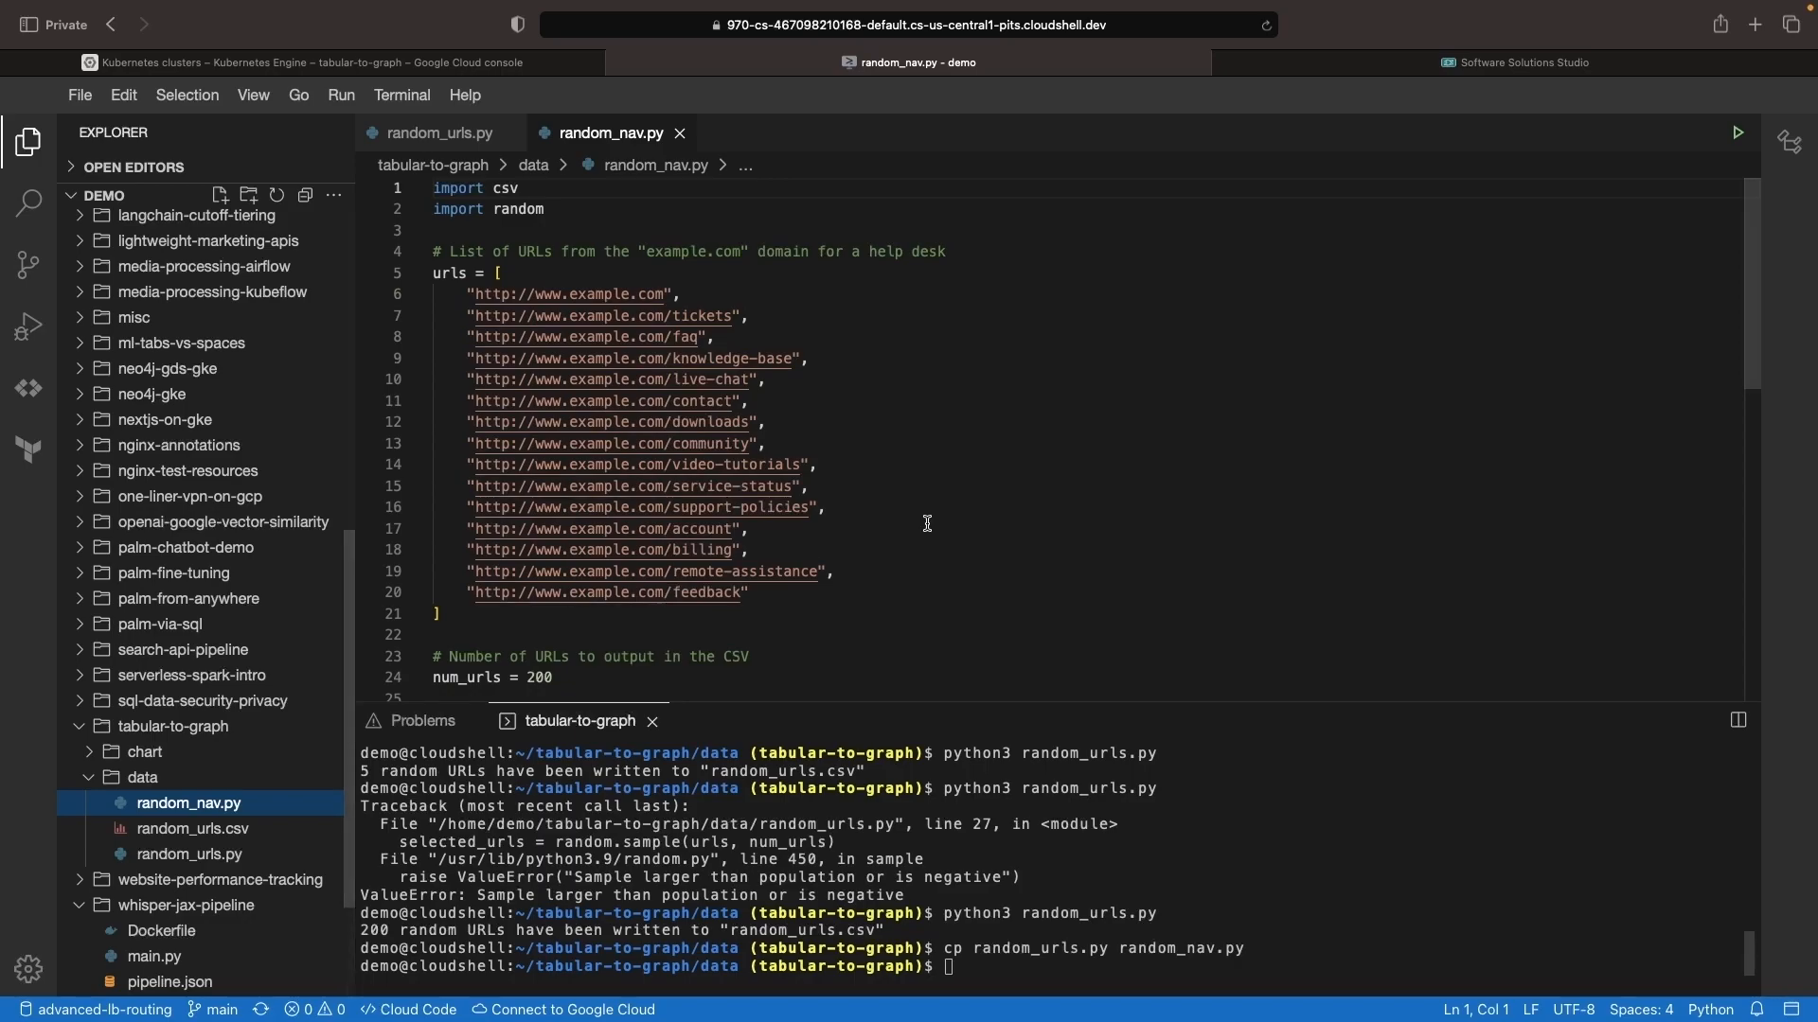
scroll("down", 3)
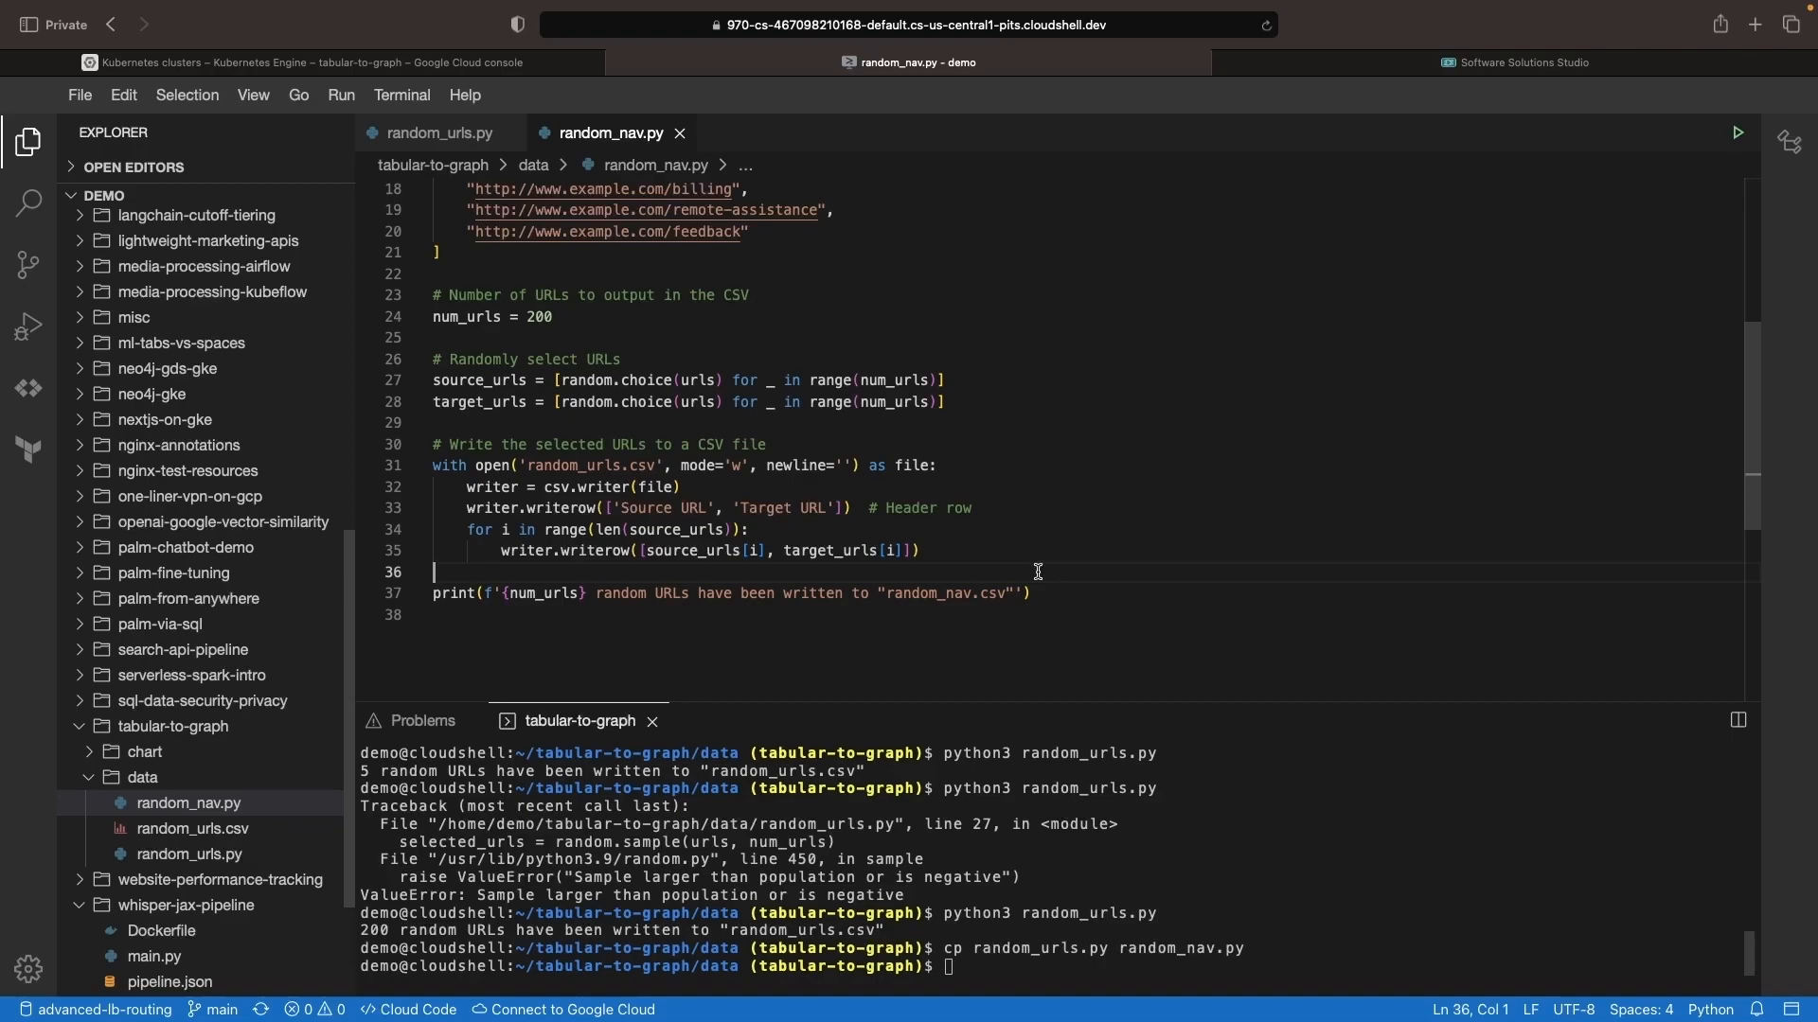
type("nav")
key("Return")
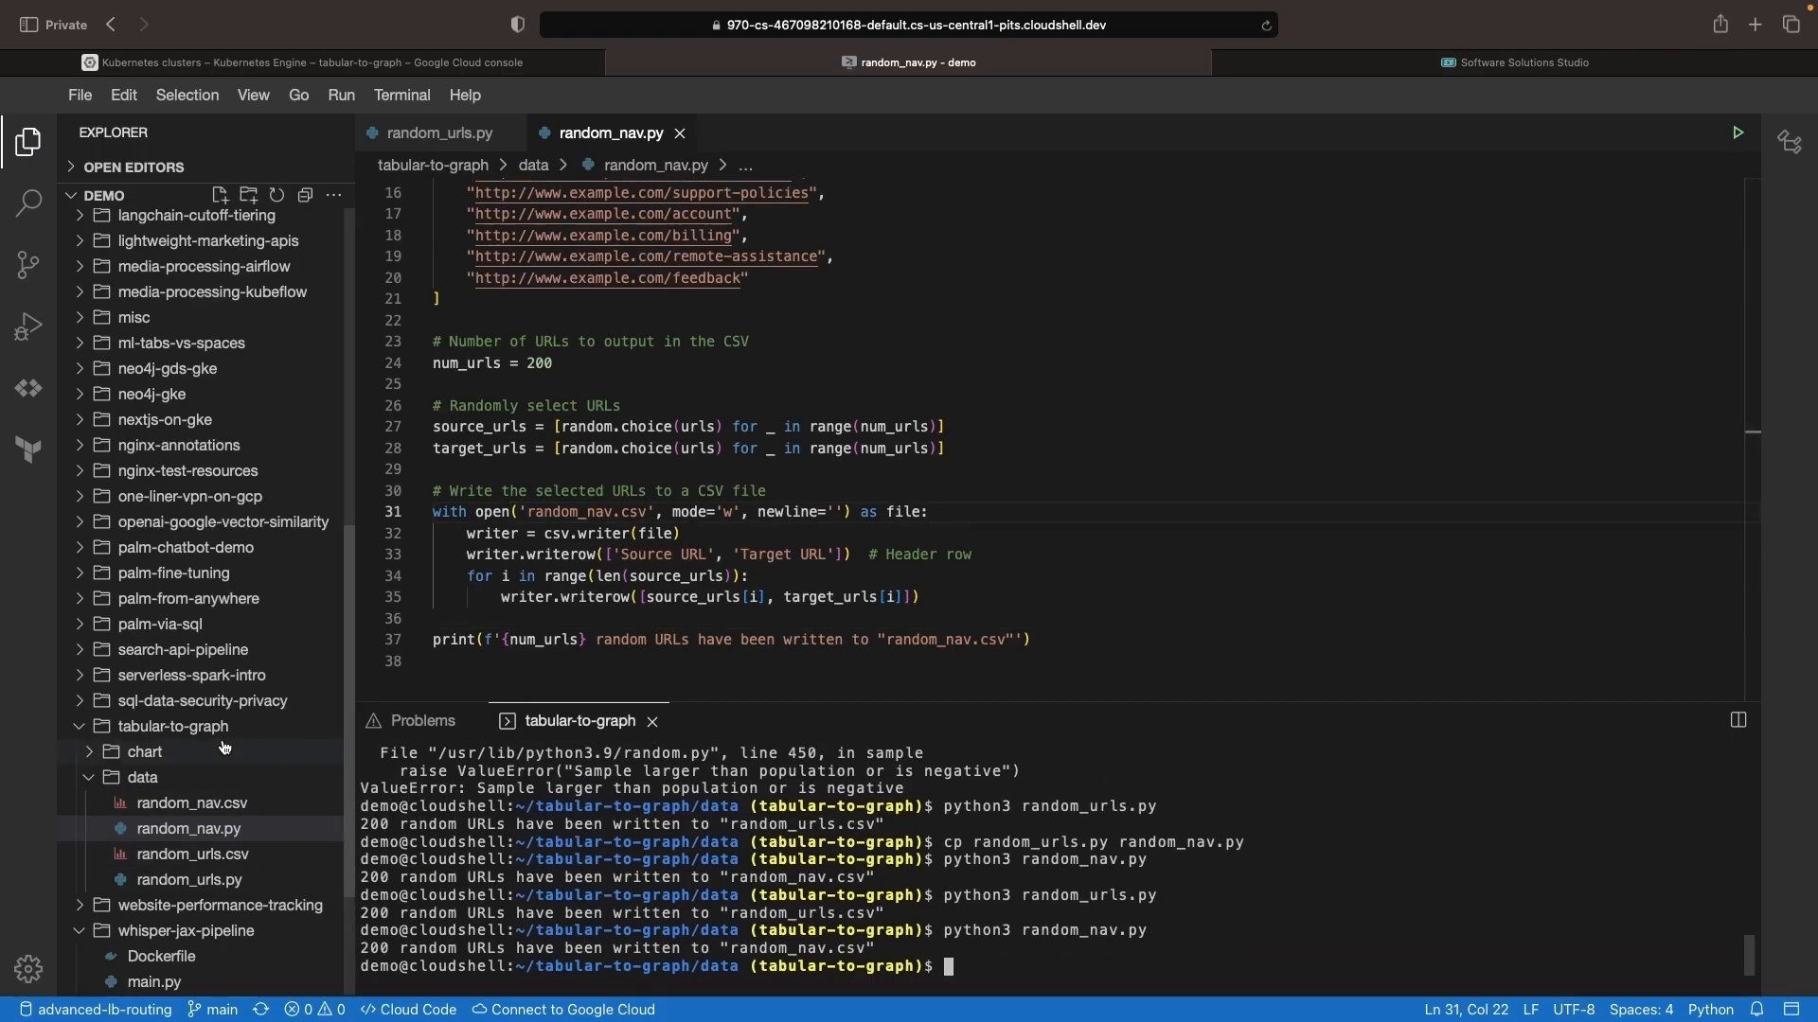
left_click(193, 803)
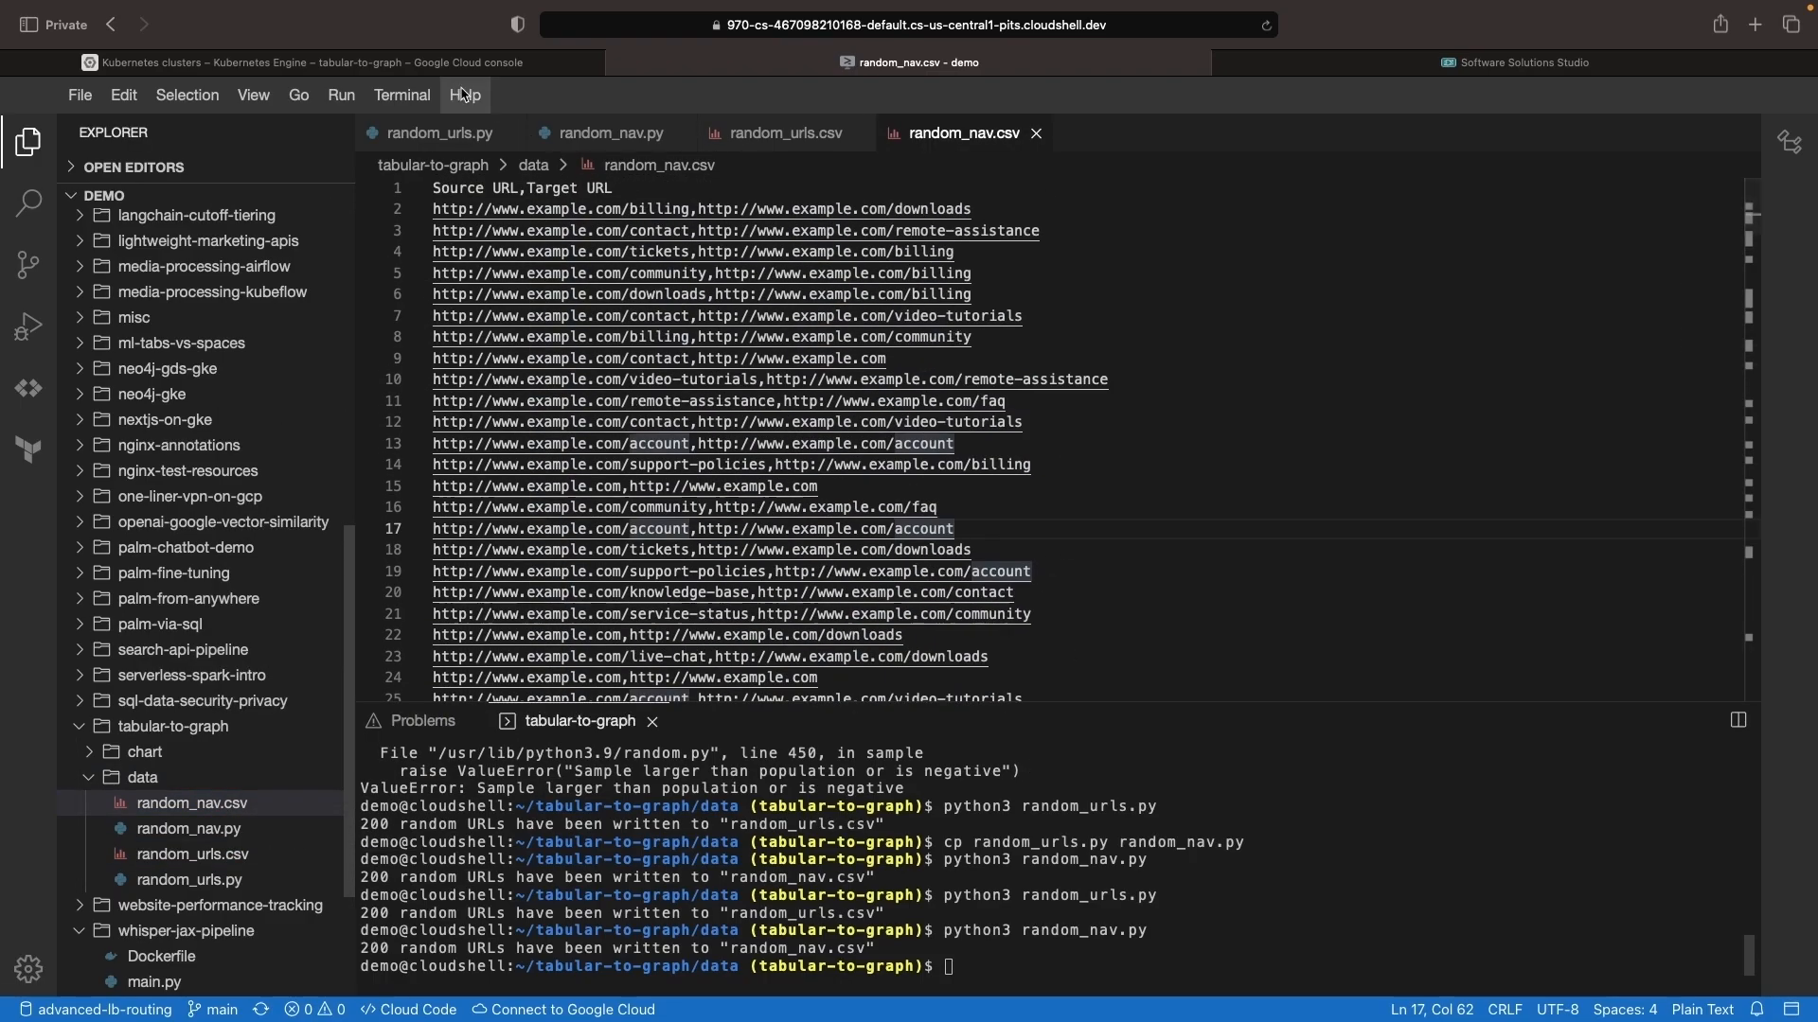
Copy both CSVs with gsutil into gs://helpdesk-graph-demo and check the bucket contents.
left_click(307, 61)
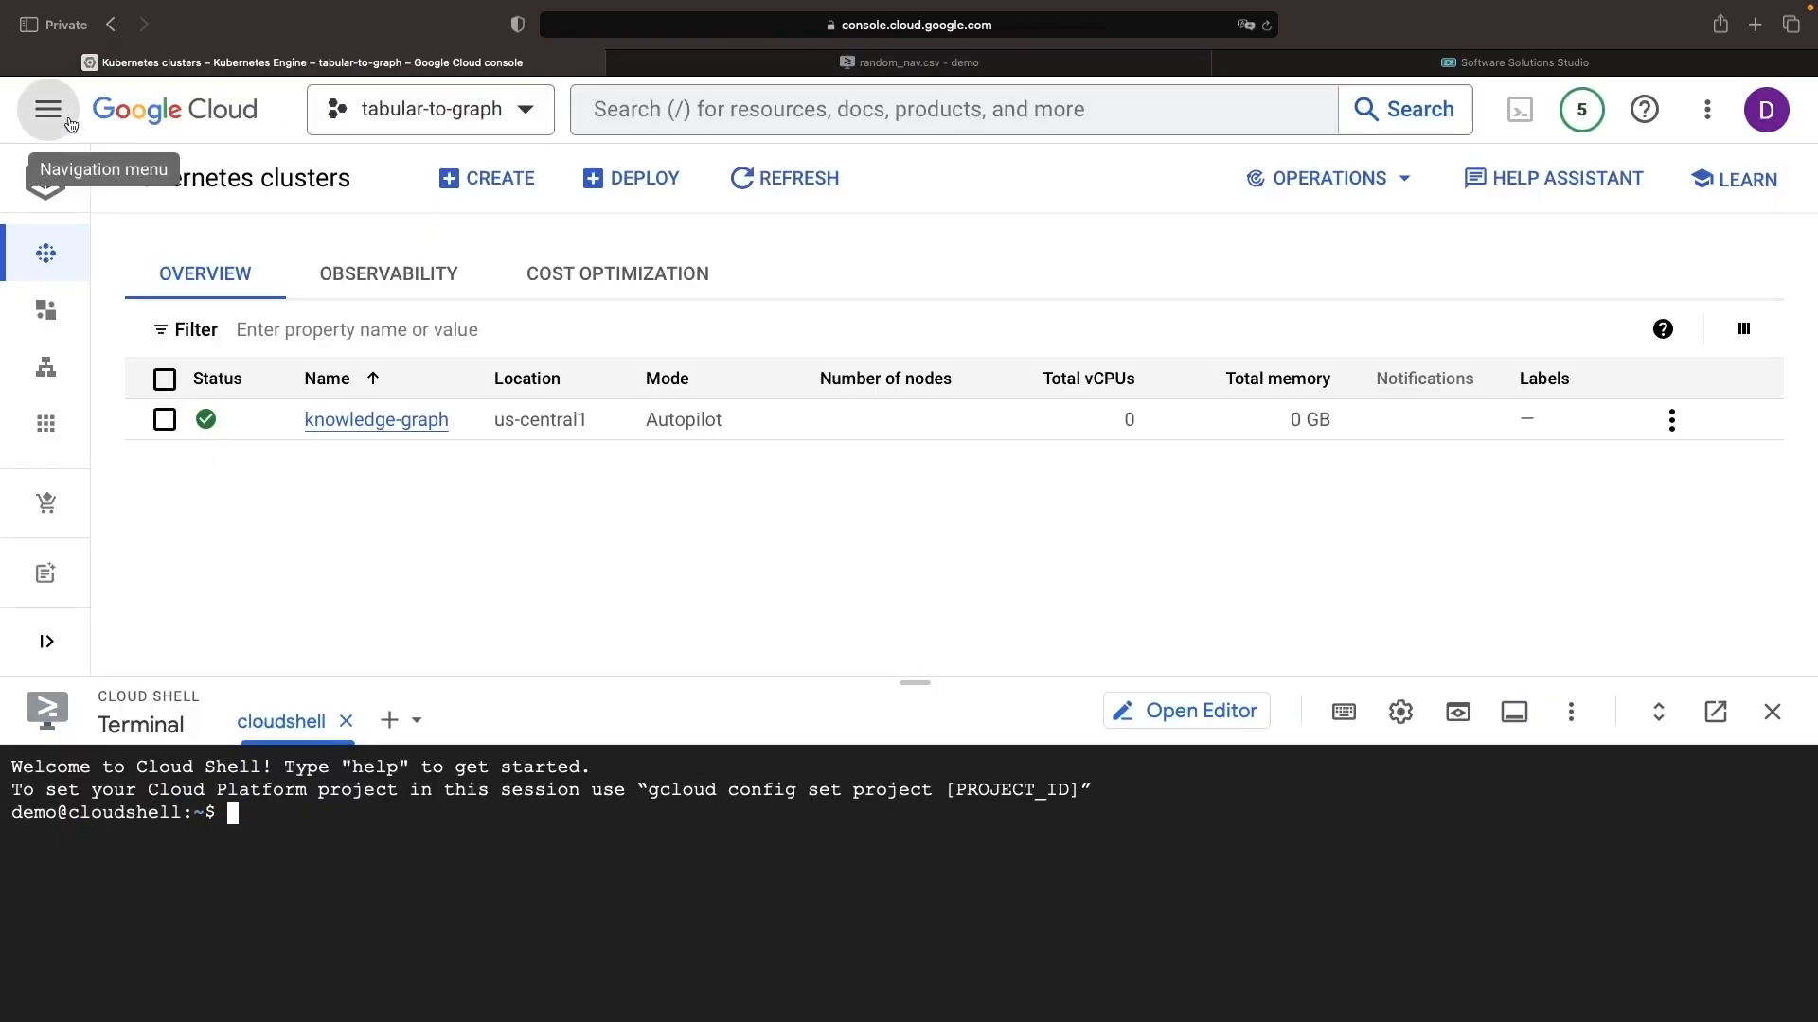
left_click(47, 110)
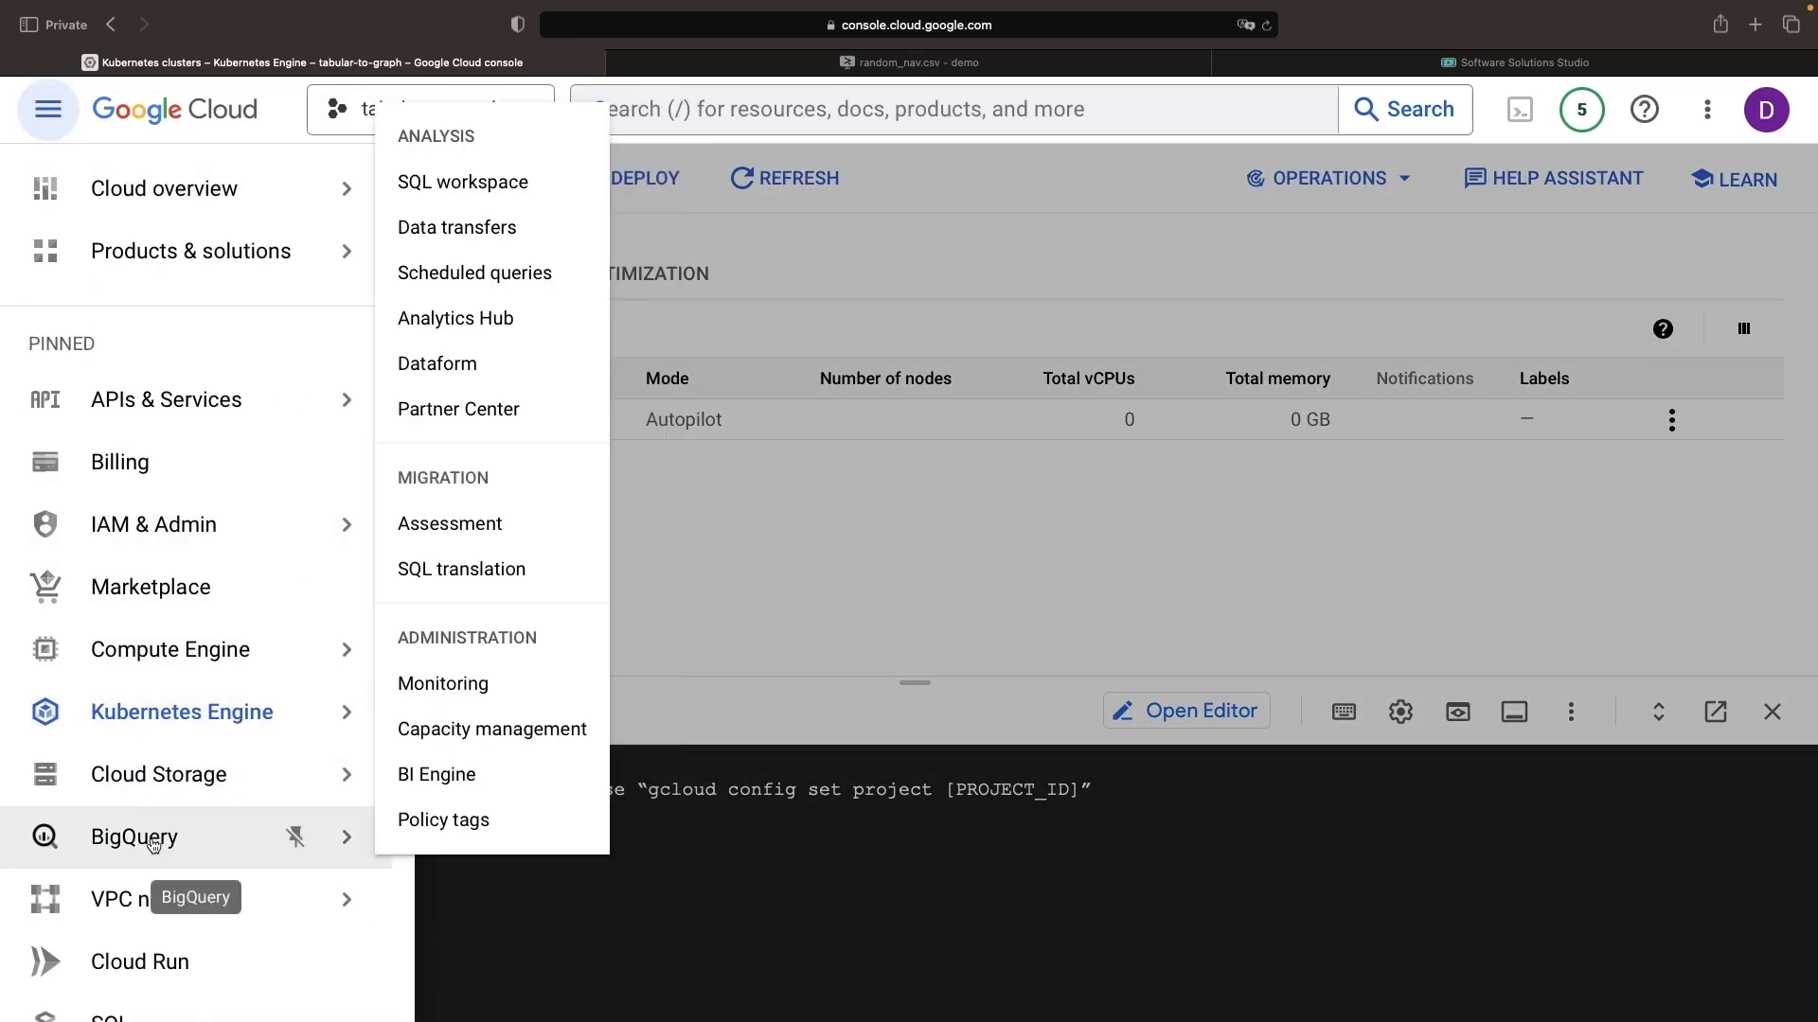
left_click(462, 181)
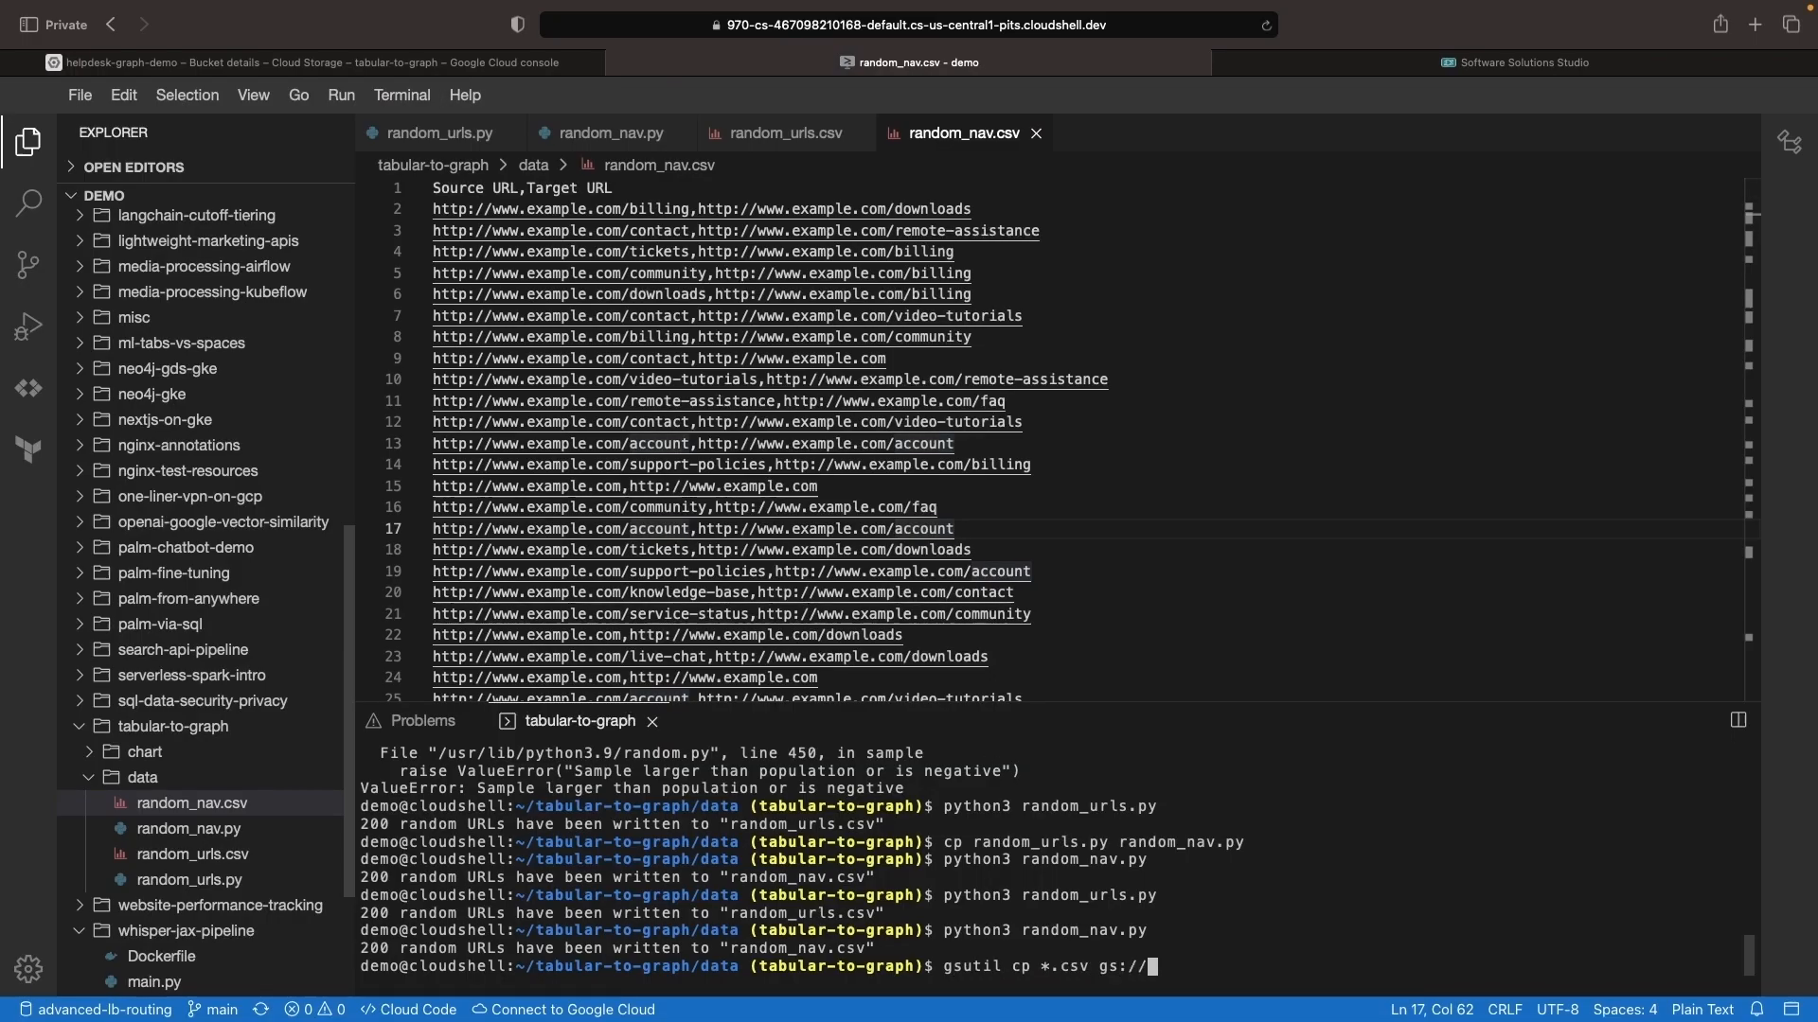
left_click(314, 62)
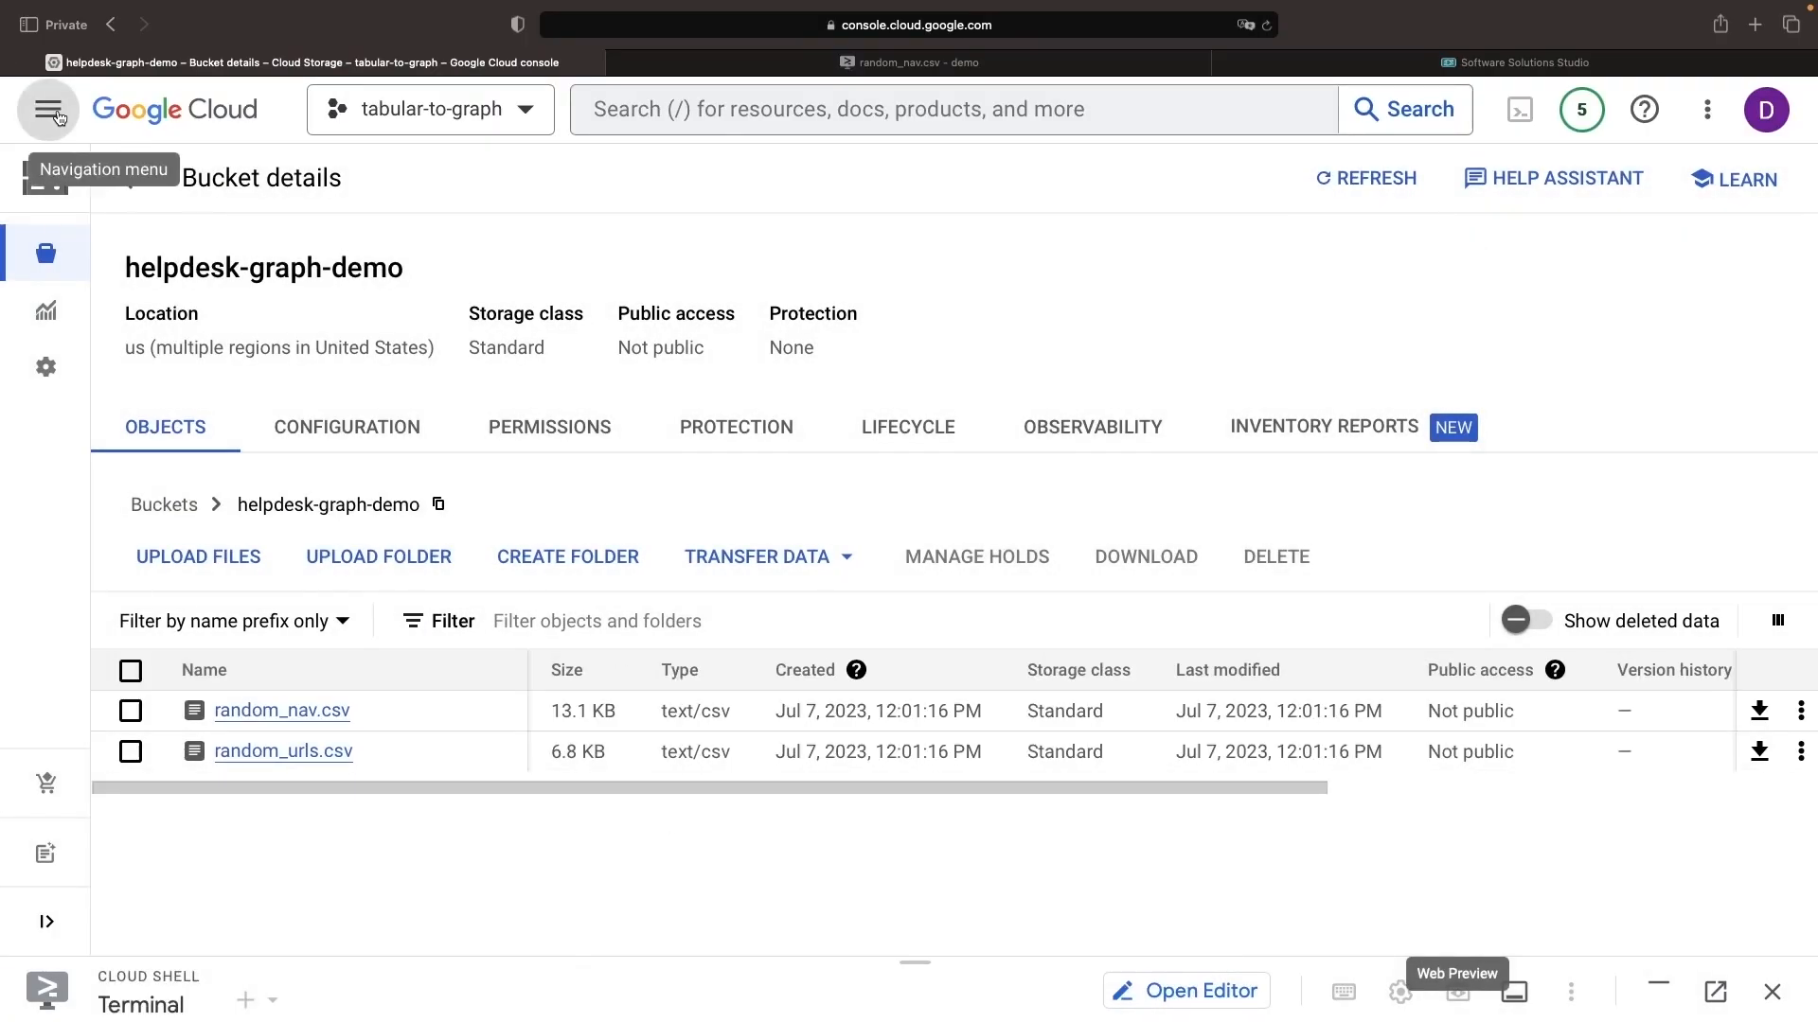
left_click(47, 110)
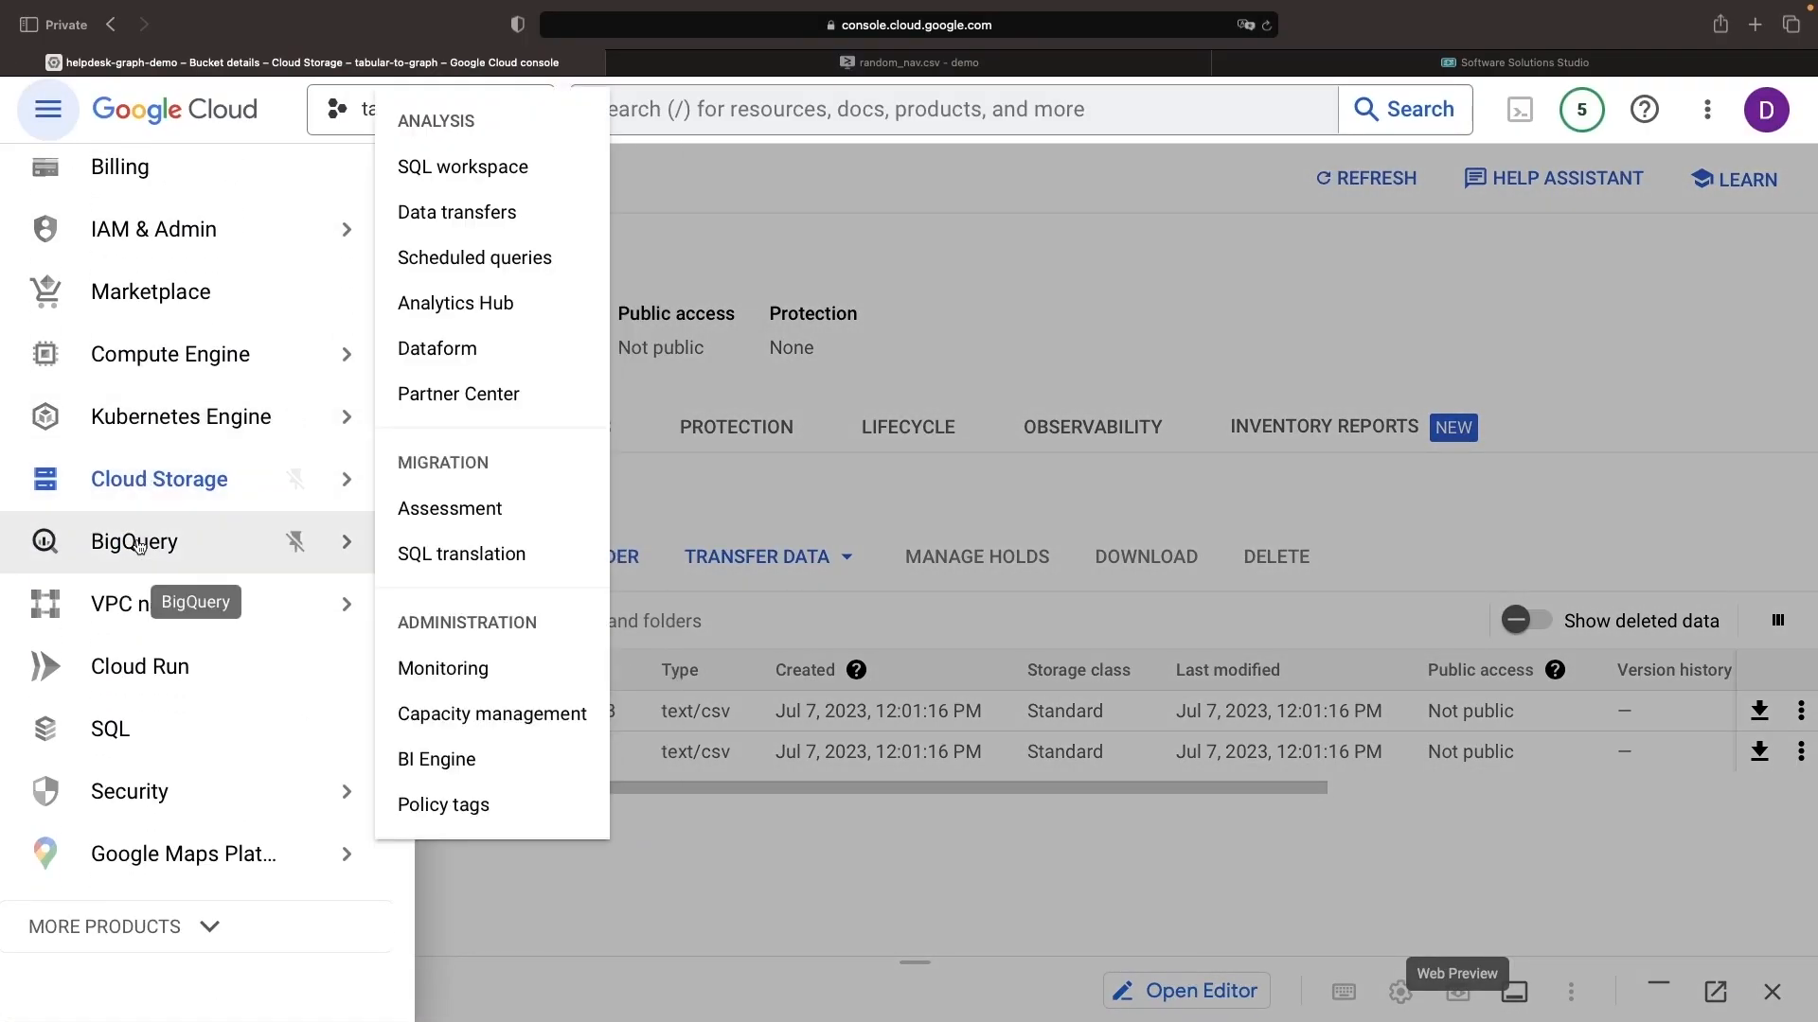
Start creating a table in the helpdesk dataset of the tabular-to-graph project.
left_click(462, 167)
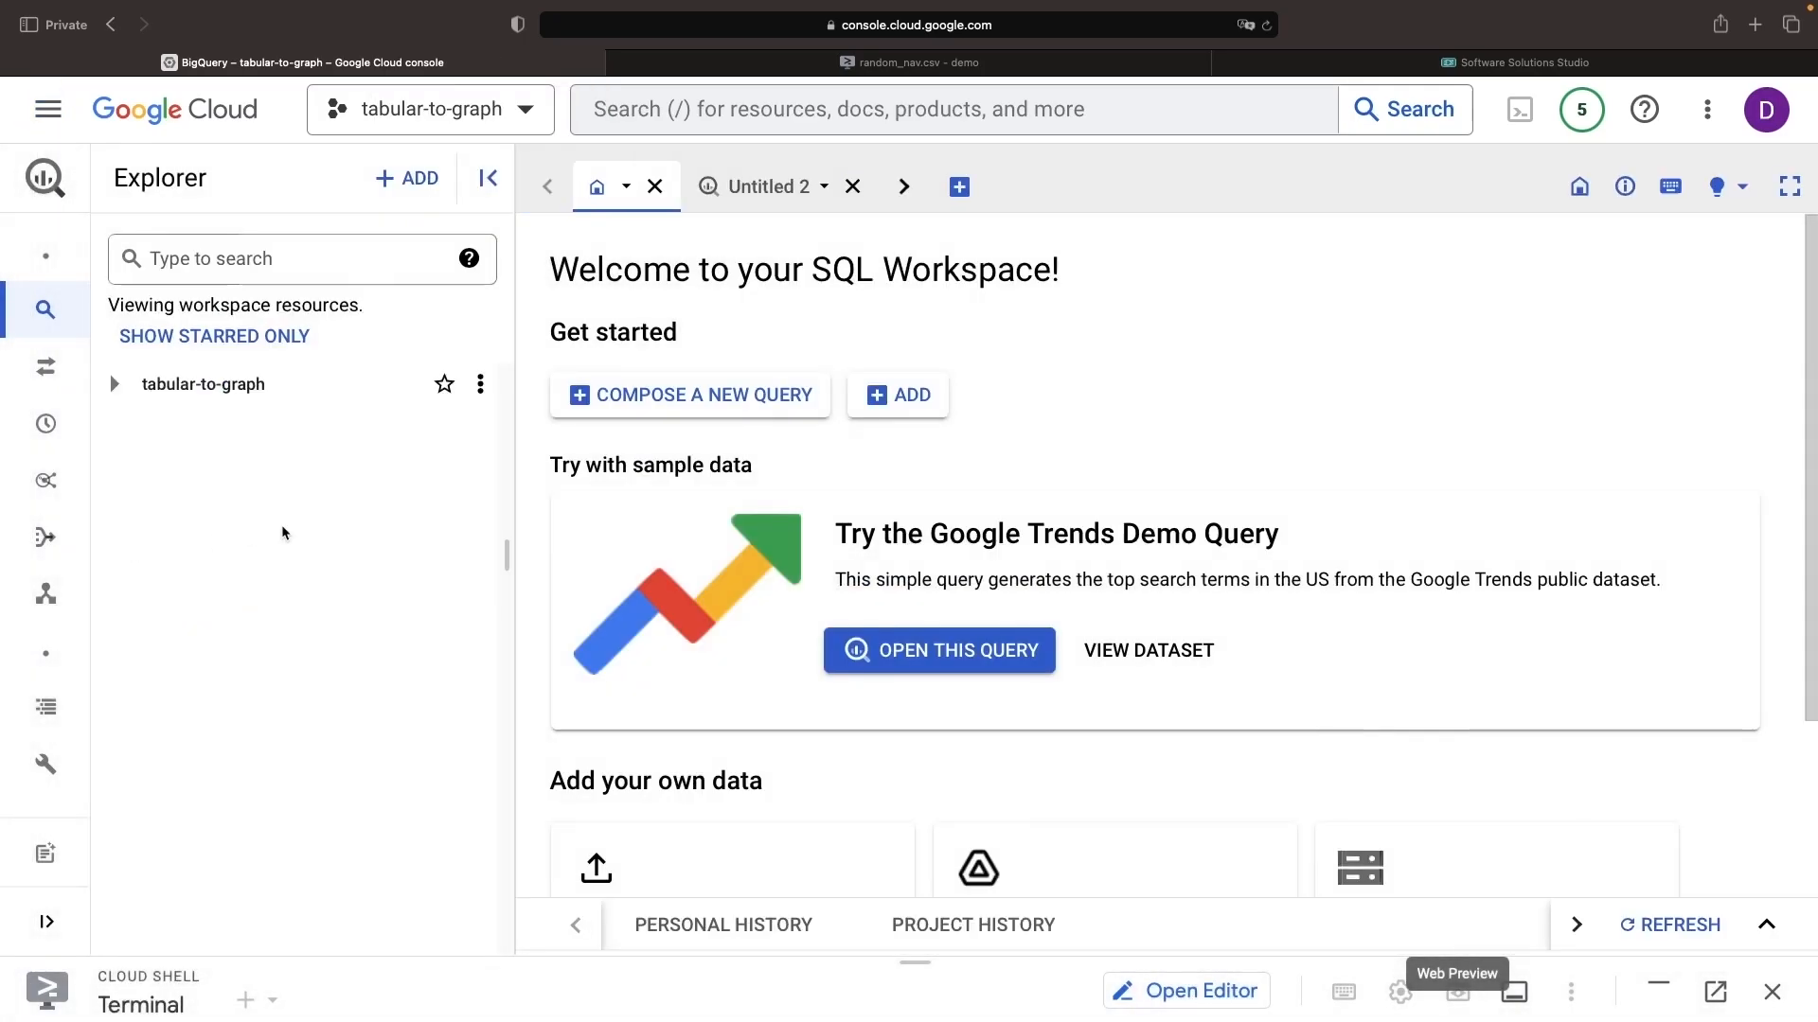
left_click(115, 384)
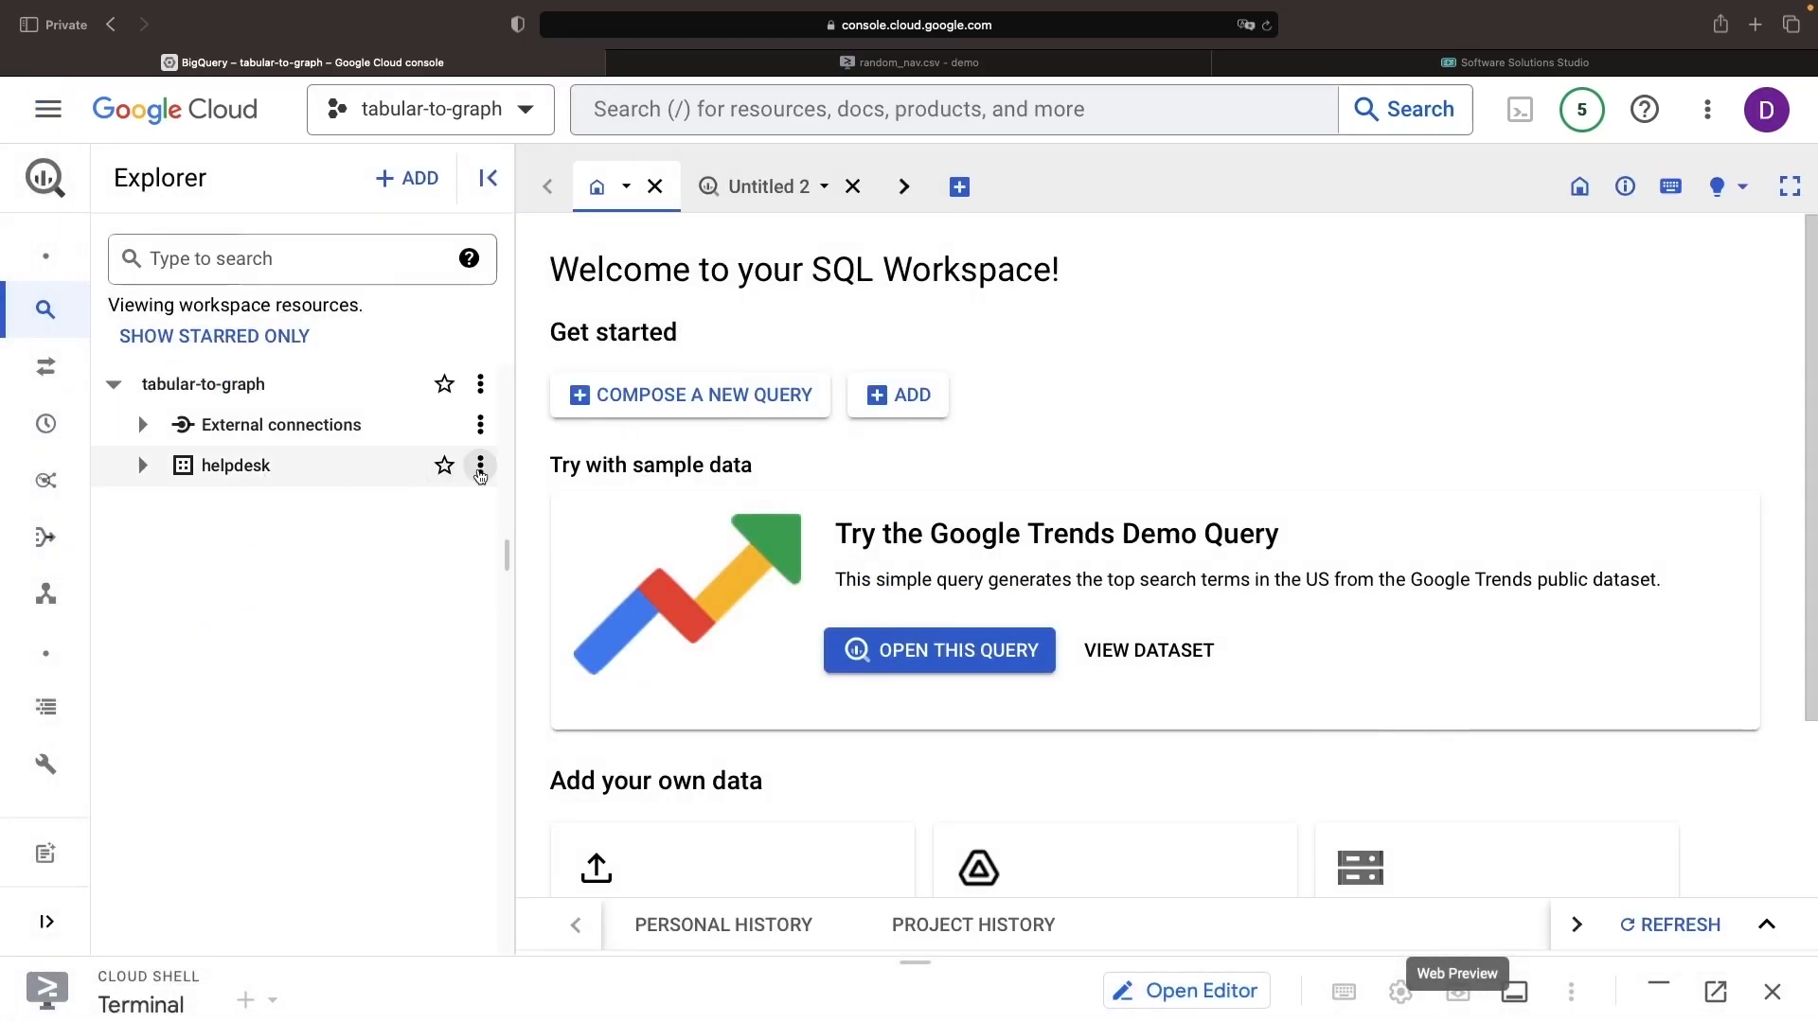
left_click(479, 466)
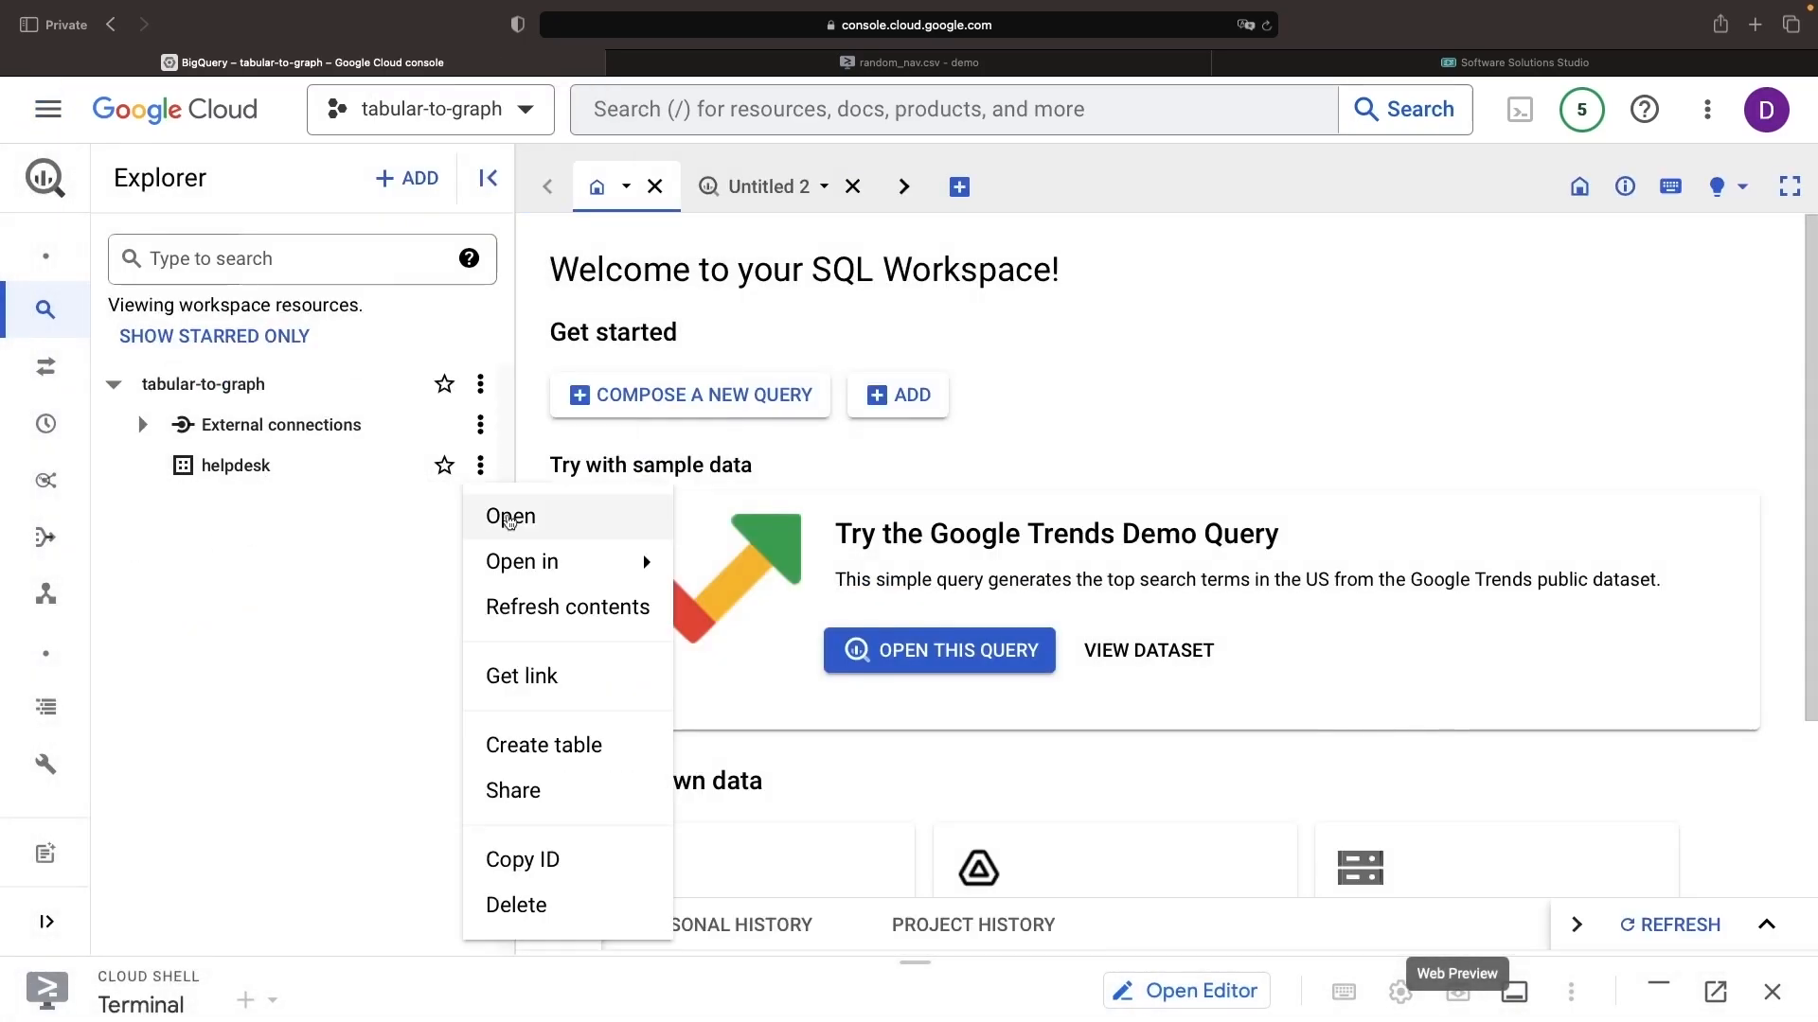
left_click(543, 744)
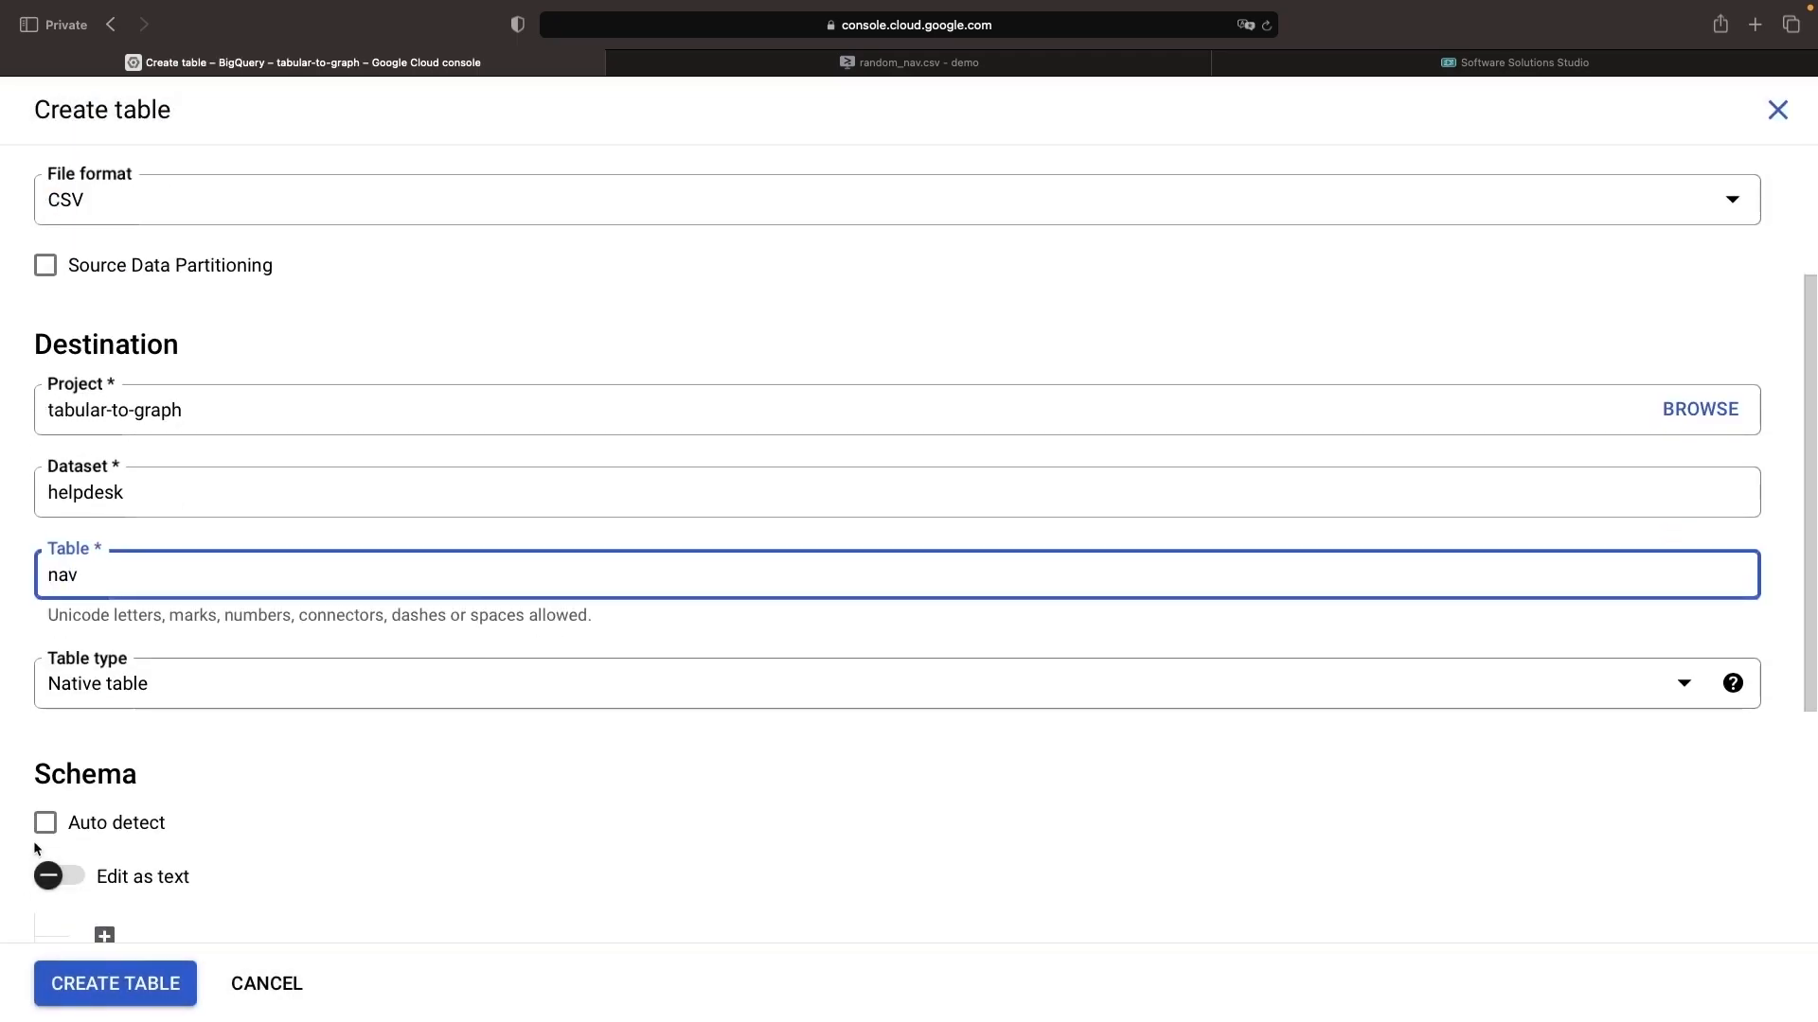
scroll("down", 3)
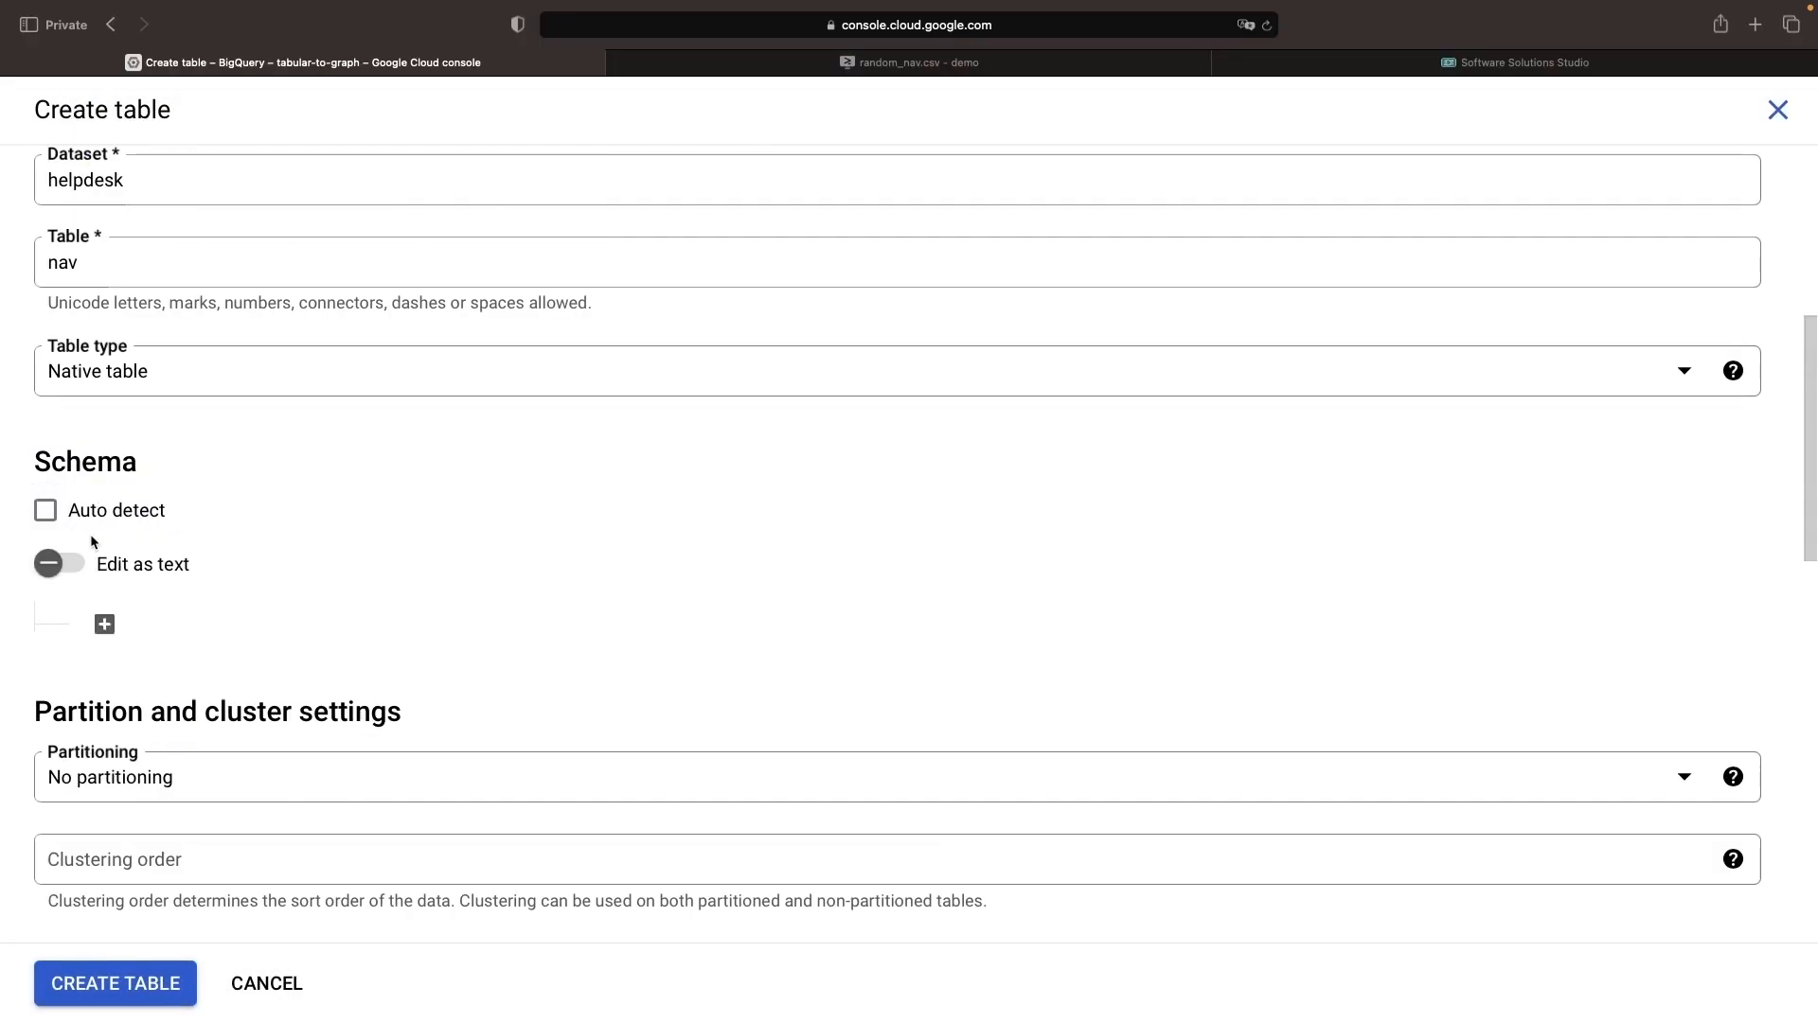
scroll("down", 3)
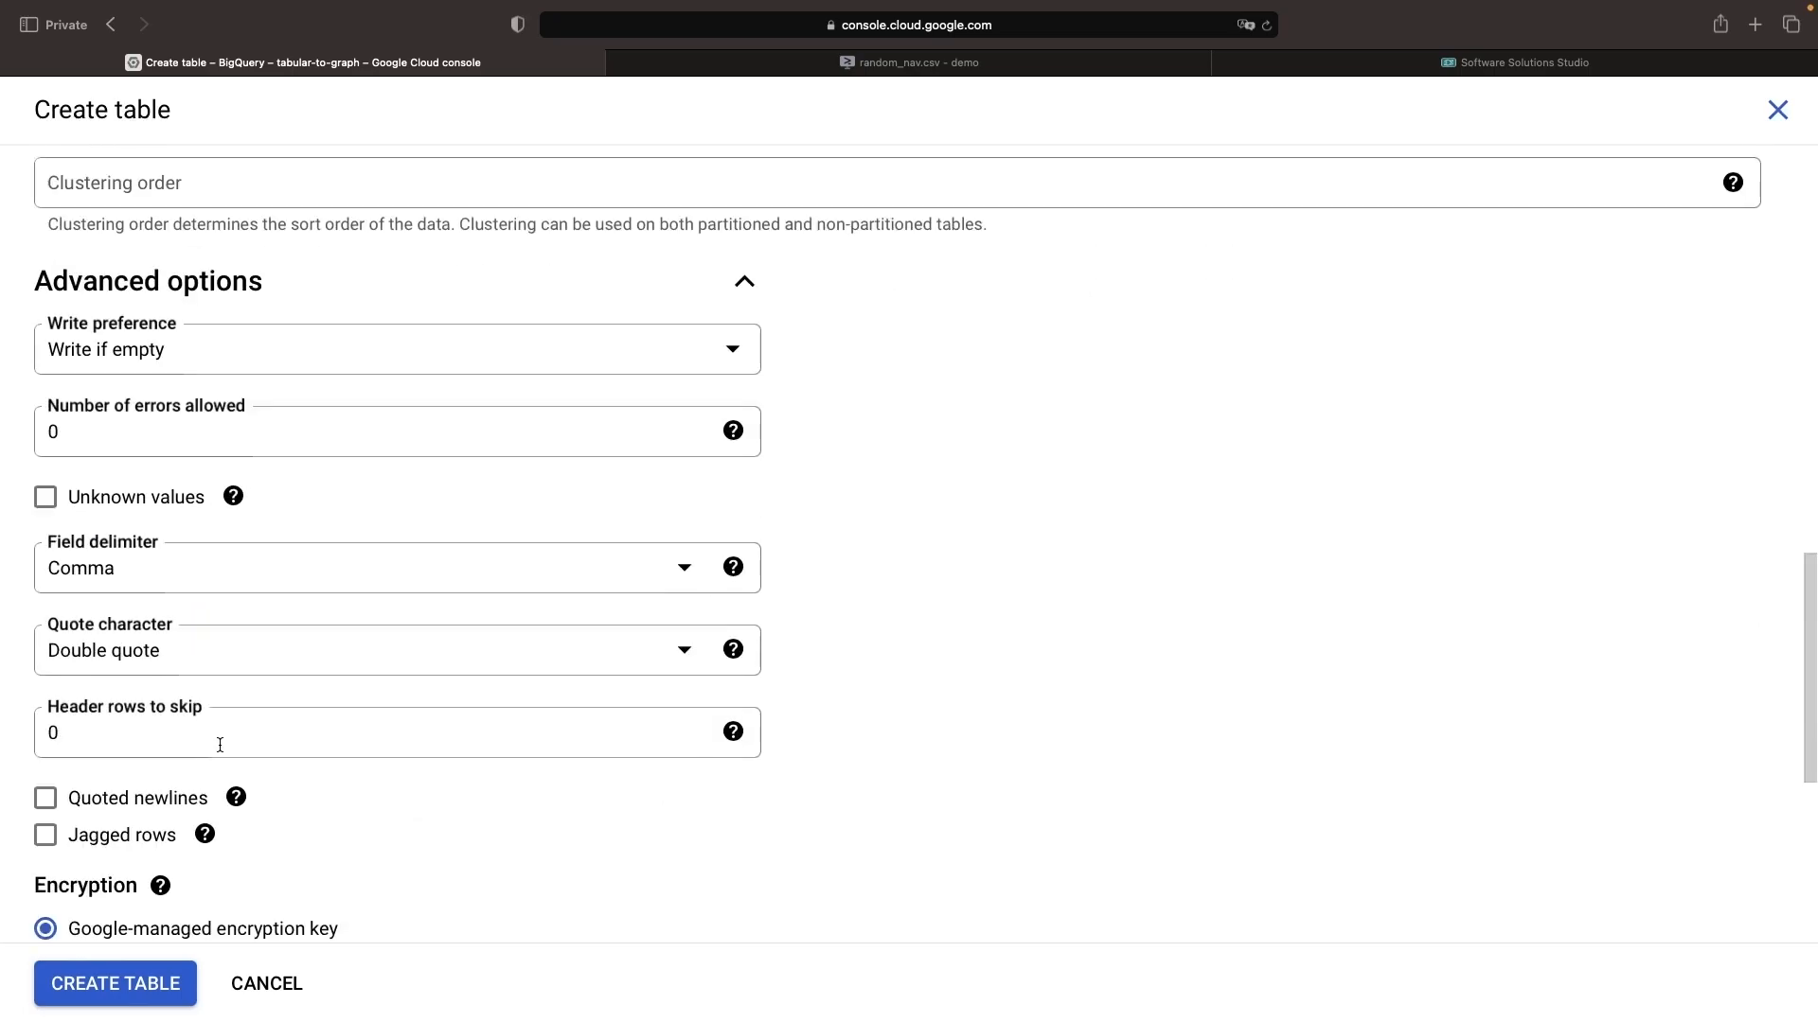
Create the url table from random_urls.csv in the bucket and preview its 200 rows.
left_click(116, 983)
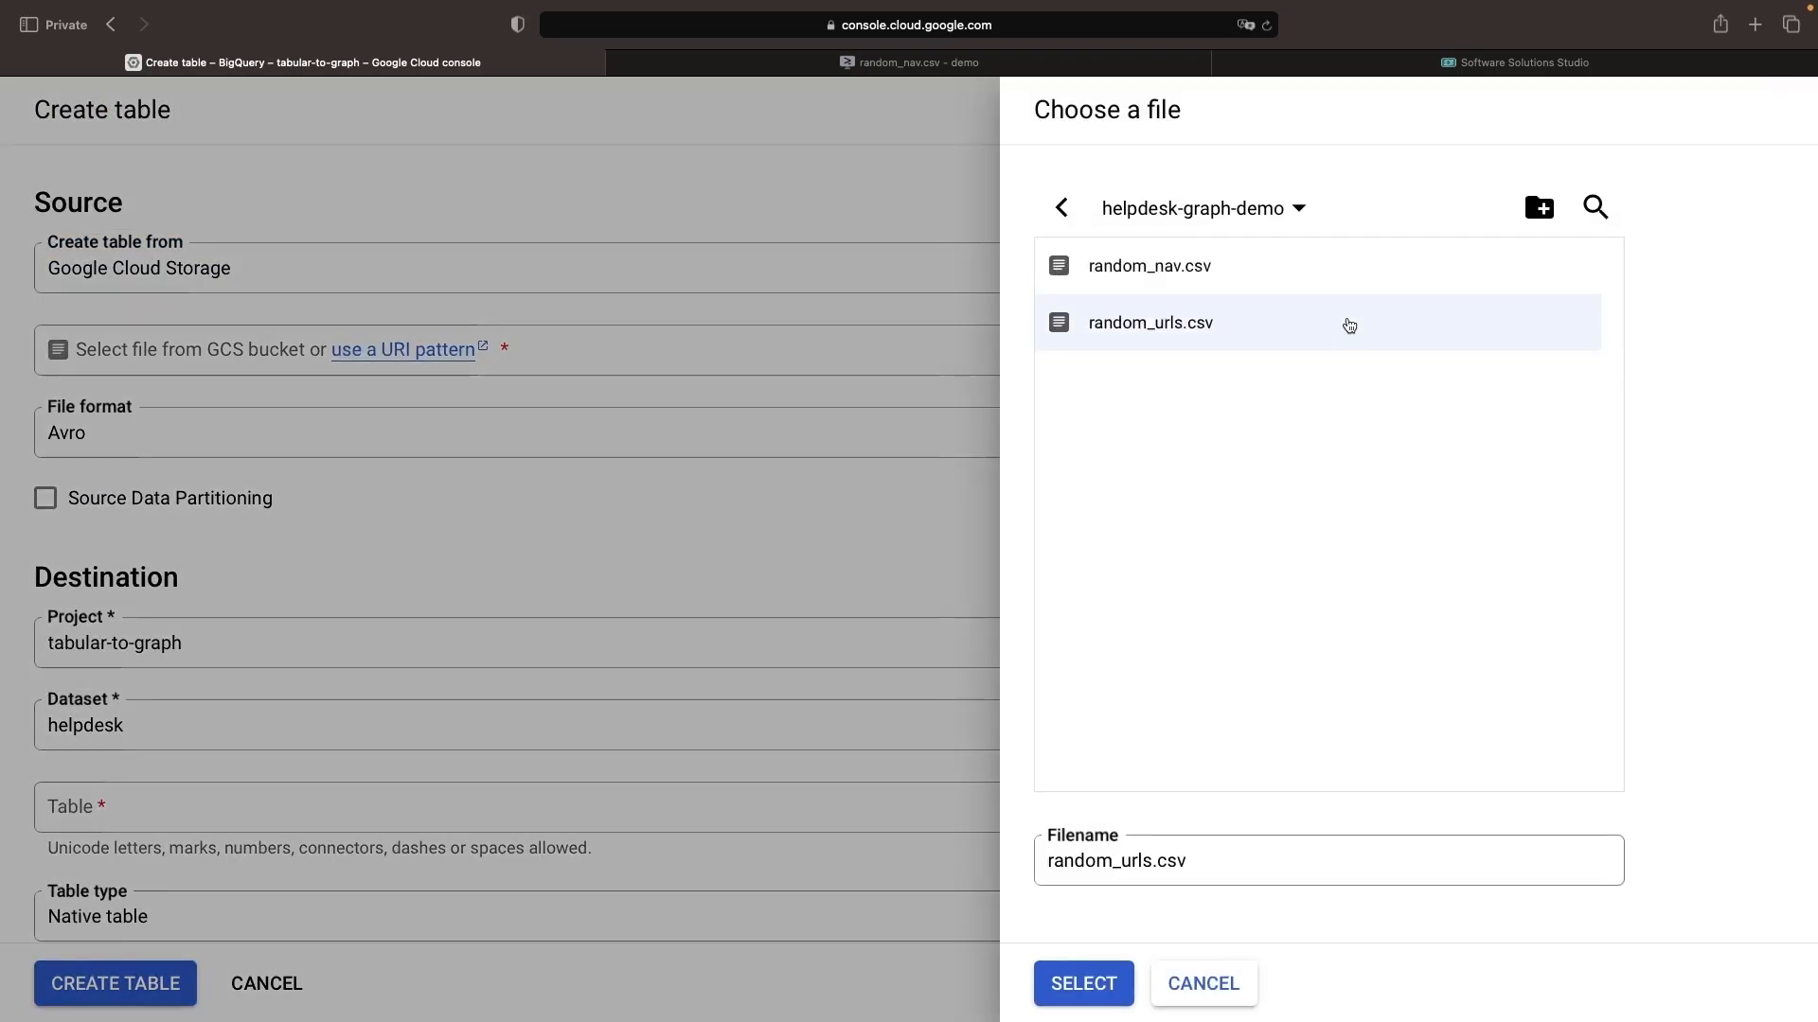
left_click(1081, 982)
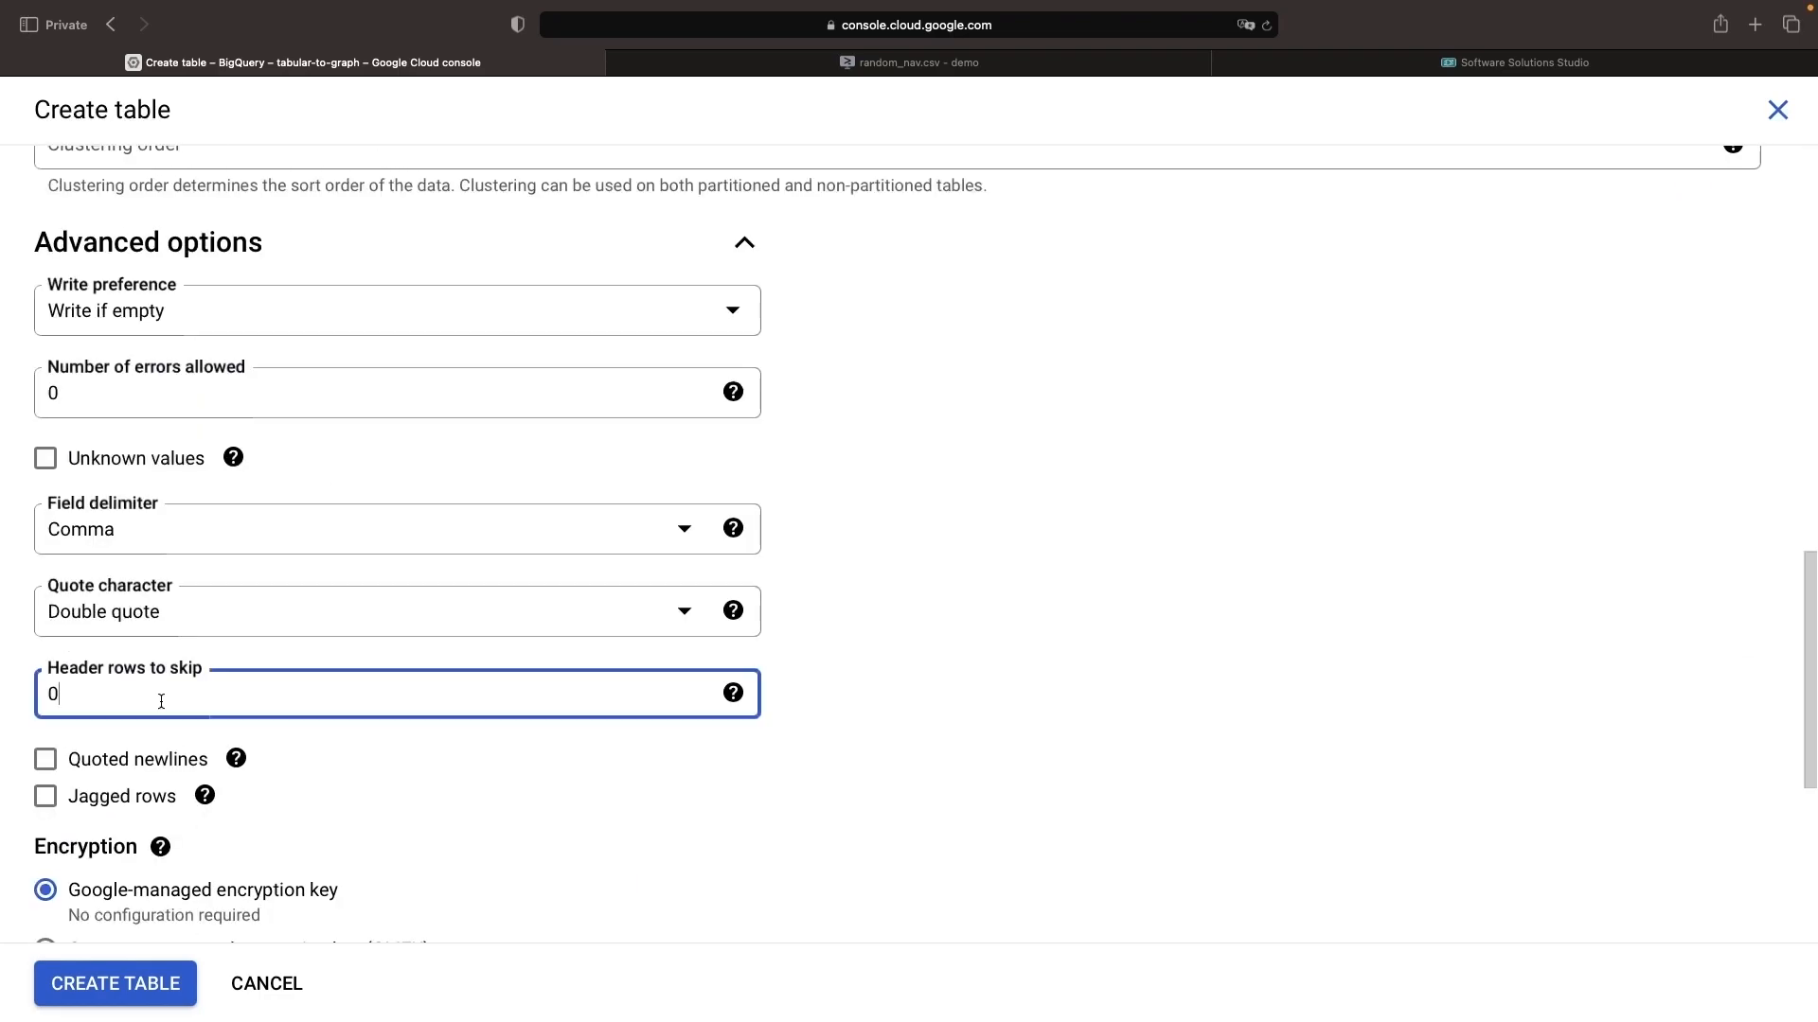
left_click(116, 982)
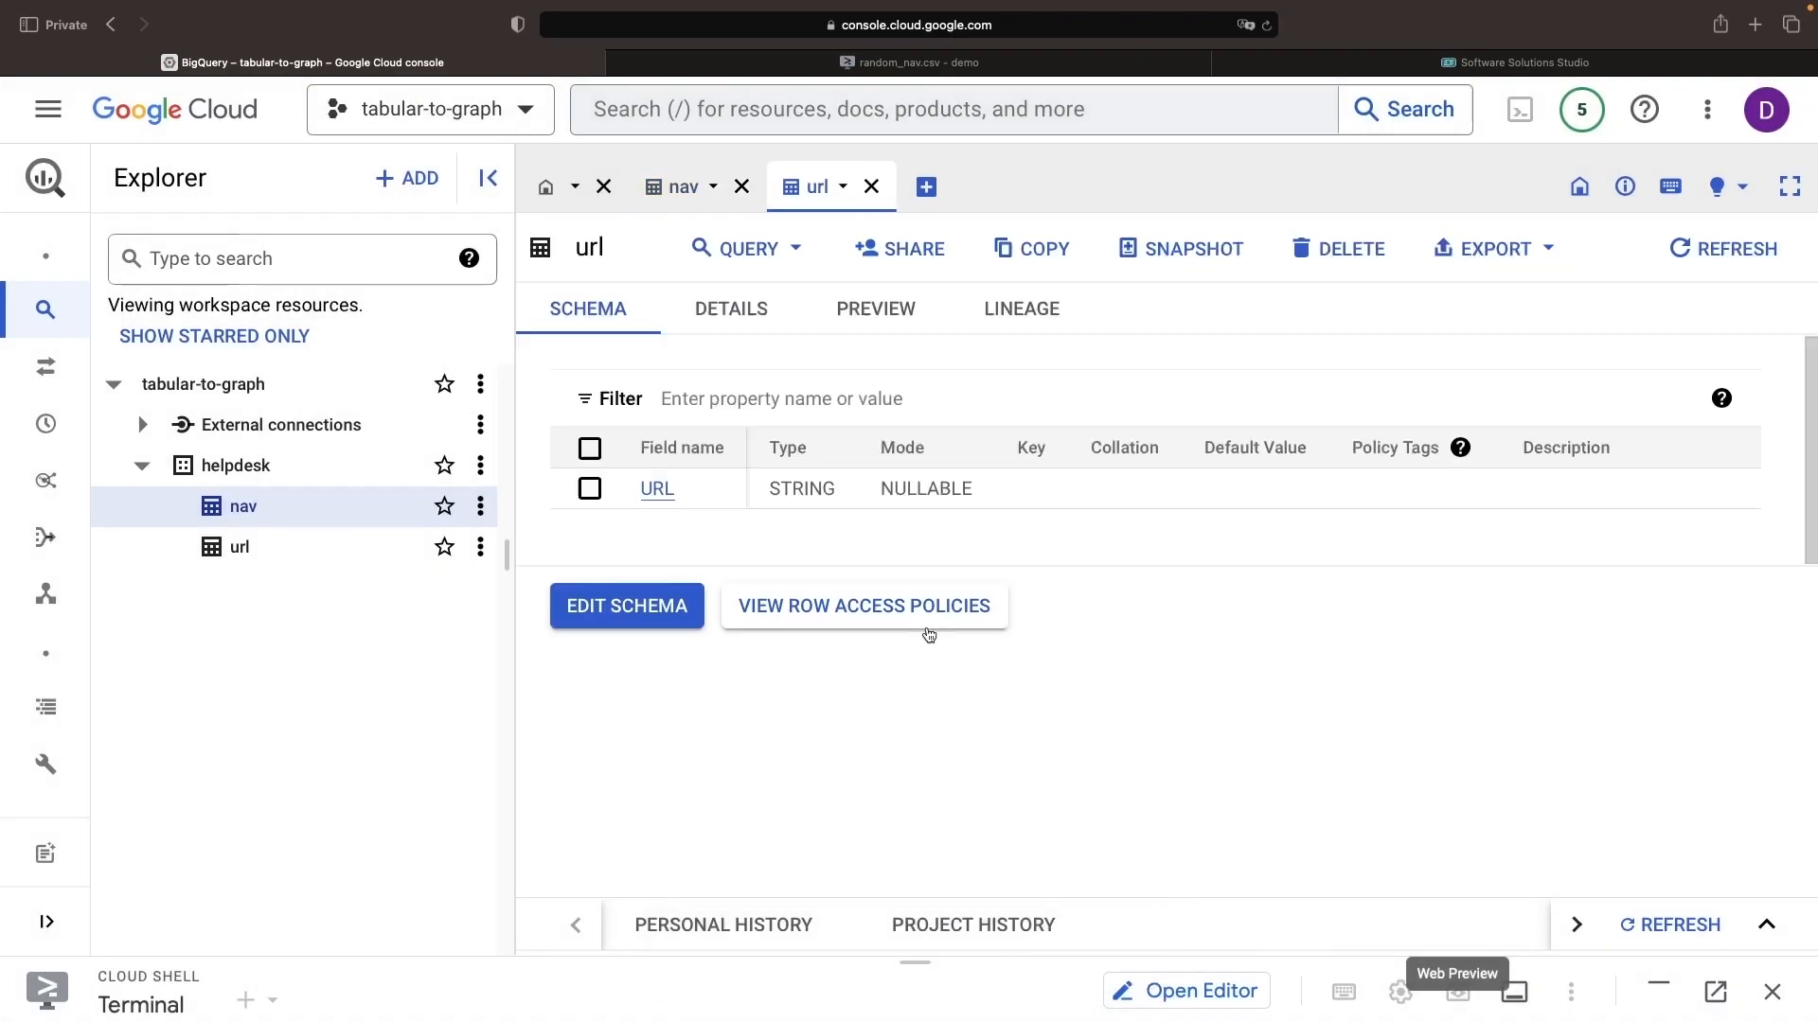
left_click(874, 309)
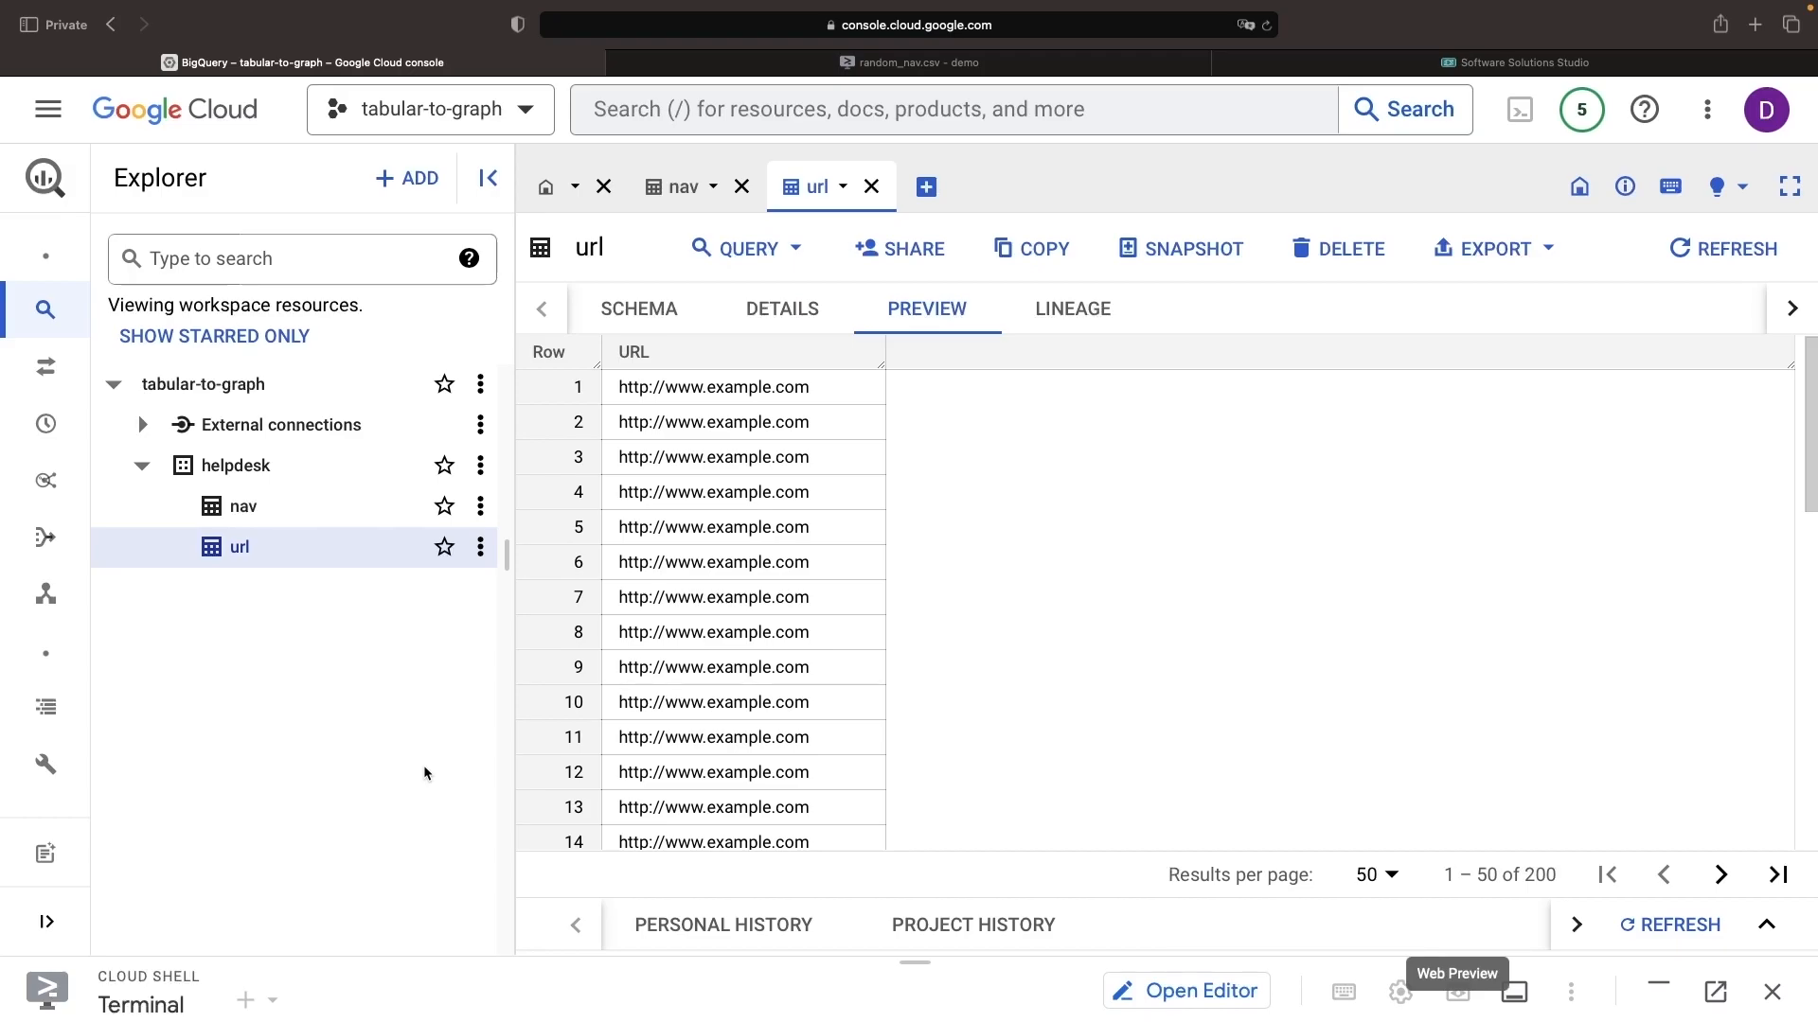
left_click(47, 110)
type("dataproc")
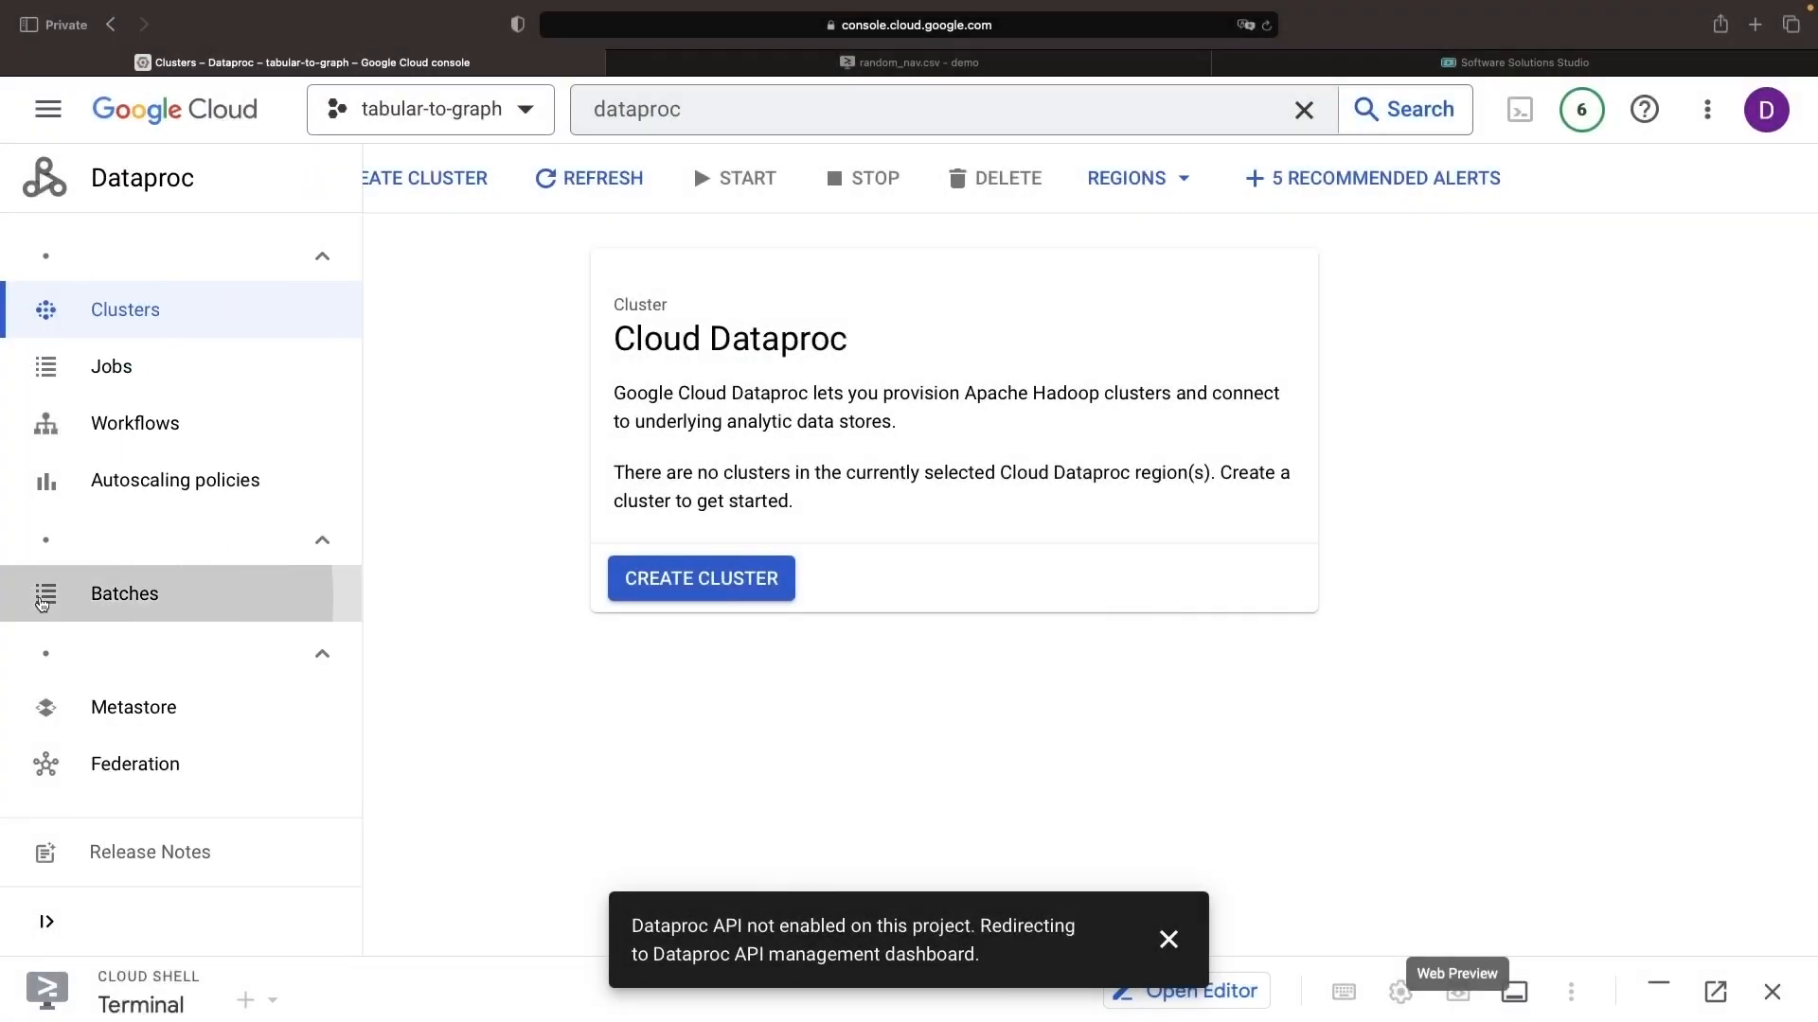
Reach the default VPC network's Private Service Connection settings.
left_click(125, 592)
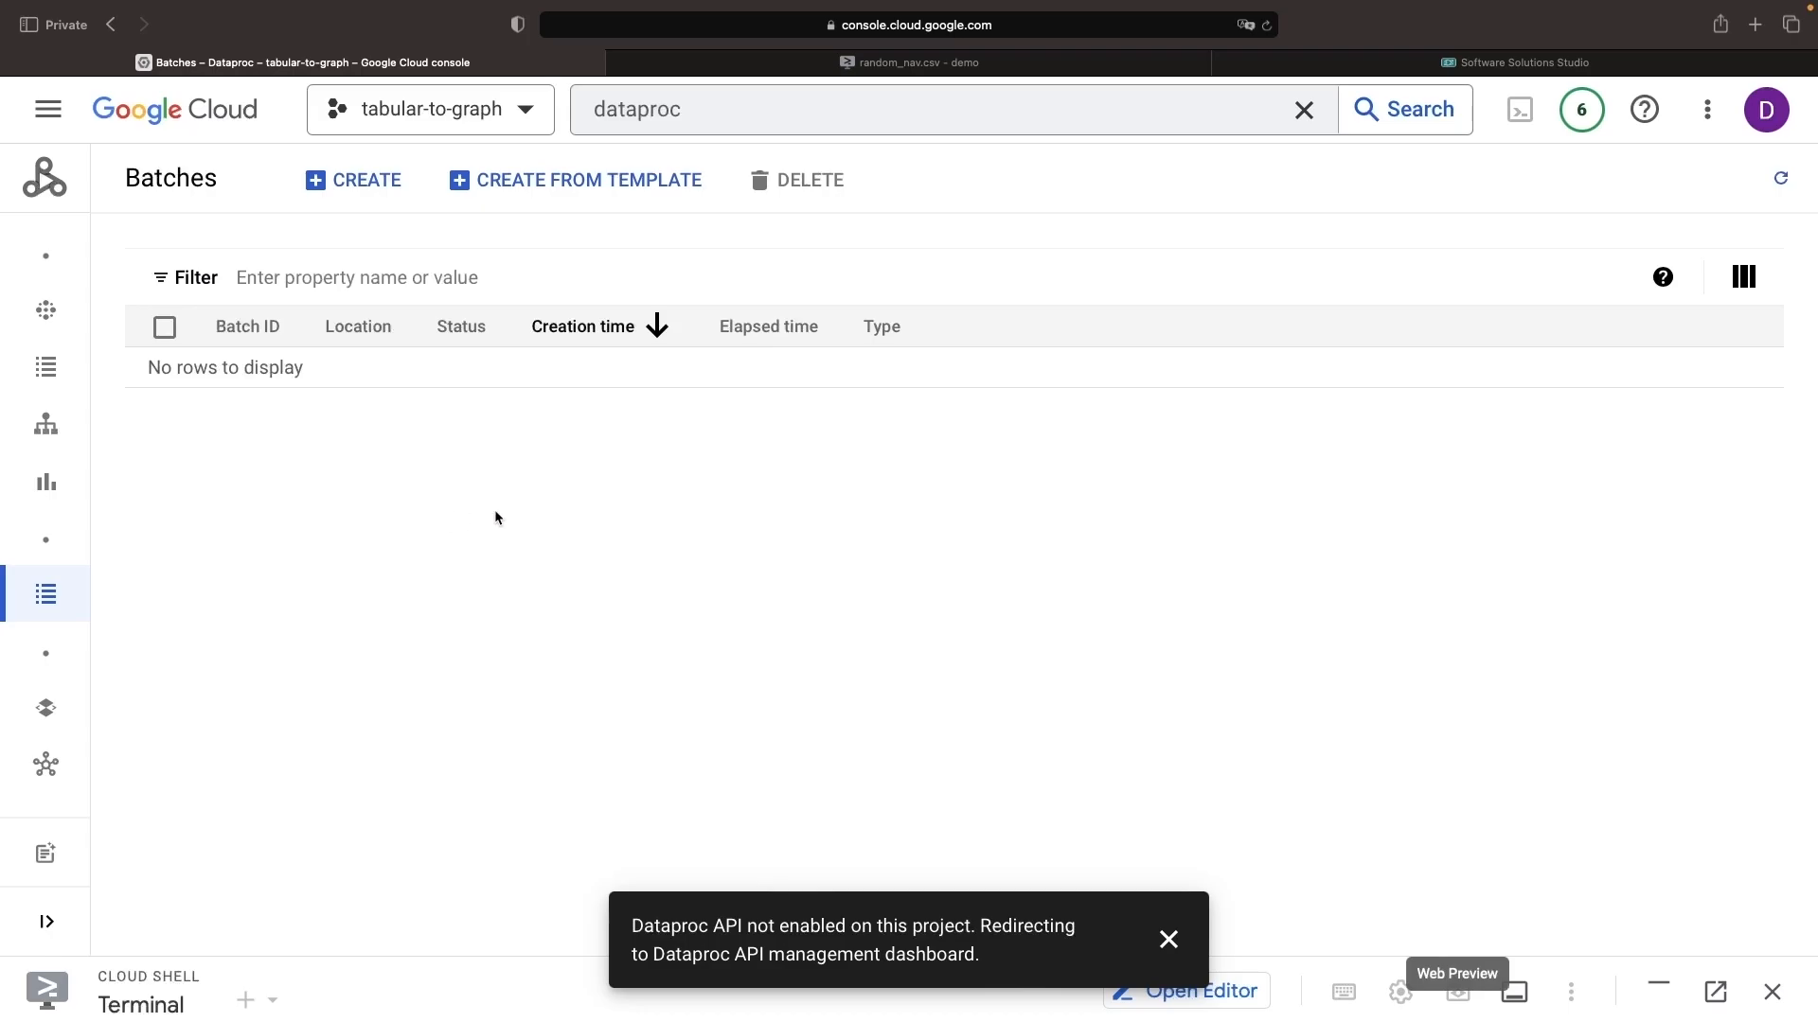
mouse_move(101, 154)
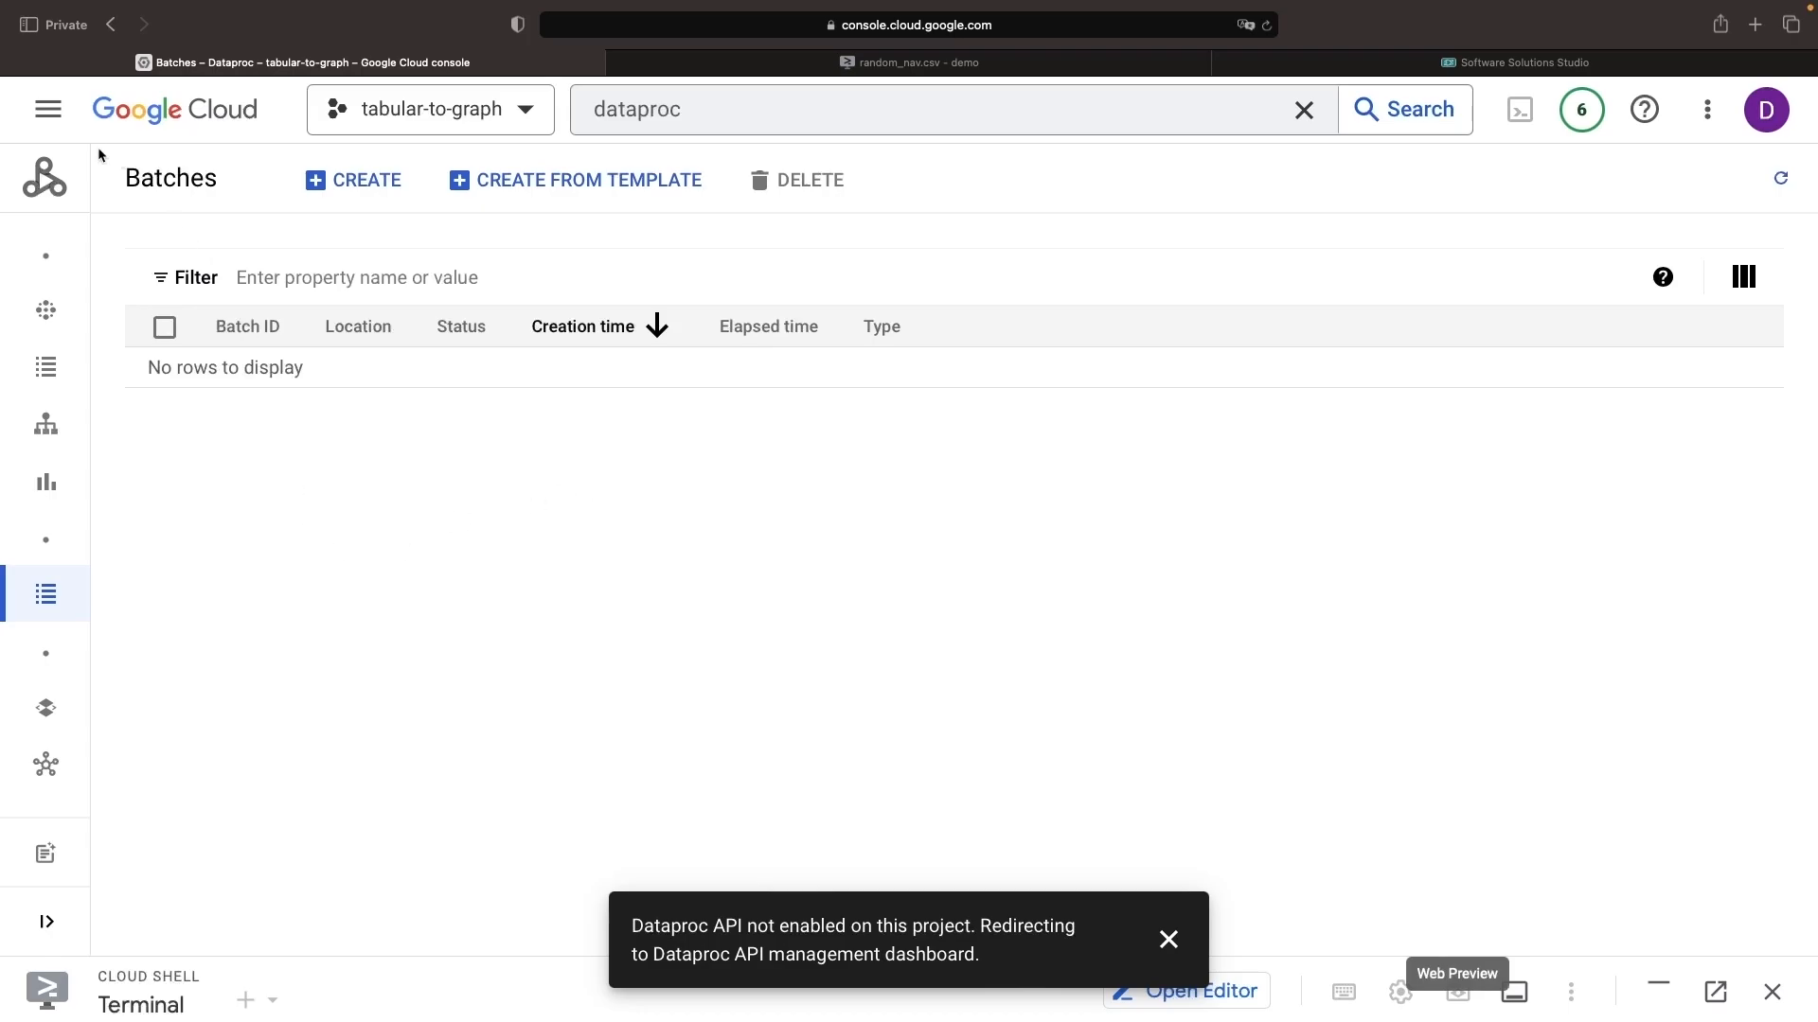
left_click(47, 110)
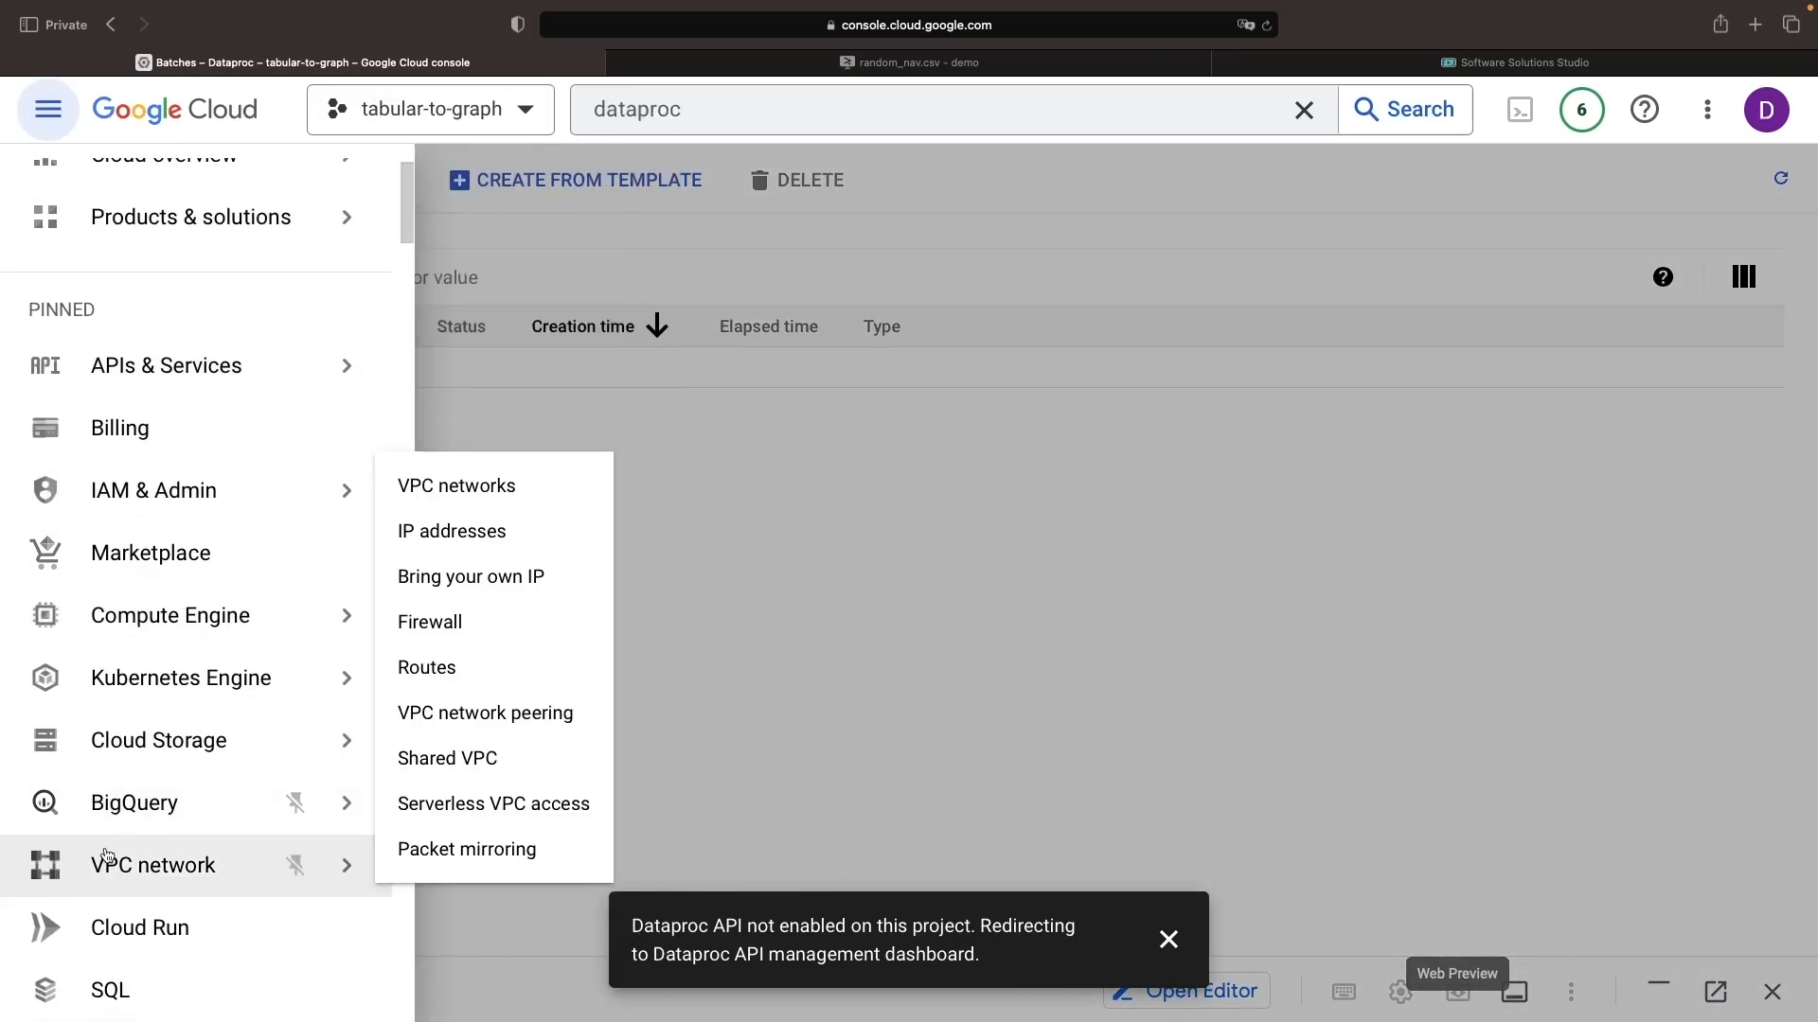
left_click(456, 485)
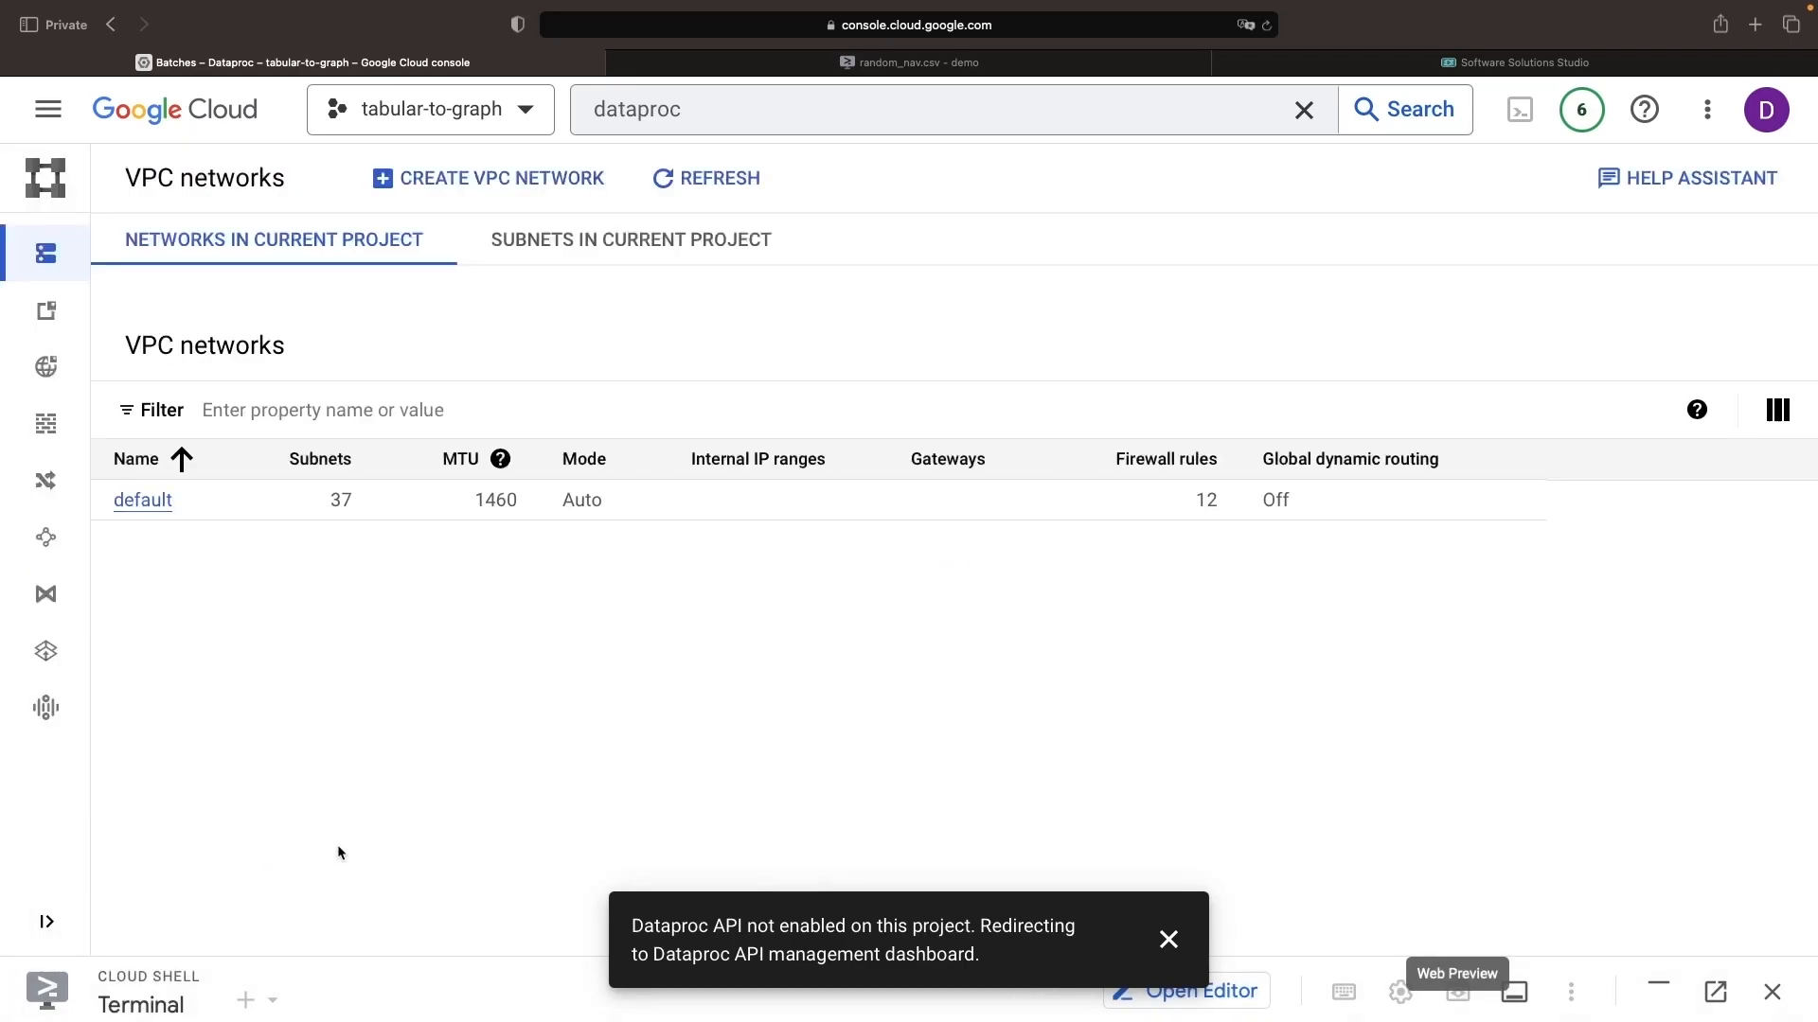
left_click(142, 500)
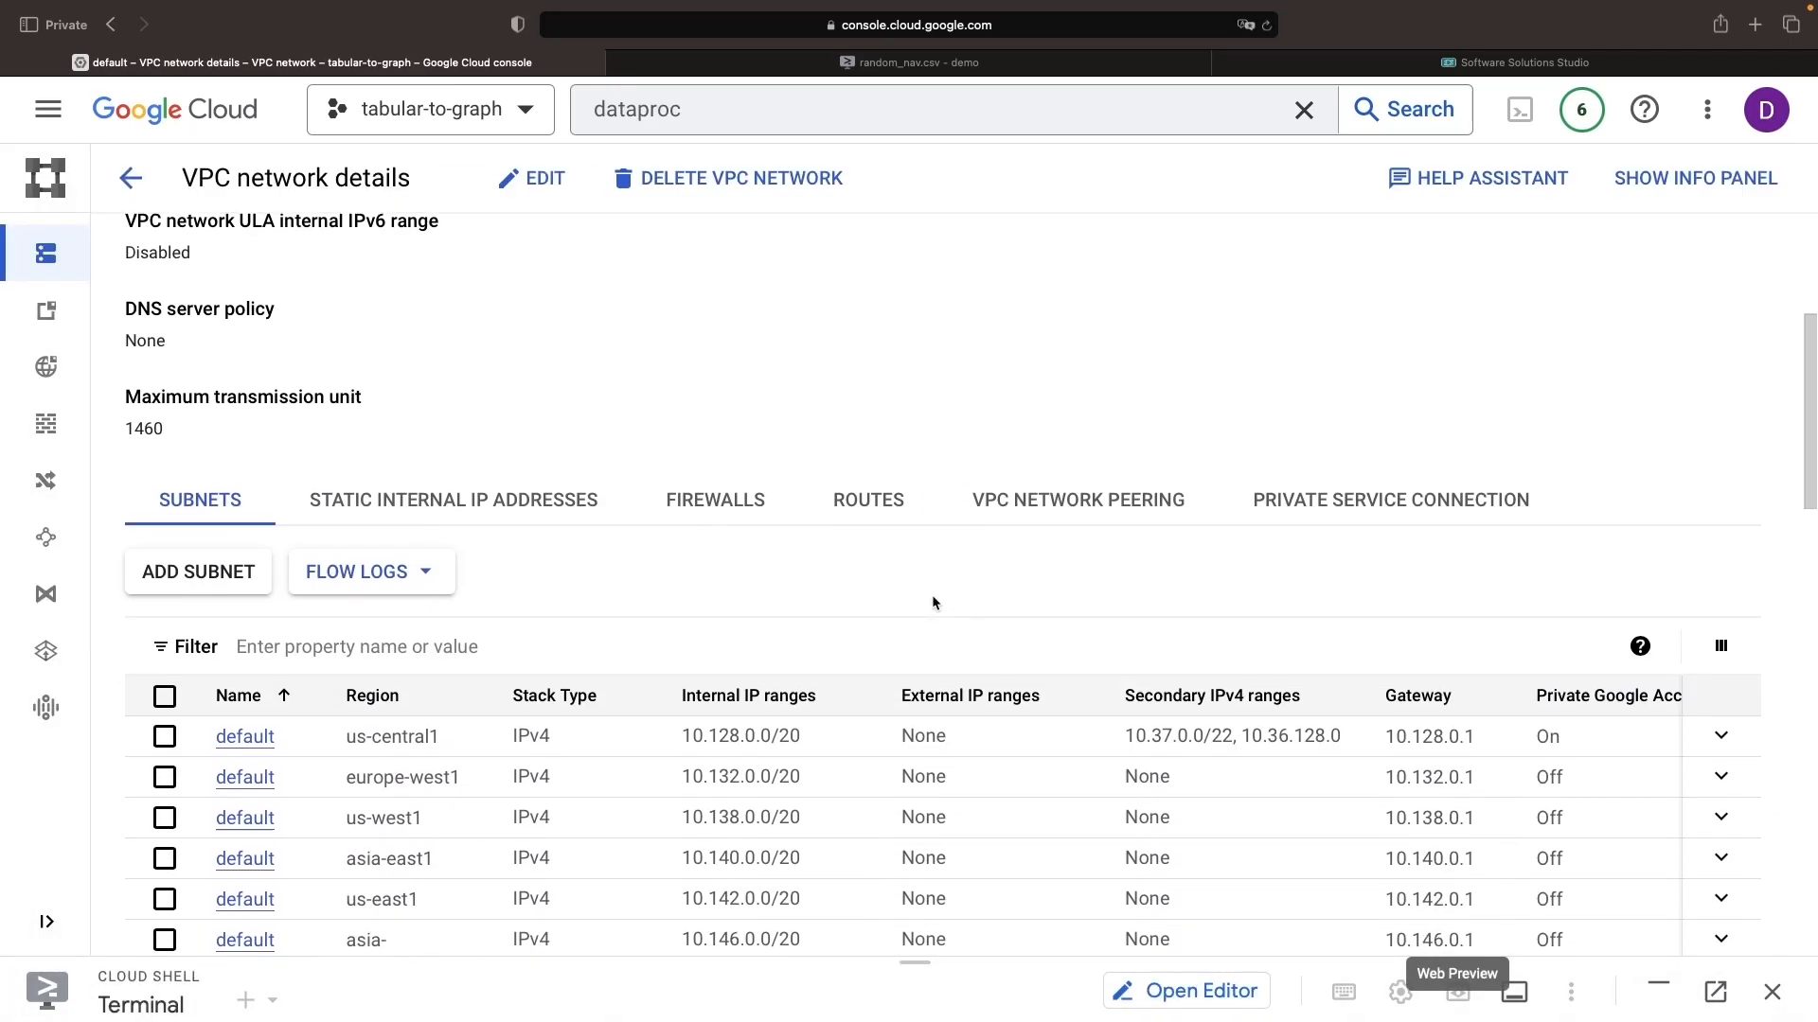
scroll("down", 3)
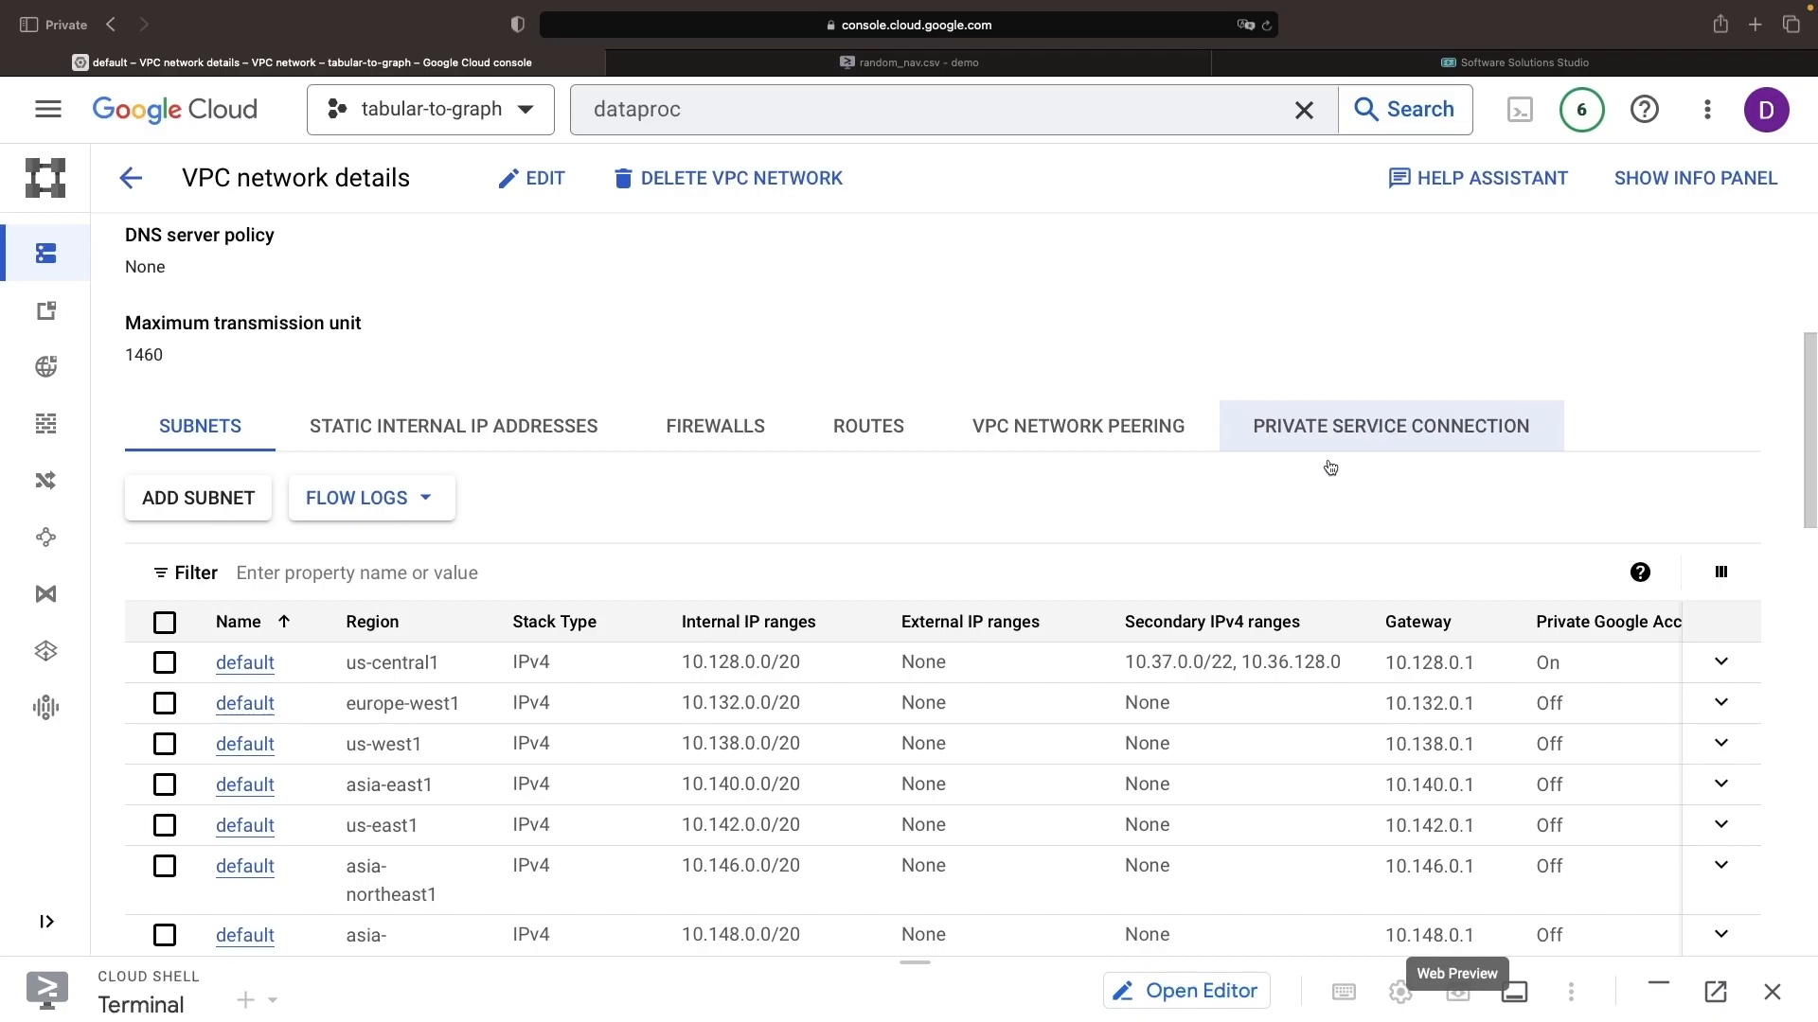
left_click(1388, 426)
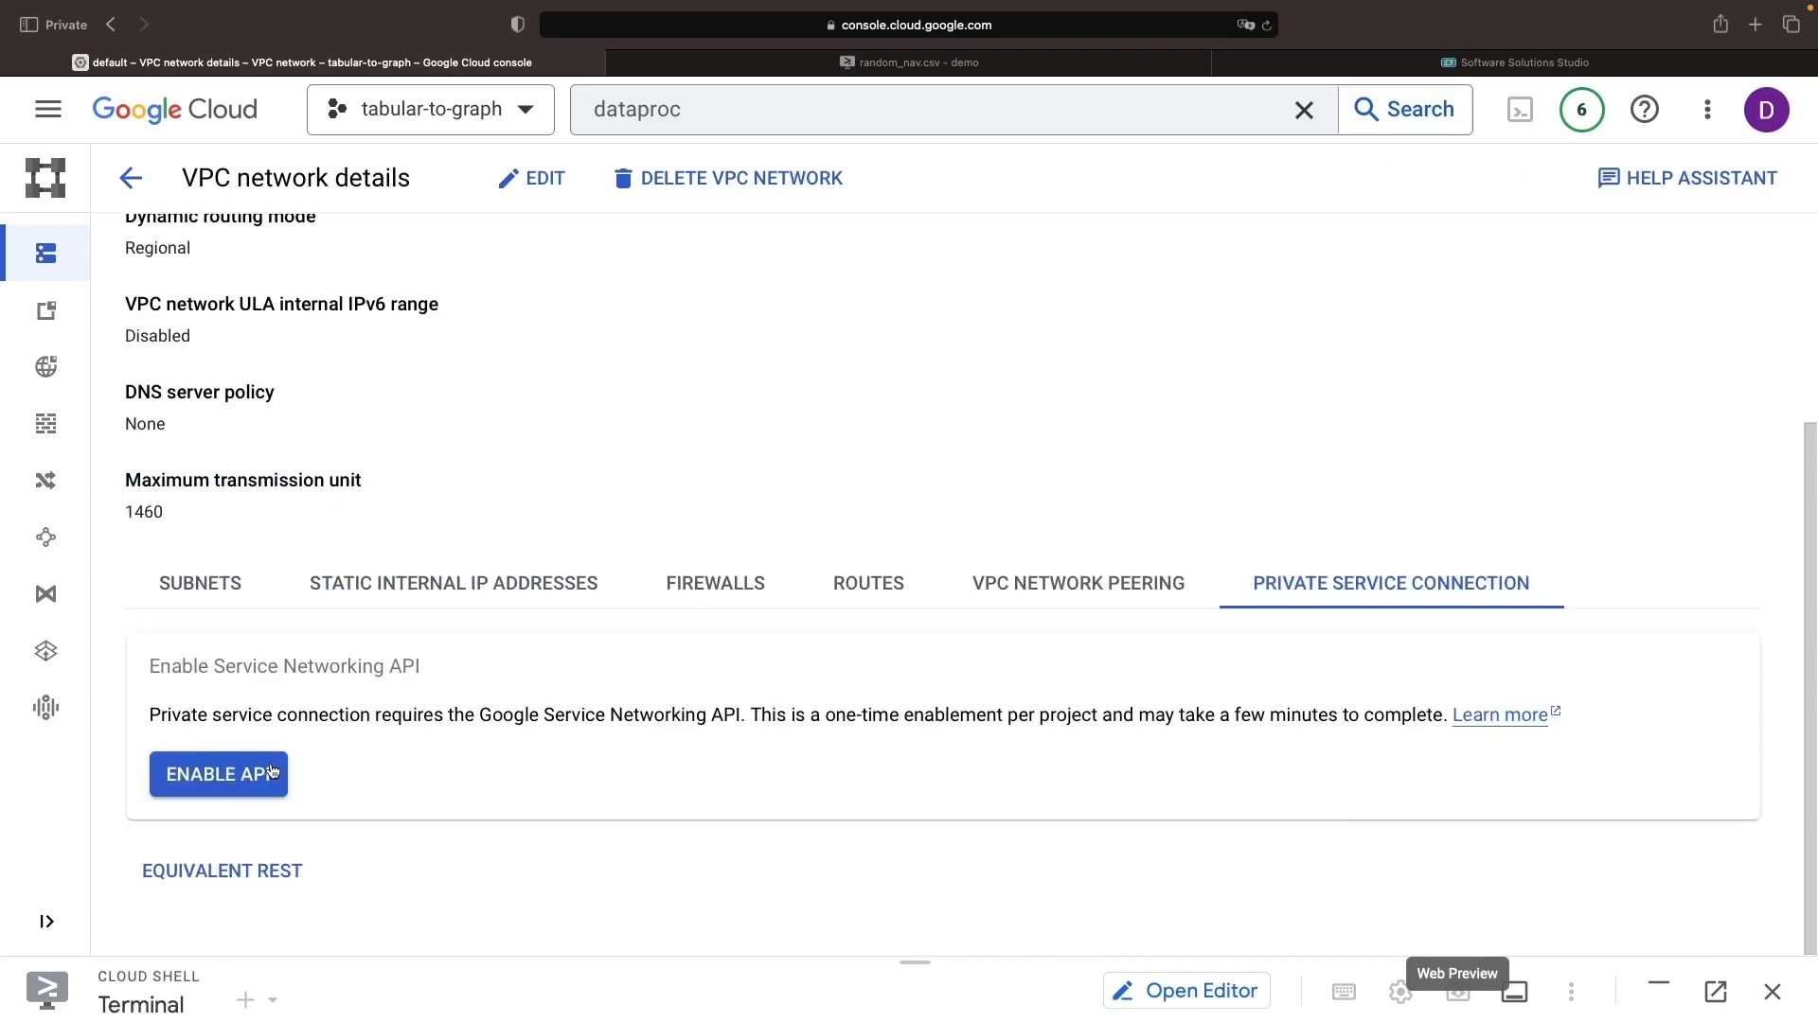
Enable Service Networking, allocate the IP range and create the private connection to services.
left_click(218, 774)
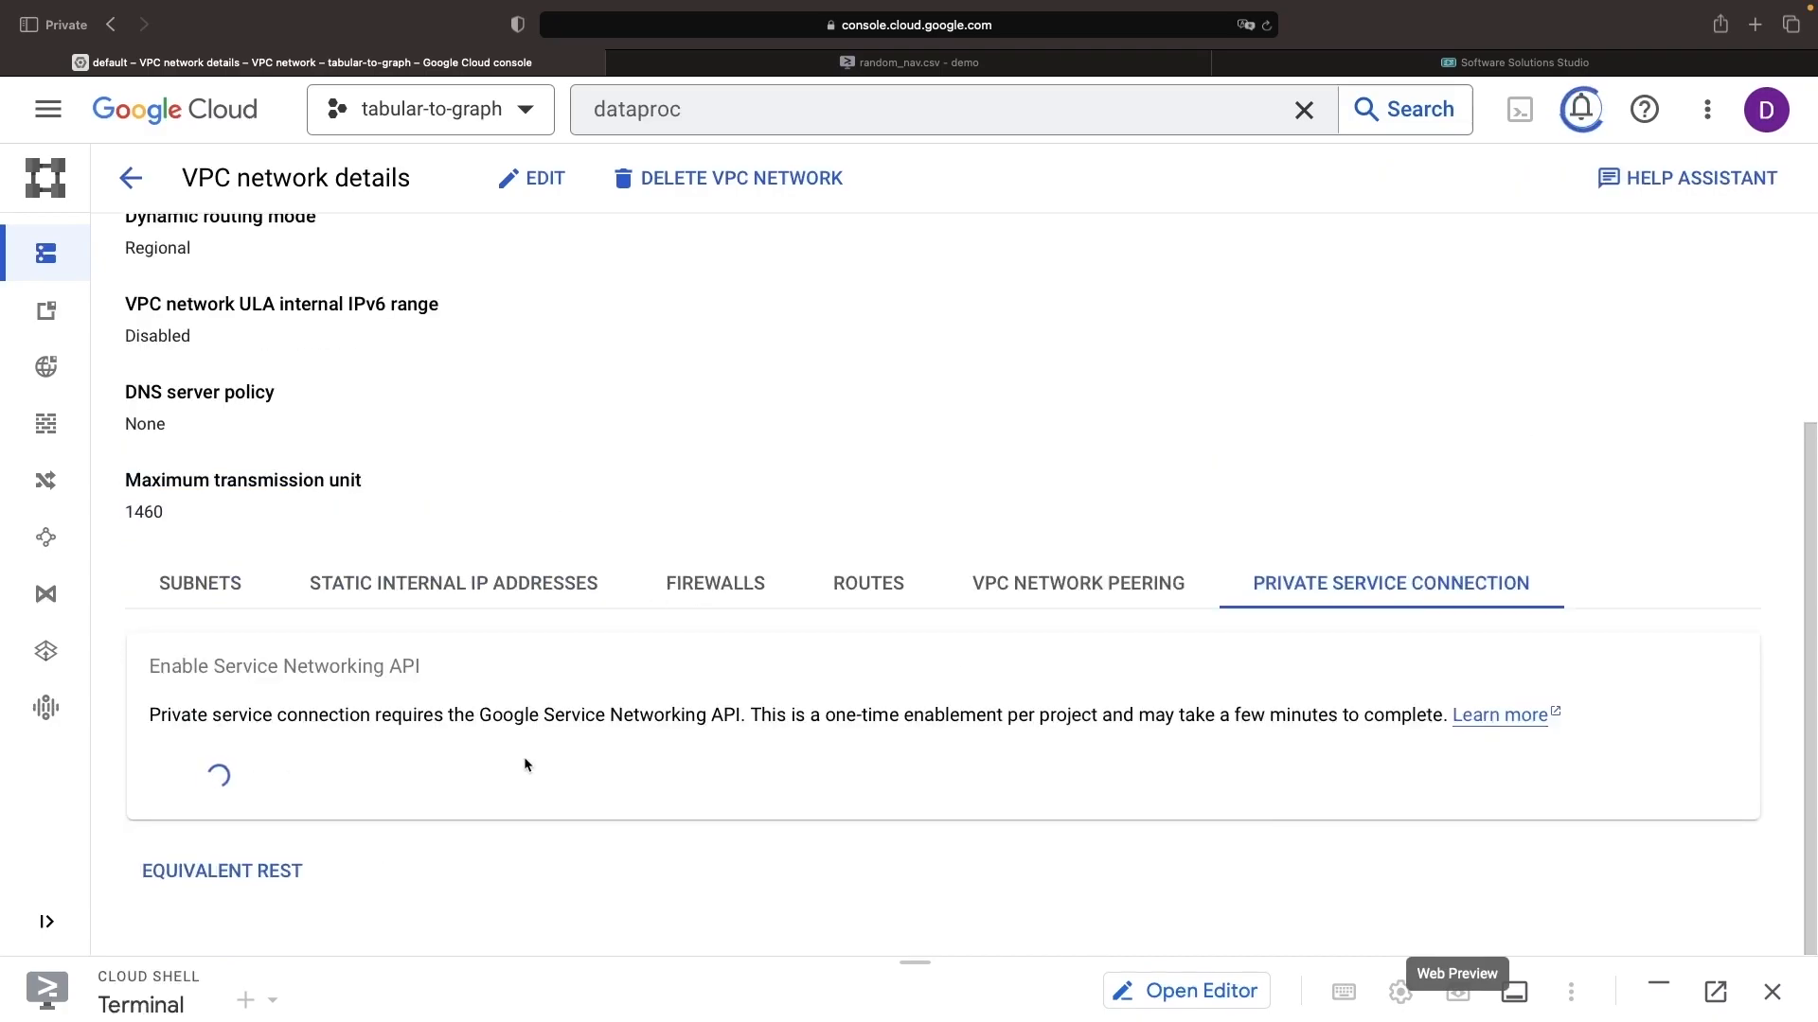
left_click(229, 752)
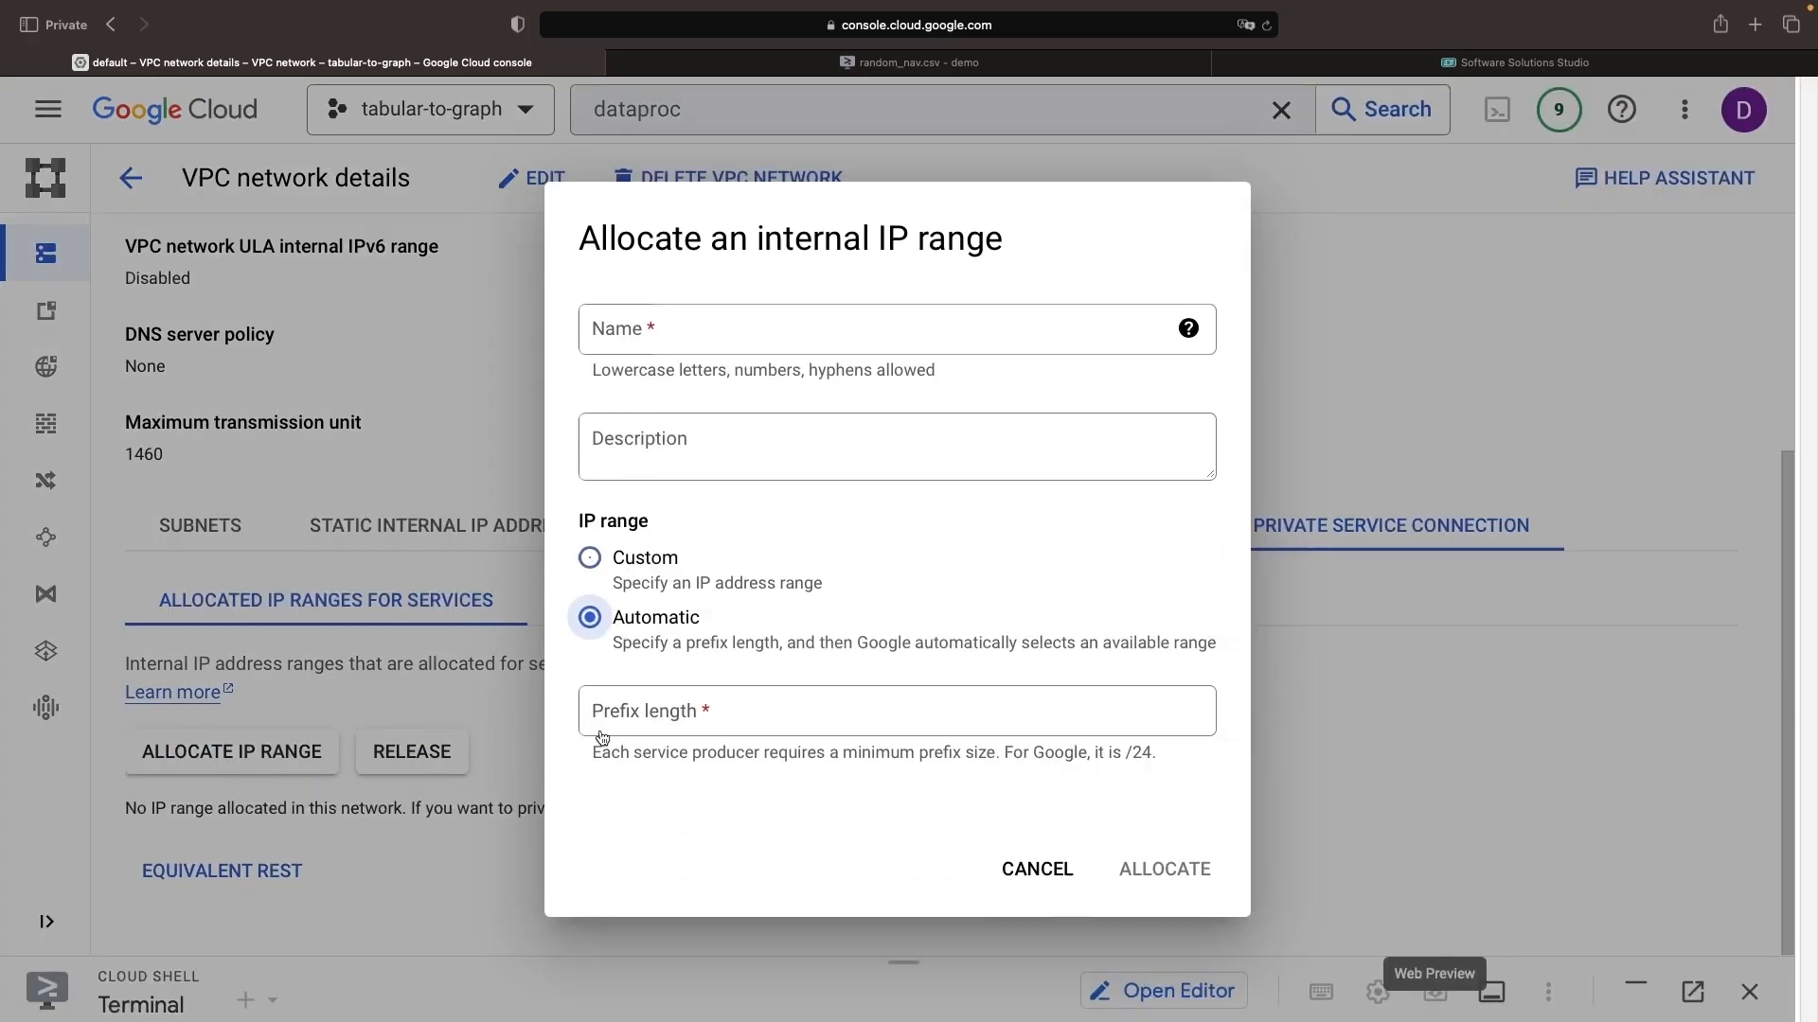
left_click(1163, 869)
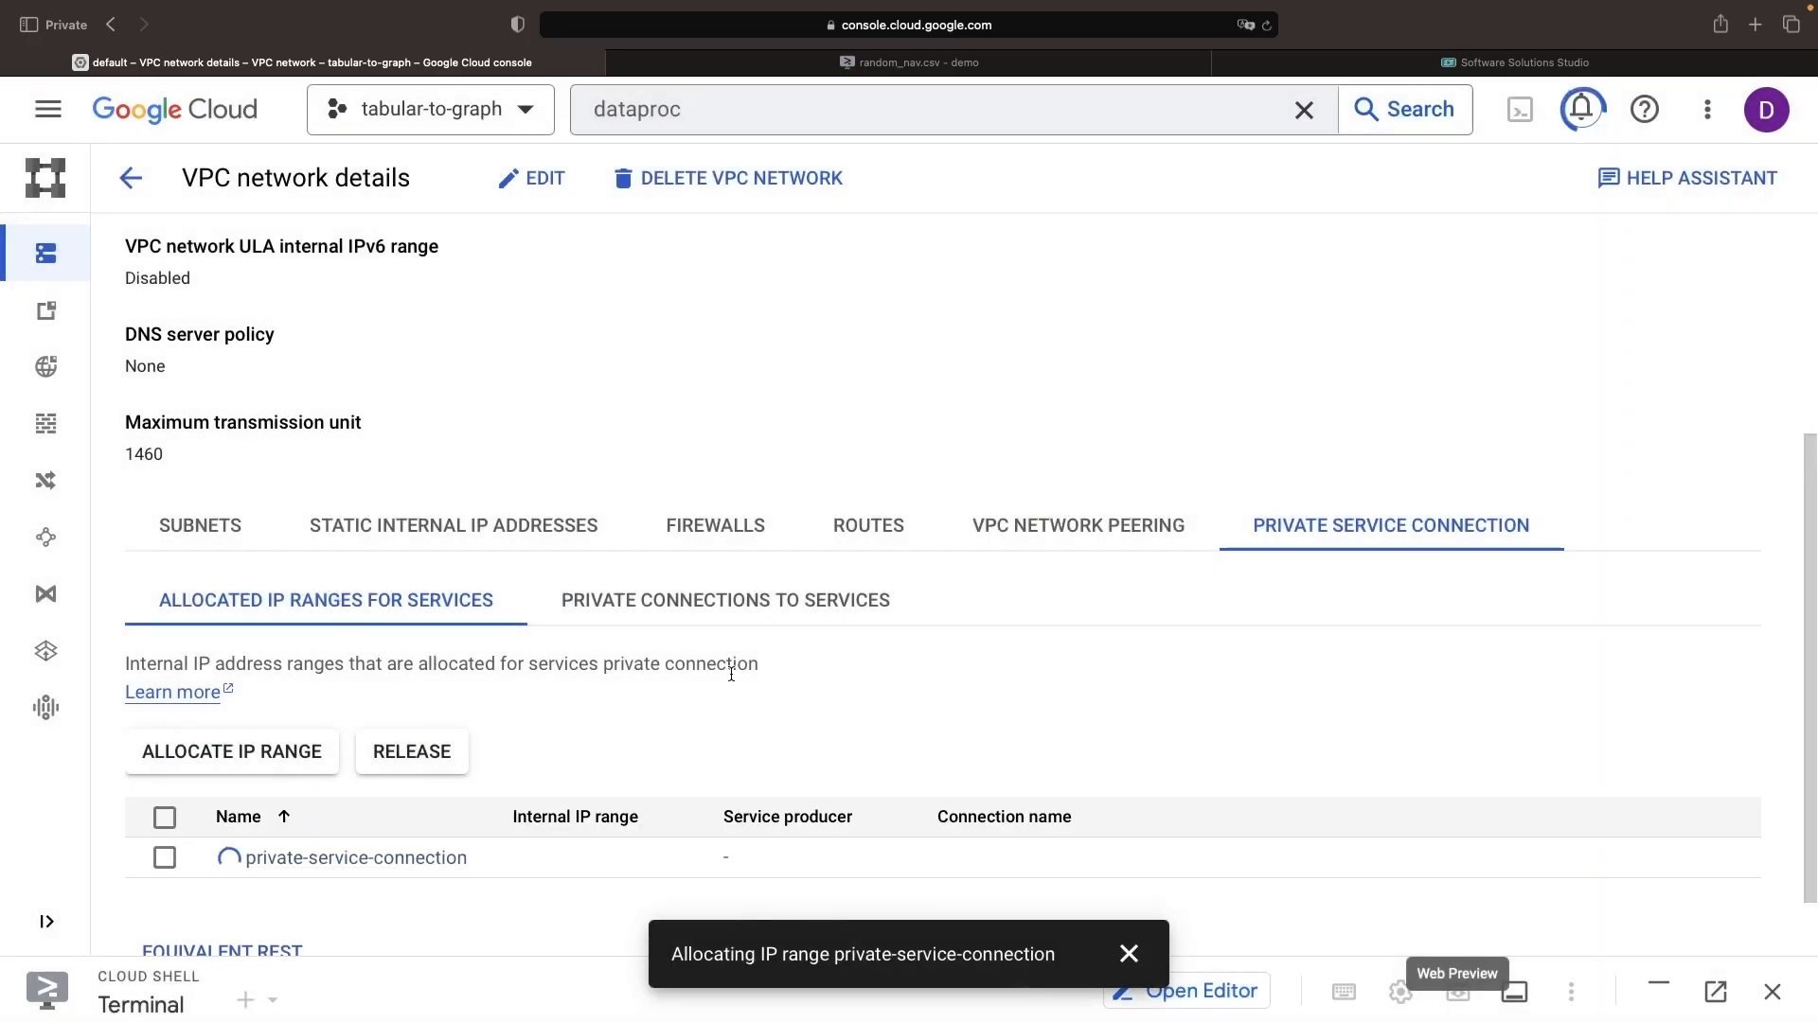
left_click(723, 601)
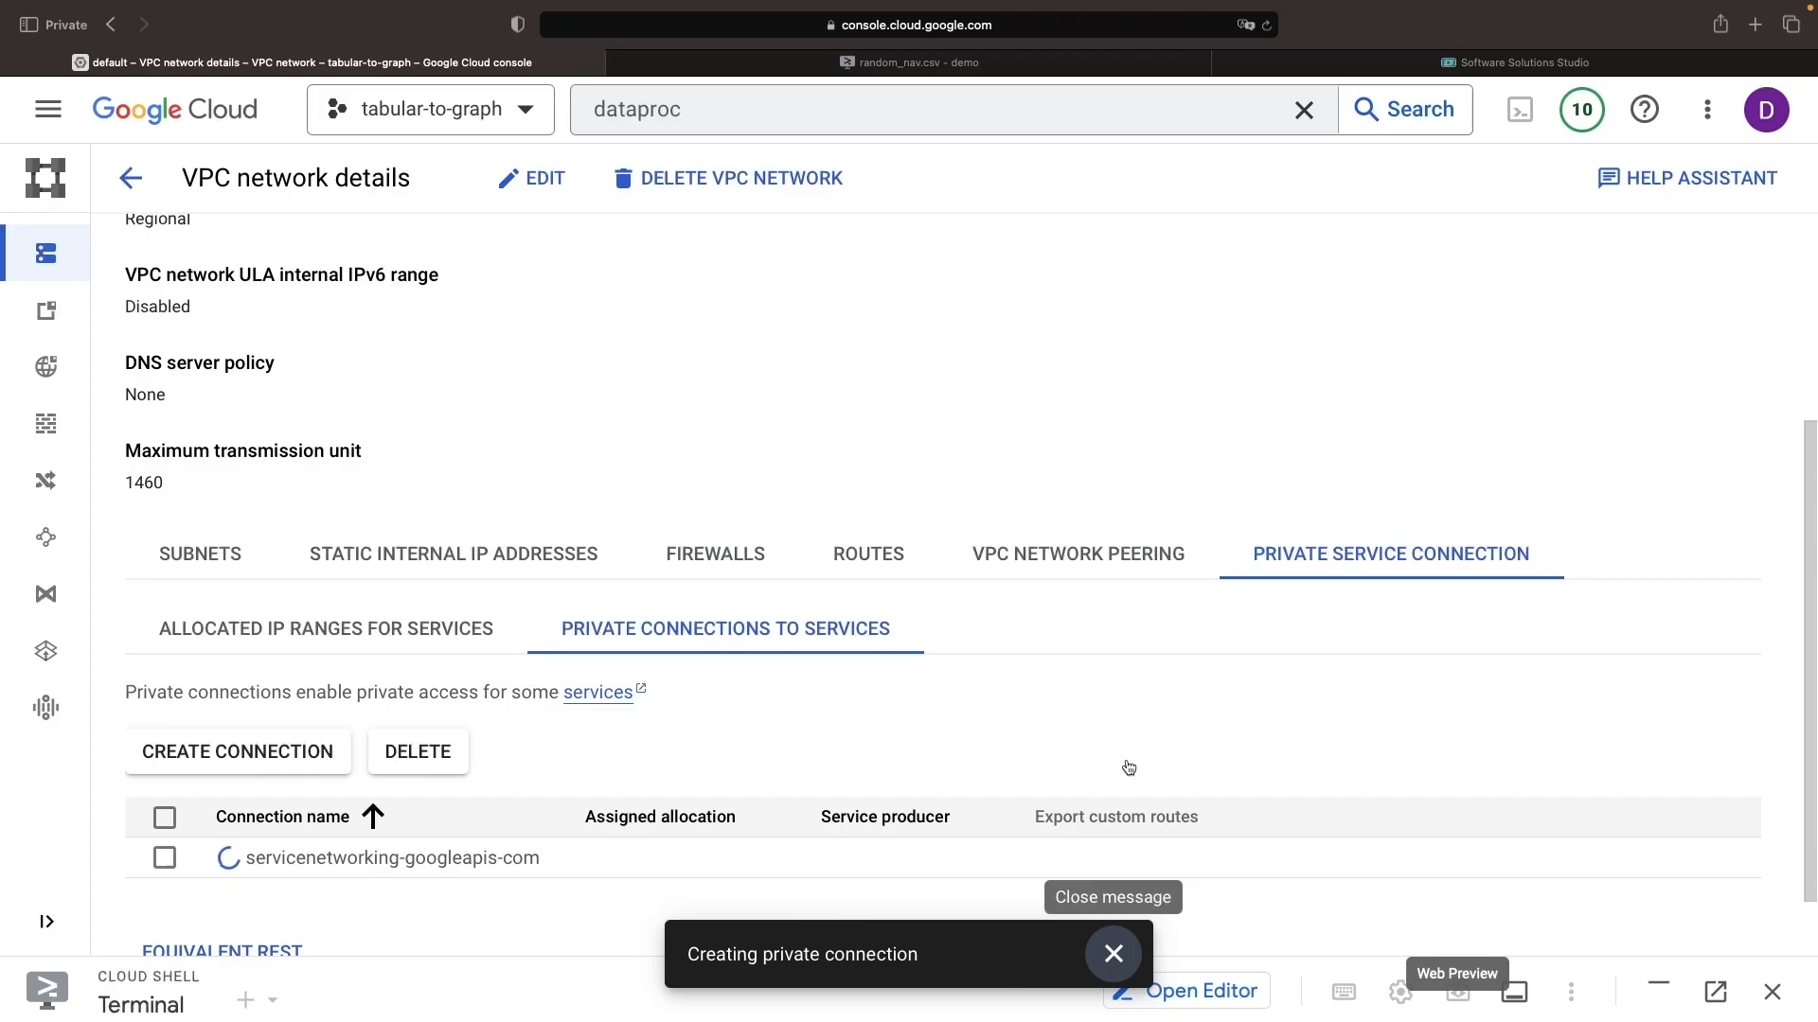
left_click(1112, 953)
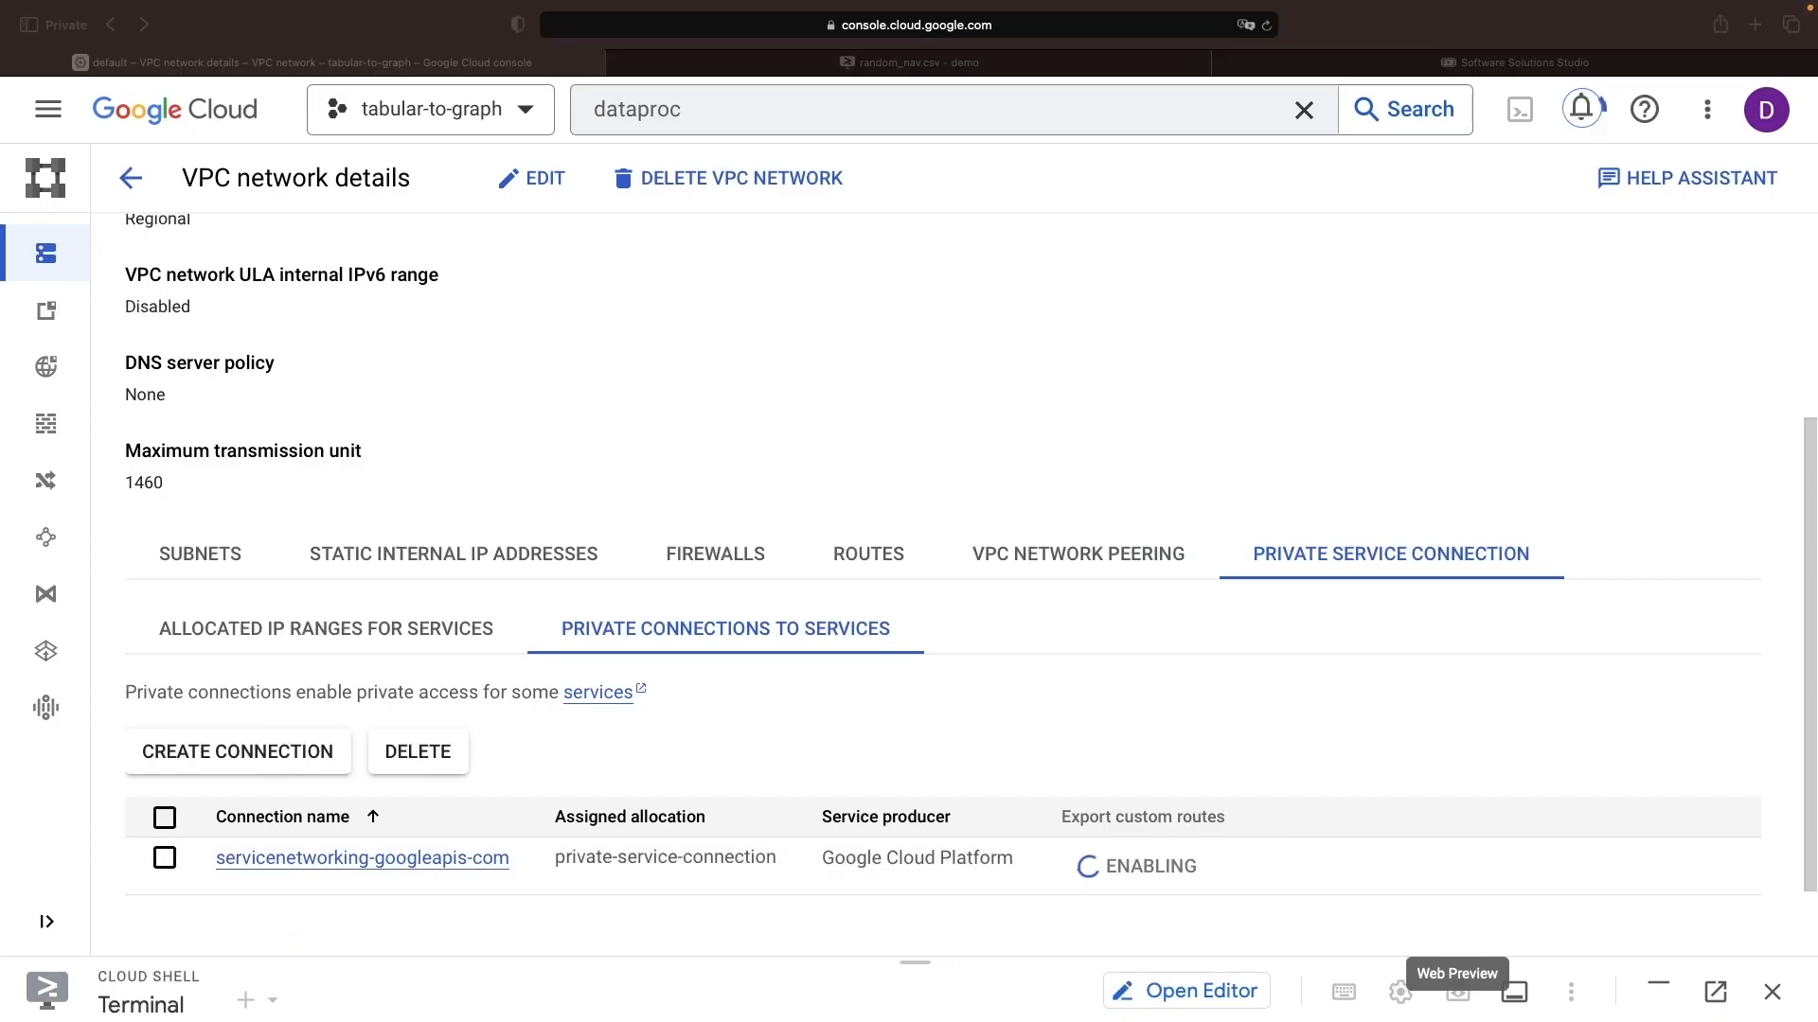
Create spark.py holding the PySpark job loading helpdesk tables from BigQuery into Neo4j relationships.
left_click(908, 63)
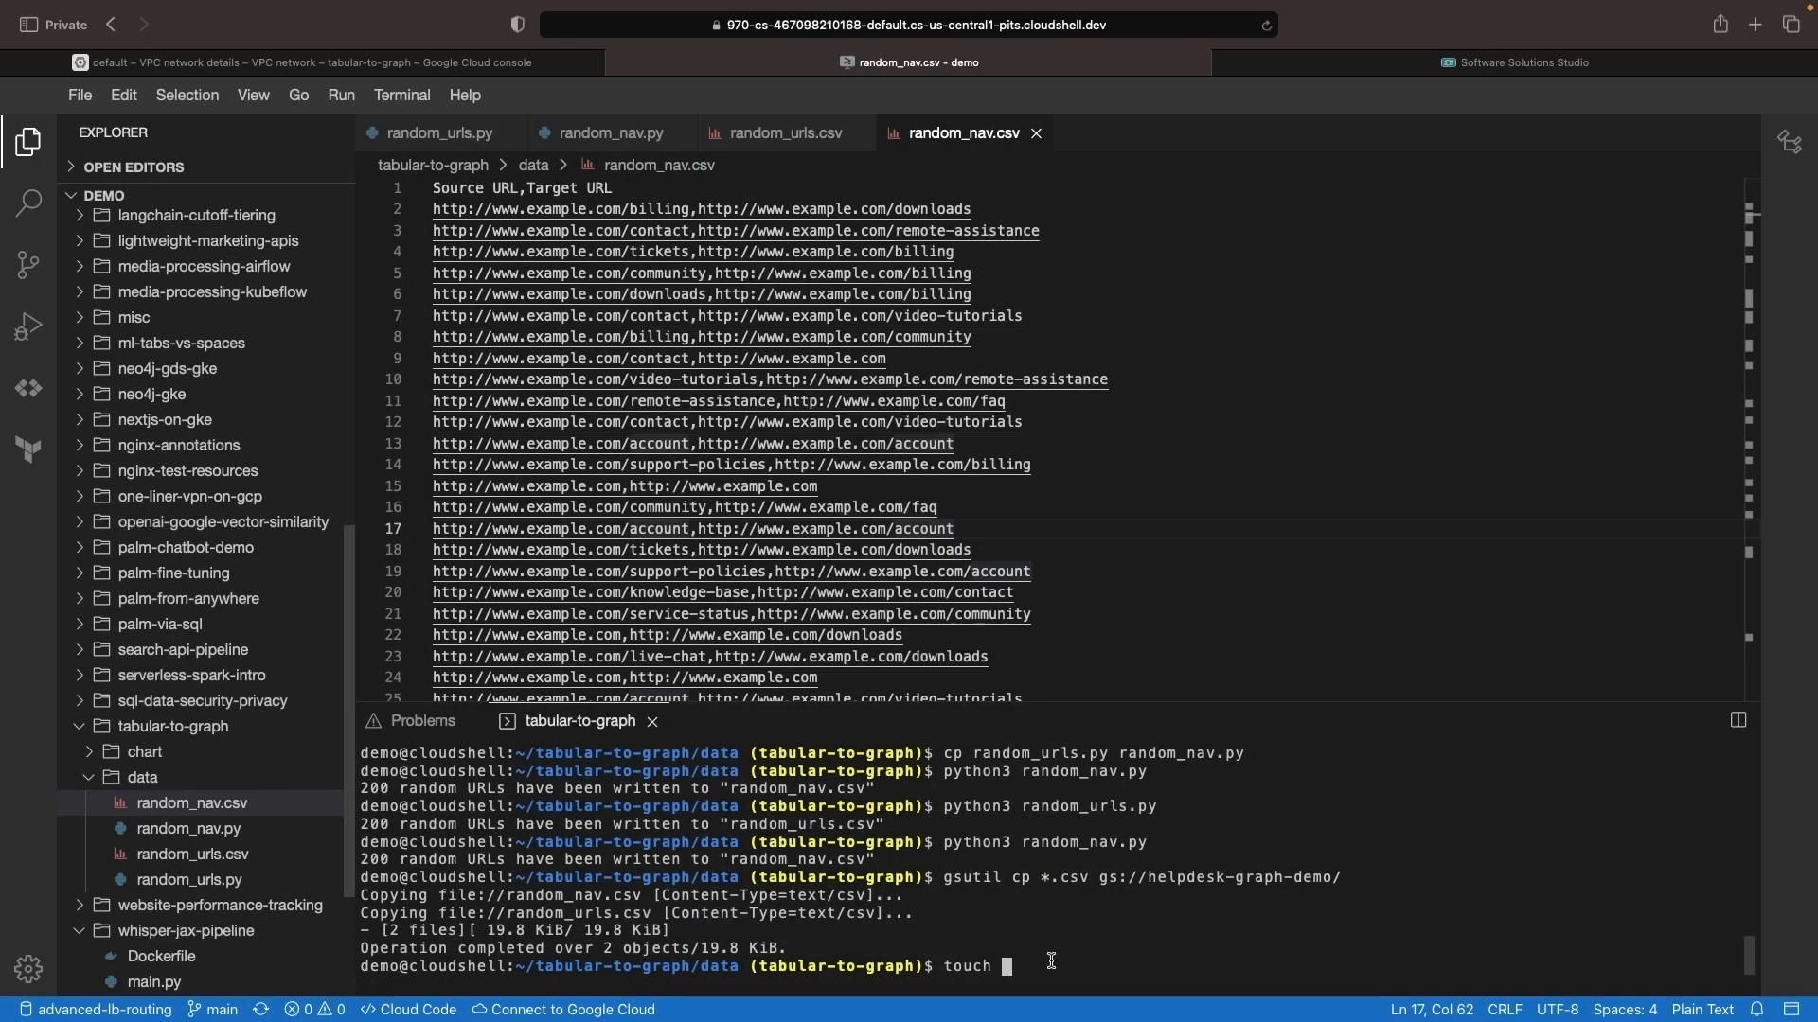
type("spark.py")
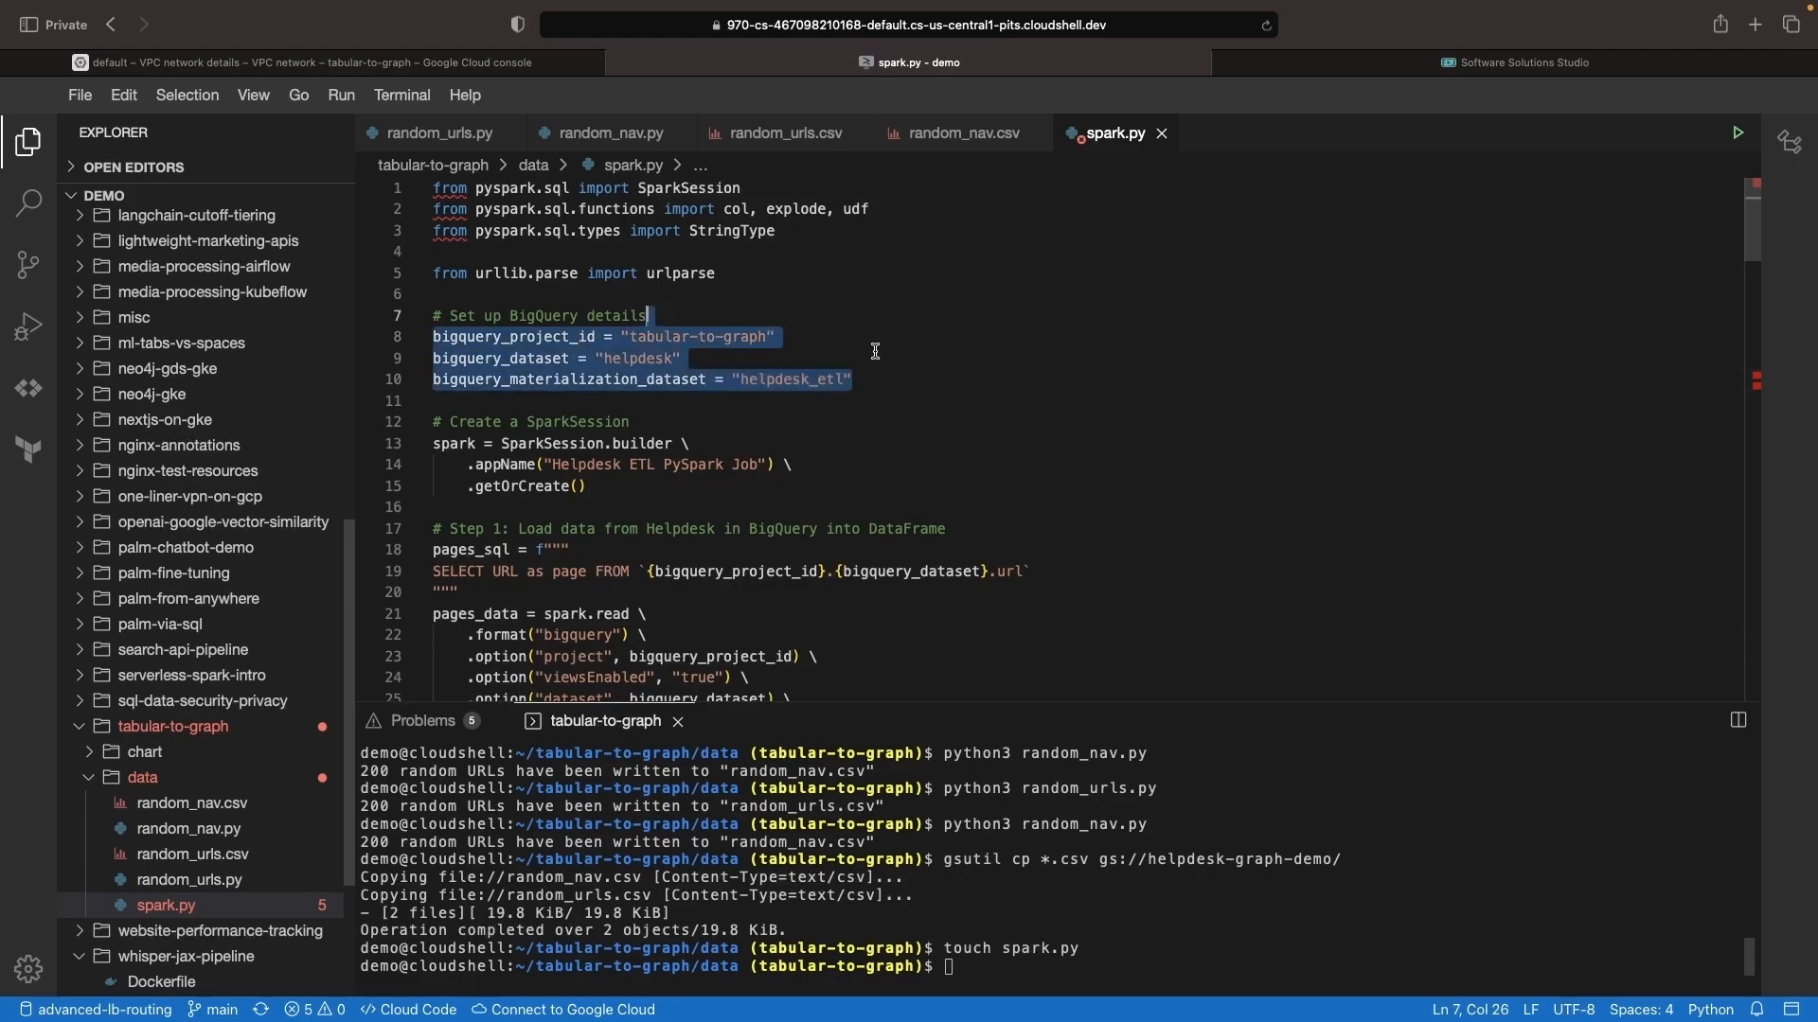
scroll("down", 3)
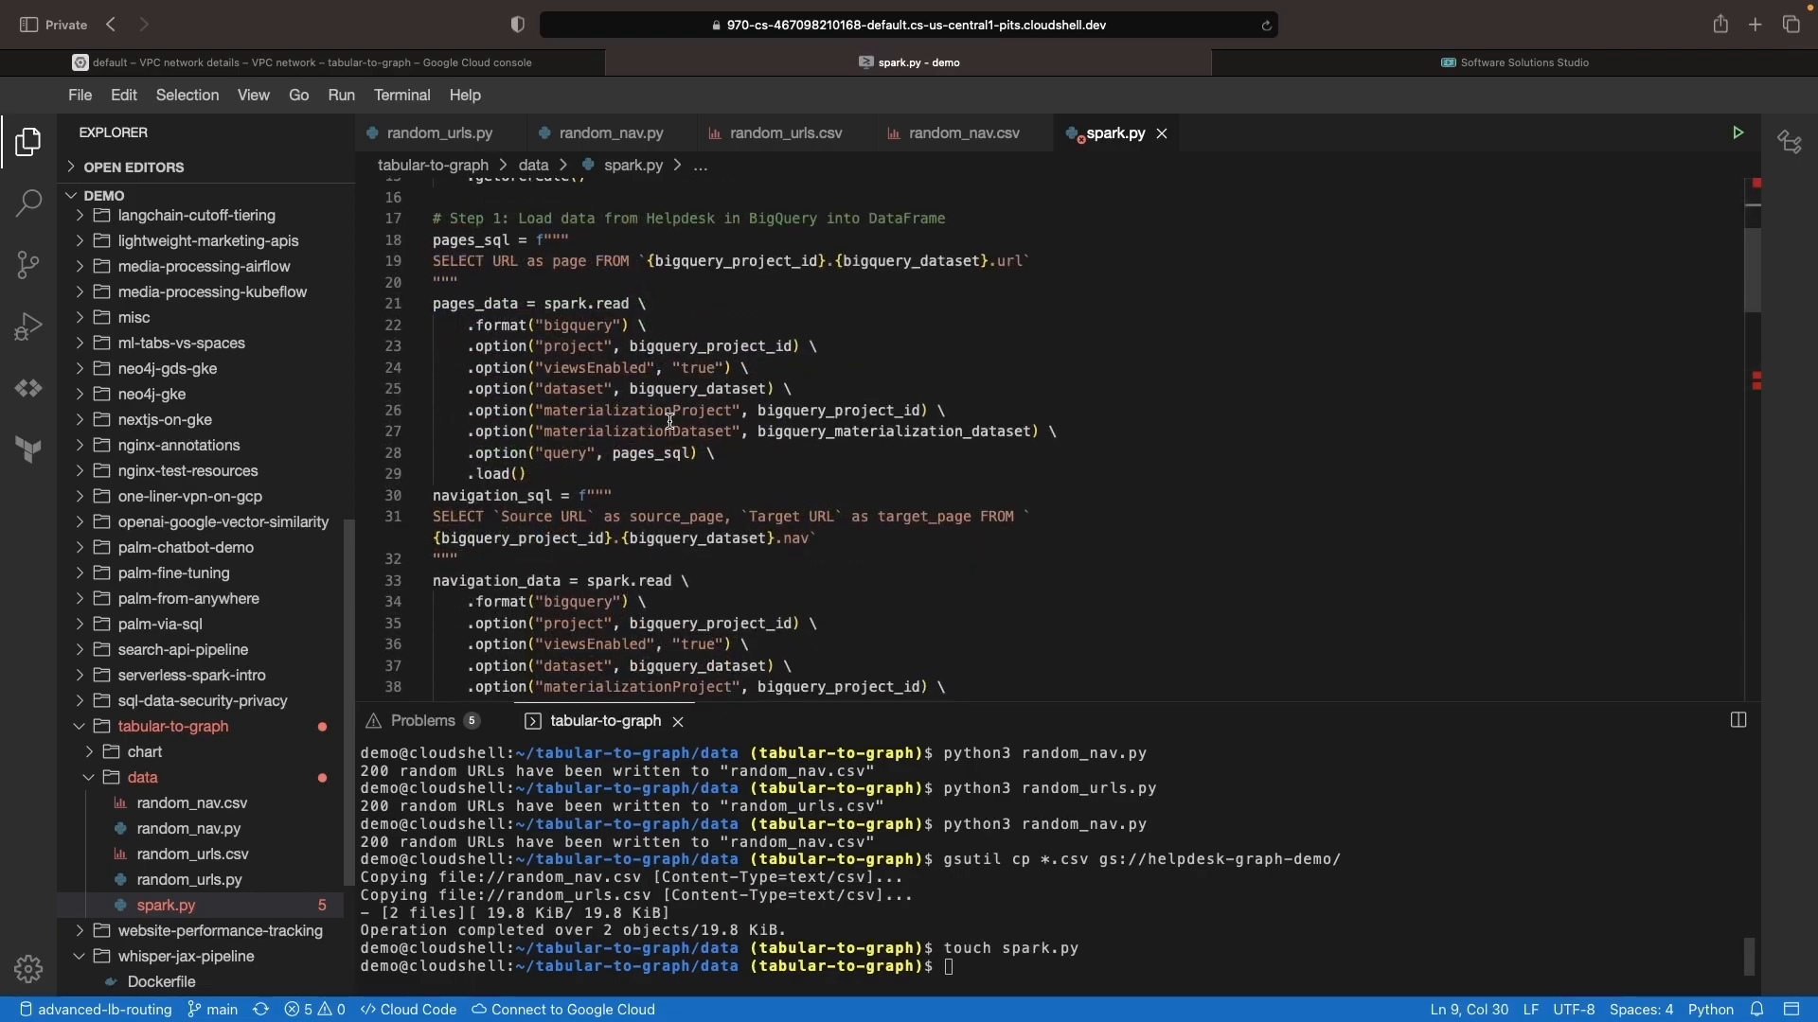
scroll("up", 3)
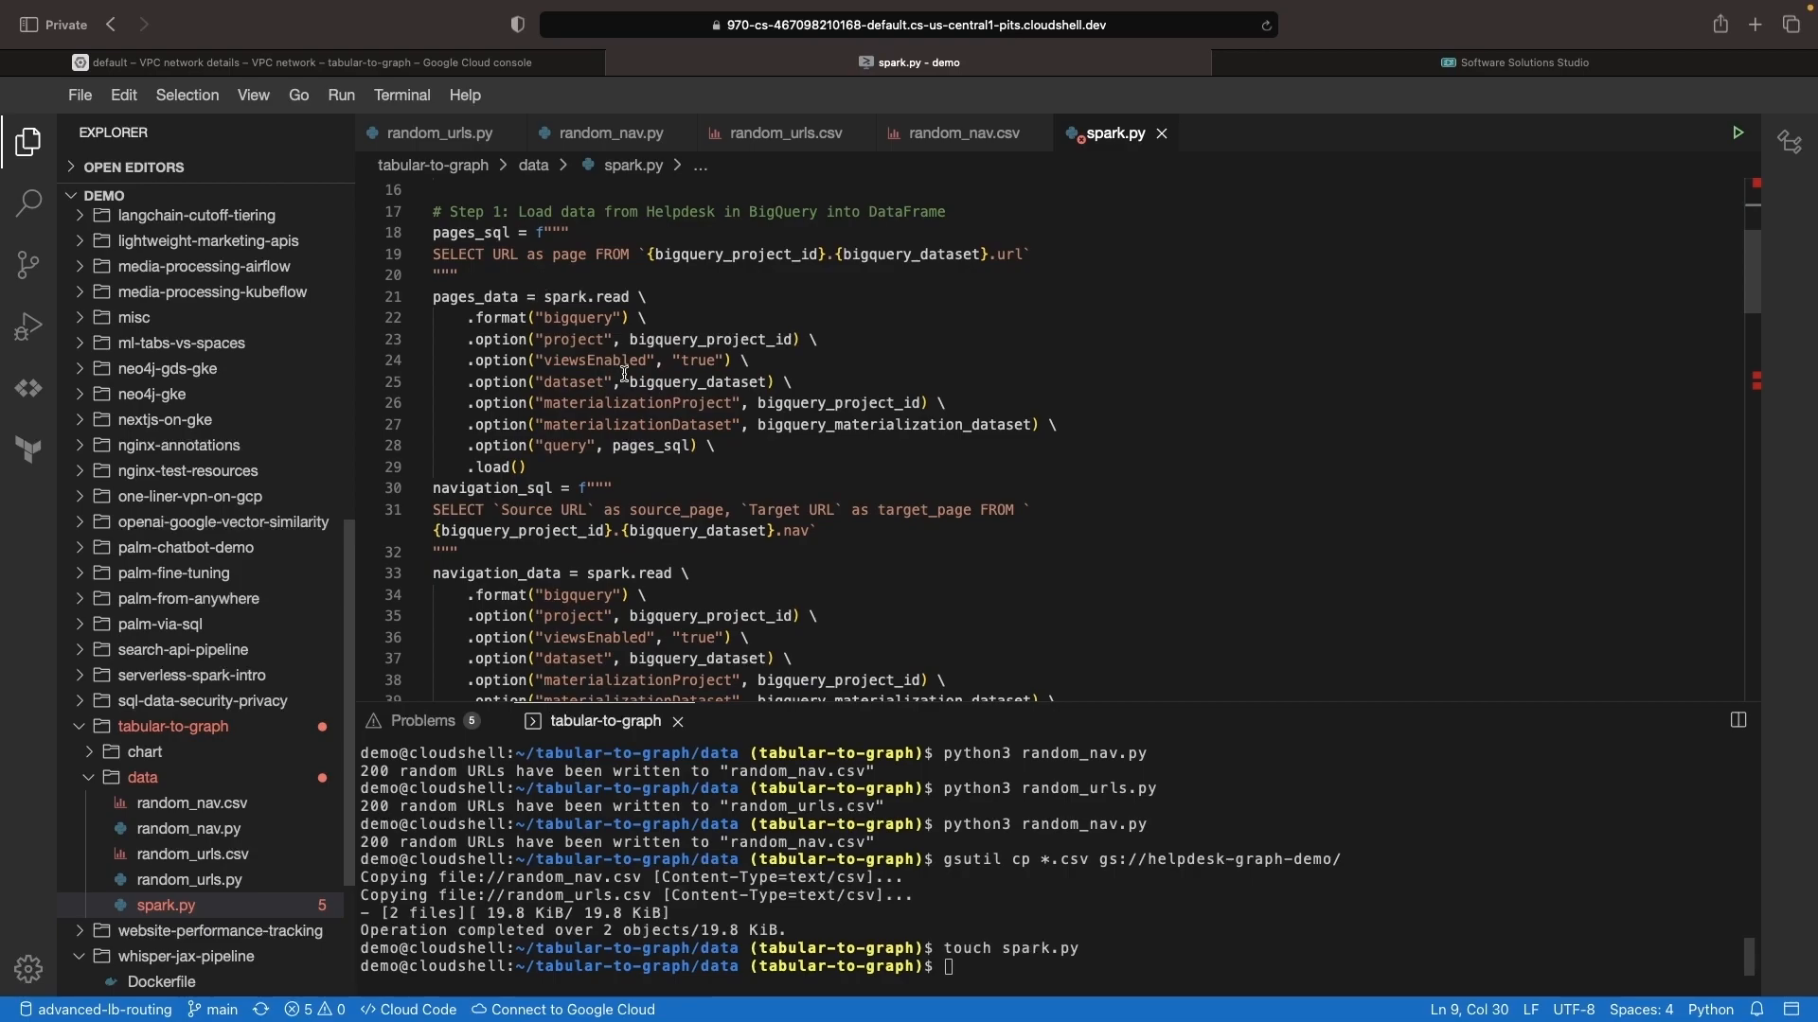
mouse_move(649, 576)
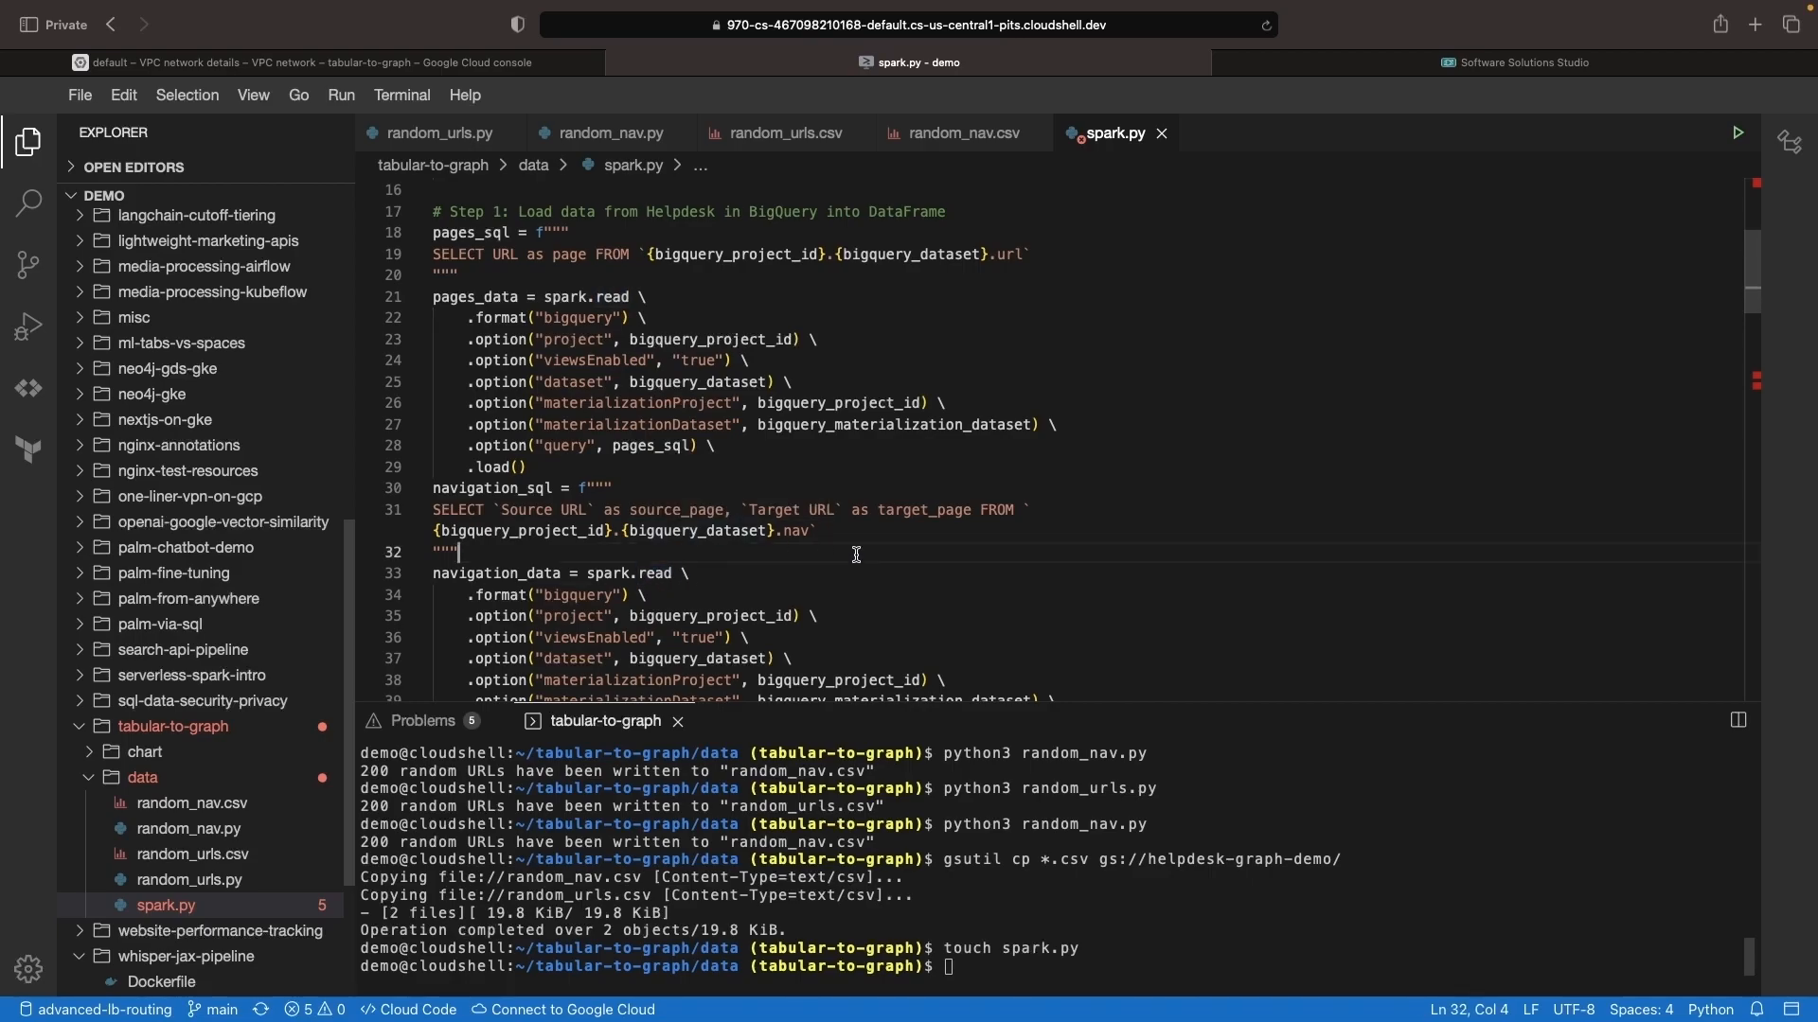
scroll("down", 3)
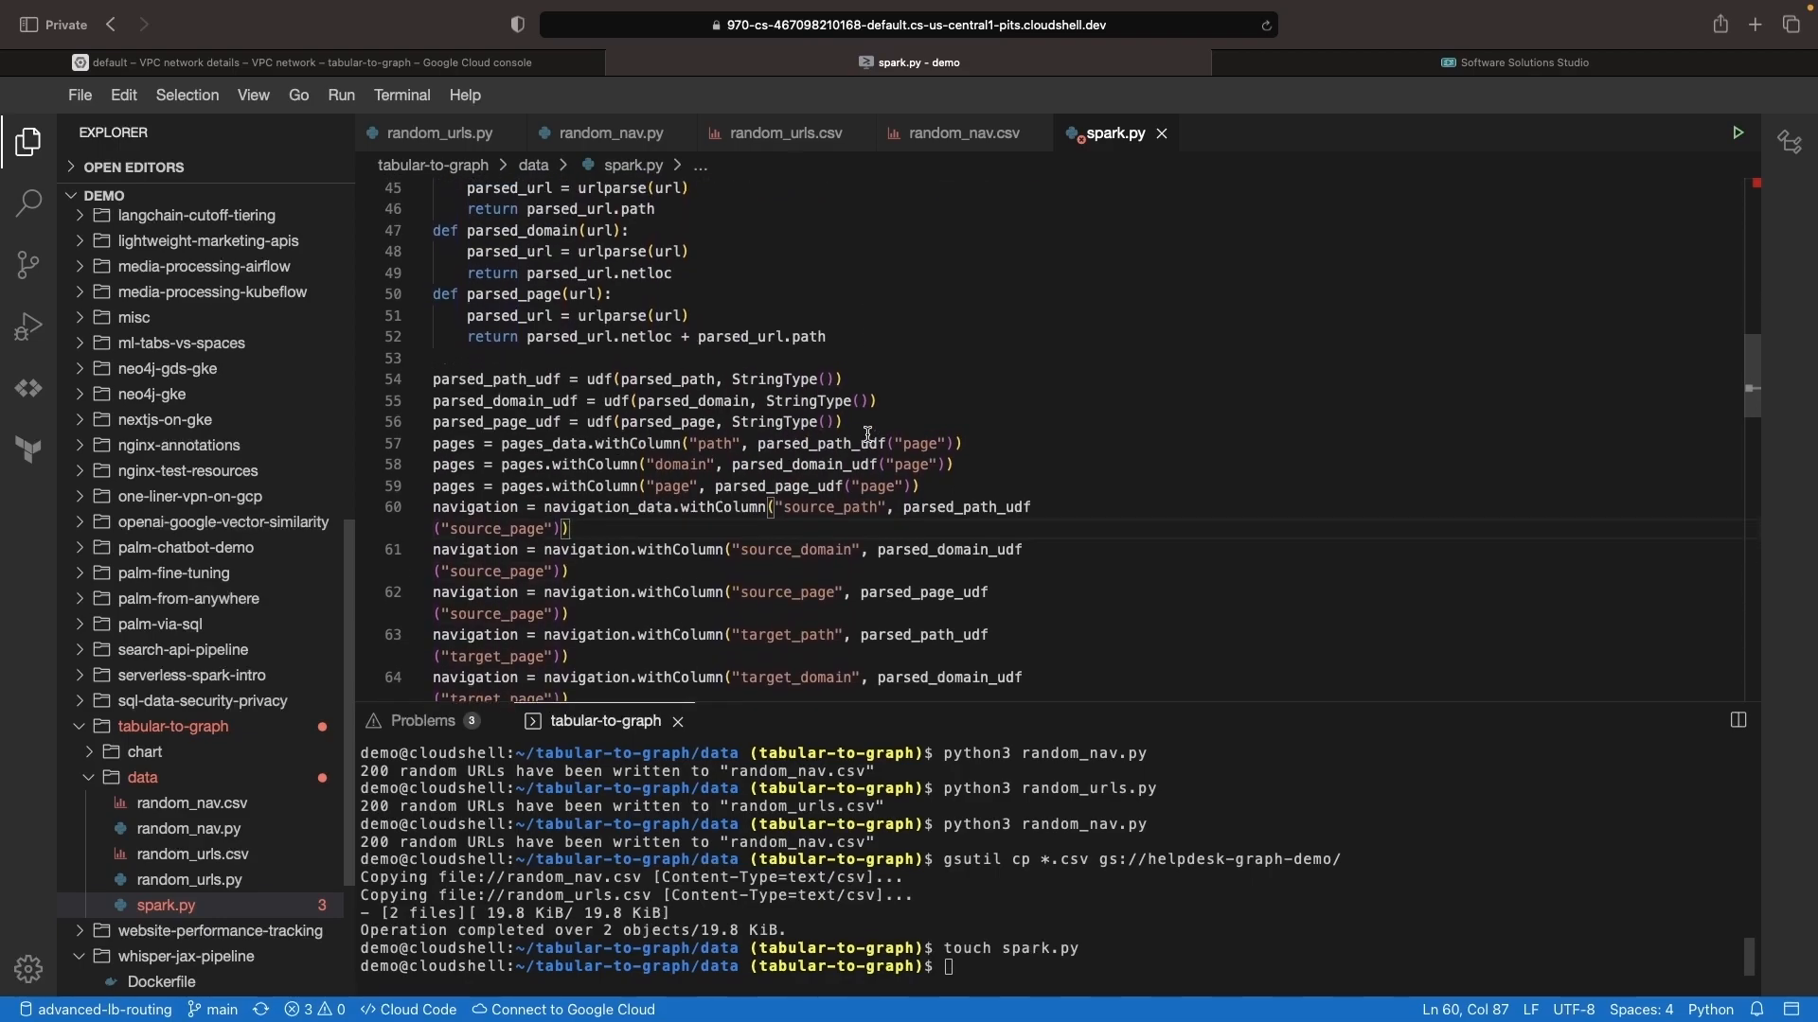
scroll("down", 3)
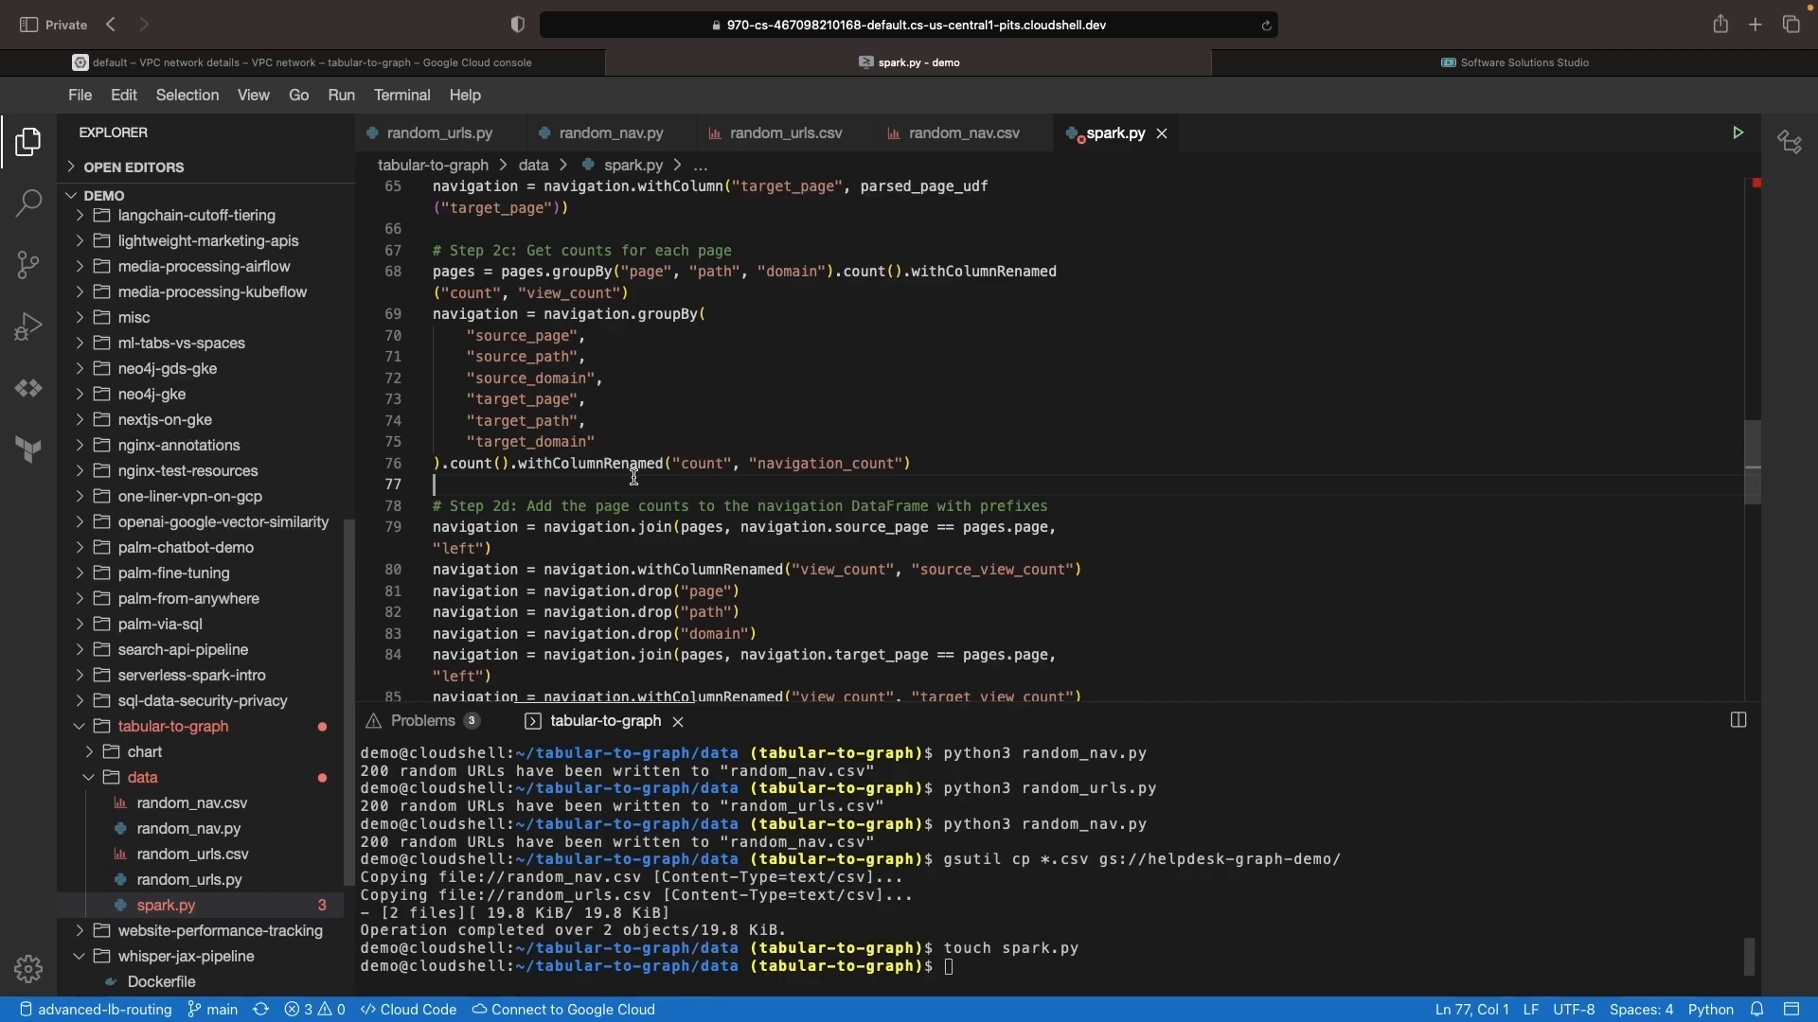
scroll("down", 3)
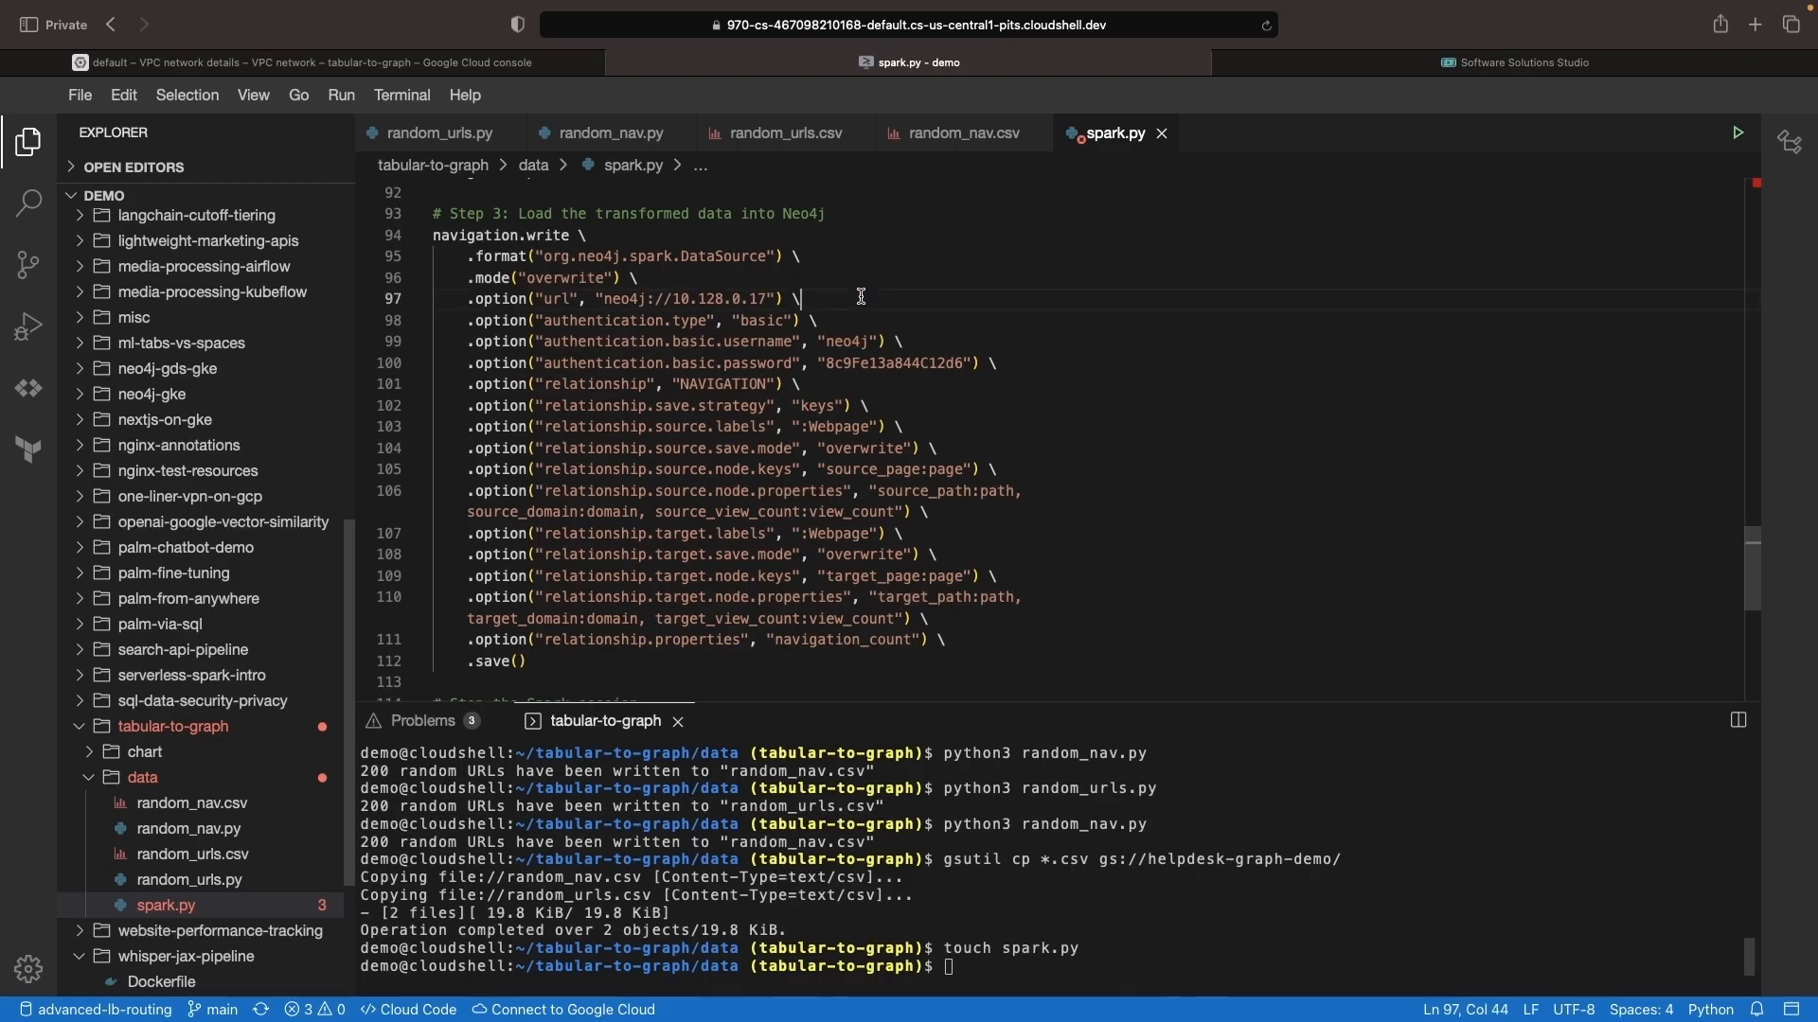
mouse_move(1354, 414)
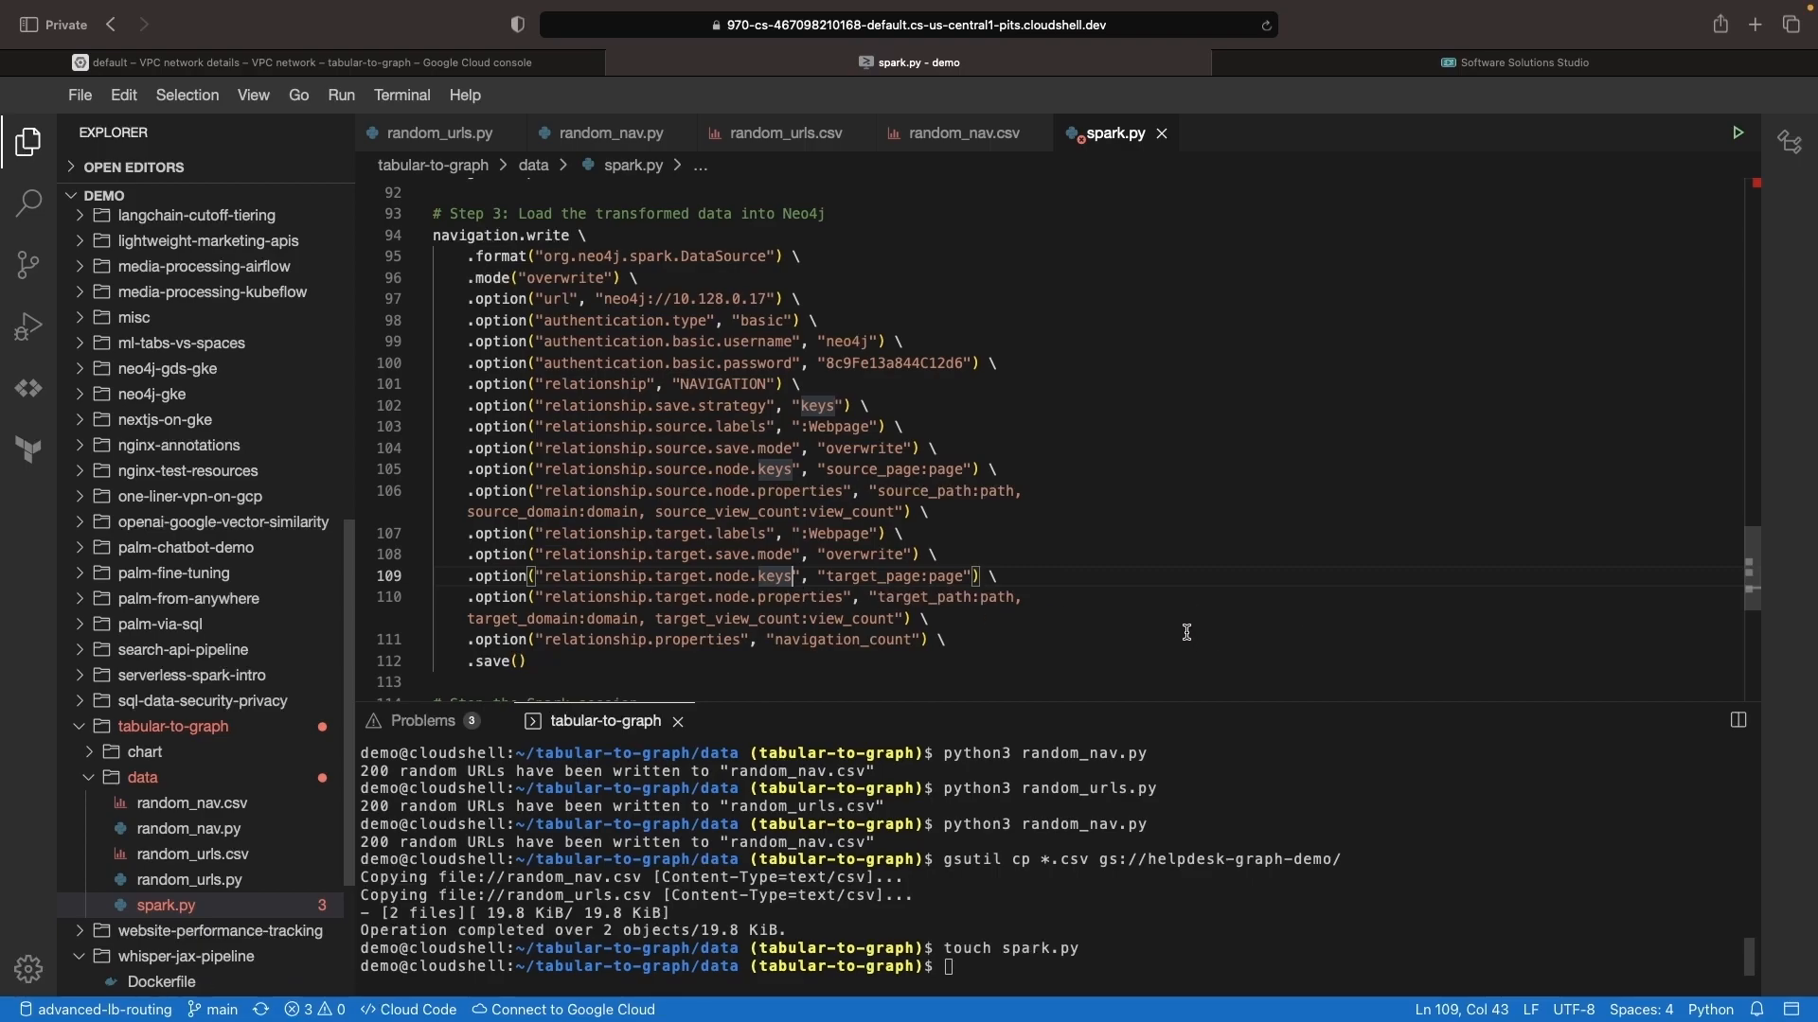
mouse_move(1150, 626)
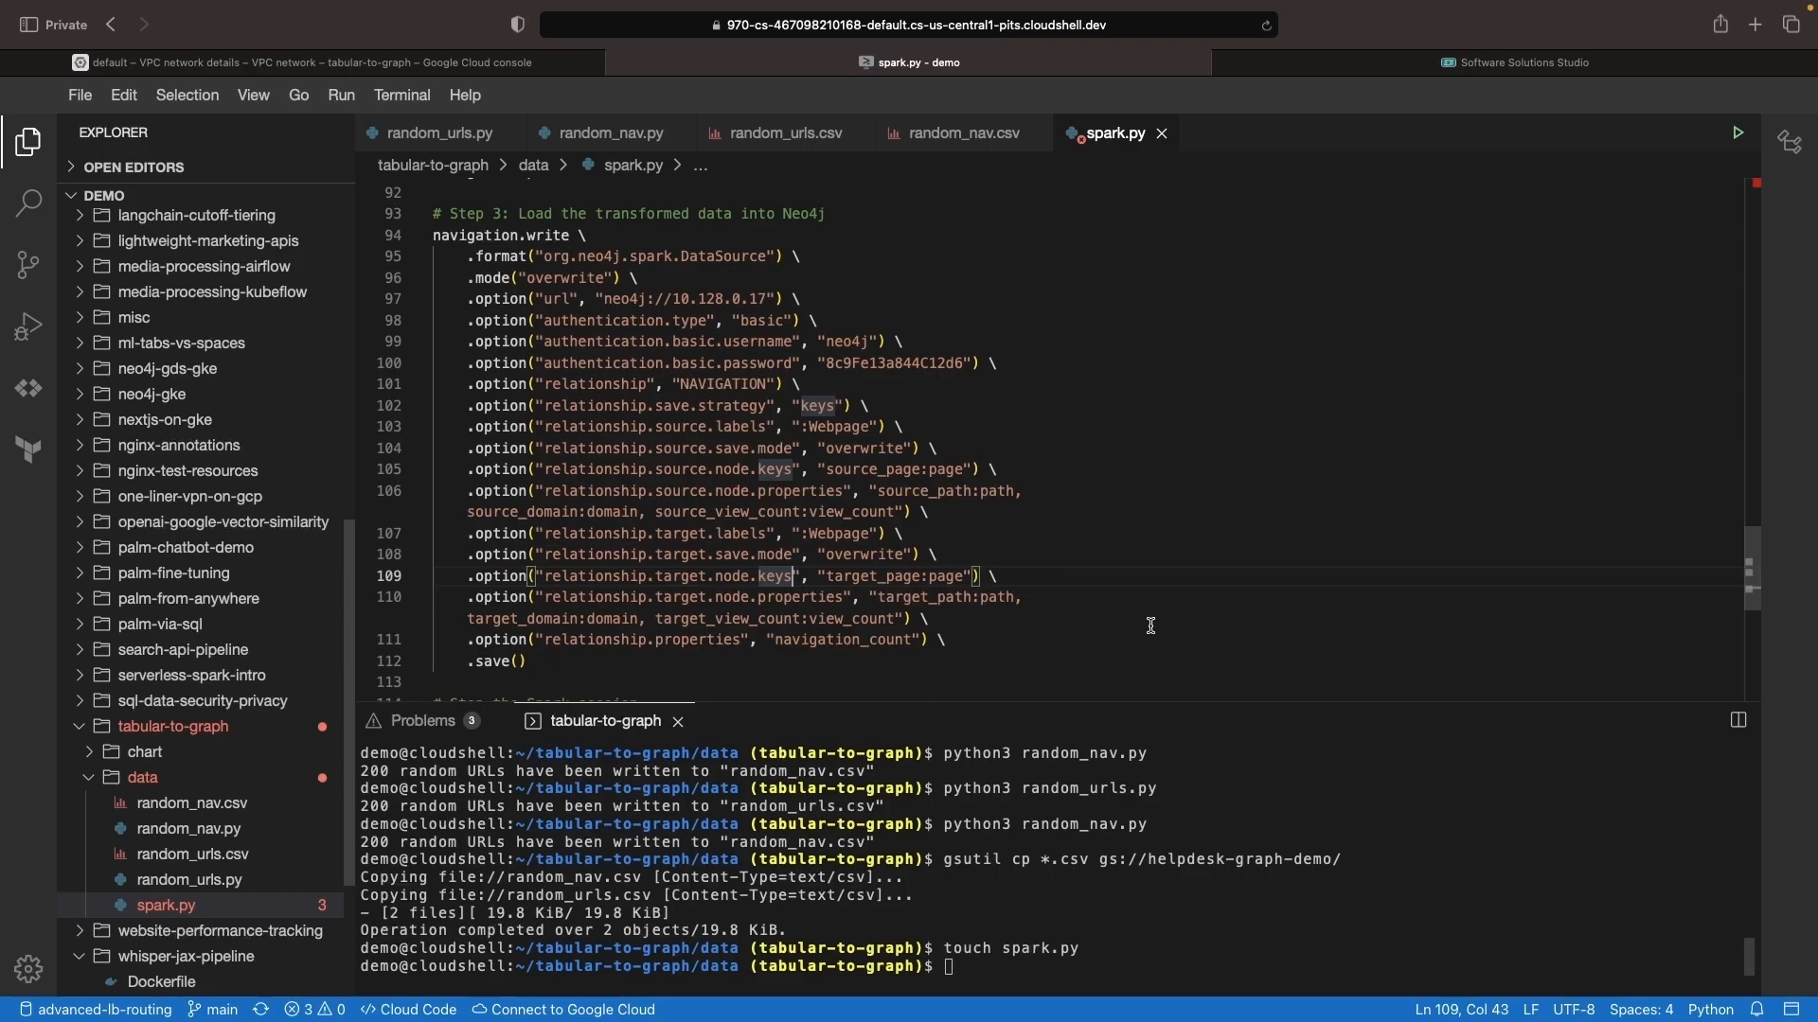
type("kubectl get svc")
type("cd ../")
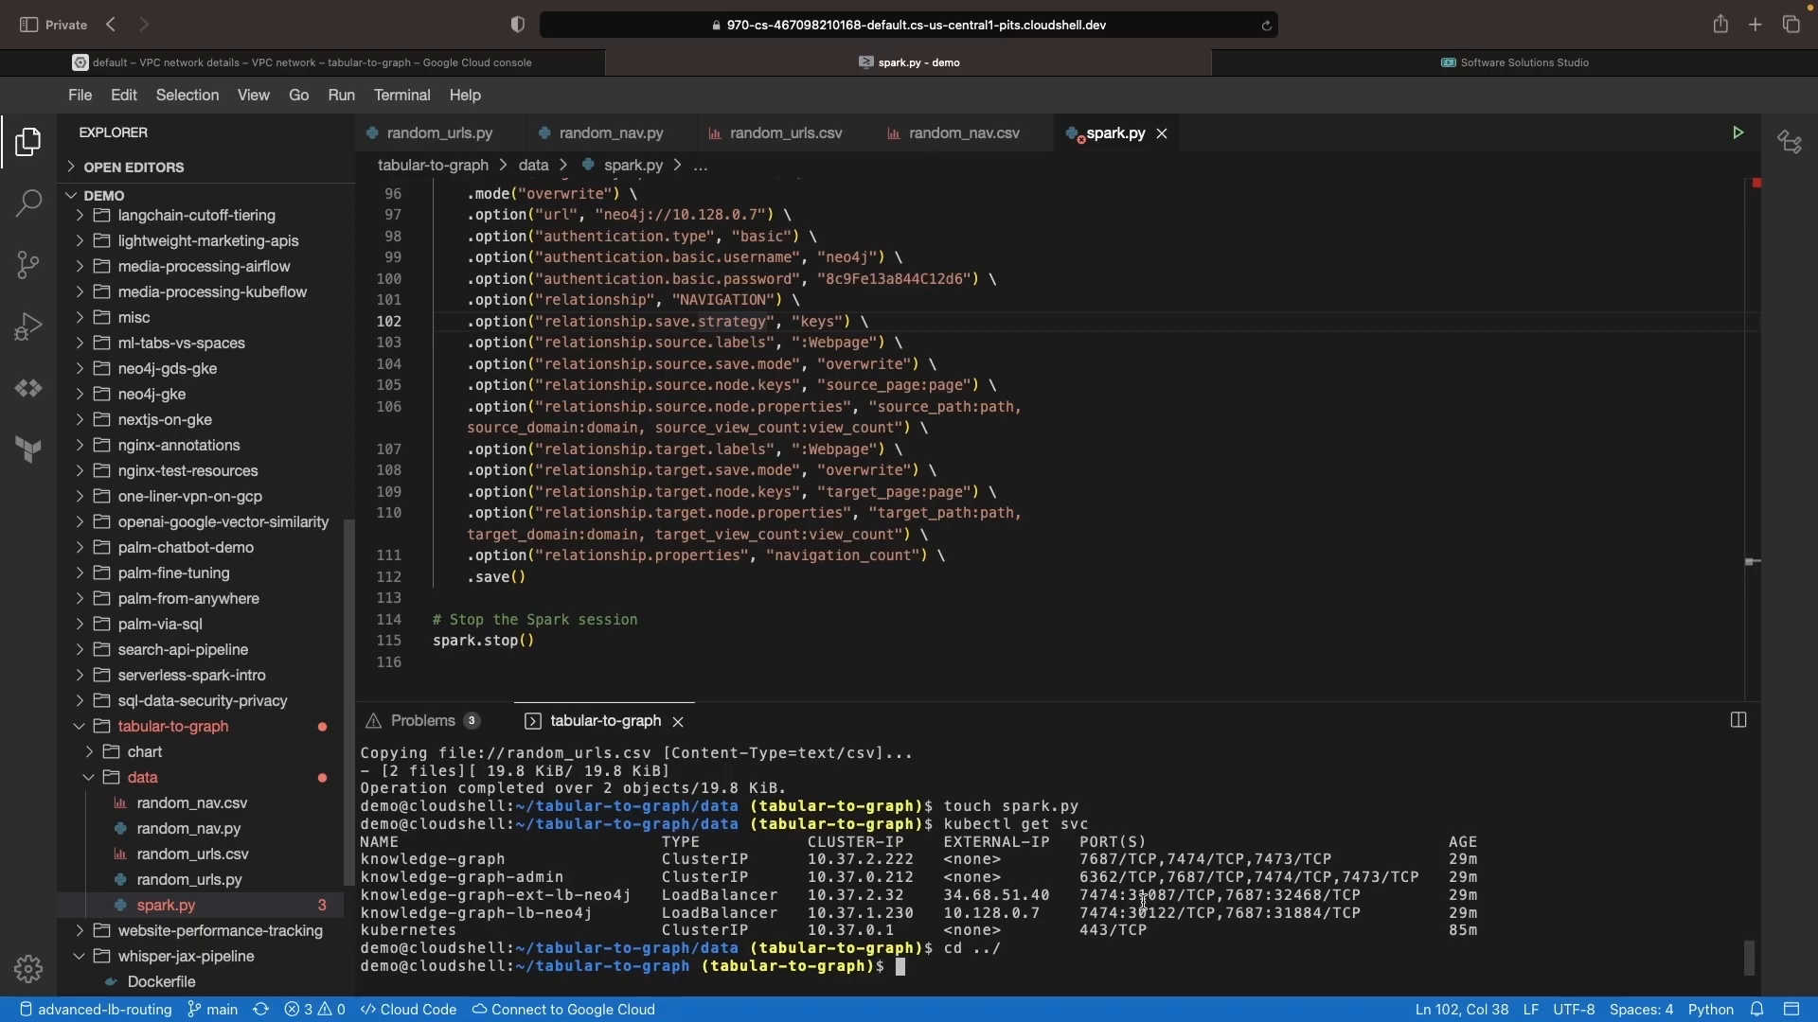
left_click(142, 778)
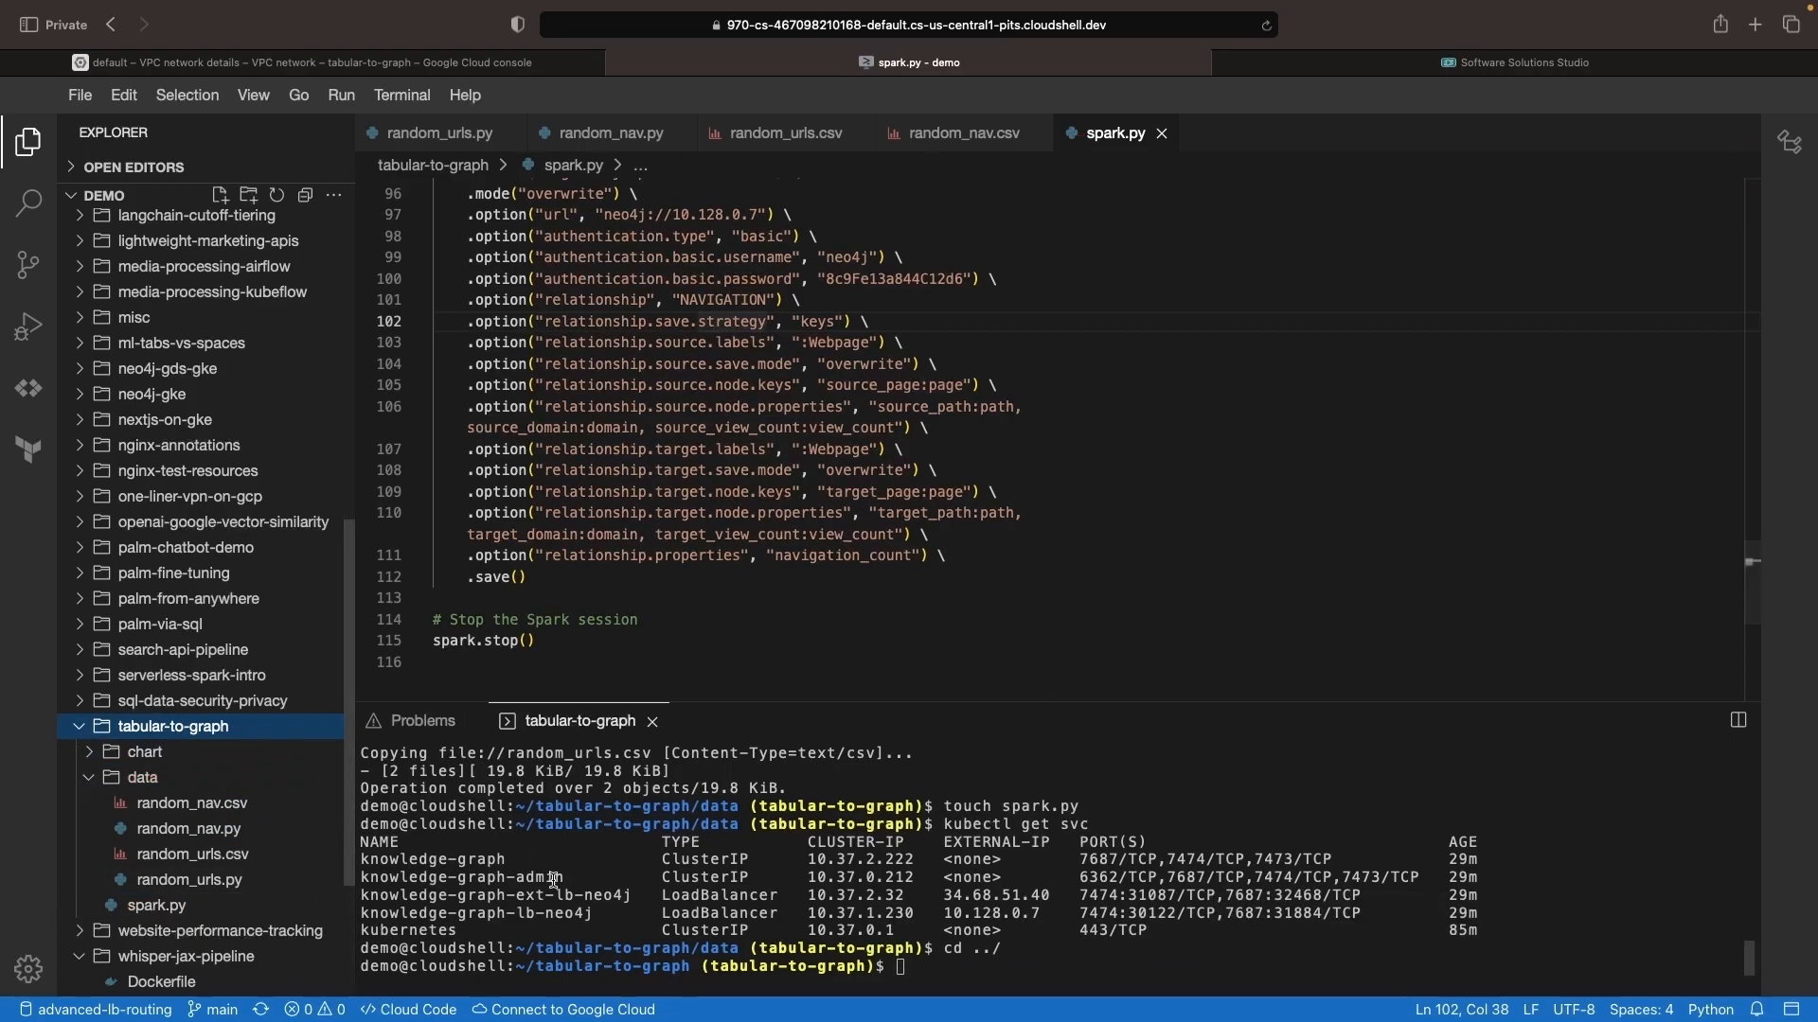
type("gsutil cp spark.py gs://helpdesk-graph-demo/")
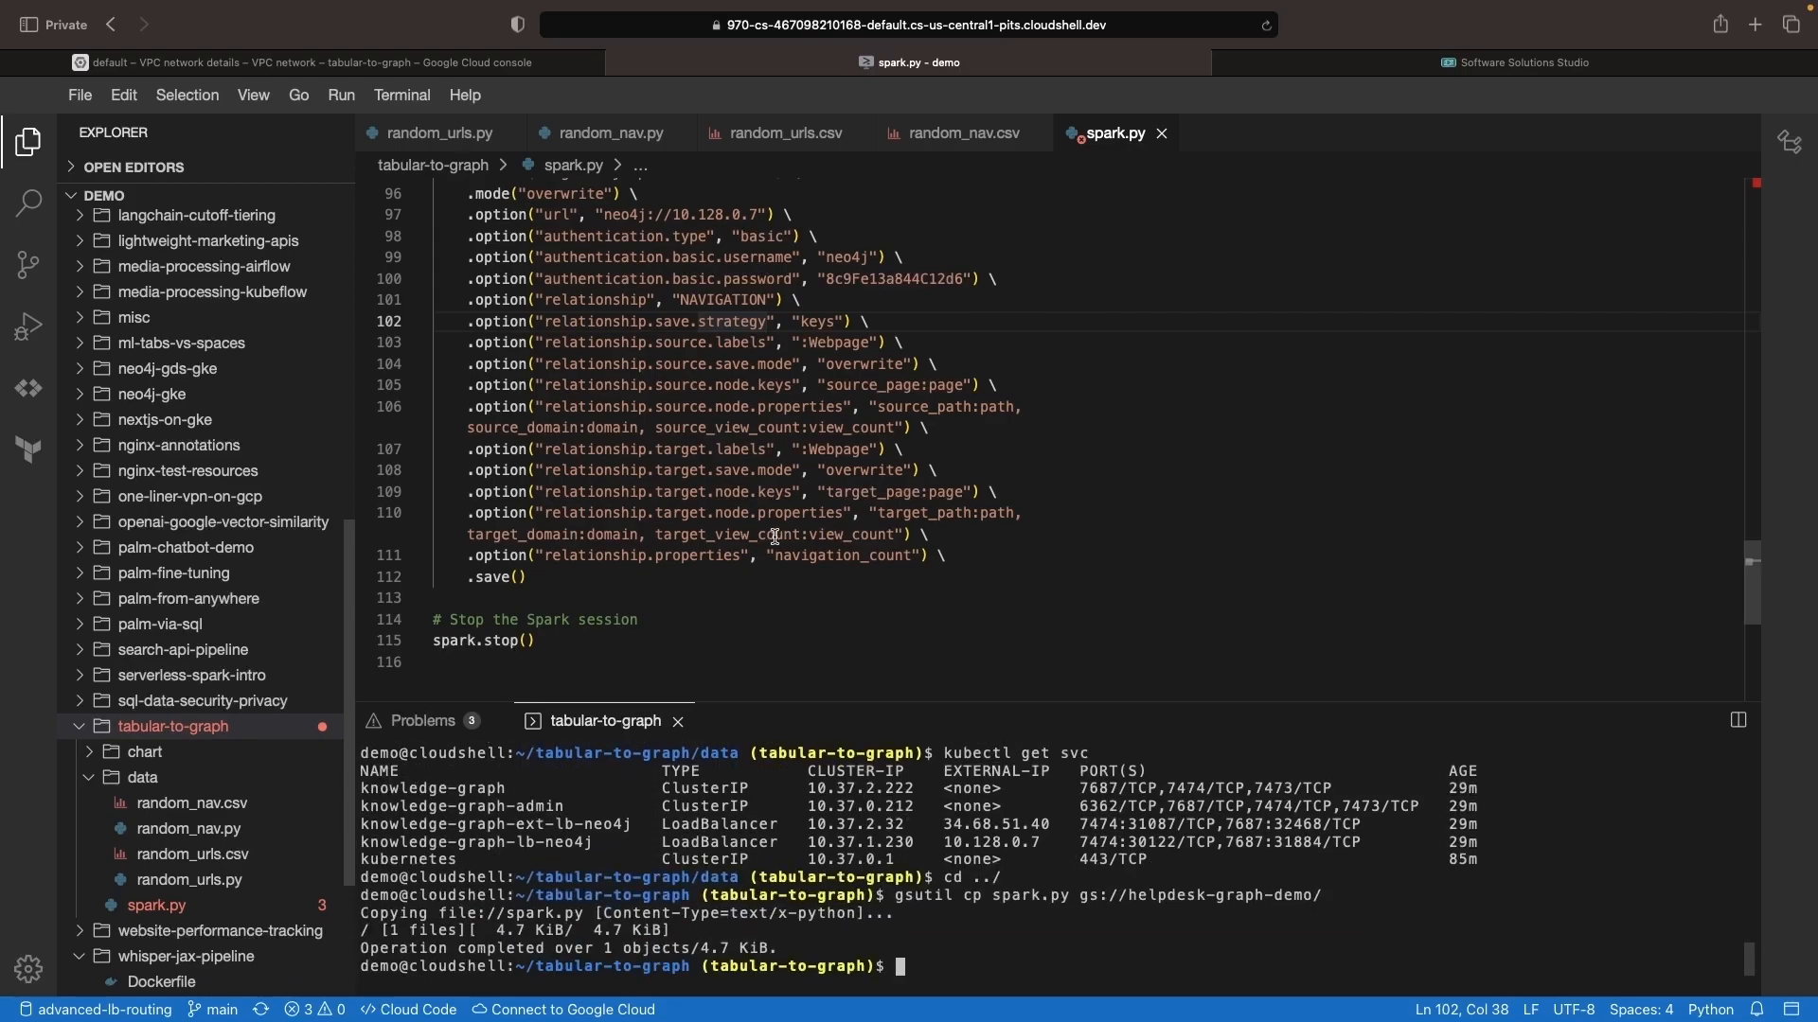
scroll("up", 3)
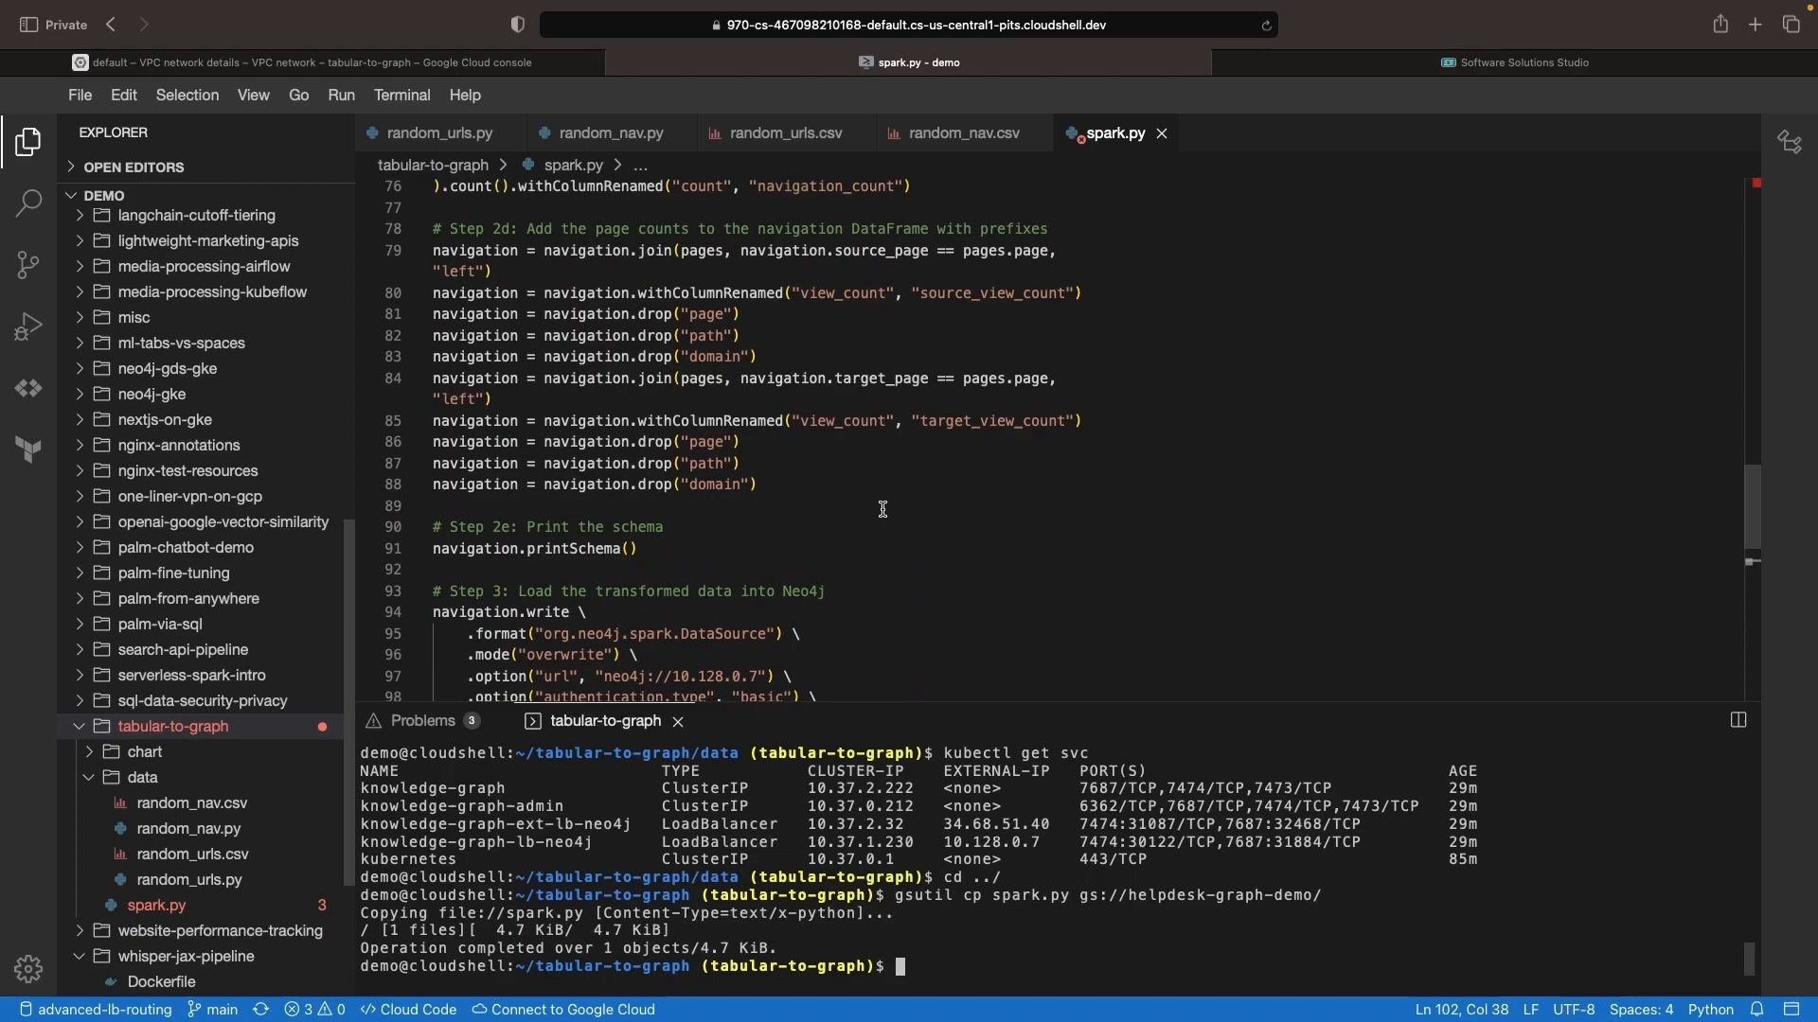
scroll("up", 3)
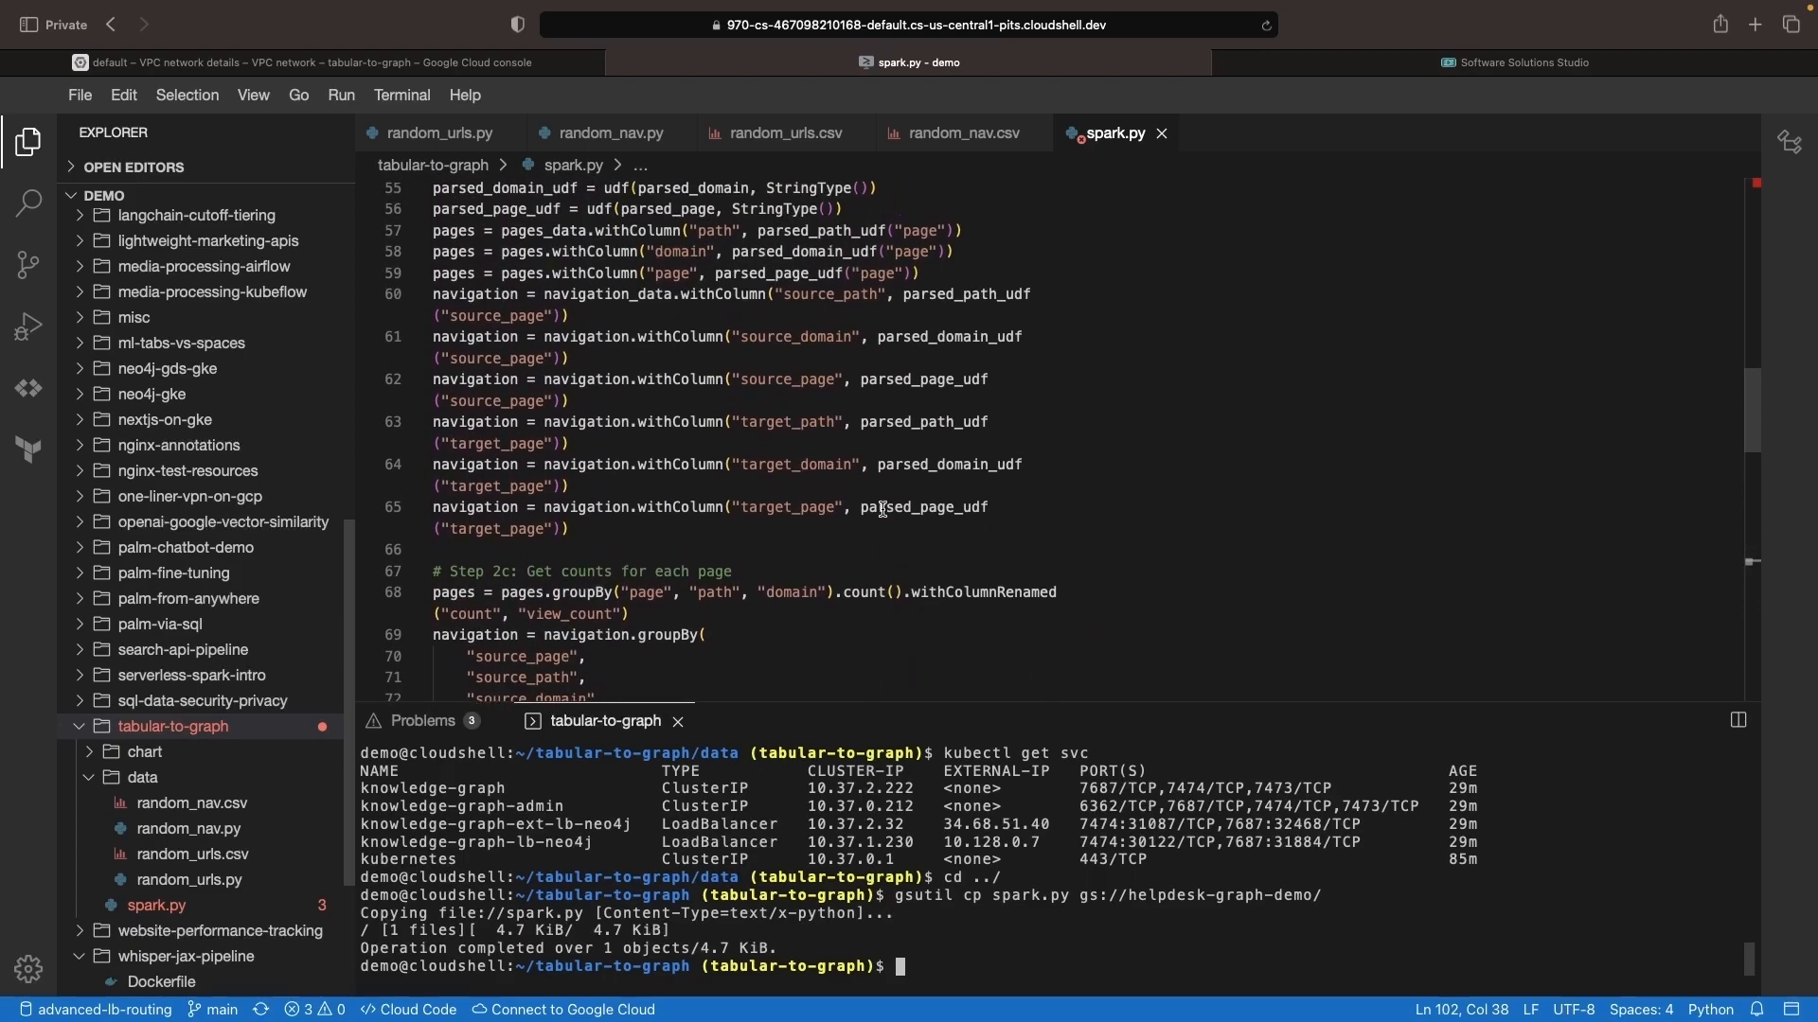
scroll("up", 3)
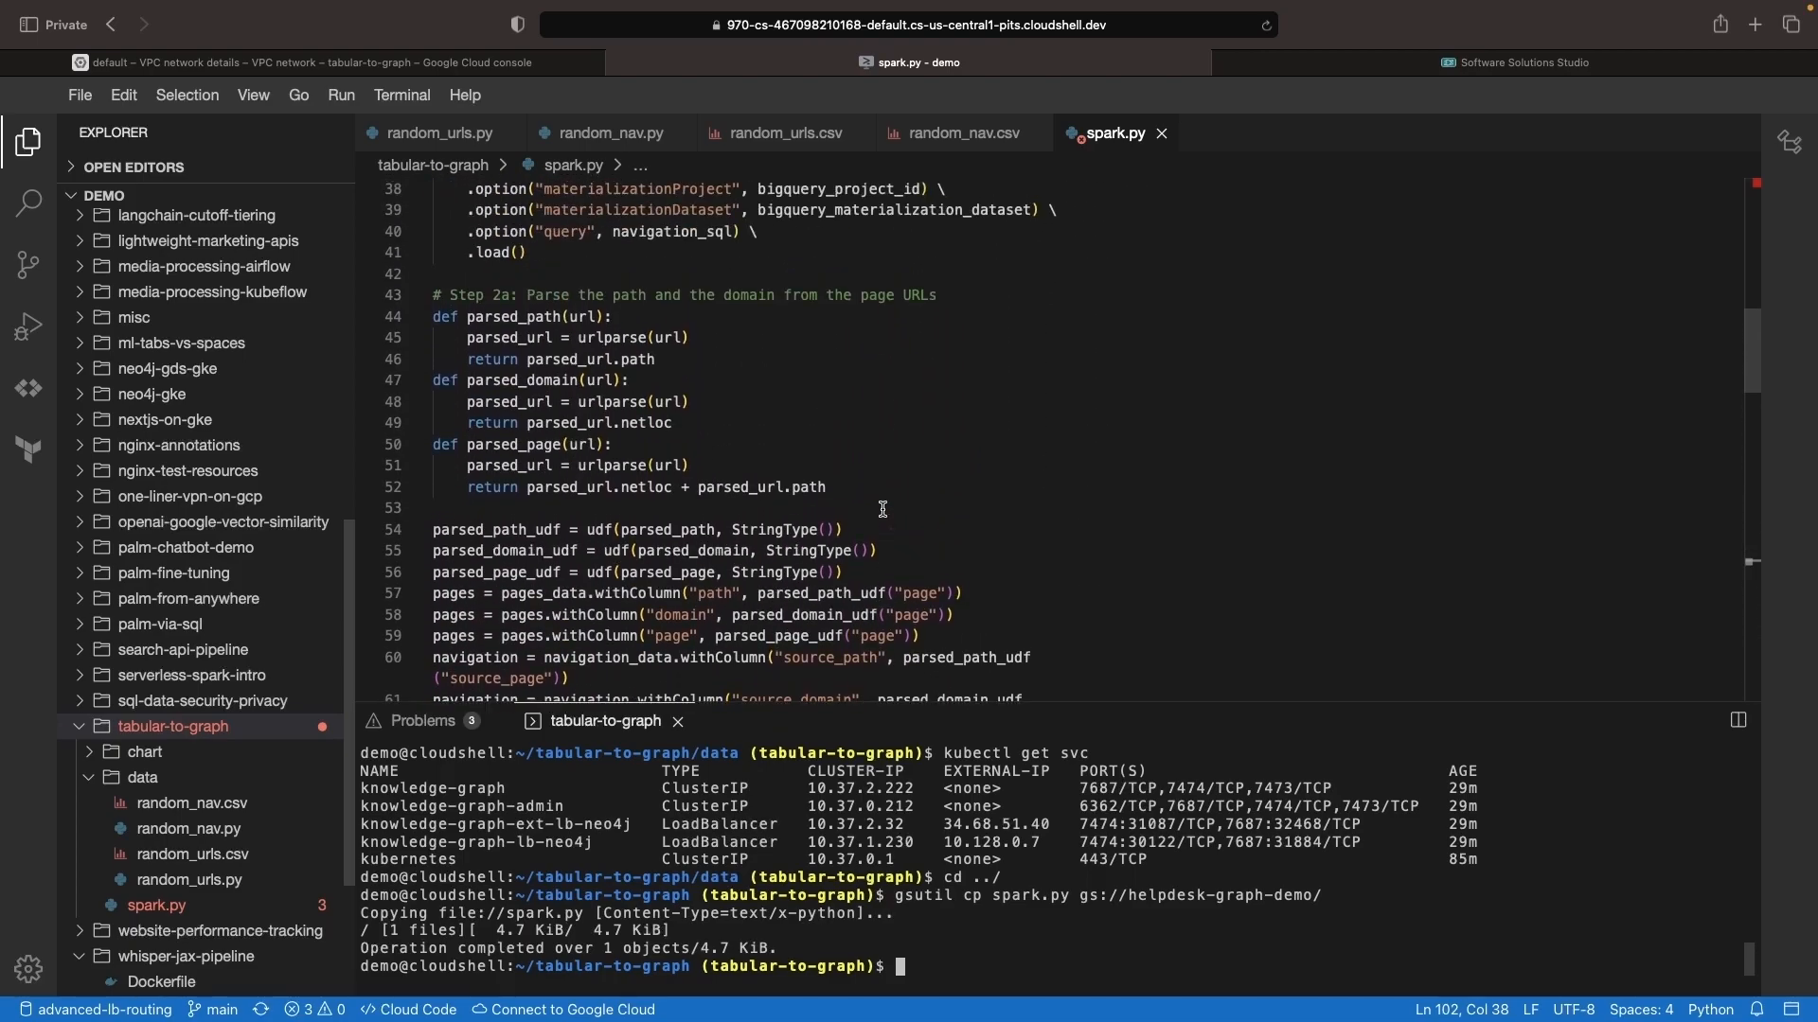
scroll("up", 3)
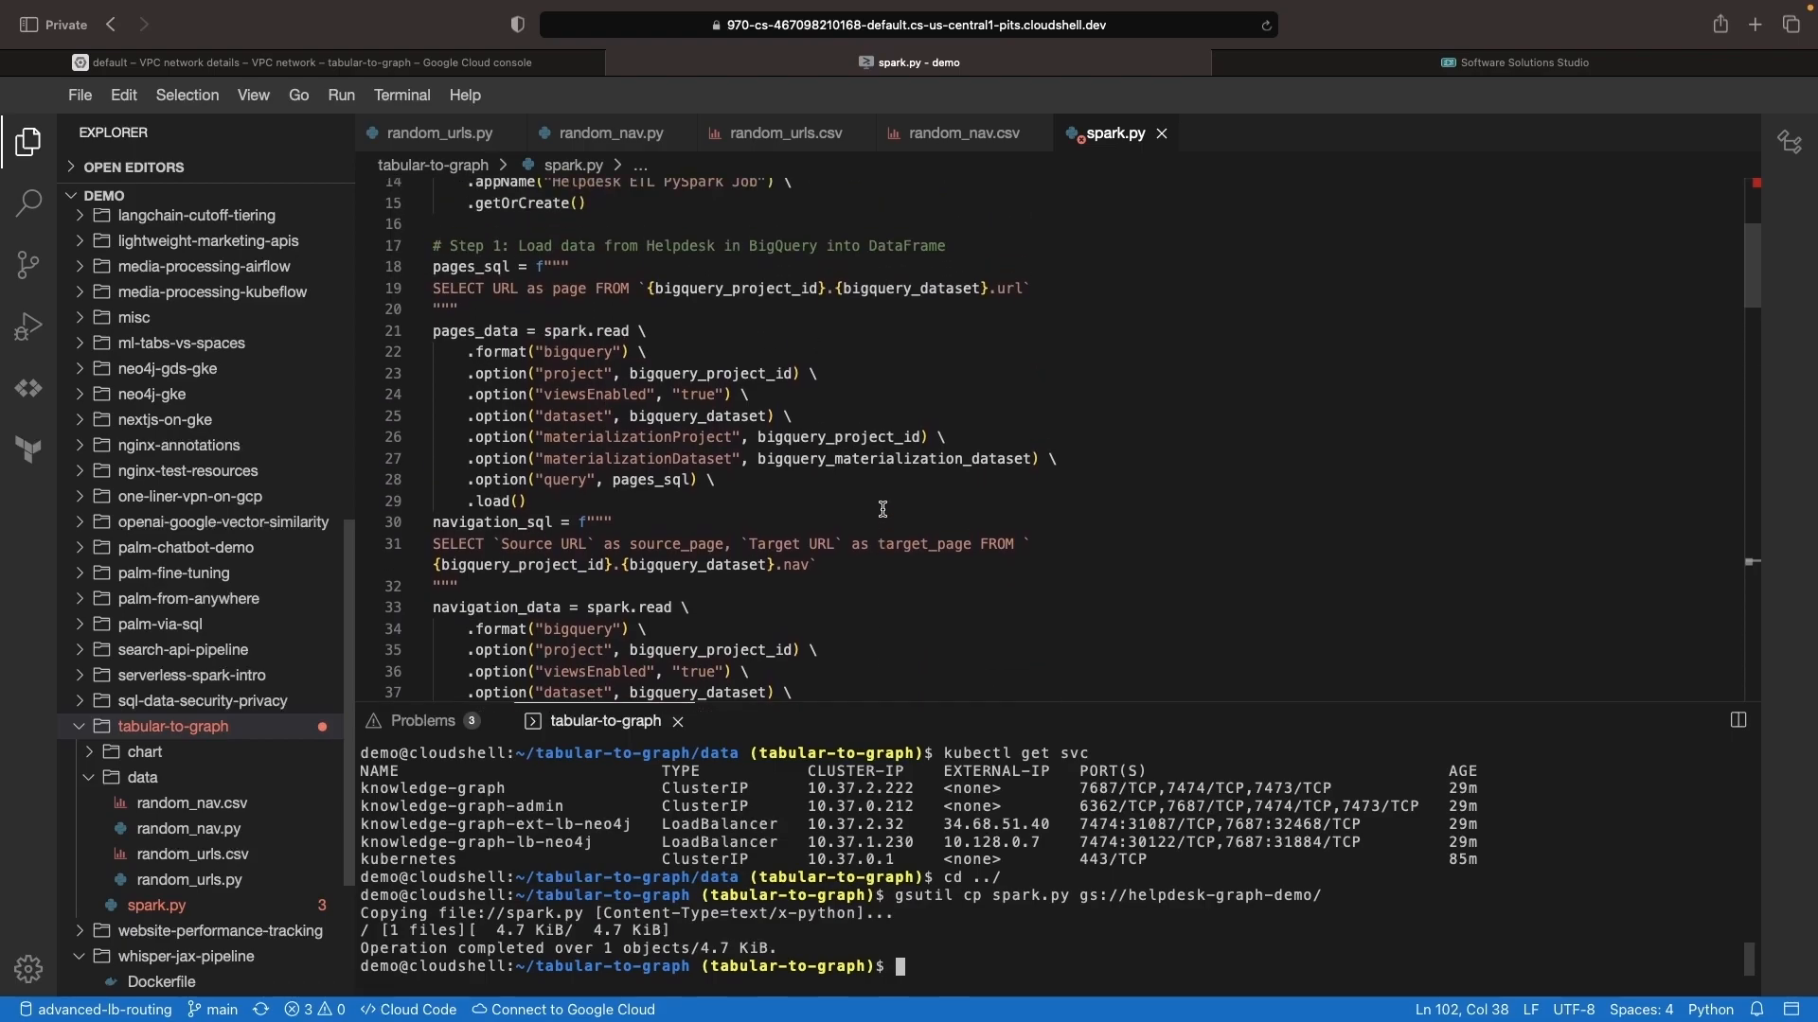
scroll("up", 3)
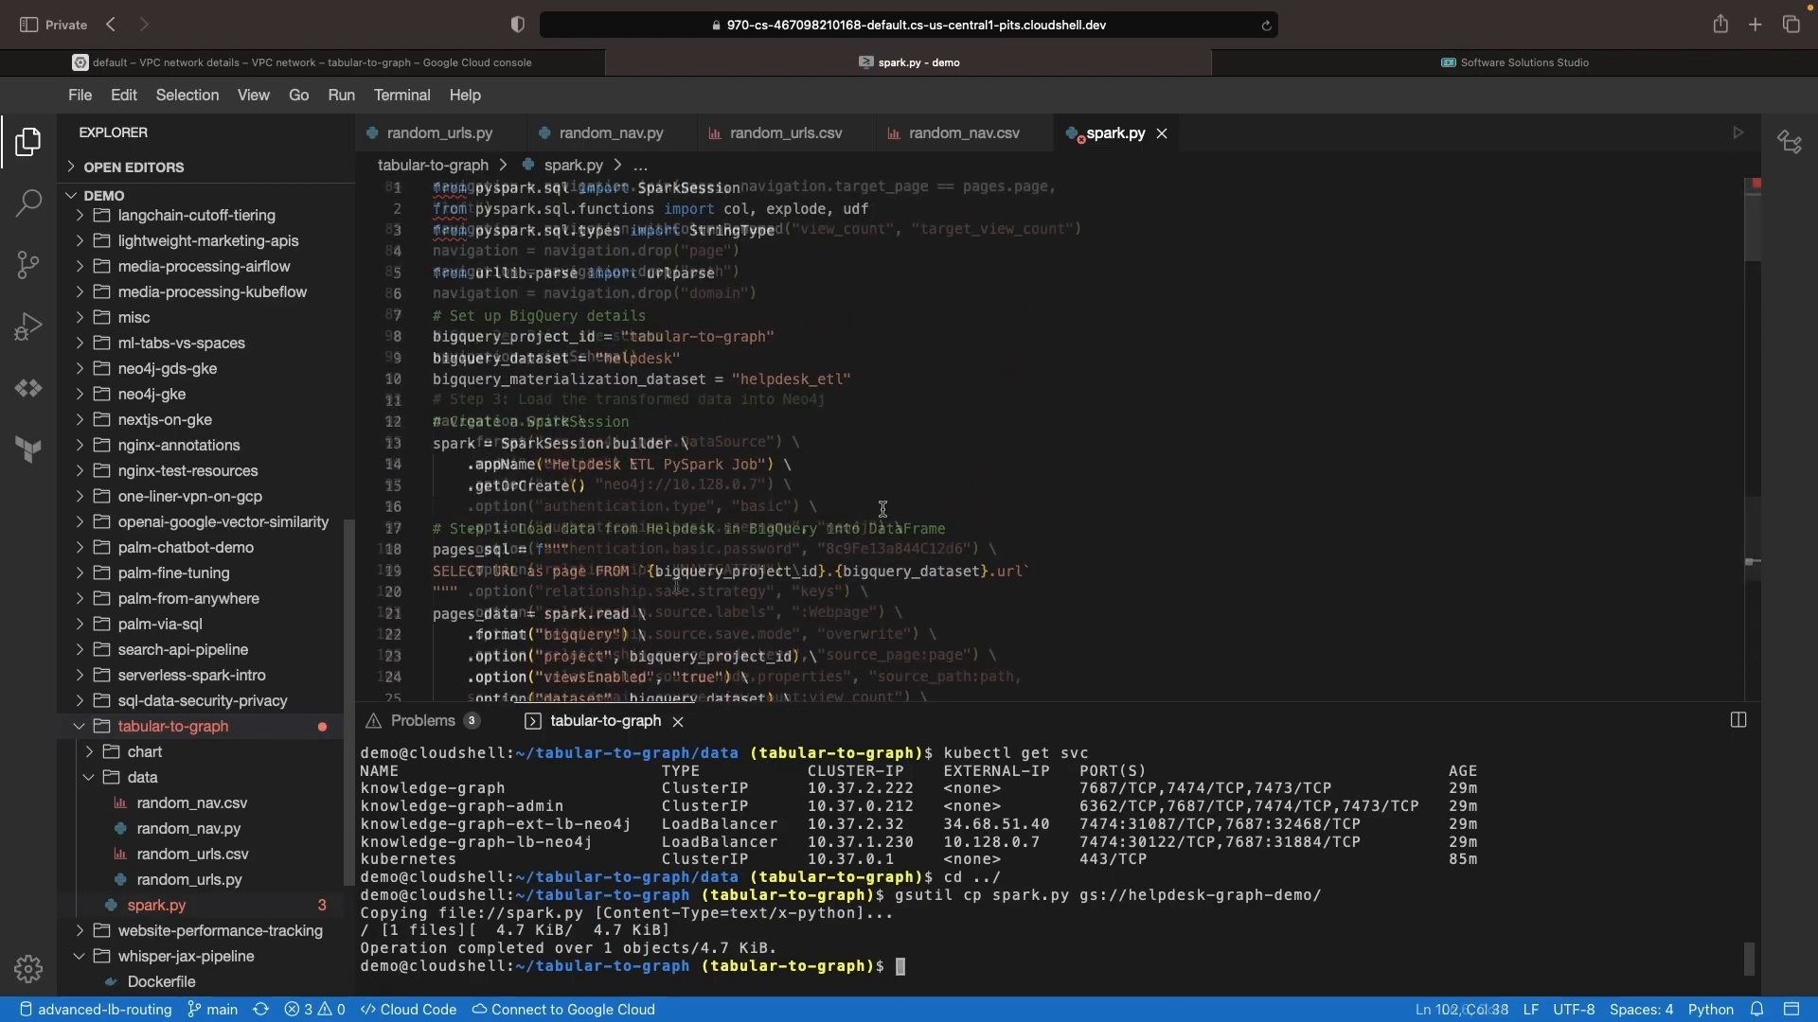
scroll("up", 3)
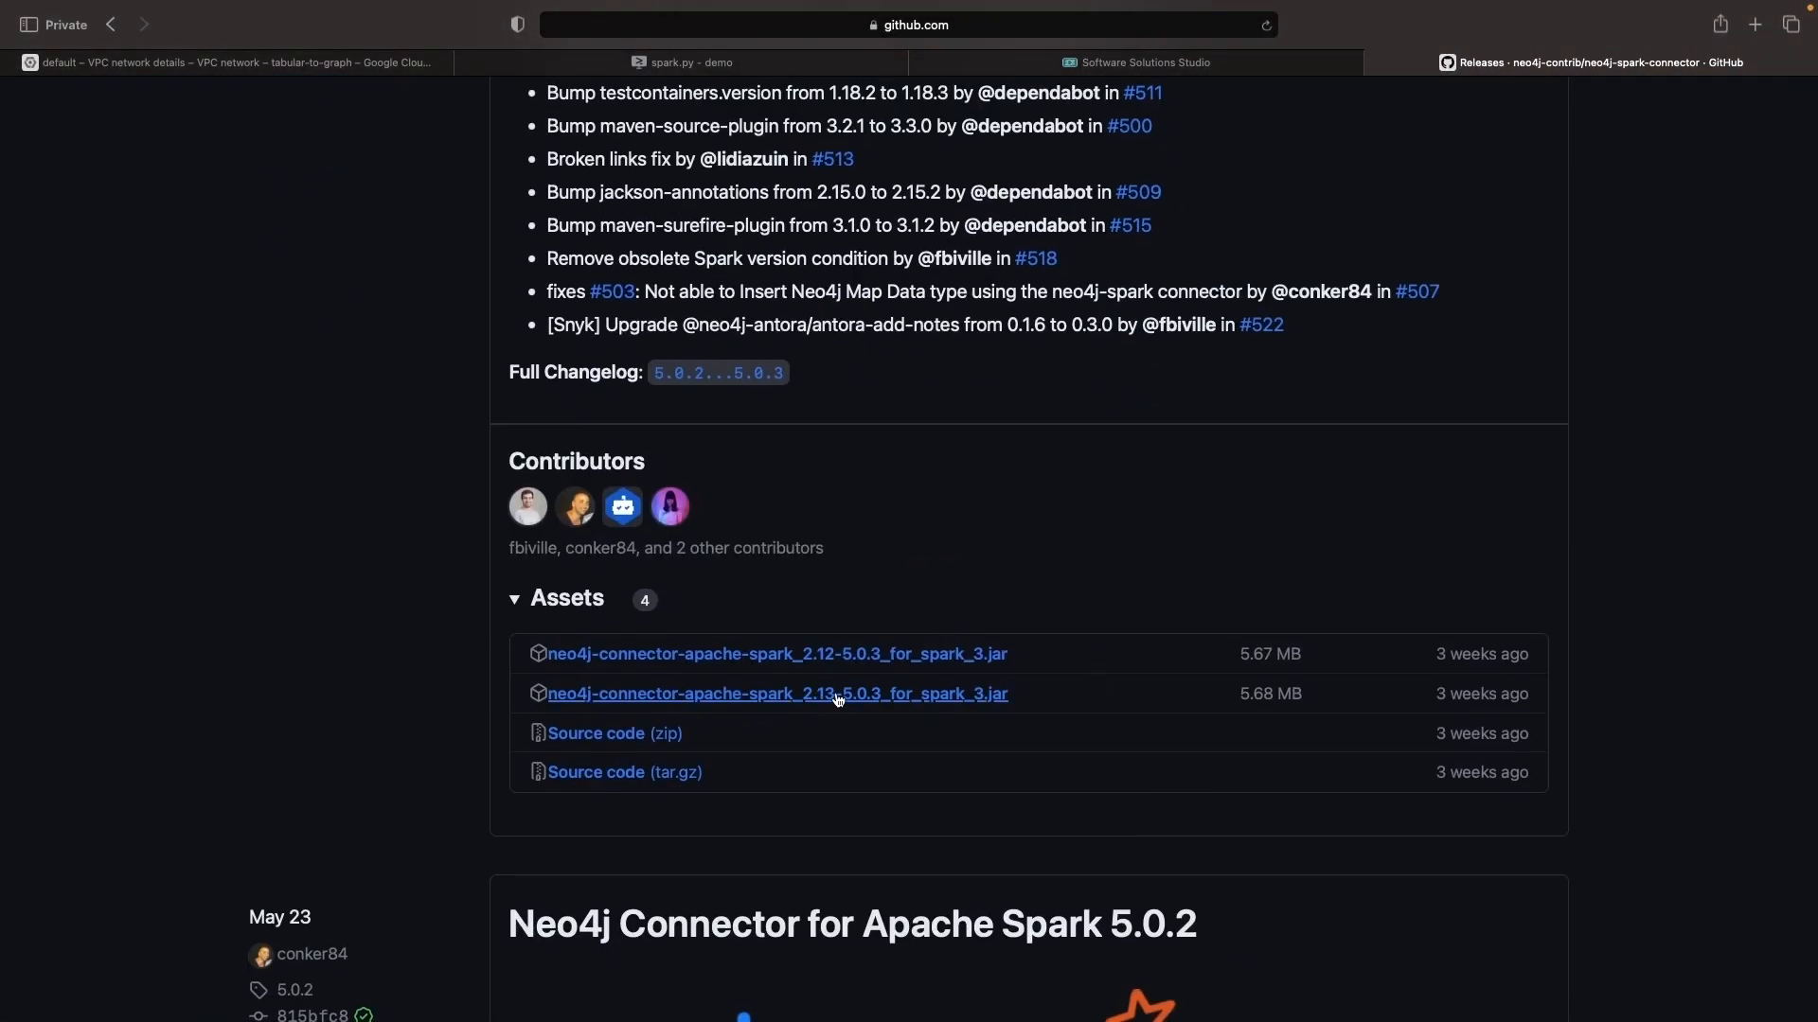
Get the Scala 2.13 Spark 3 Neo4j connector 5.0.3 jar from the GitHub releases.
left_click(231, 61)
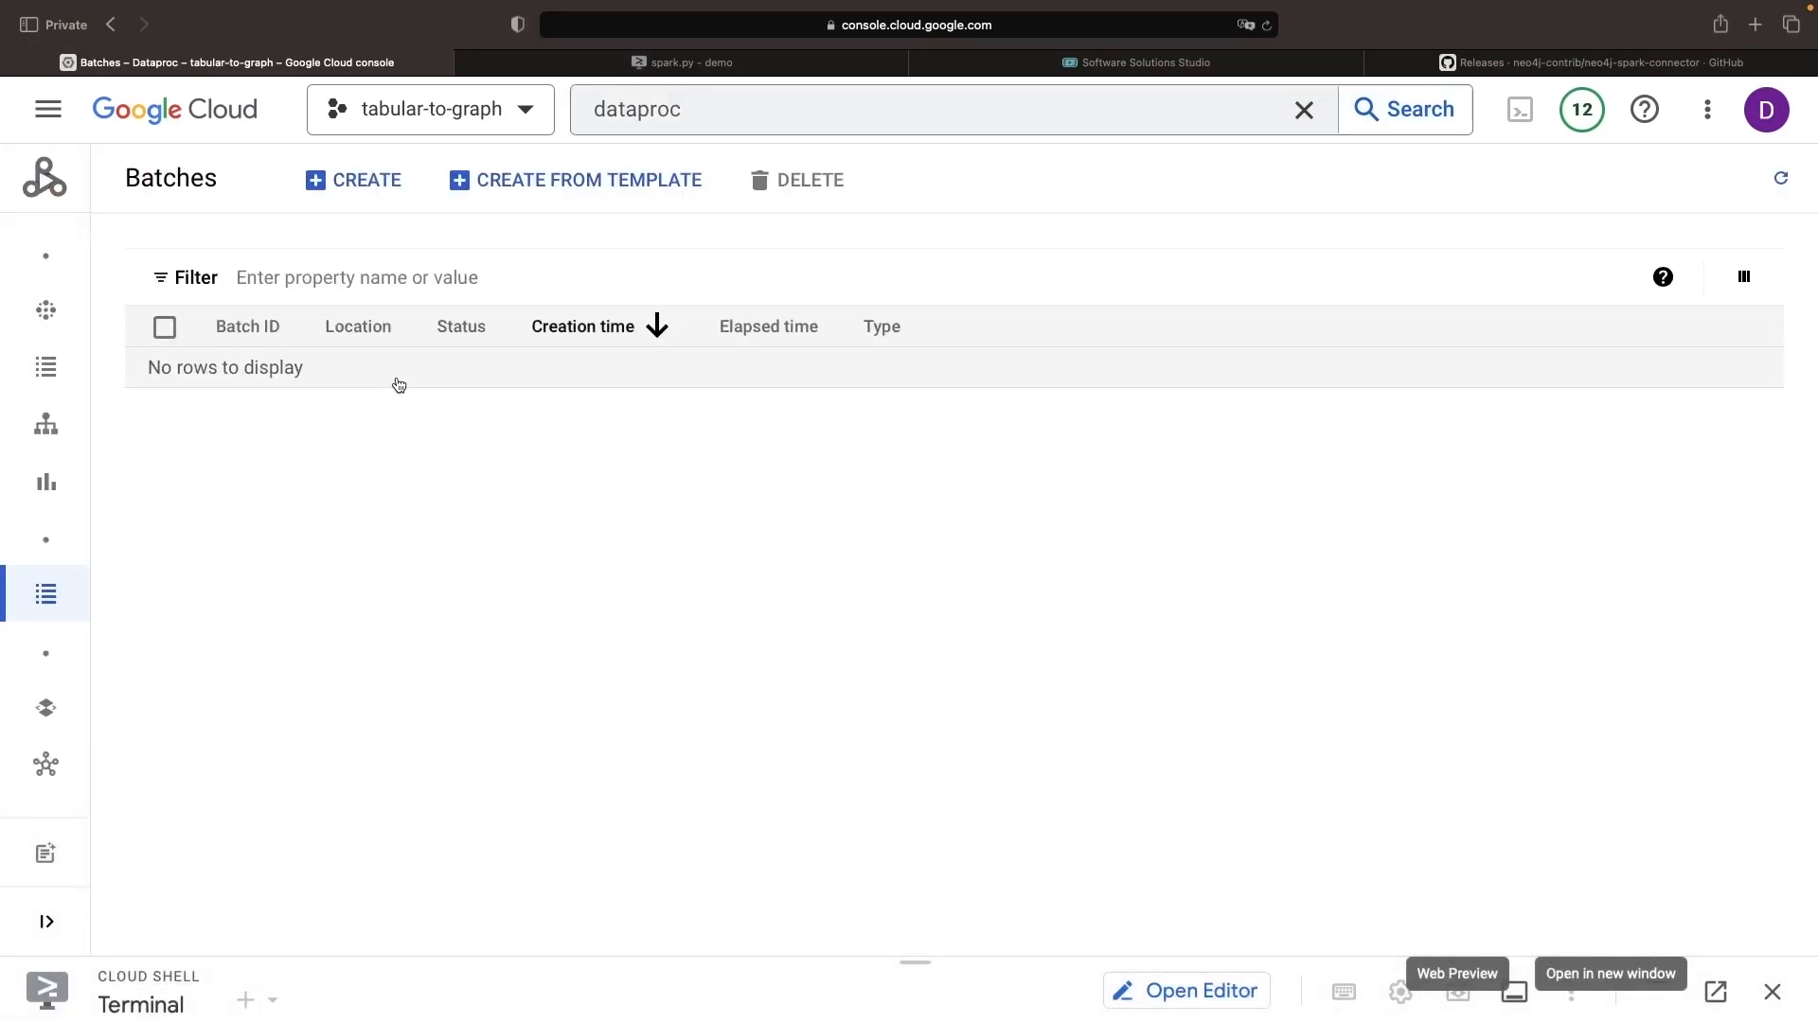
Begin a new Dataproc batch of type PySpark using gs://helpdesk-graph-demo/spark.py as main file.
left_click(352, 180)
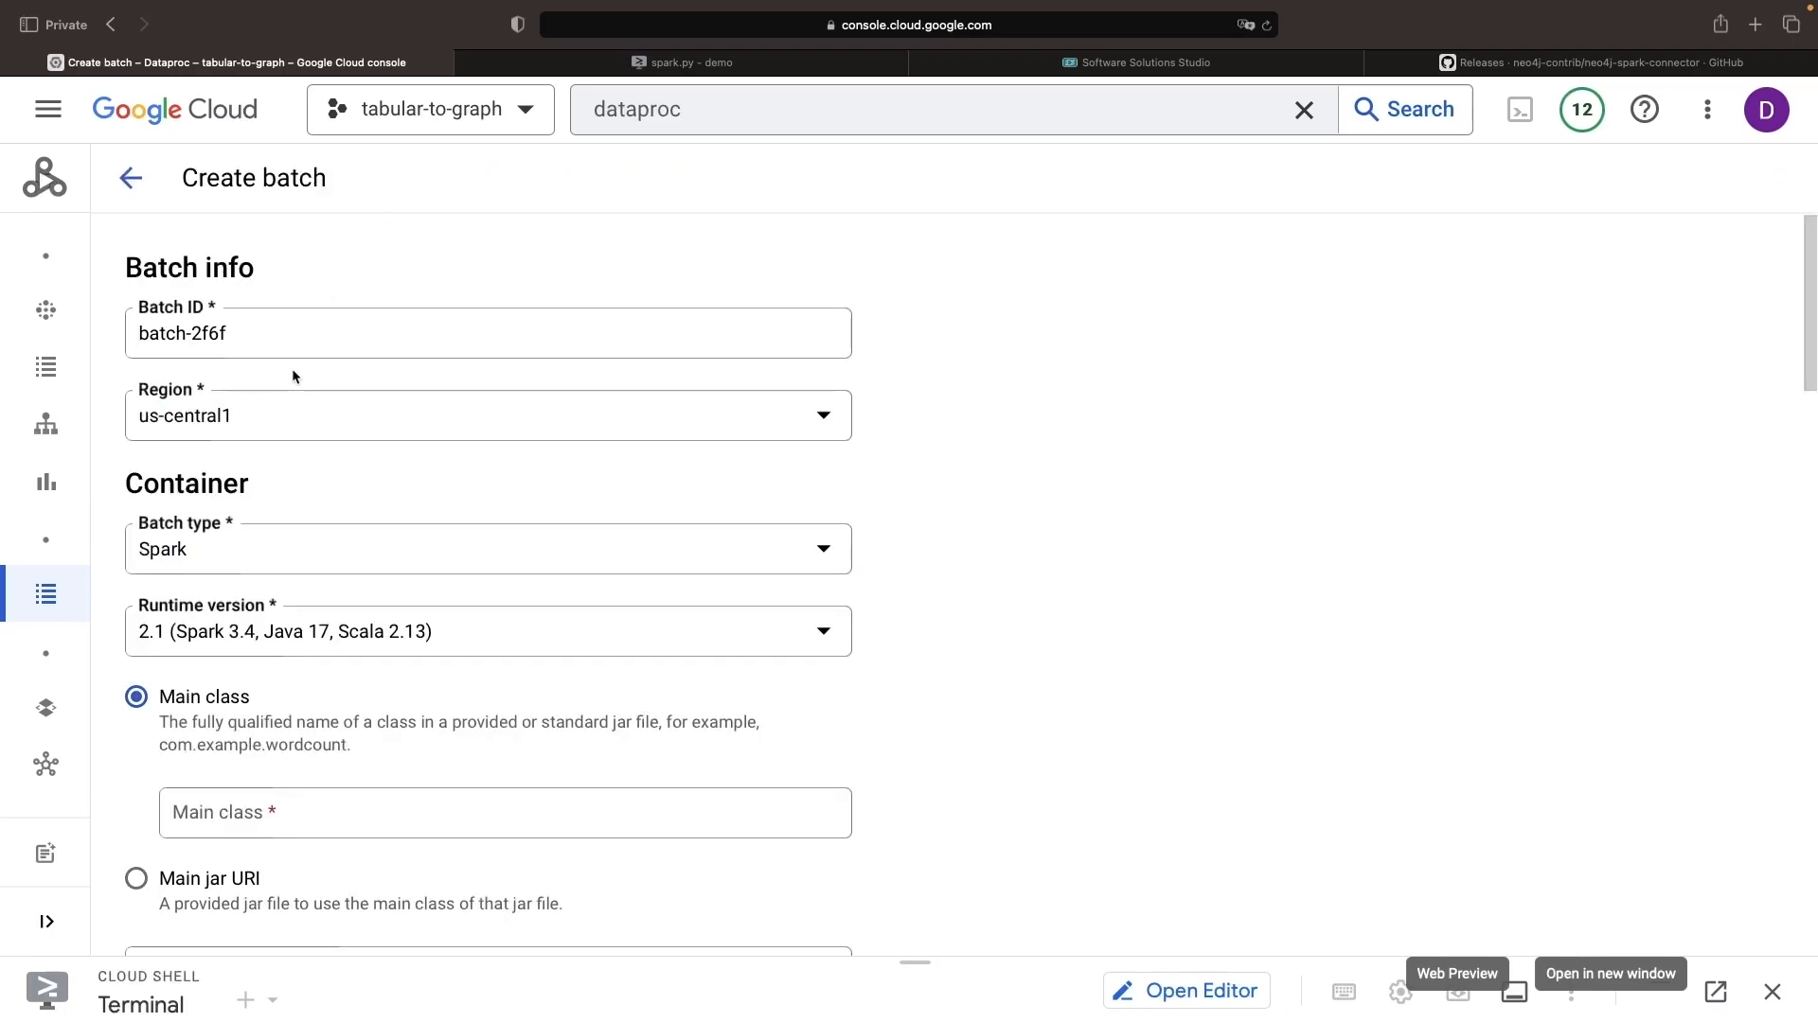
mouse_move(406, 633)
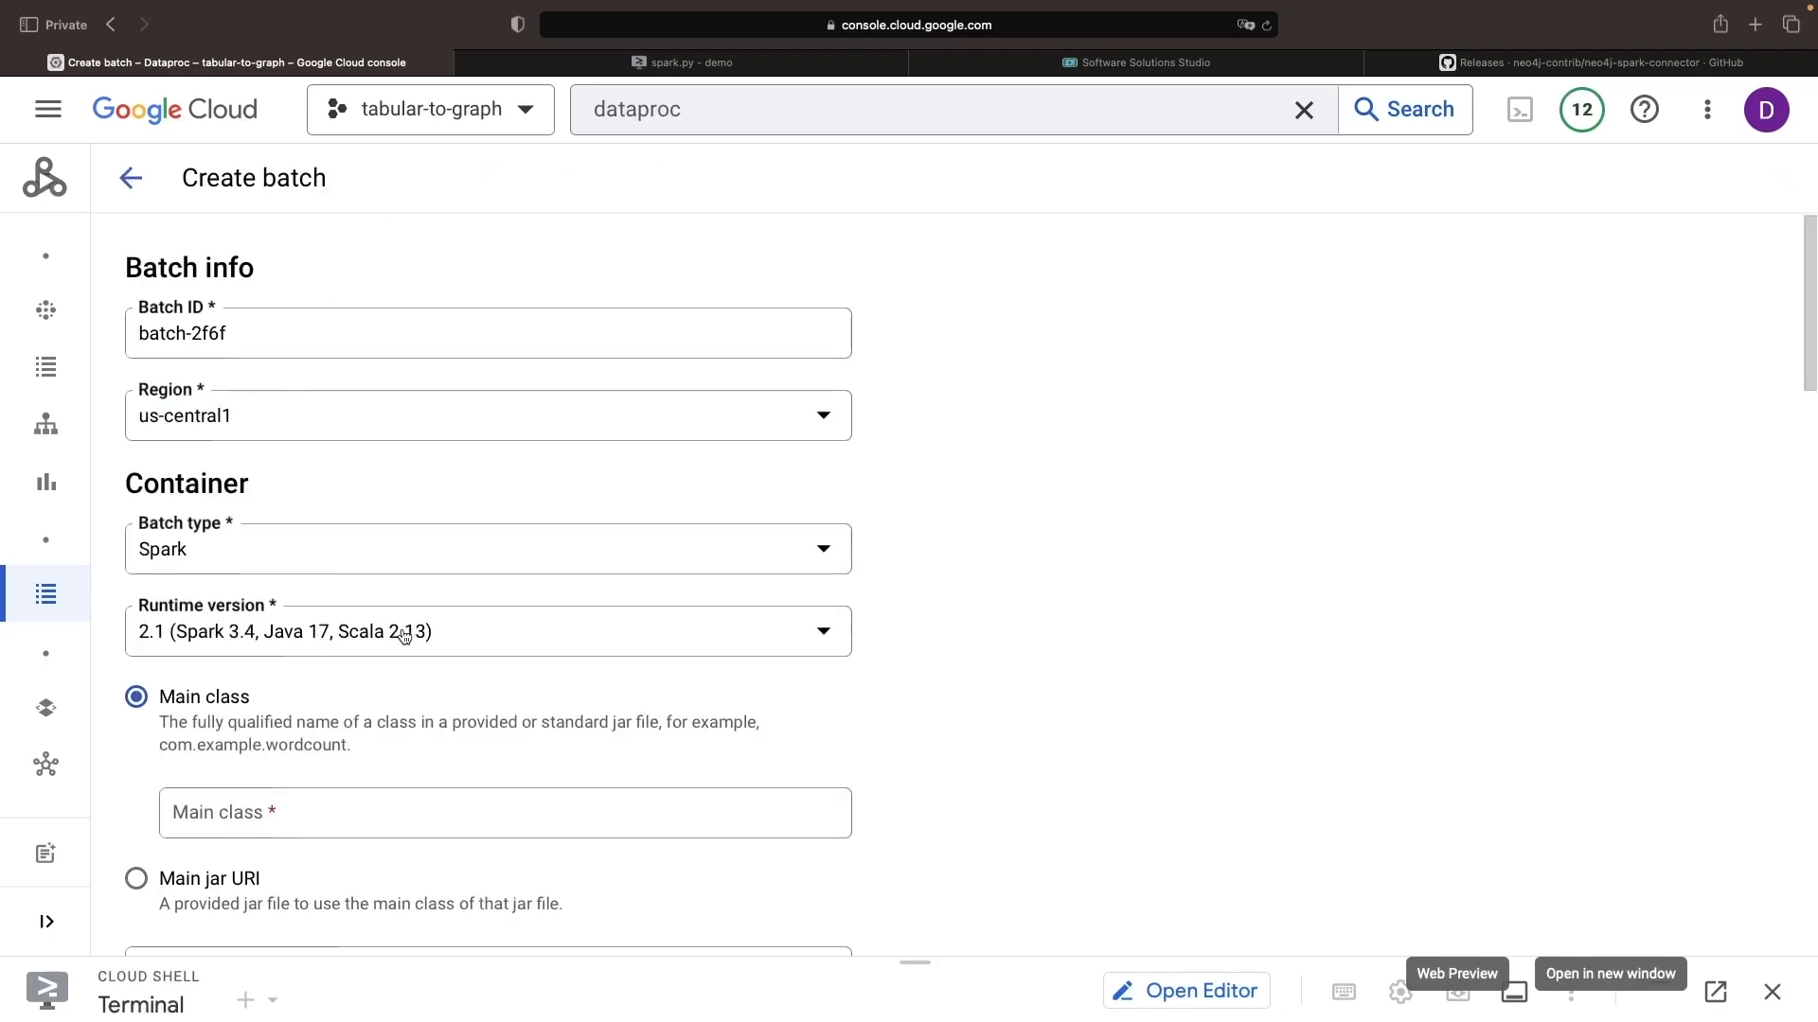
left_click(486, 549)
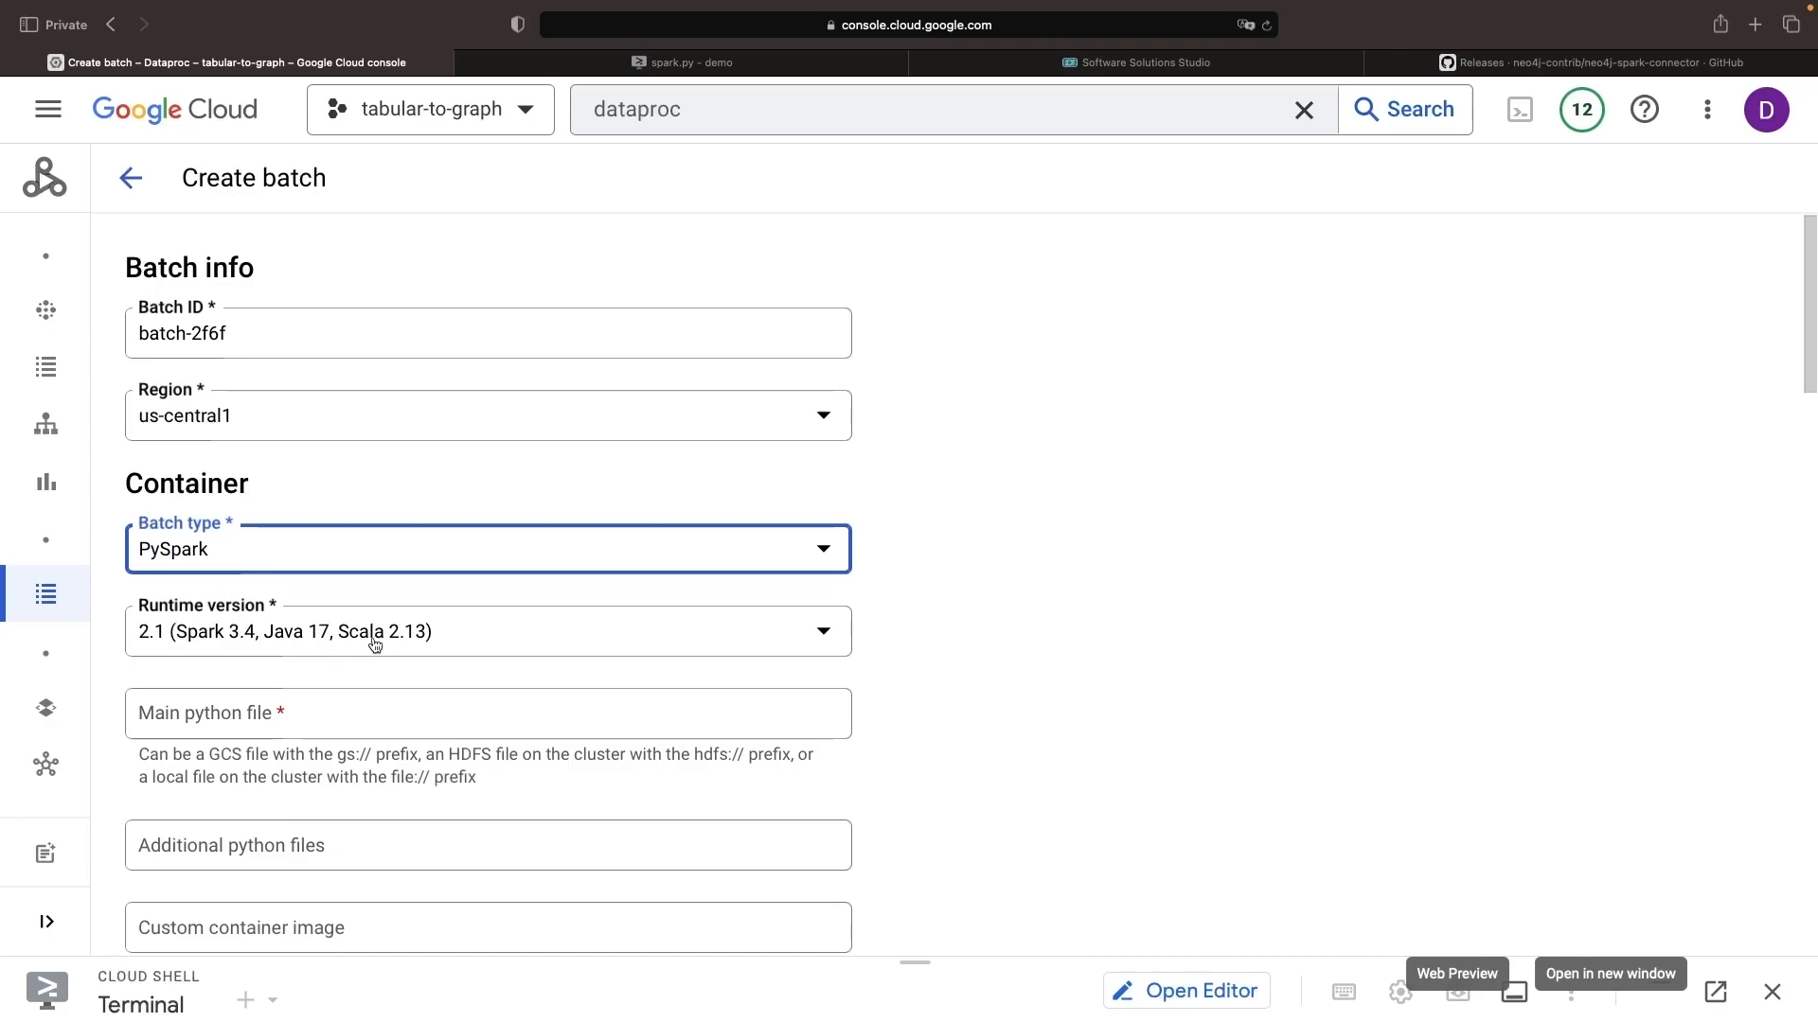
scroll("down", 3)
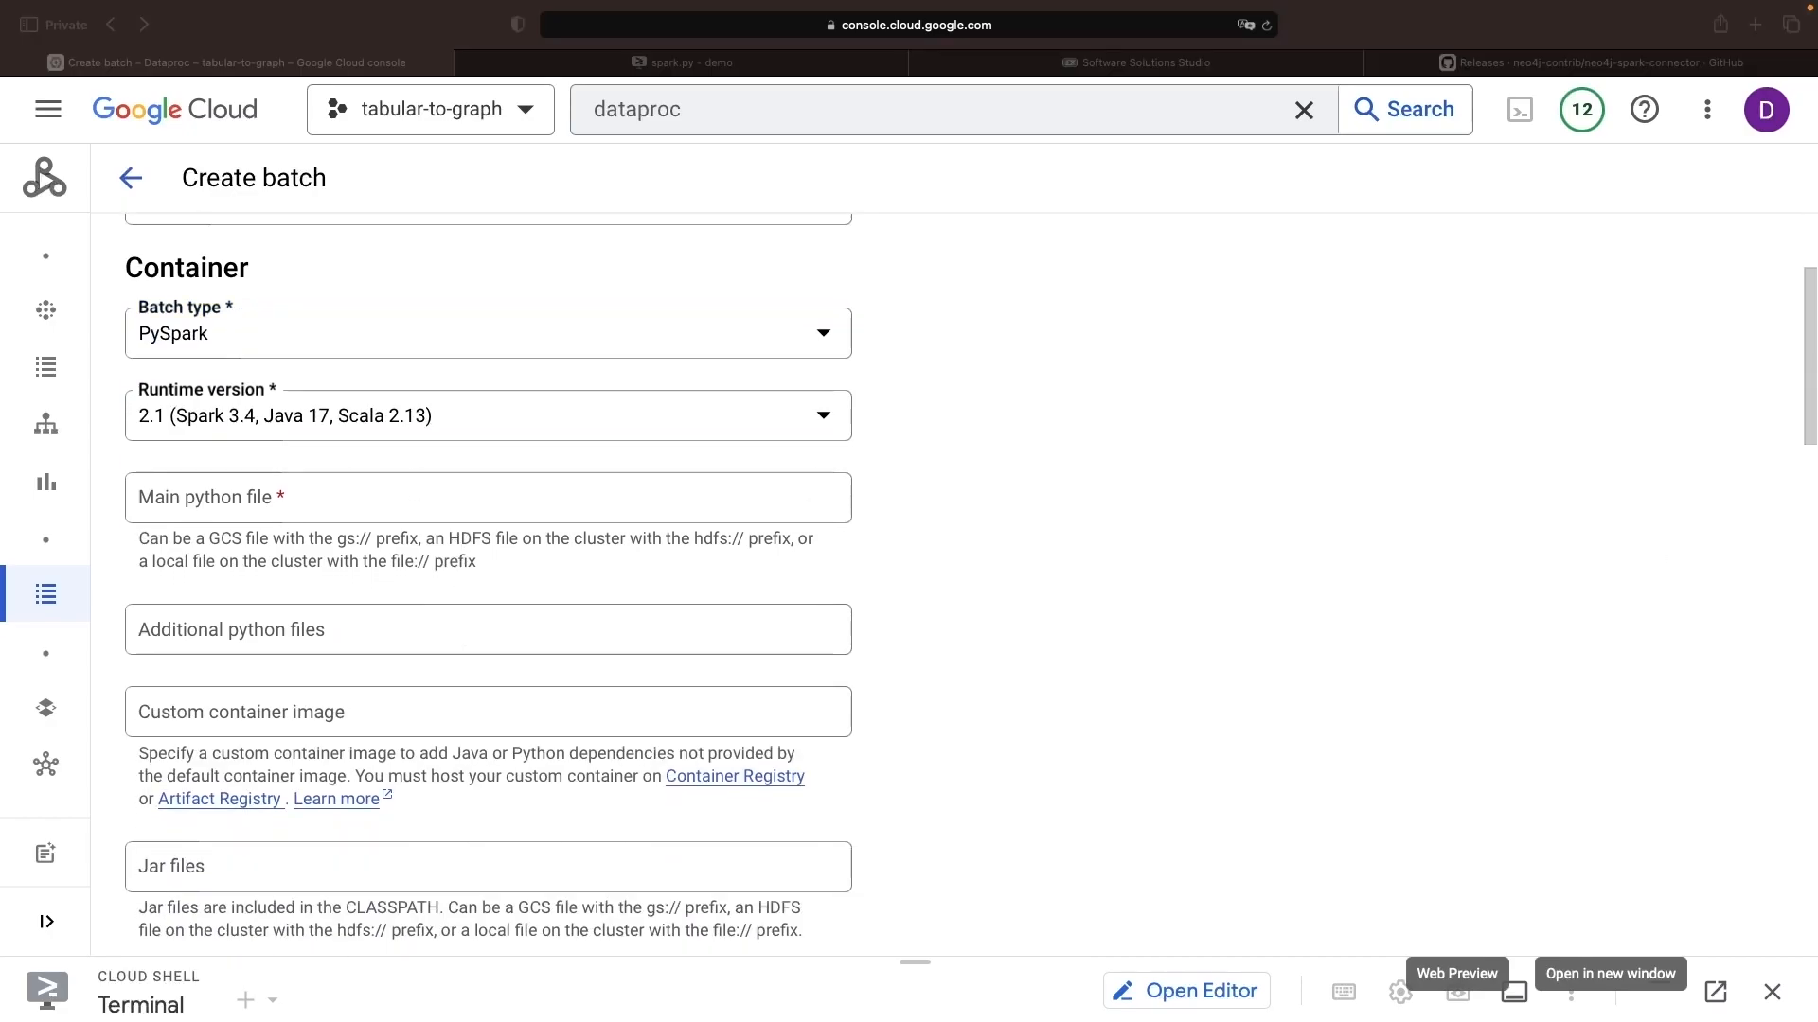
scroll("down", 3)
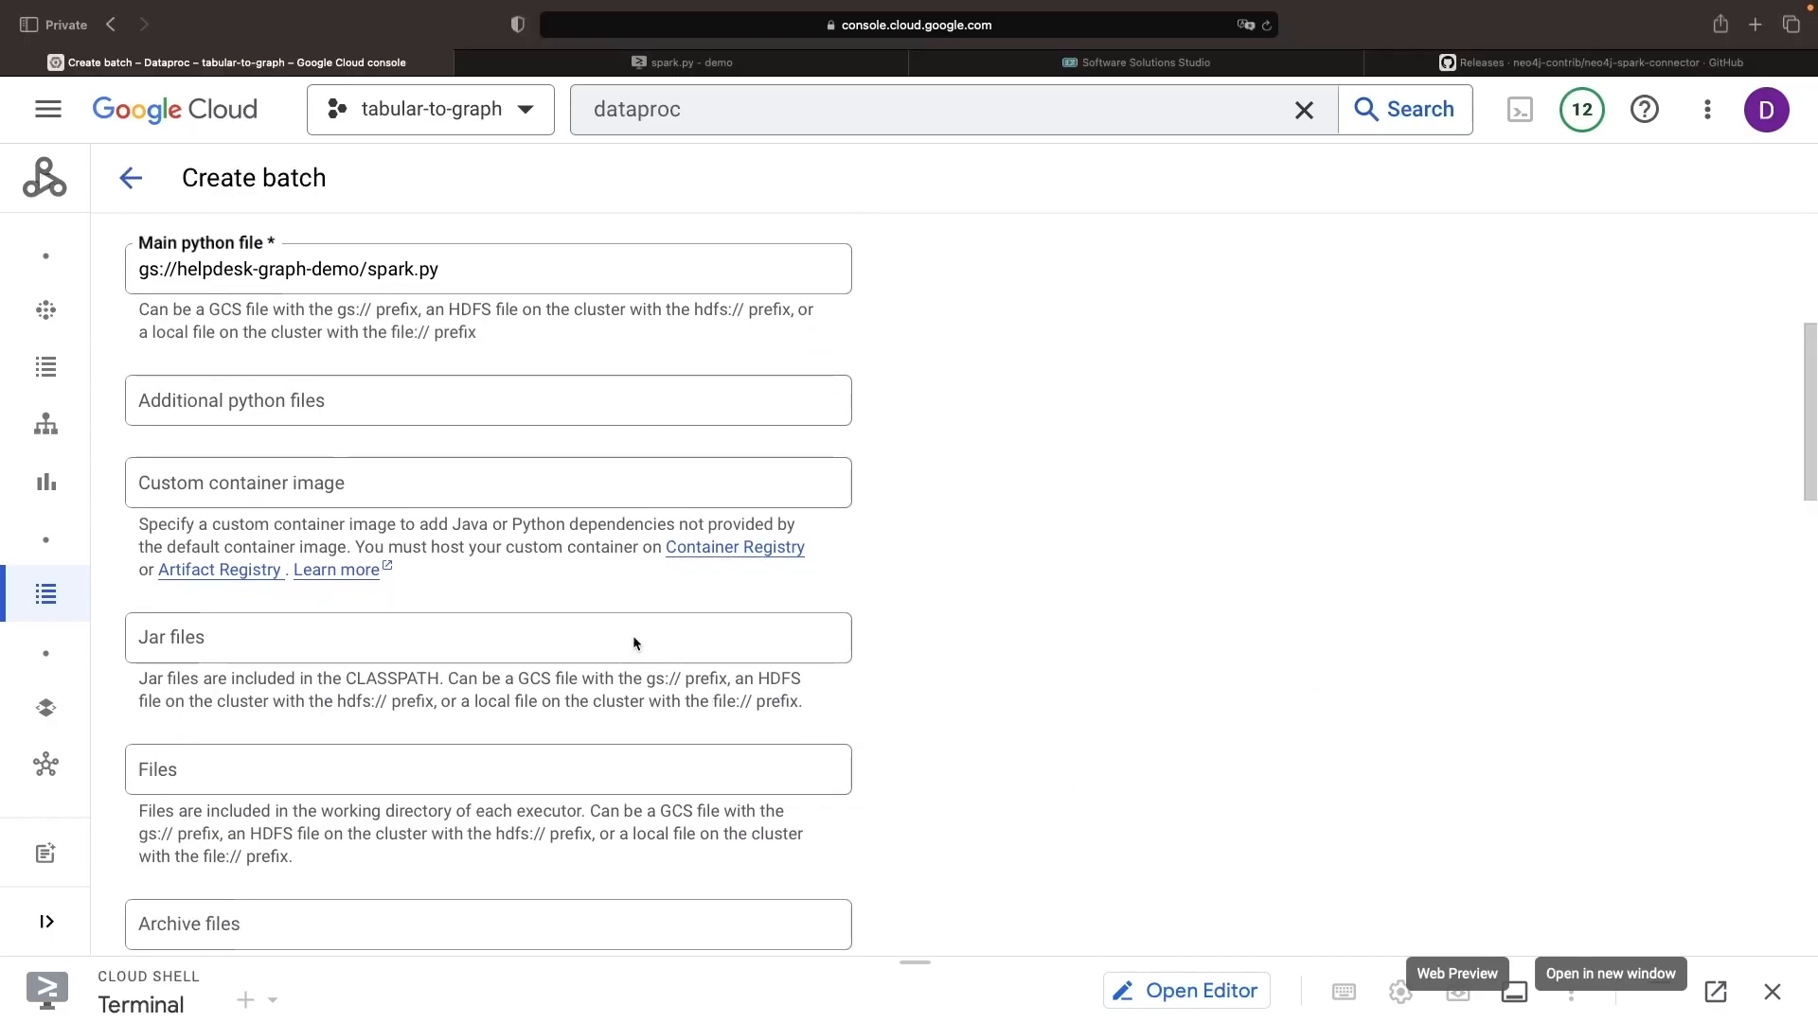
scroll("down", 3)
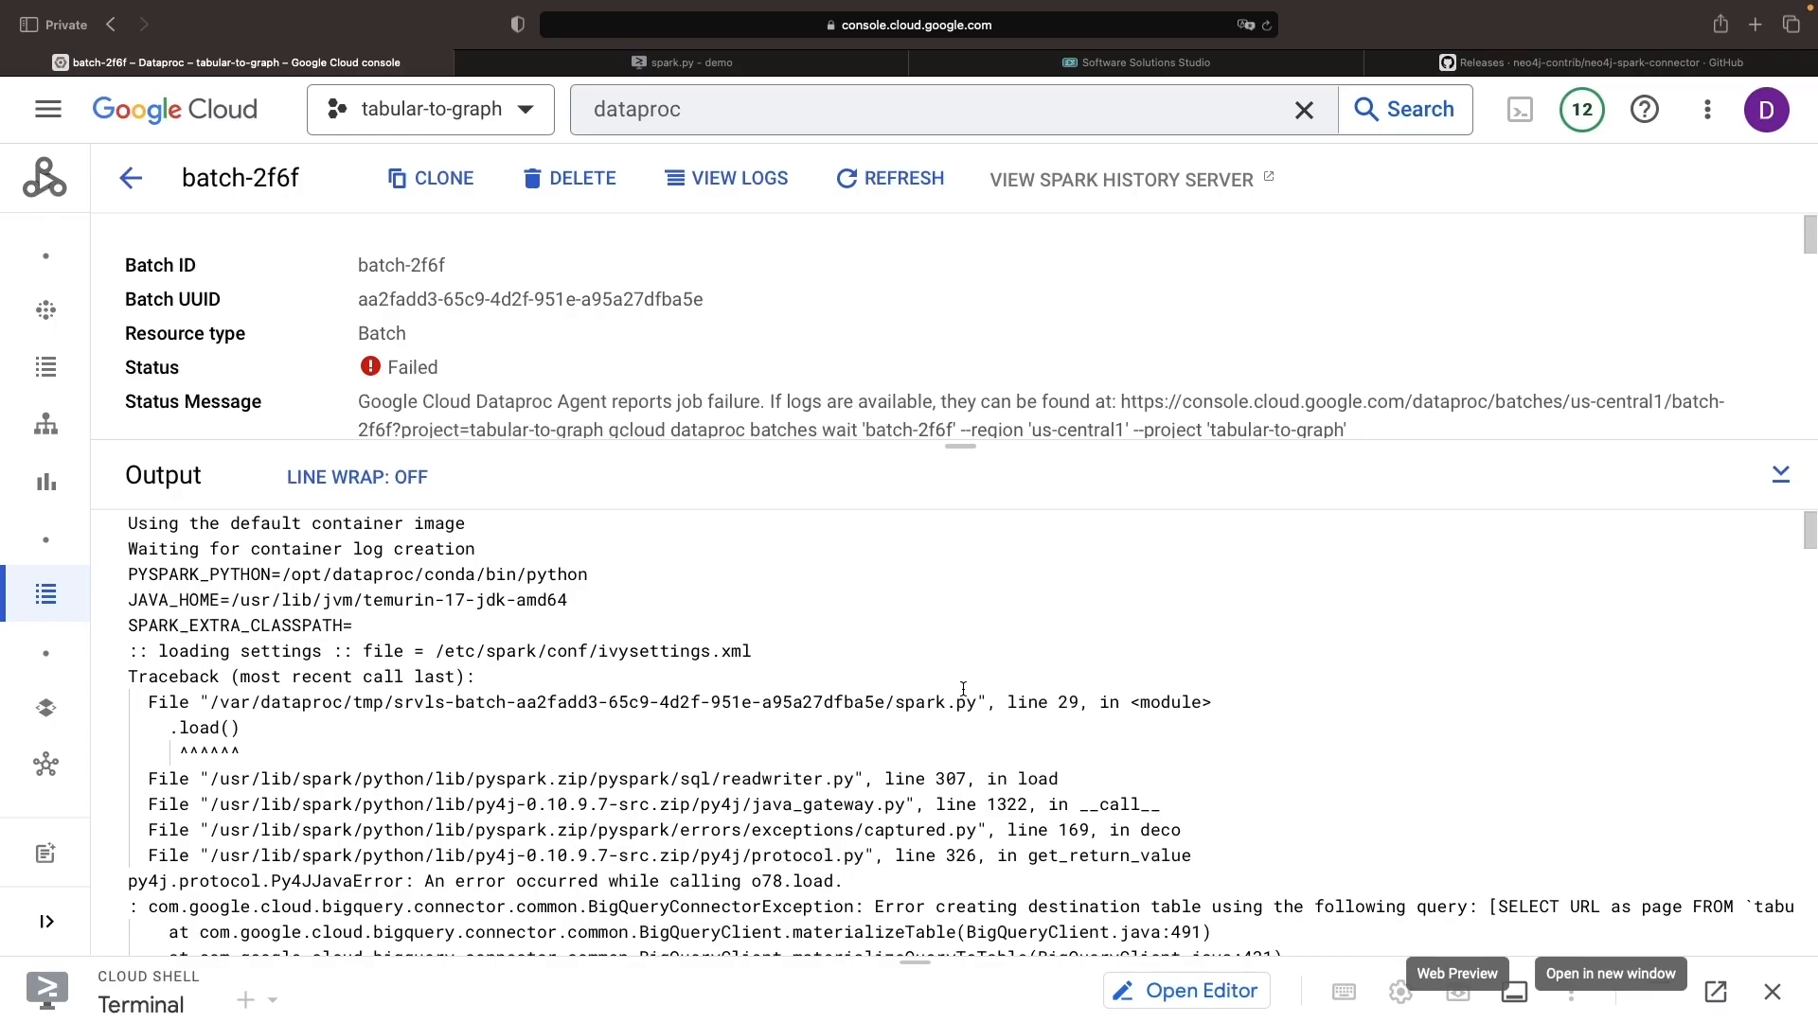
scroll("down", 3)
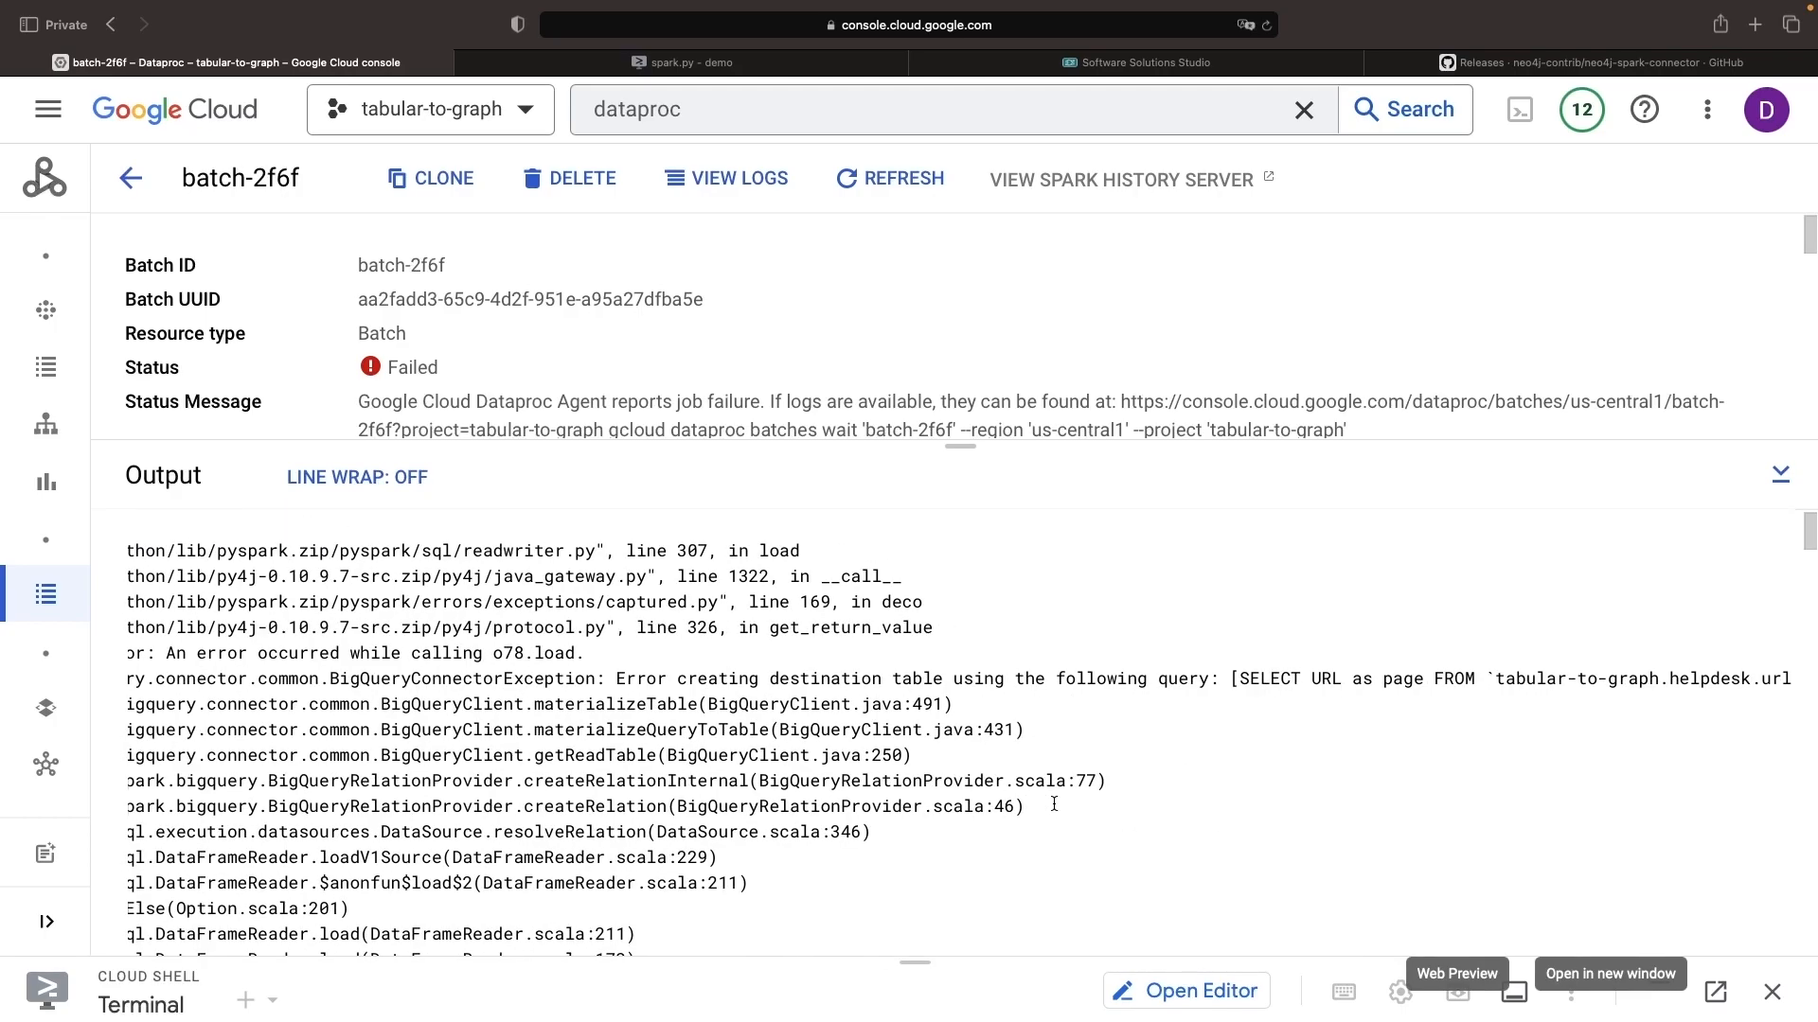
scroll("down", 3)
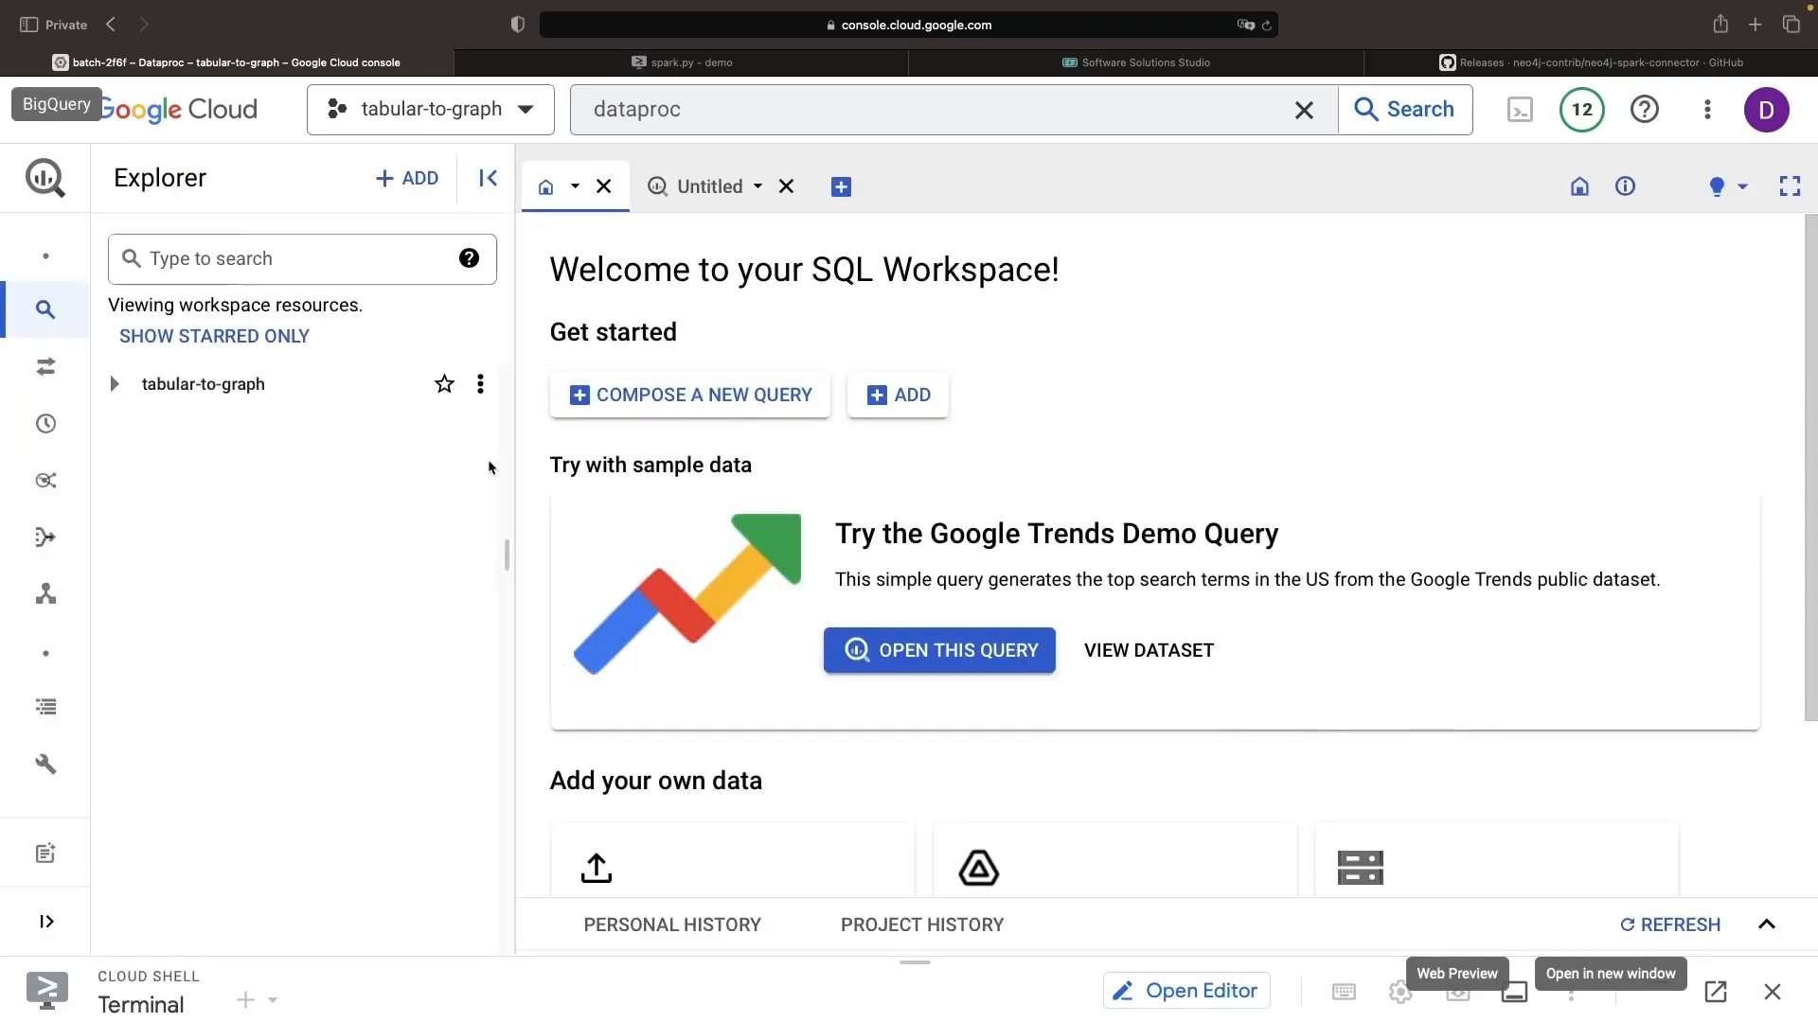
Create a dataset with ID helpdesk_etl under the tabular-to-graph project in BigQuery.
left_click(114, 384)
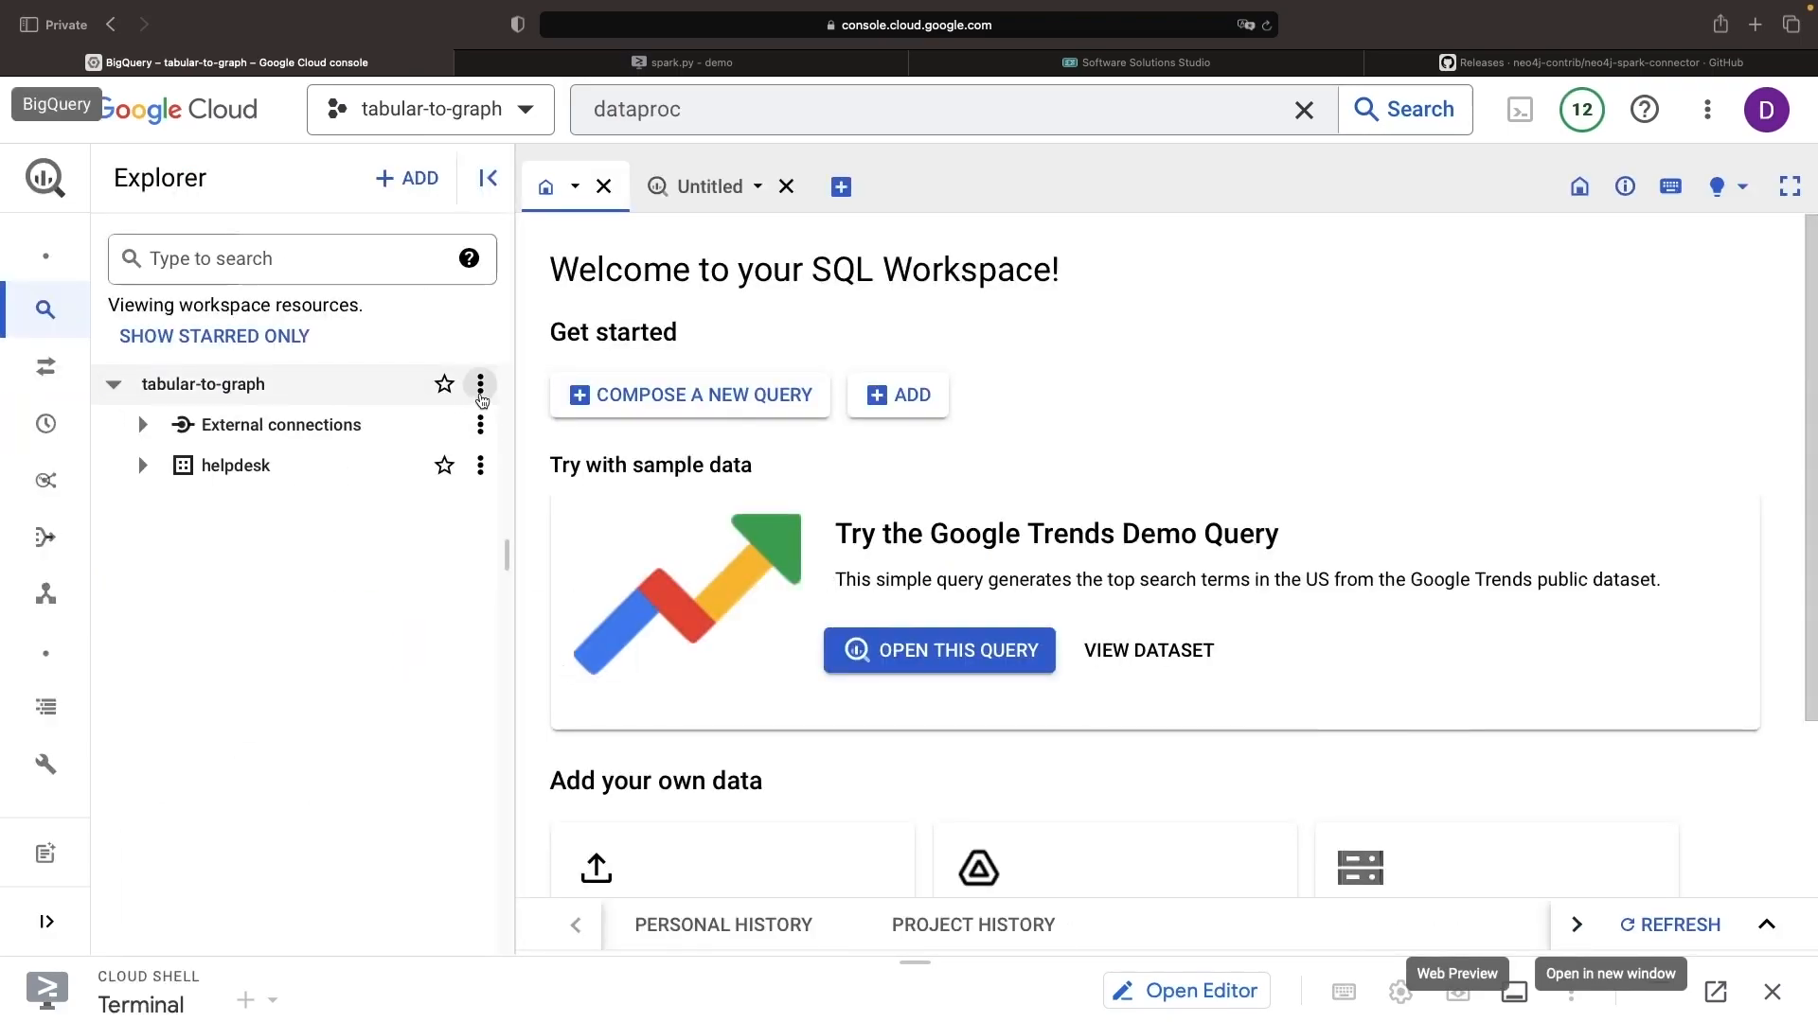
left_click(479, 385)
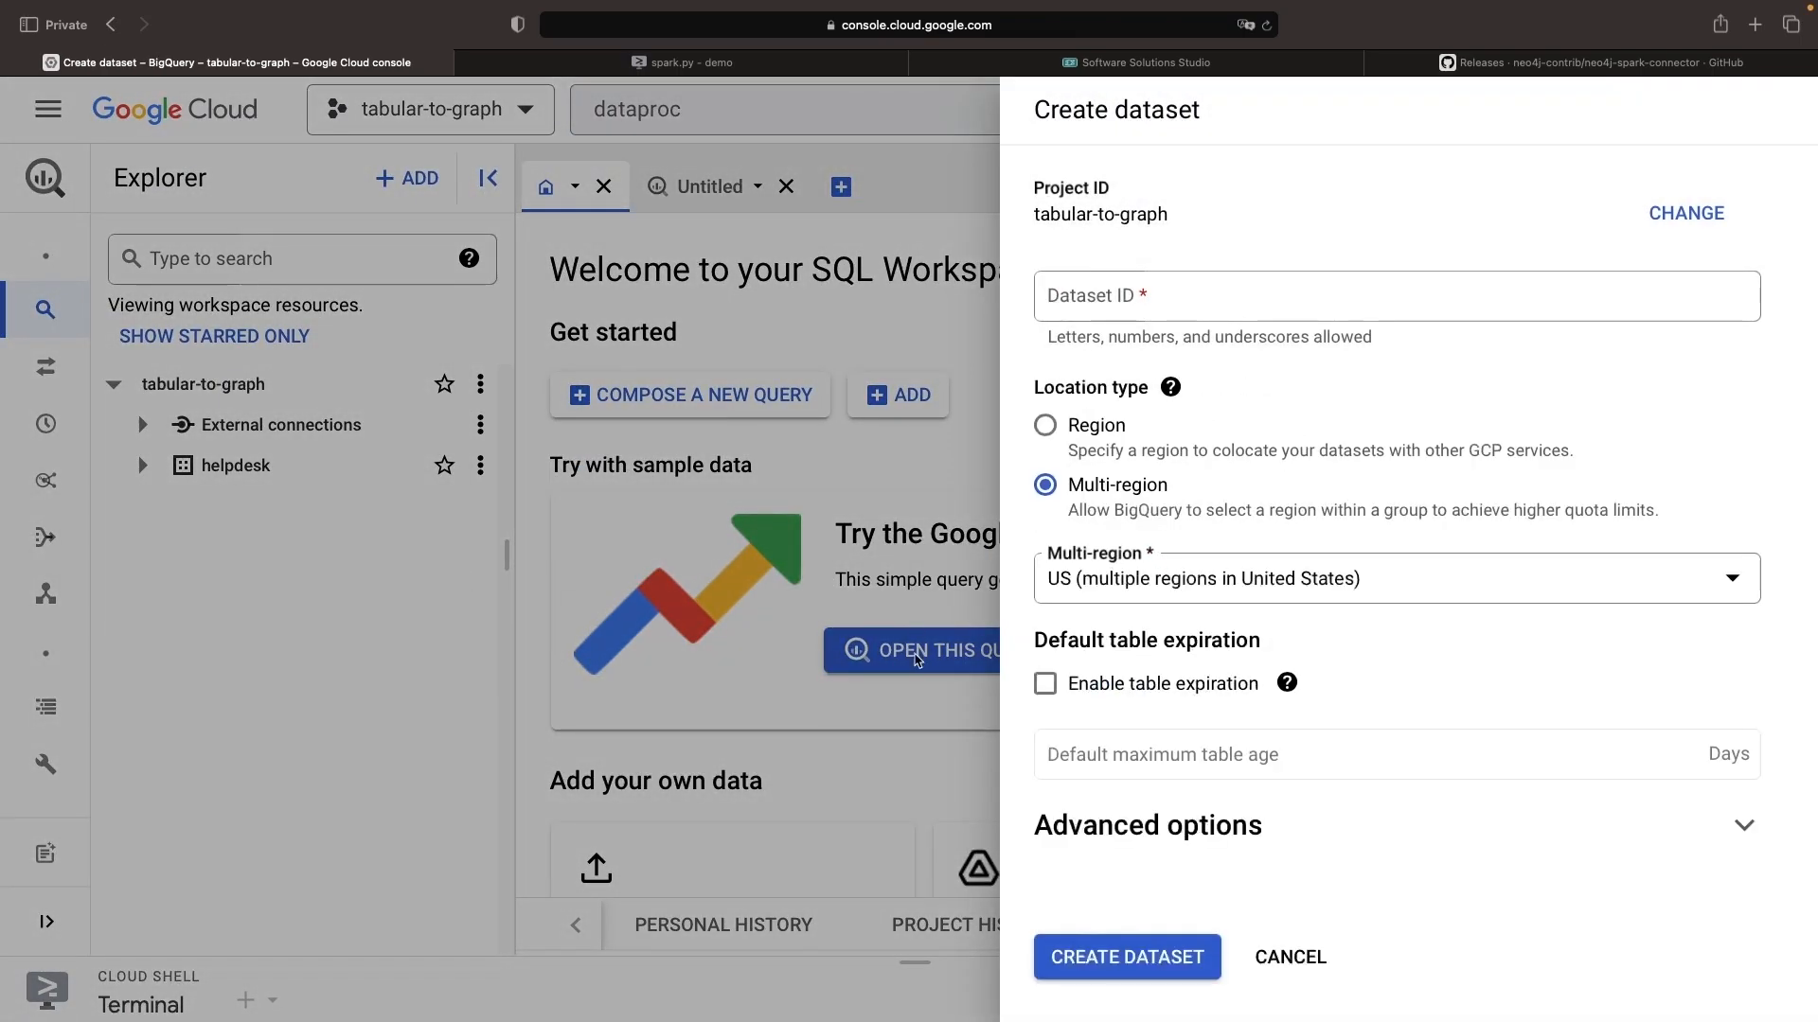
type("helpdesk")
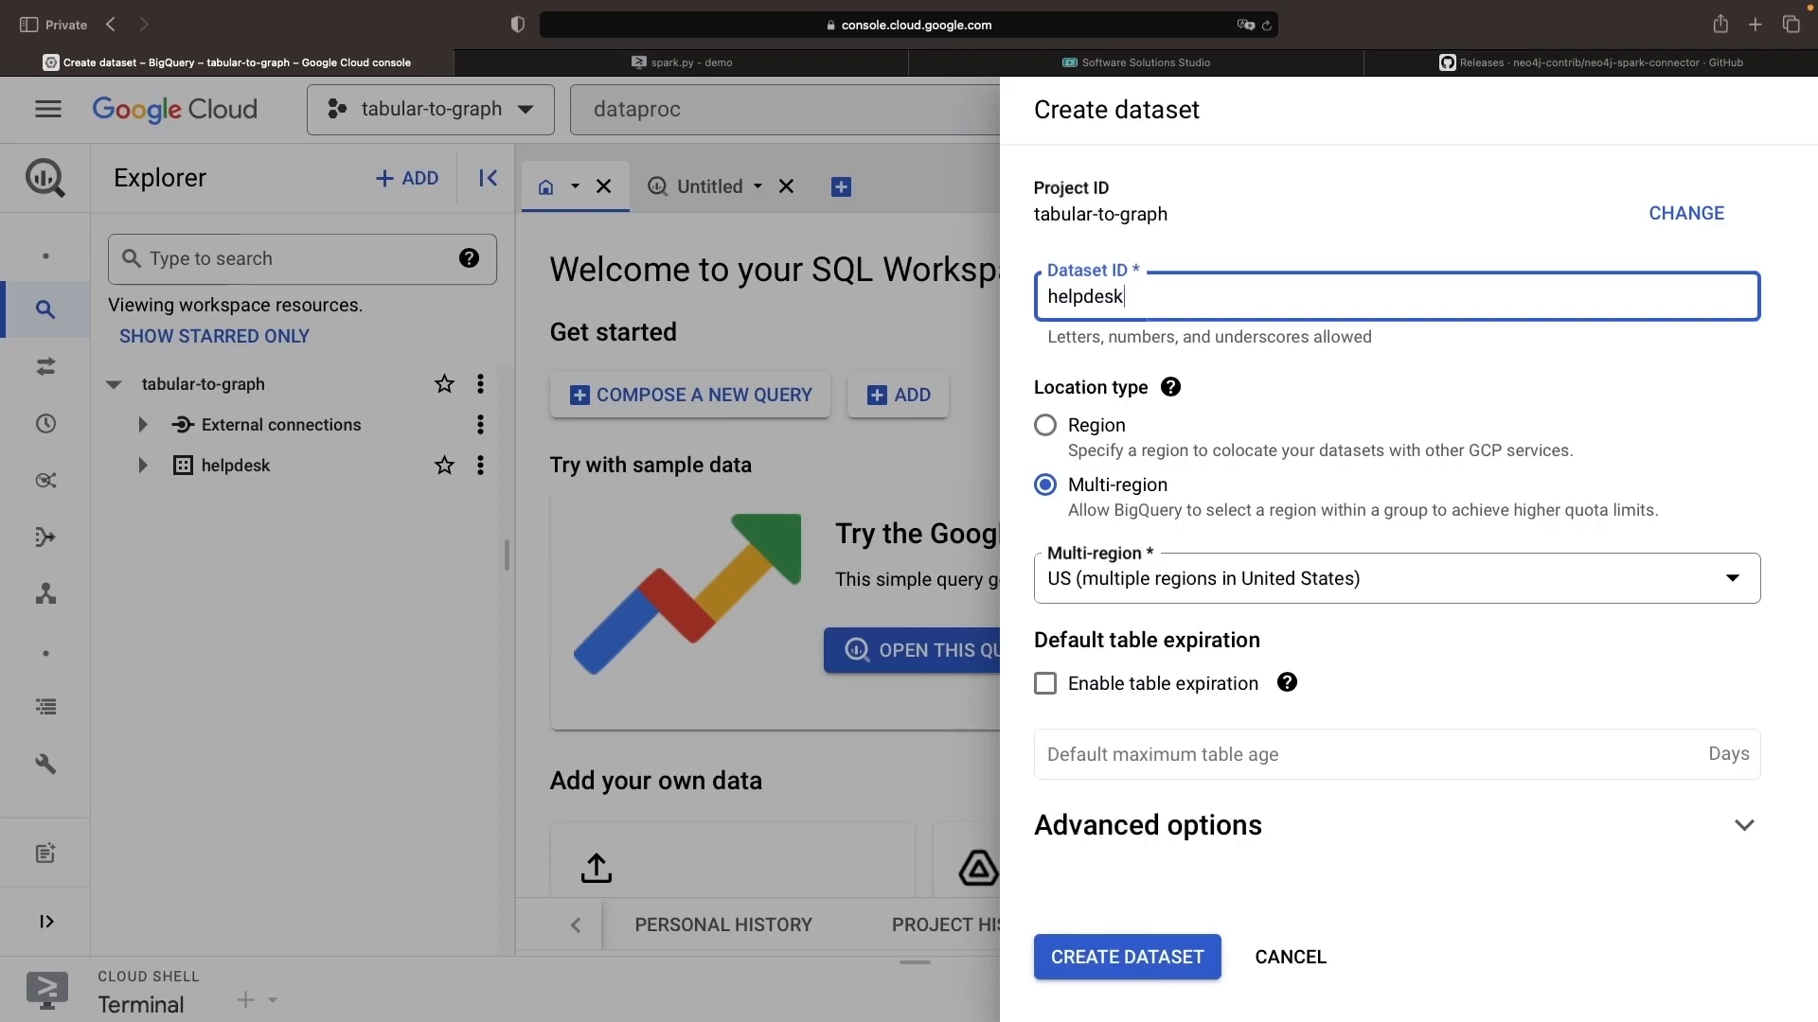
left_click(1125, 956)
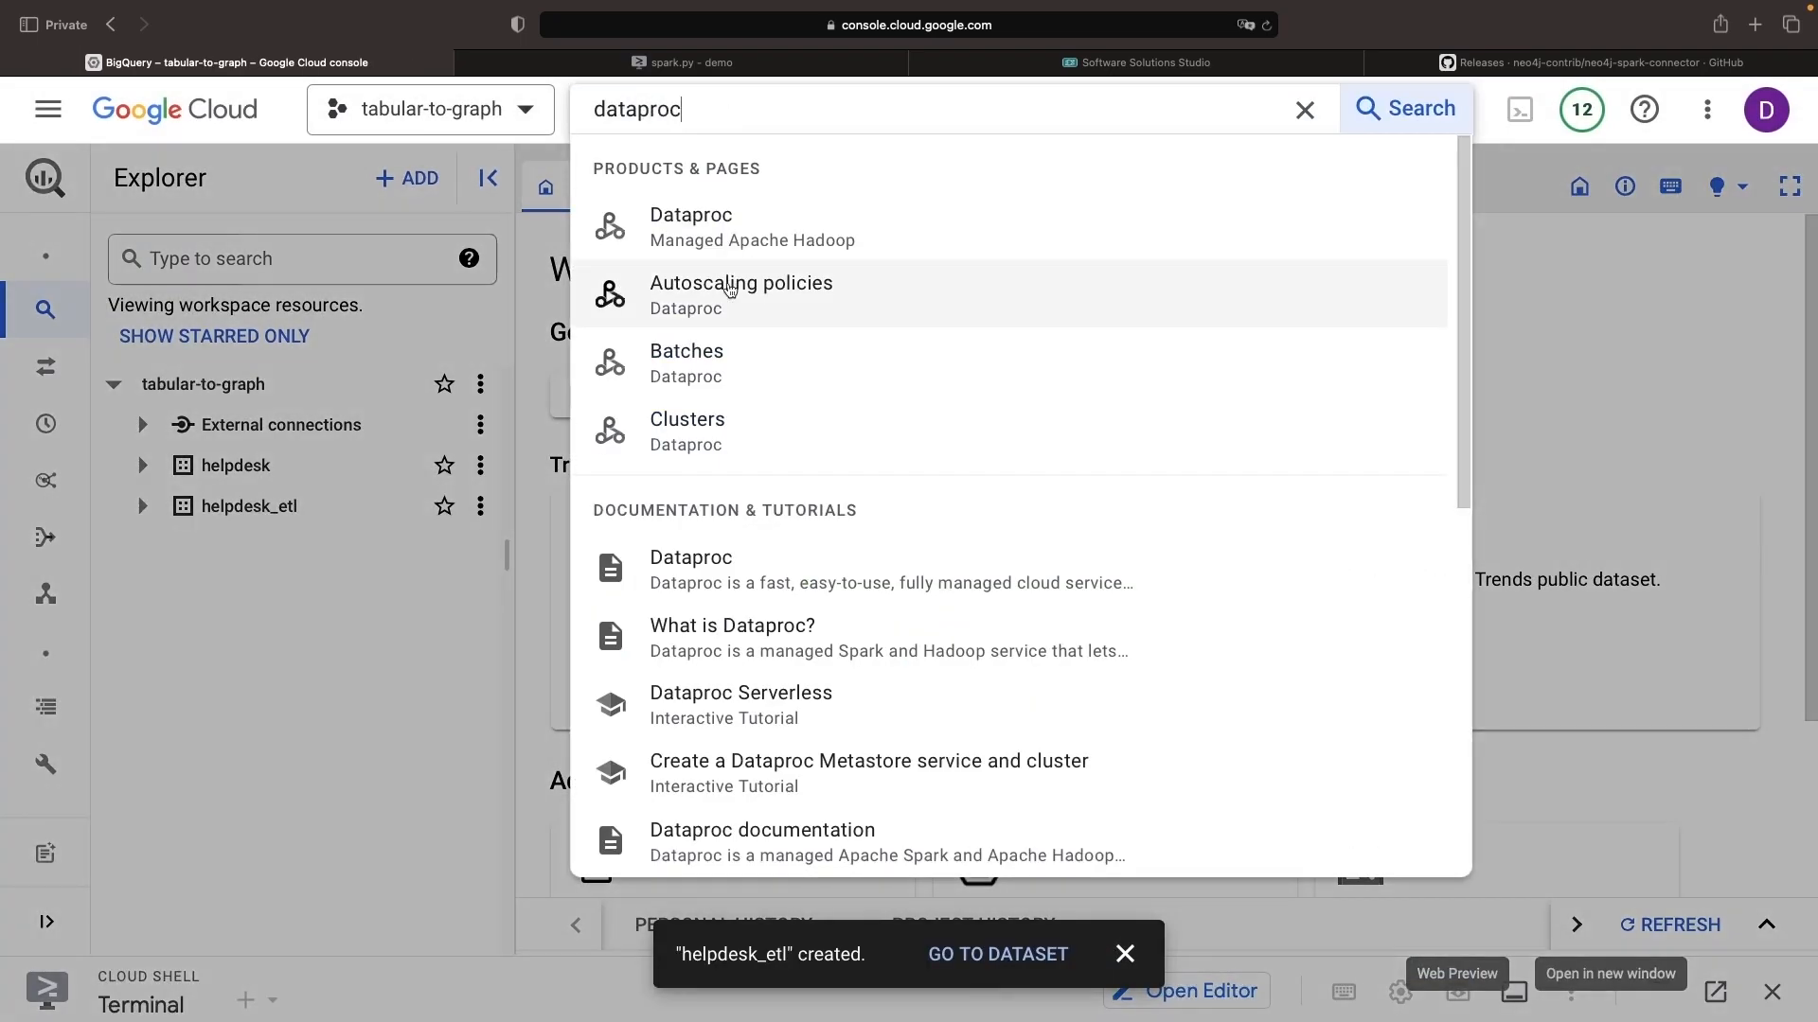
Resubmit the PySpark batch with the main python file and refresh until batch-7264 shows Succeeded.
left_click(686, 361)
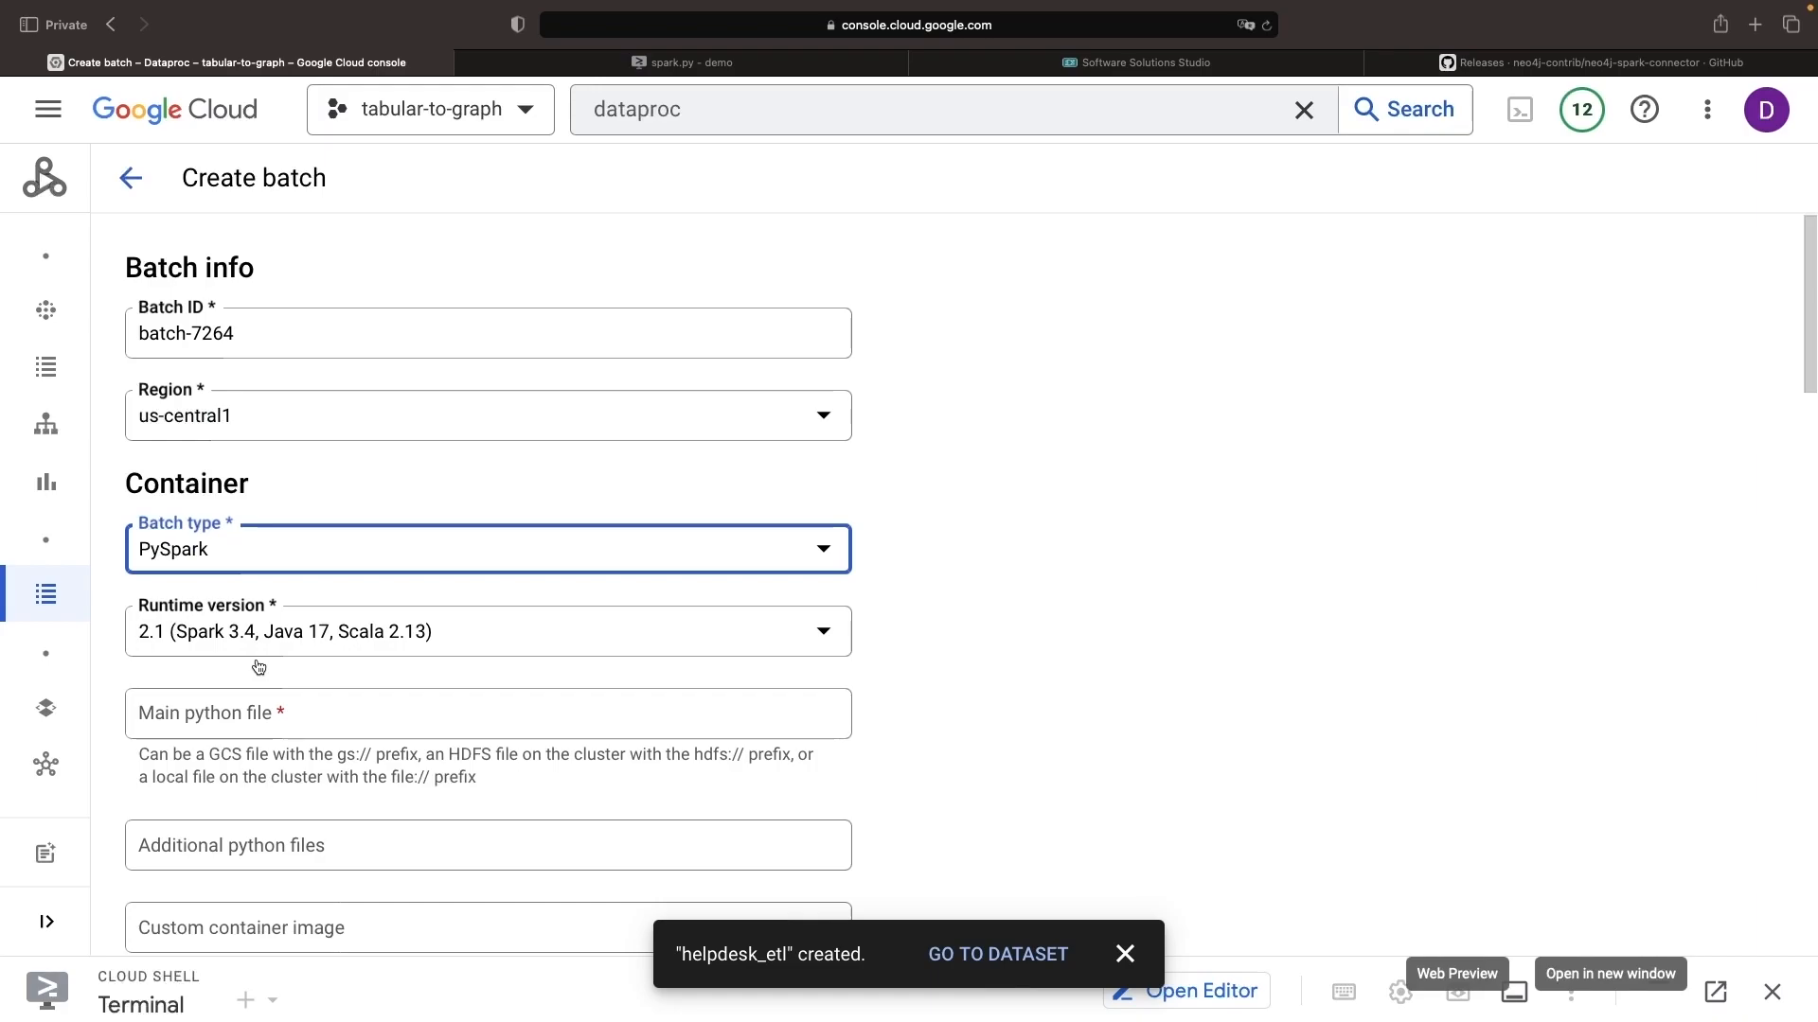
left_click(487, 714)
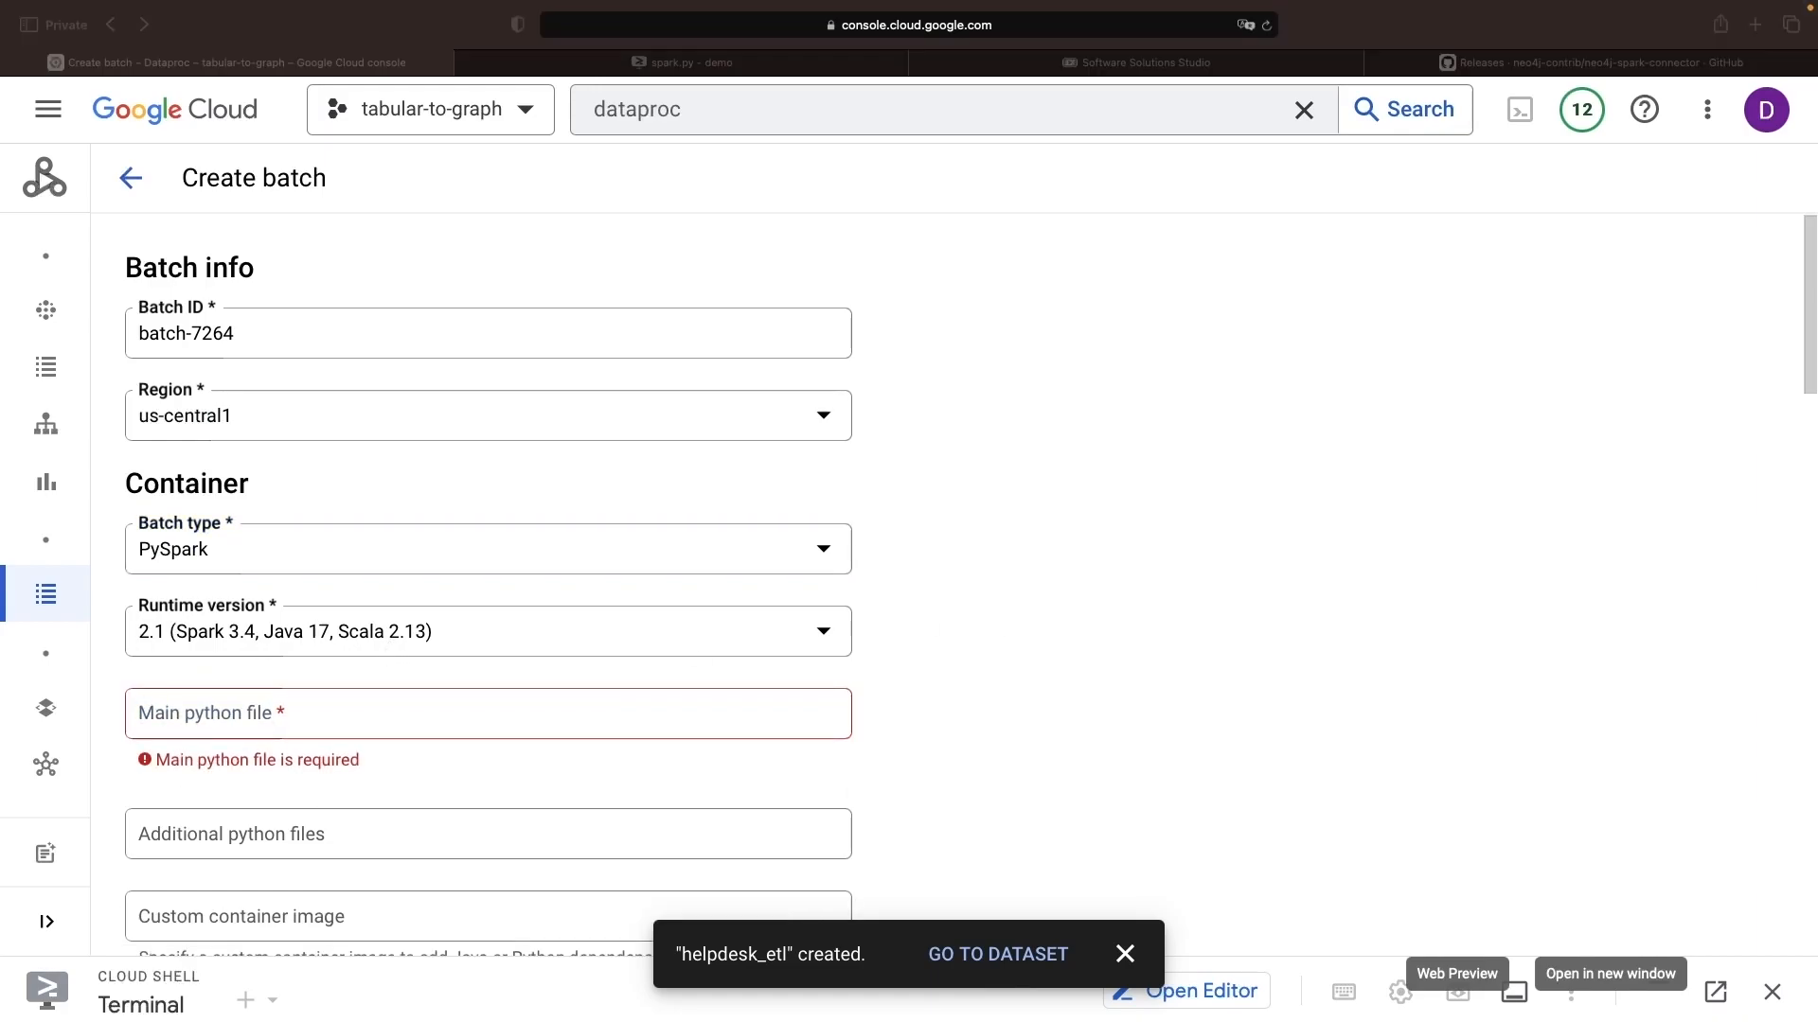
scroll("down", 3)
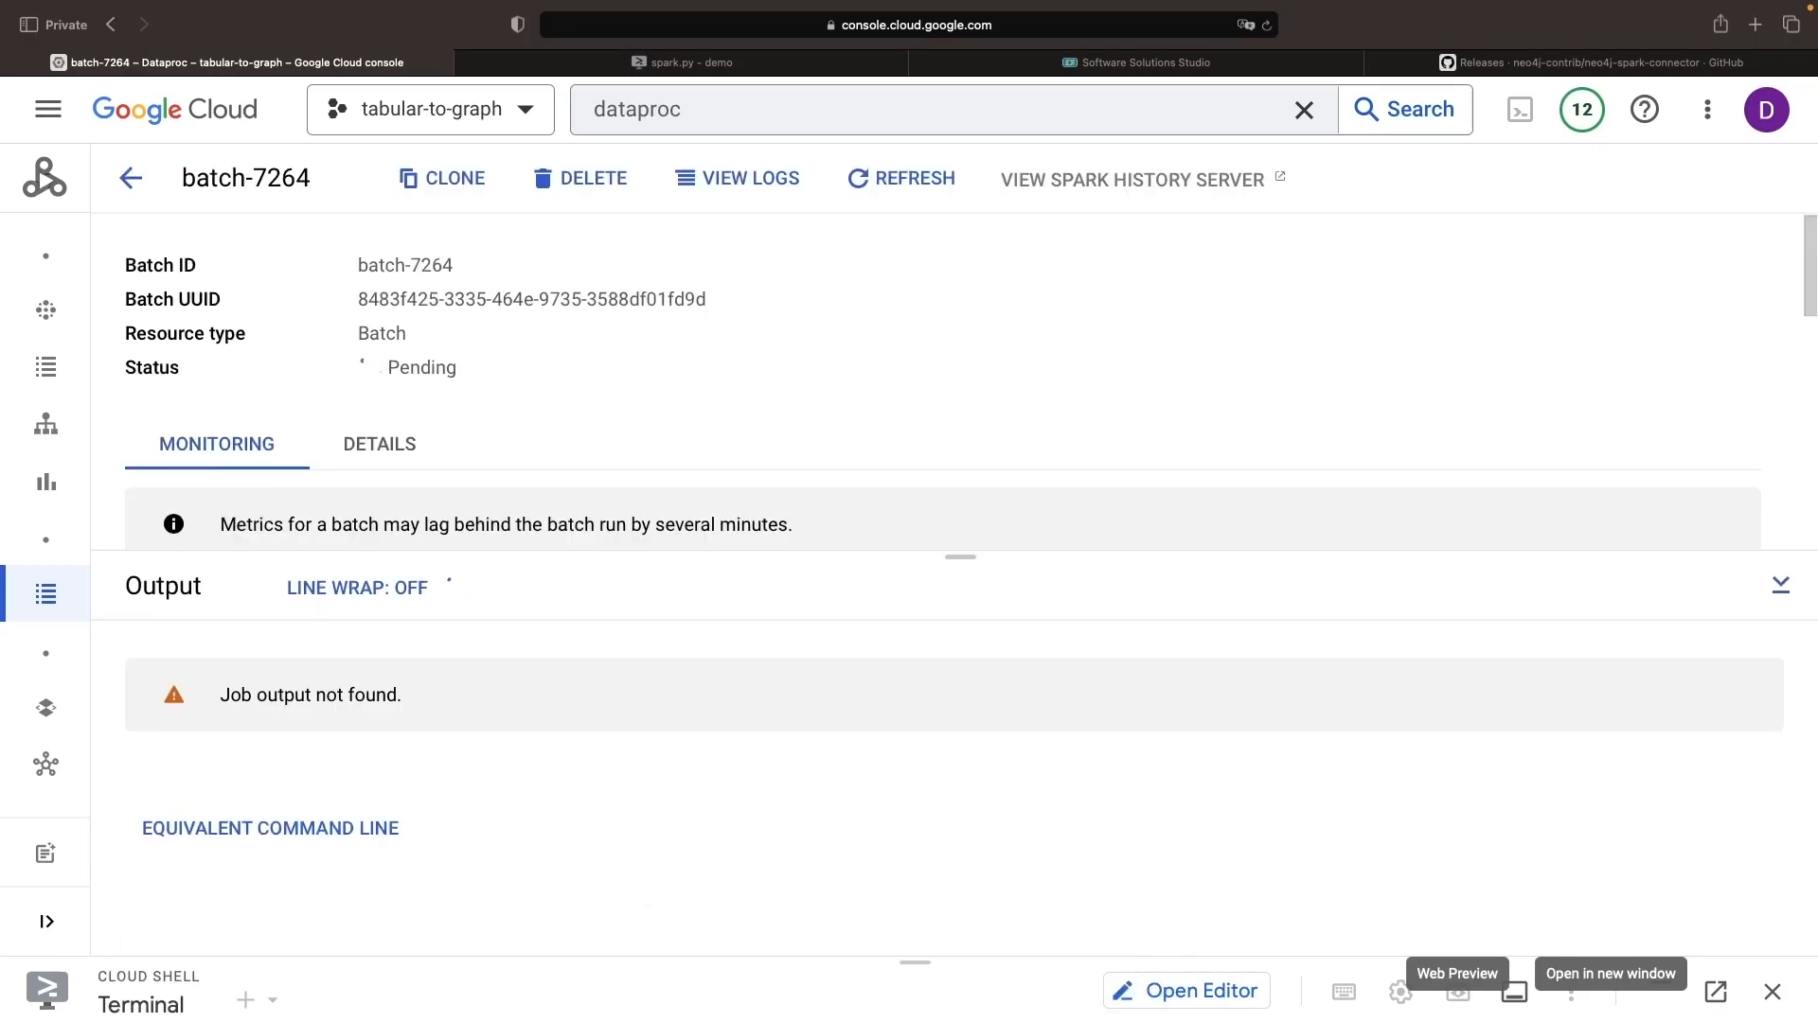
left_click(901, 178)
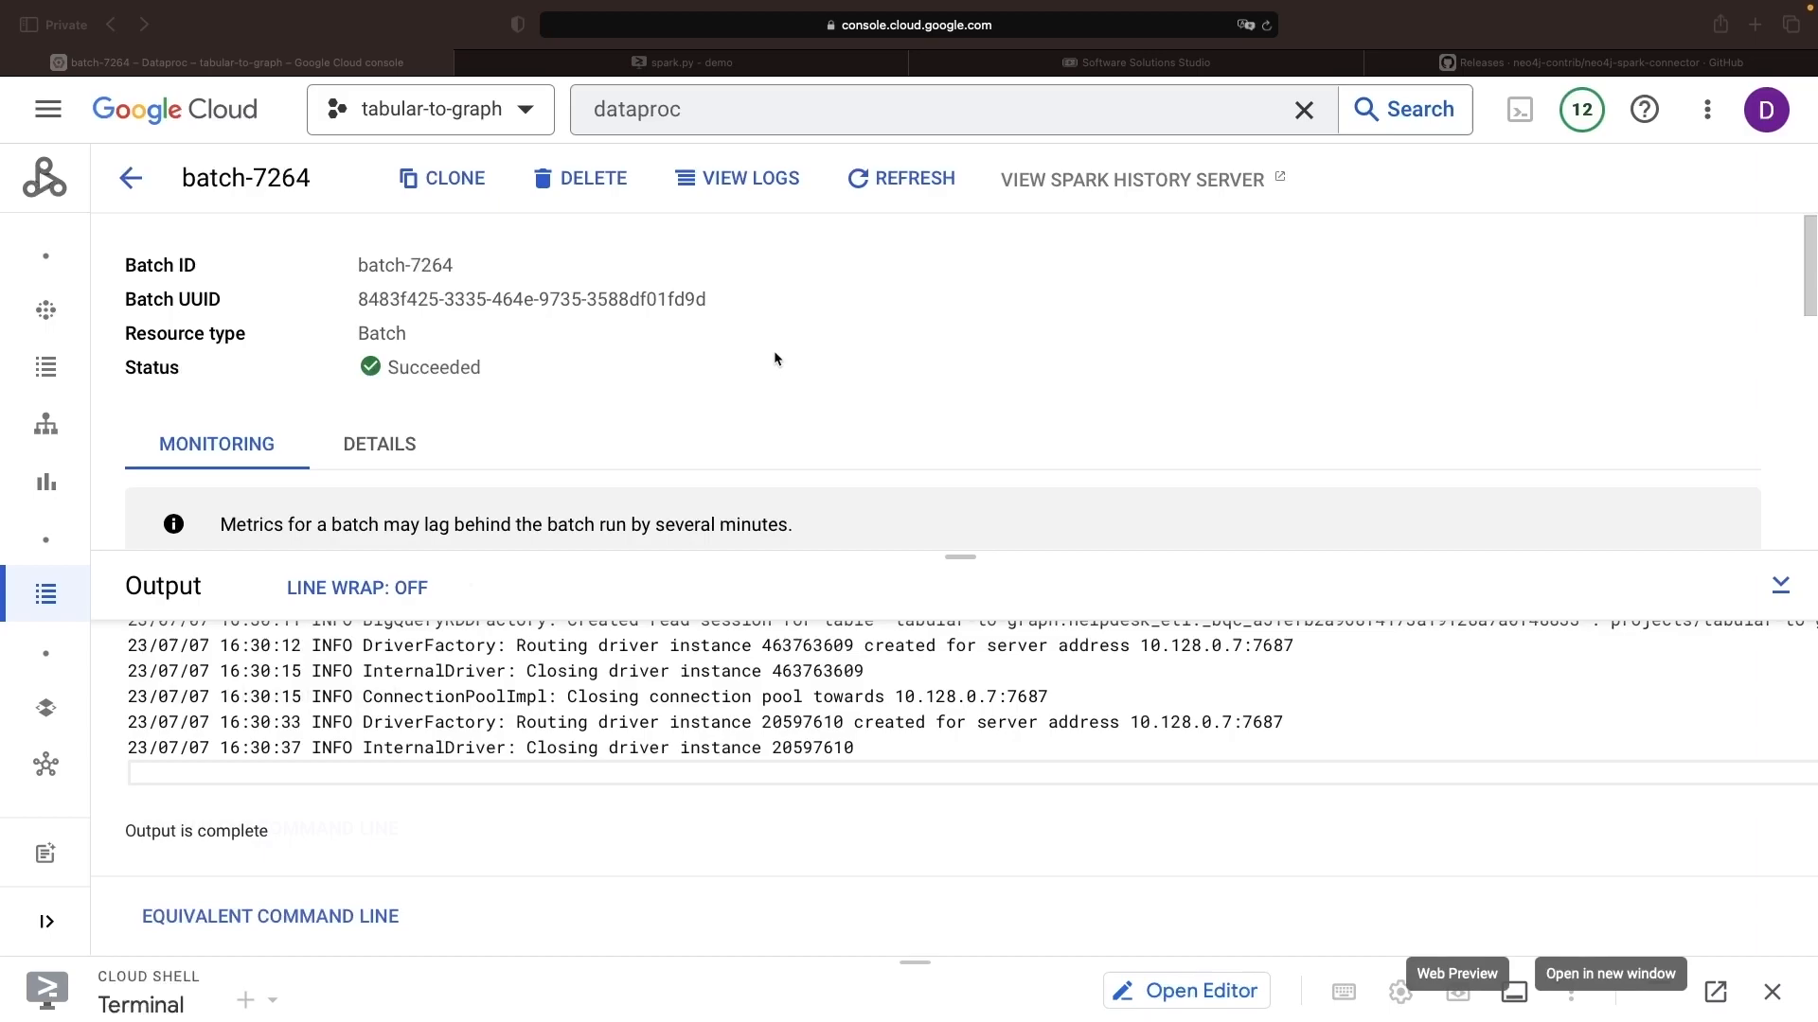
mouse_move(384, 549)
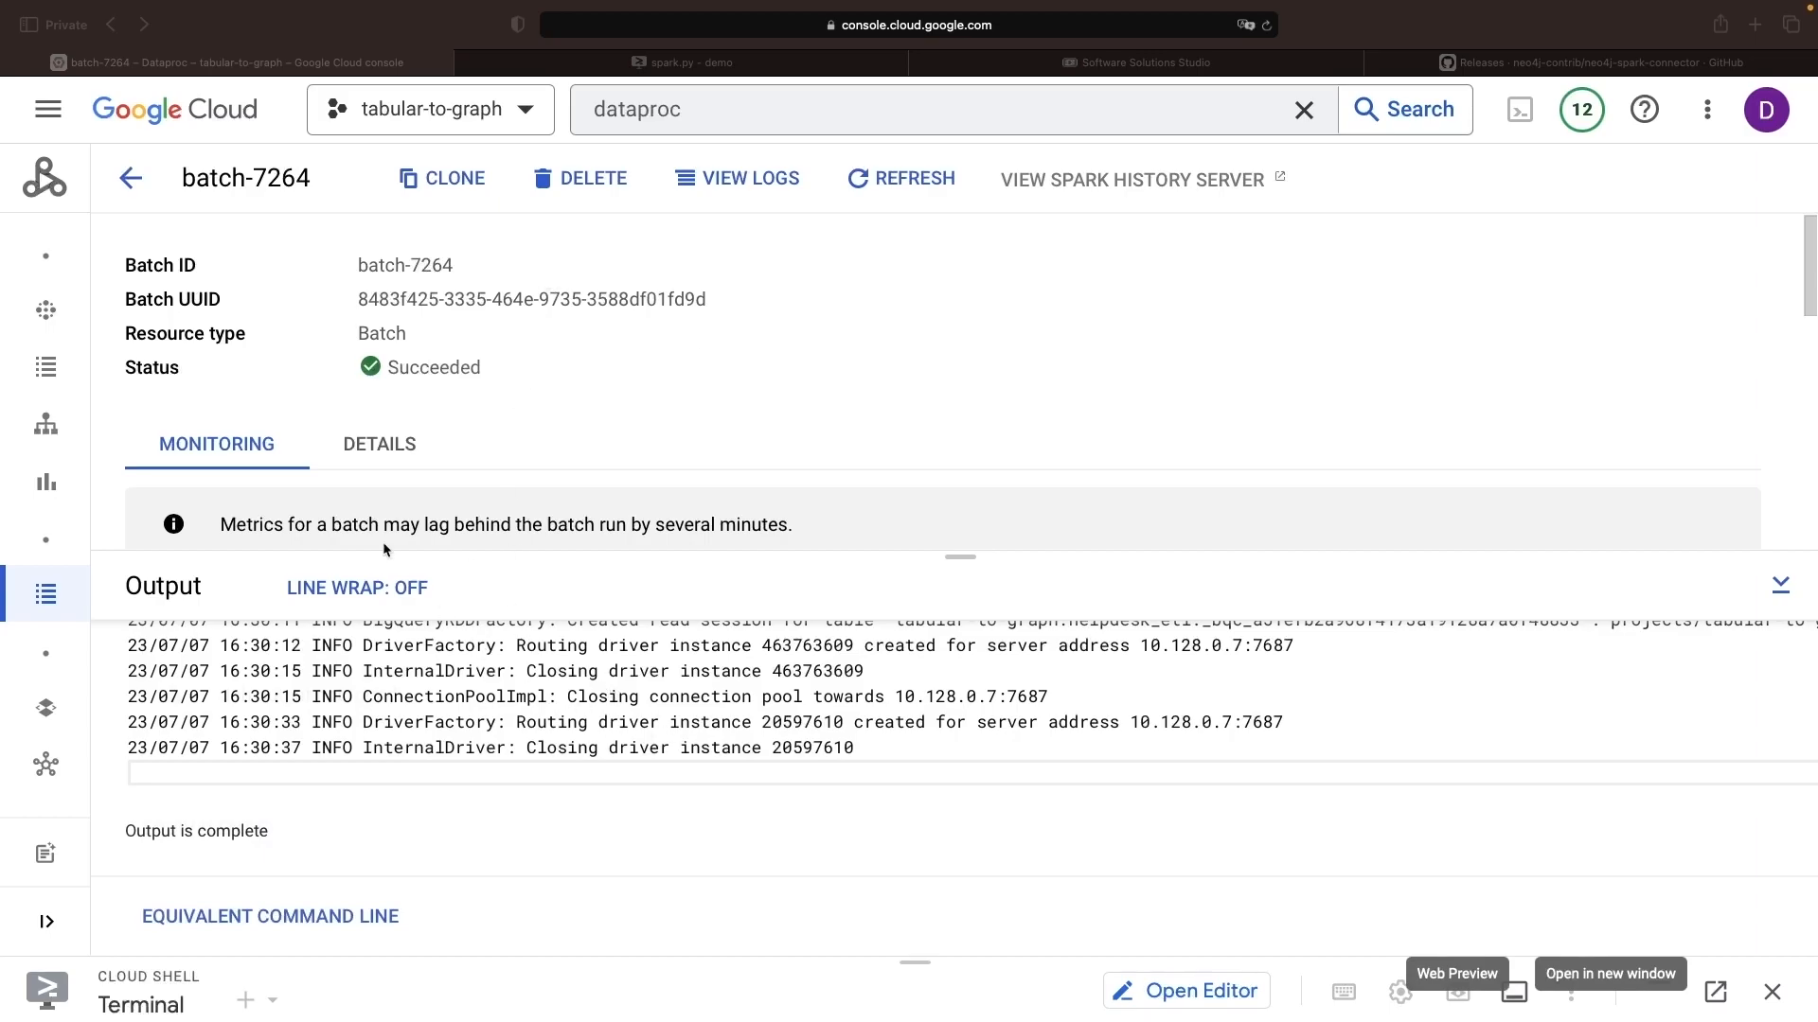
left_click(47, 110)
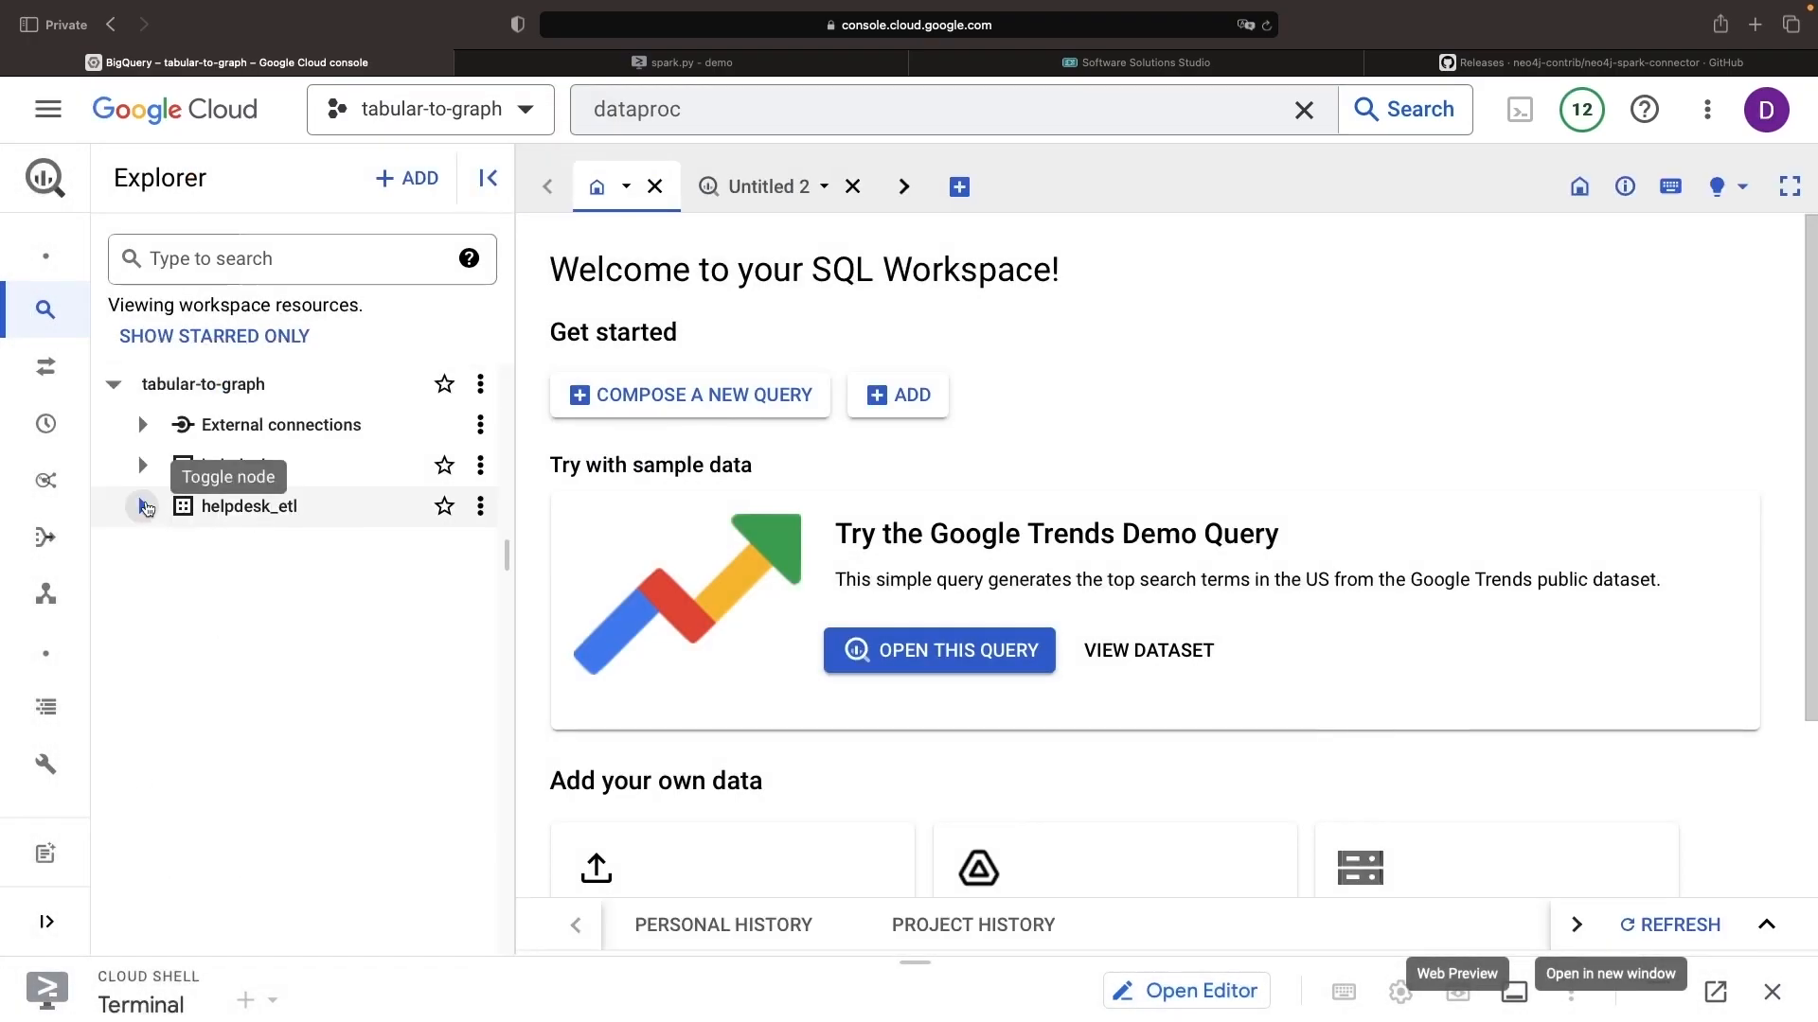
Inspect the _bqc_ materialized table's schema and details in helpdesk_etl, showing its one-day expiration.
left_click(142, 508)
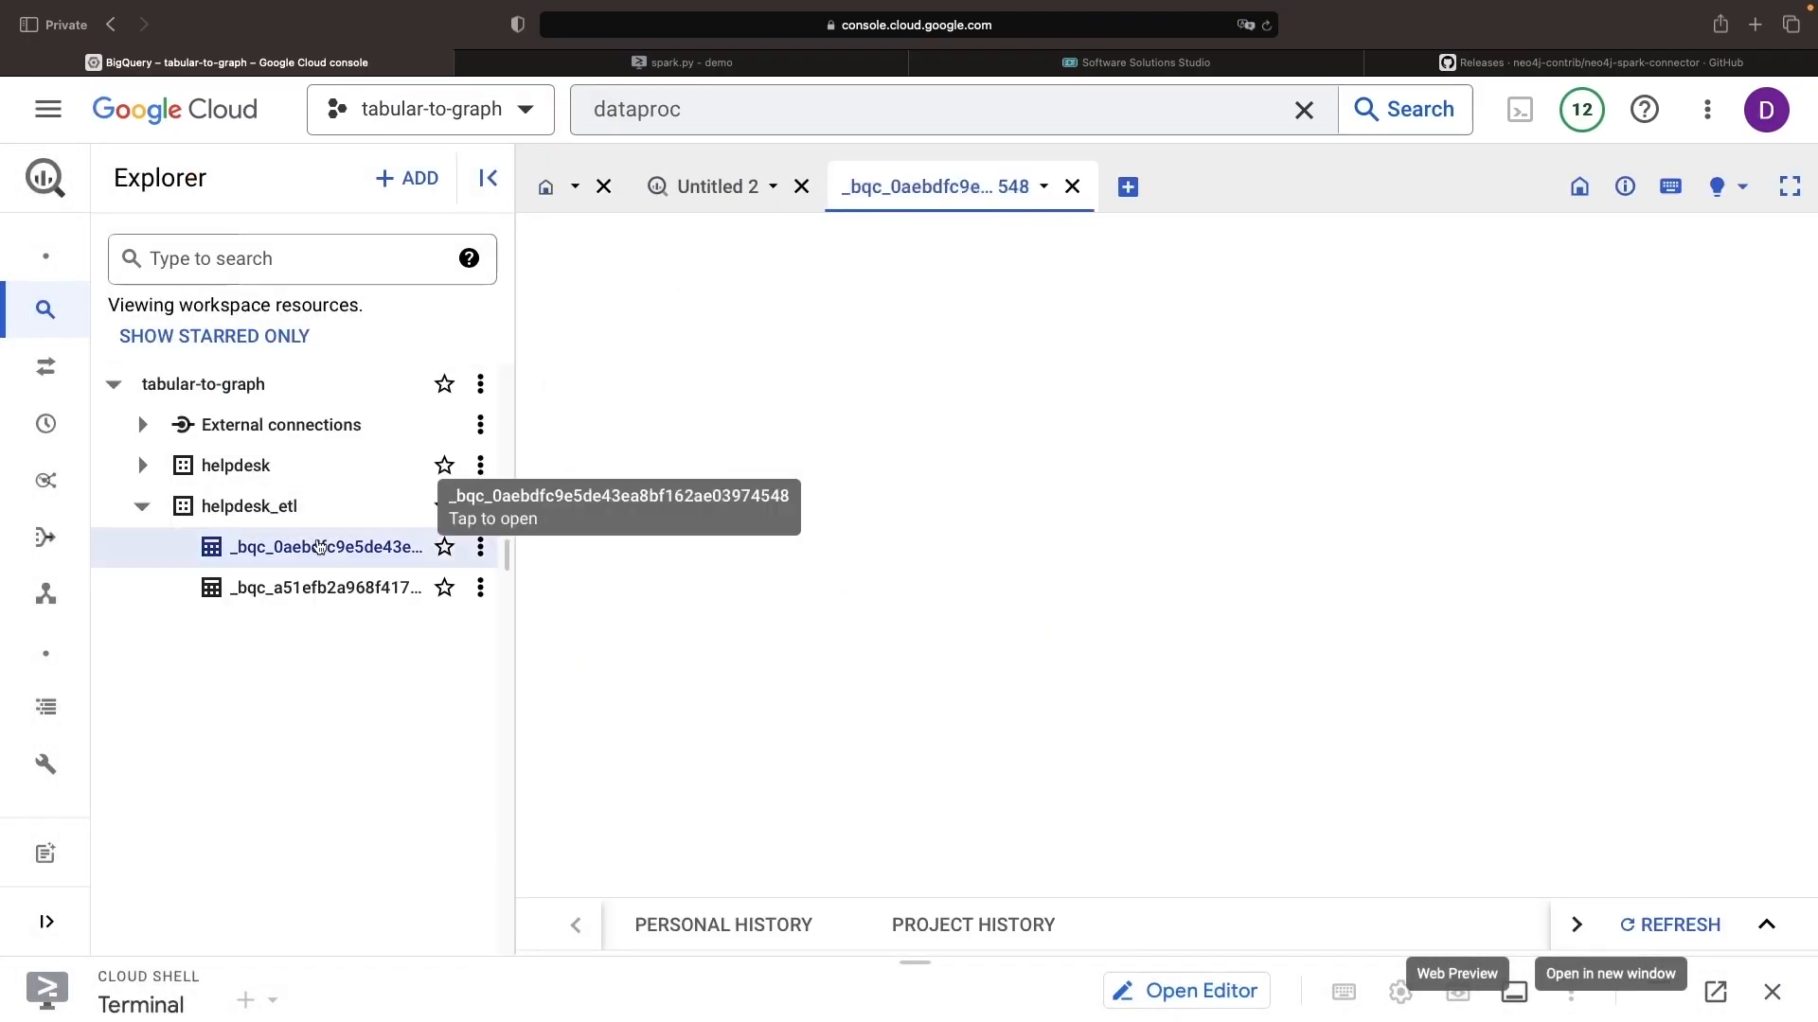
left_click(325, 546)
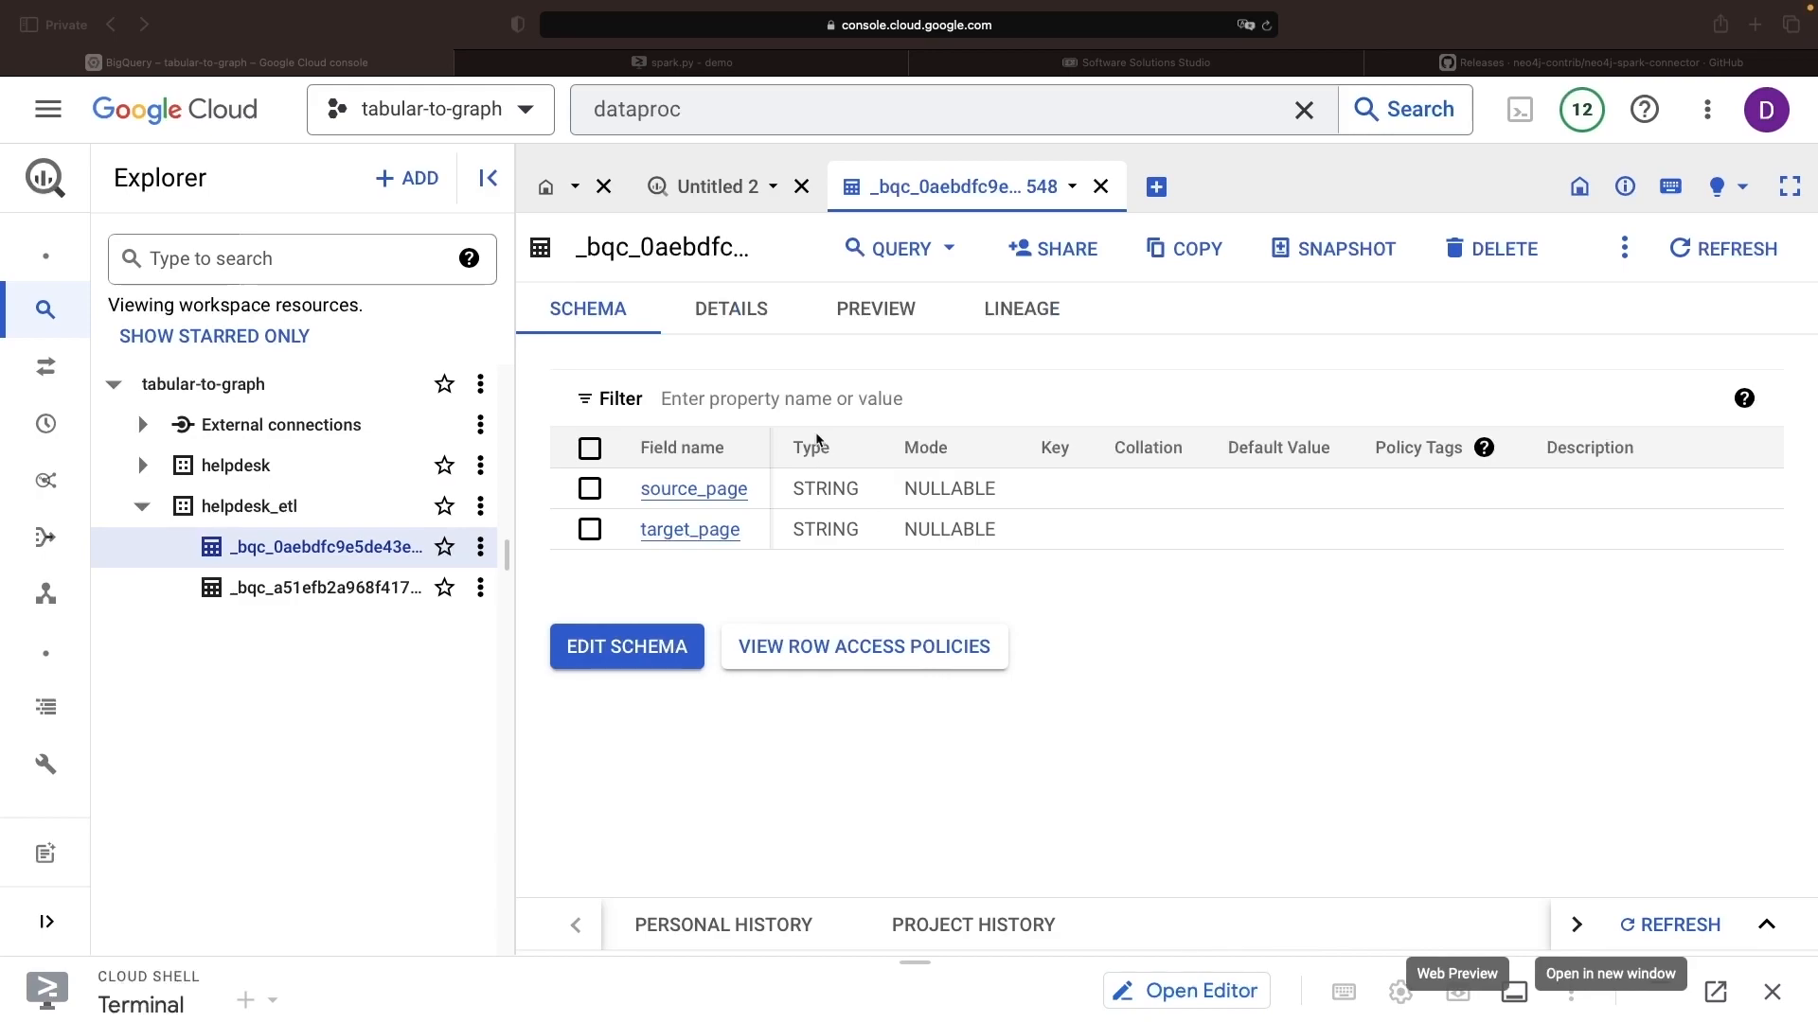
left_click(729, 309)
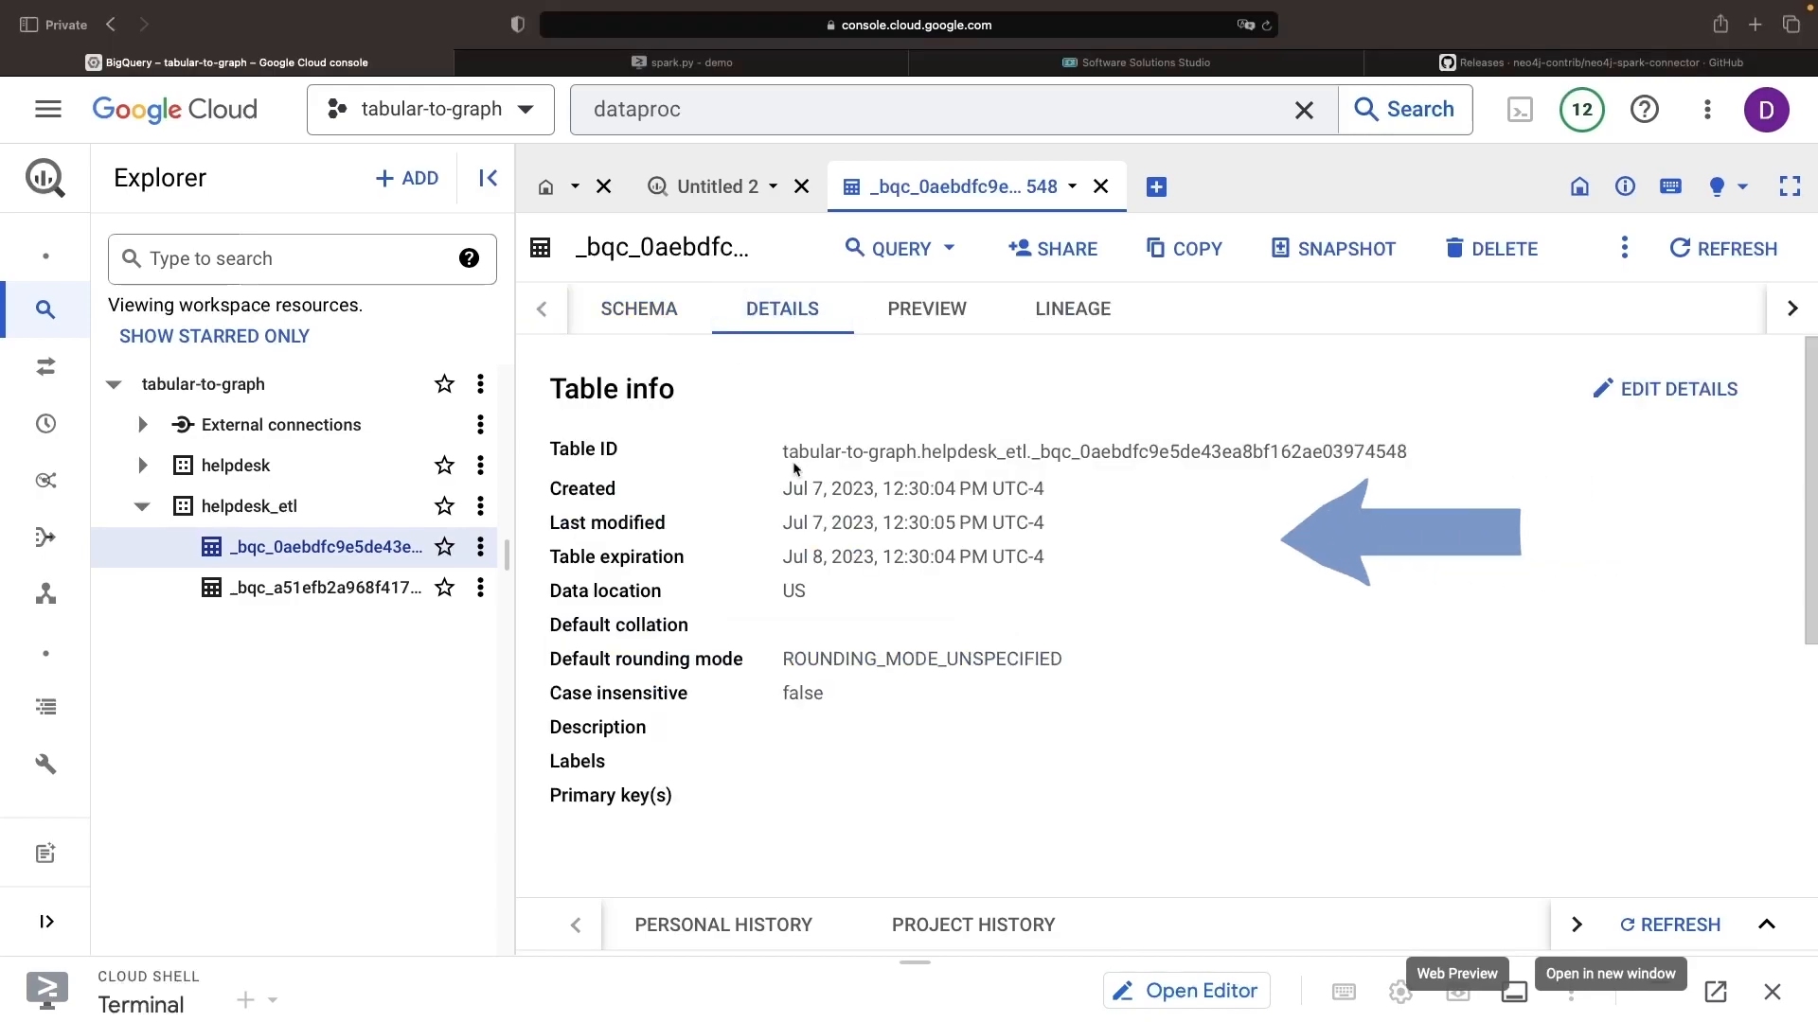
left_click(682, 63)
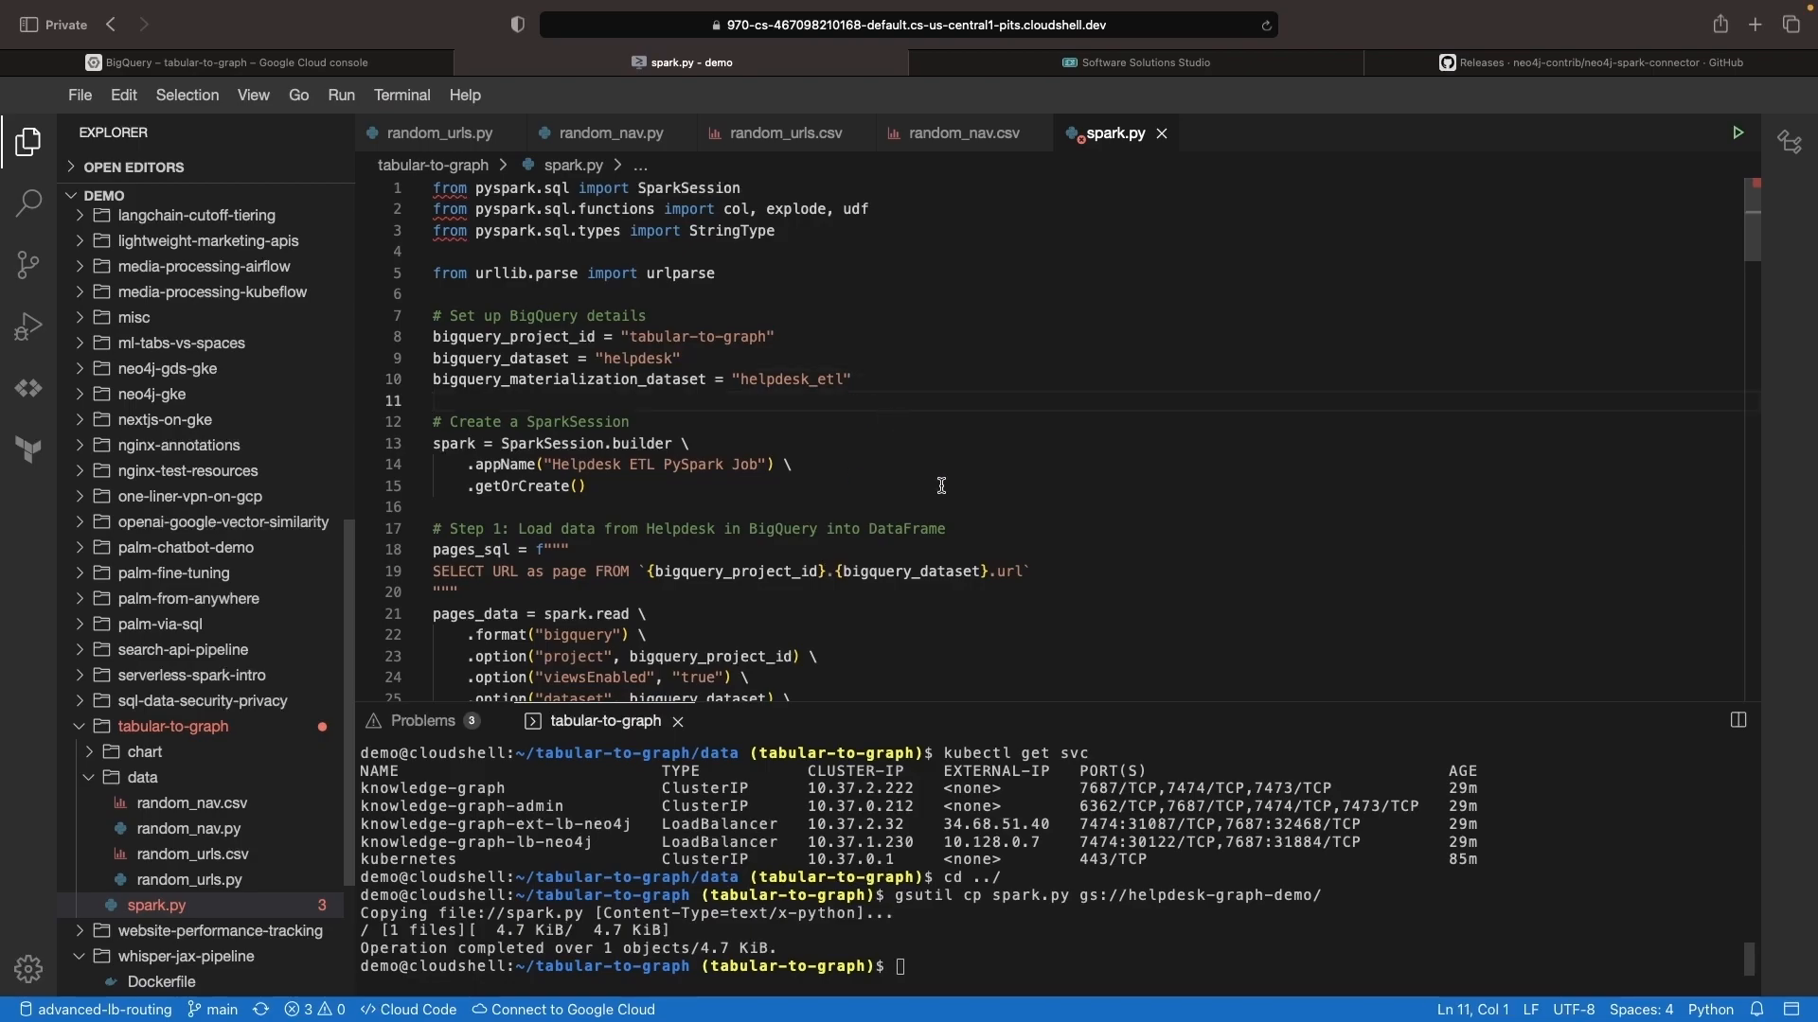
Review the Step 3 Neo4j write options in spark.py and relist cluster services with kubectl get svc.
scroll("down", 3)
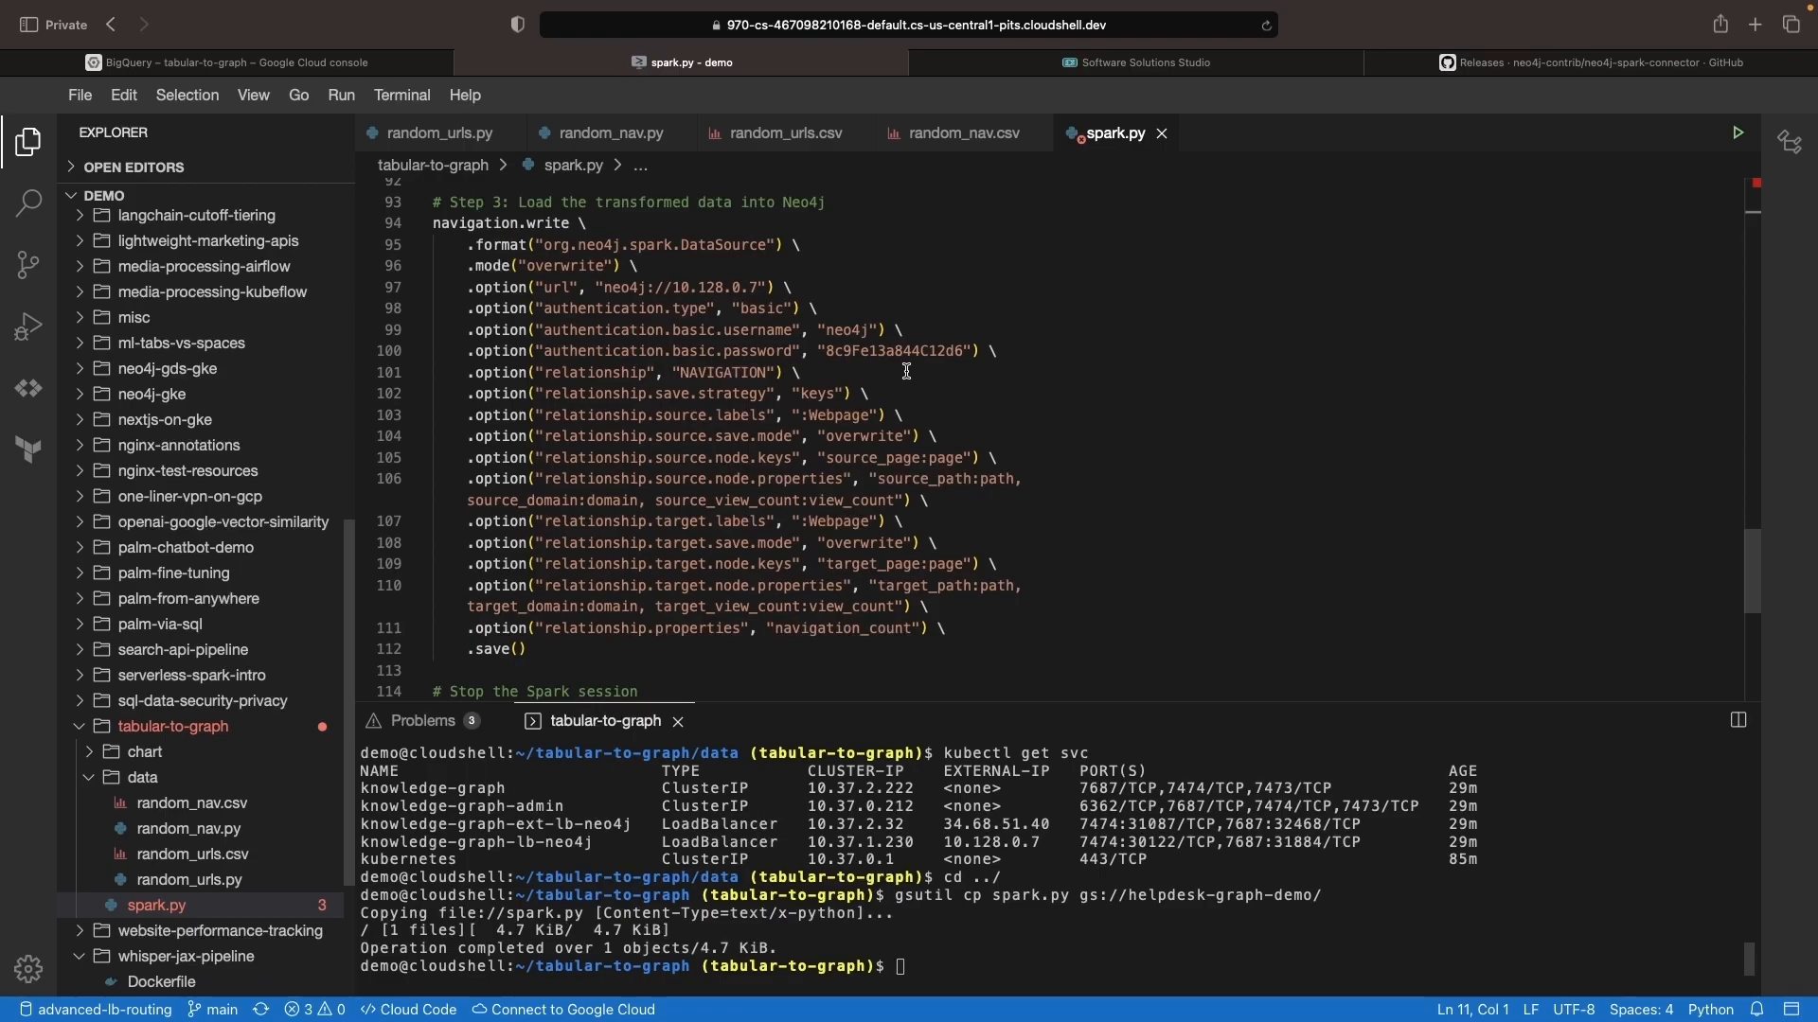
mouse_move(717, 400)
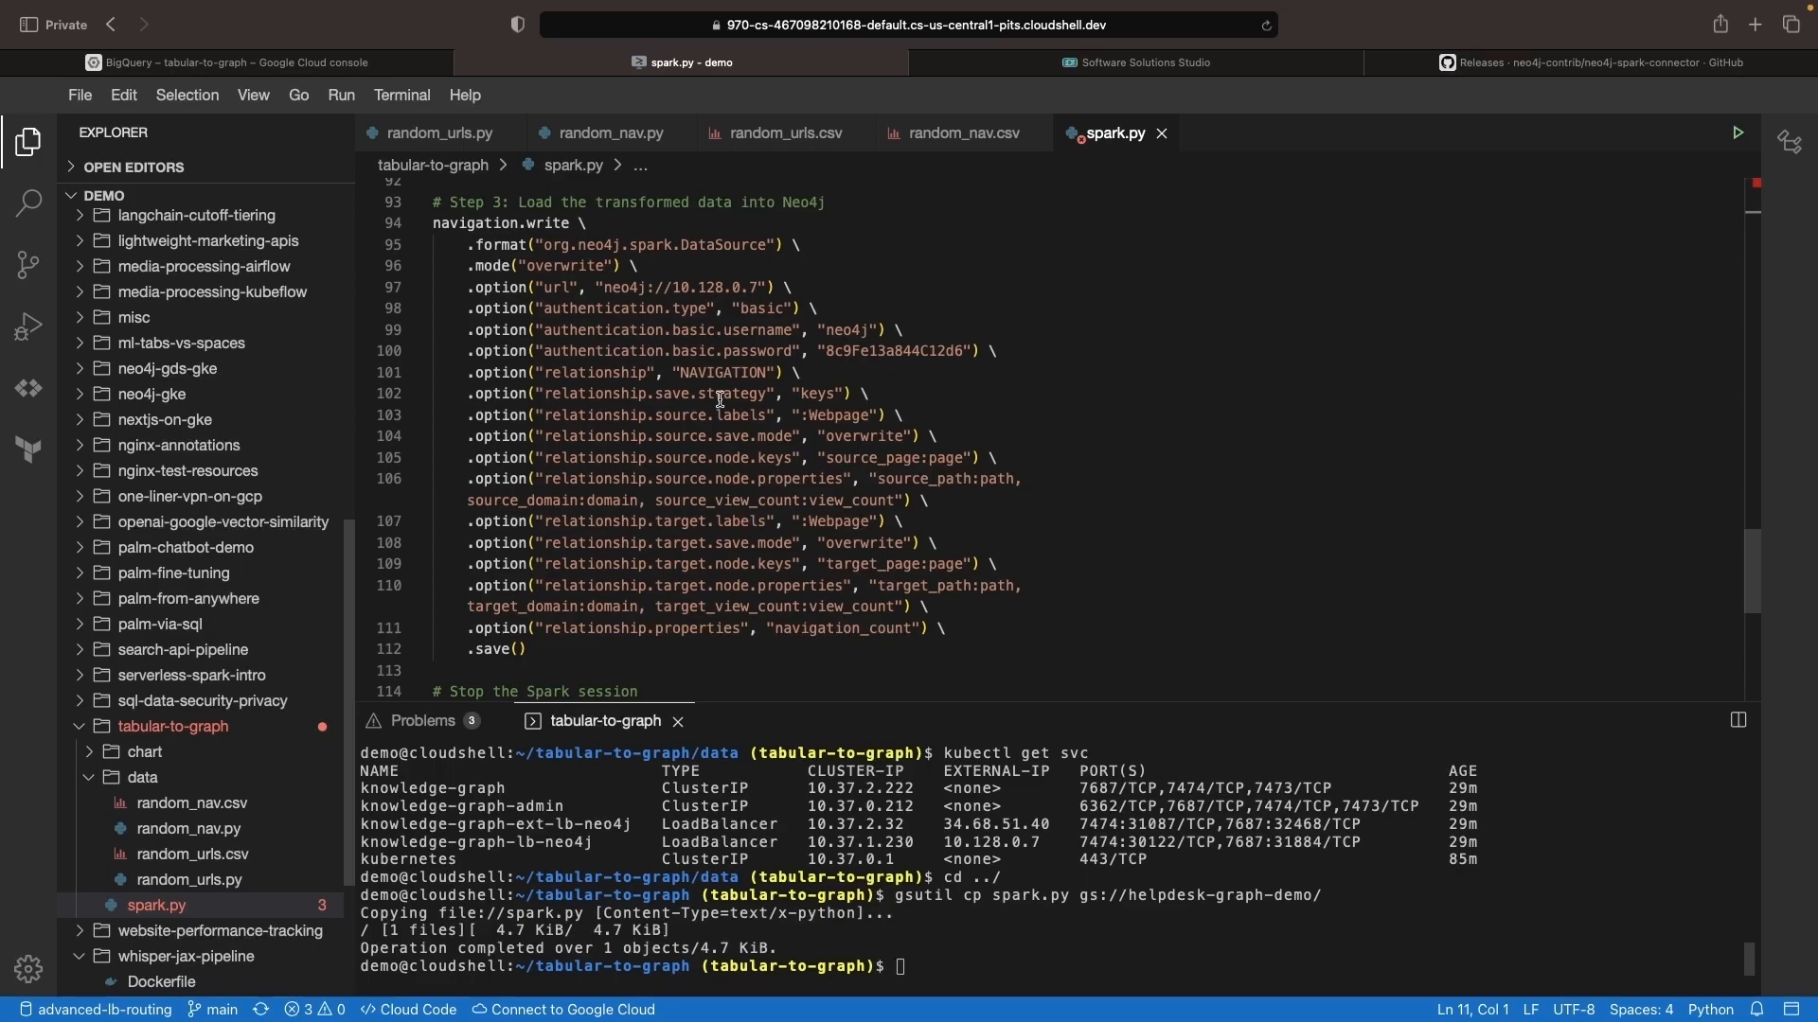
mouse_move(613, 392)
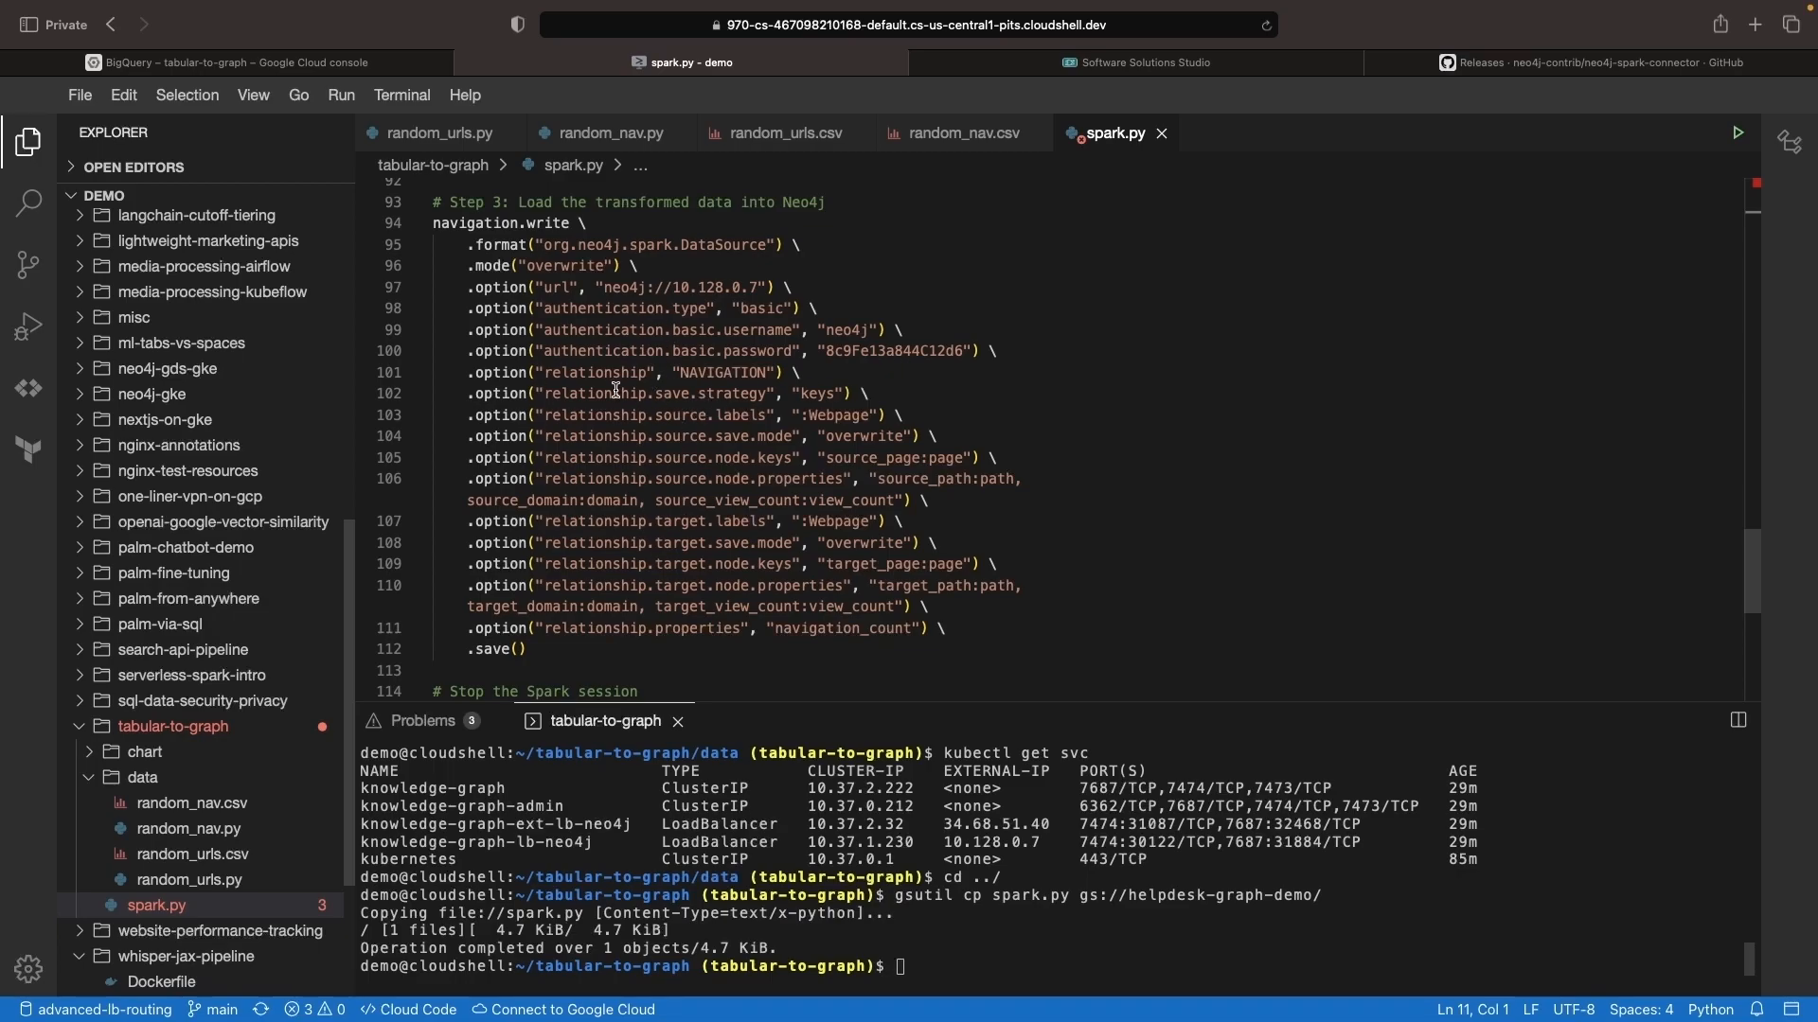
left_click(774, 564)
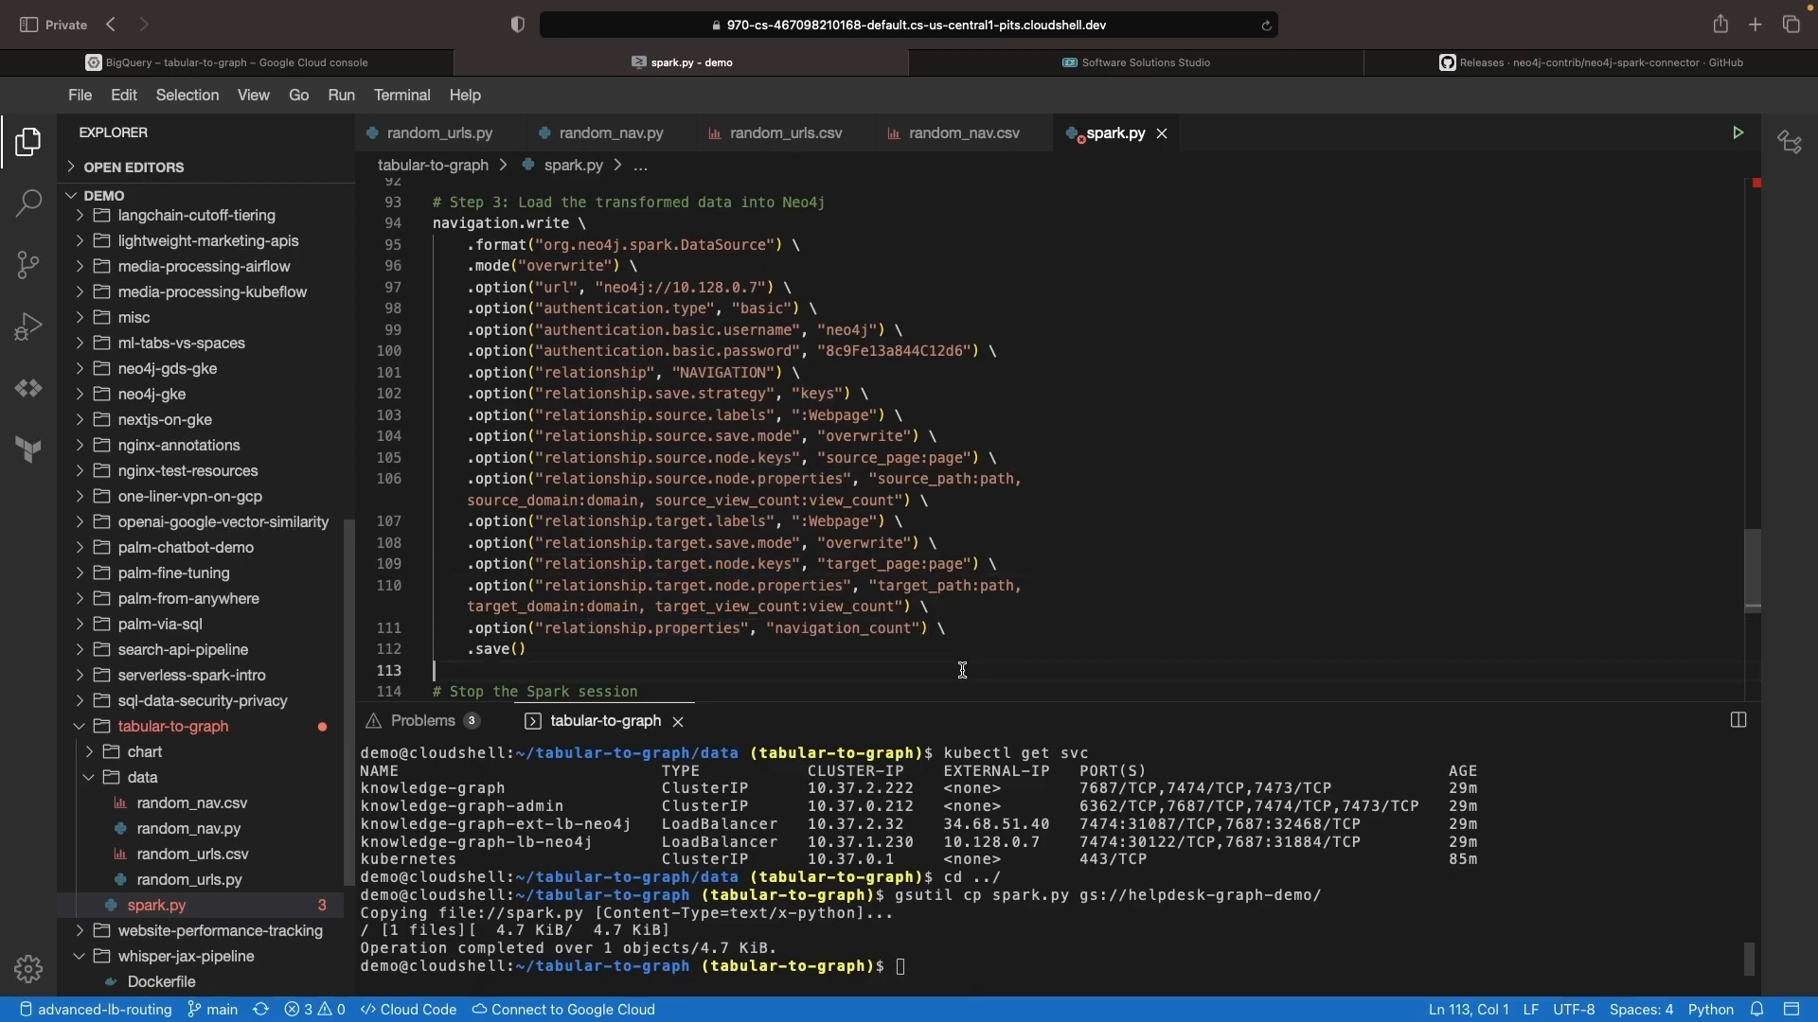
mouse_move(937, 564)
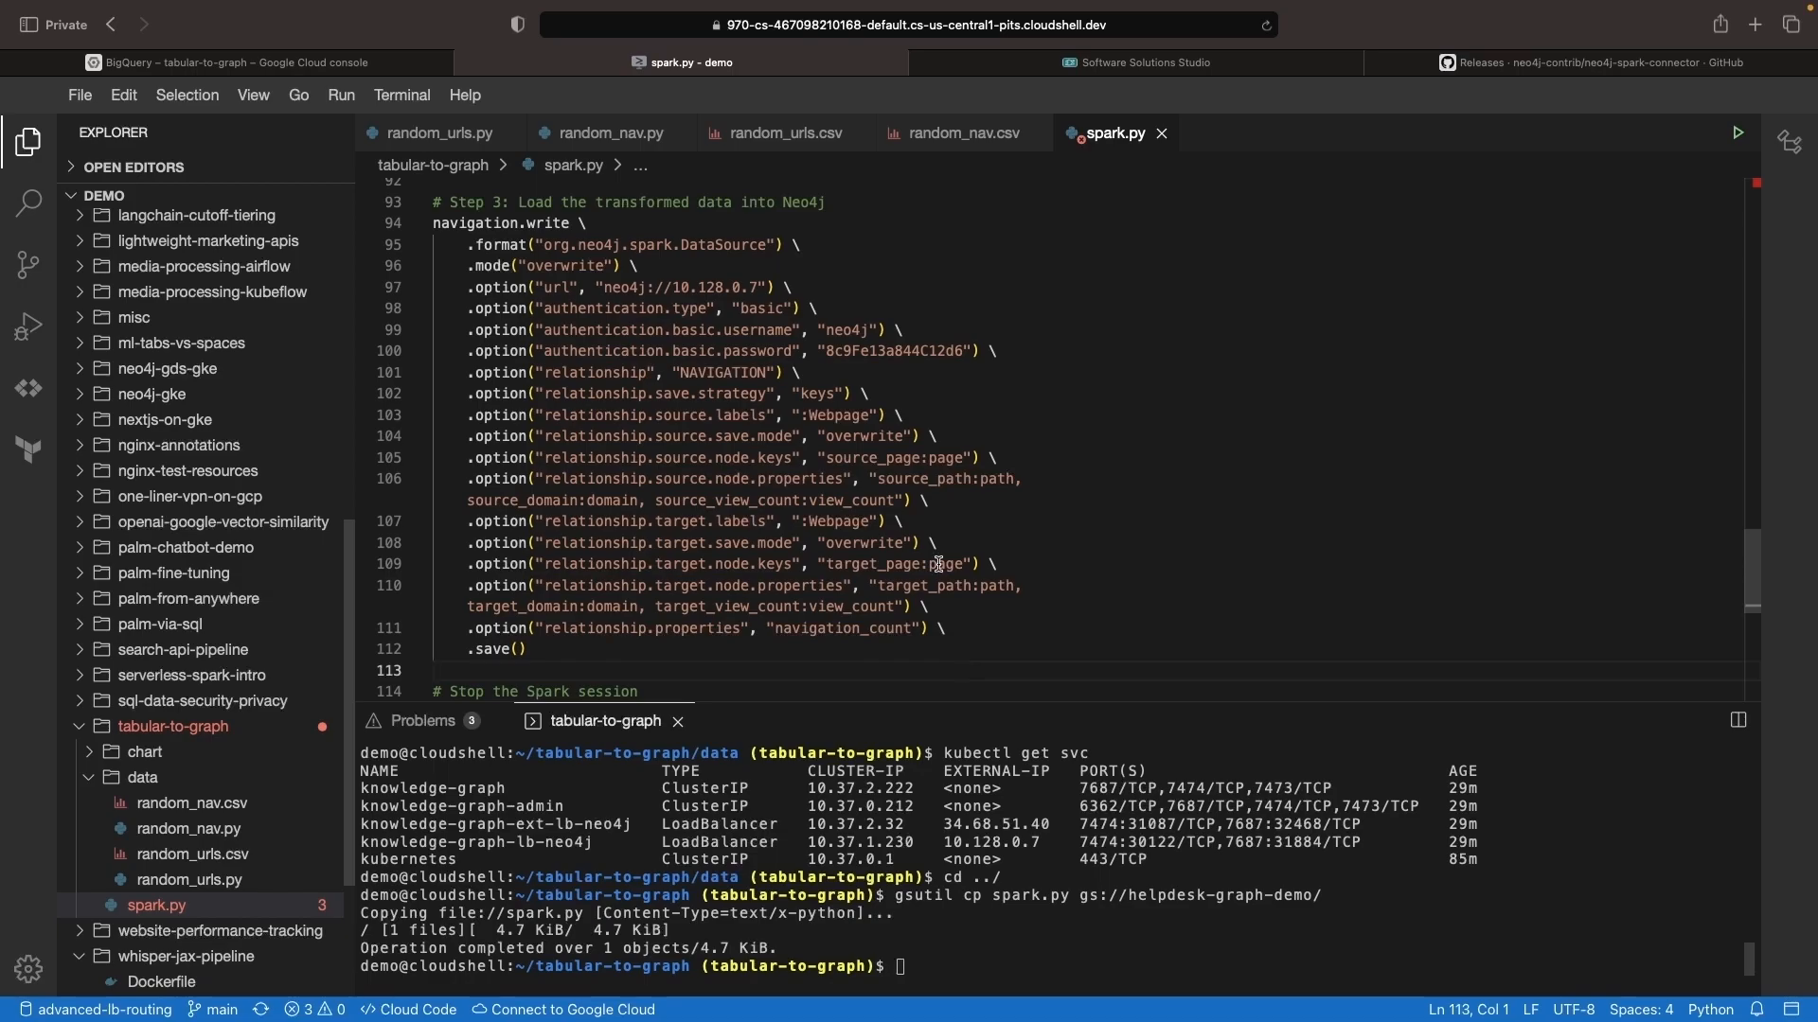
mouse_move(901, 456)
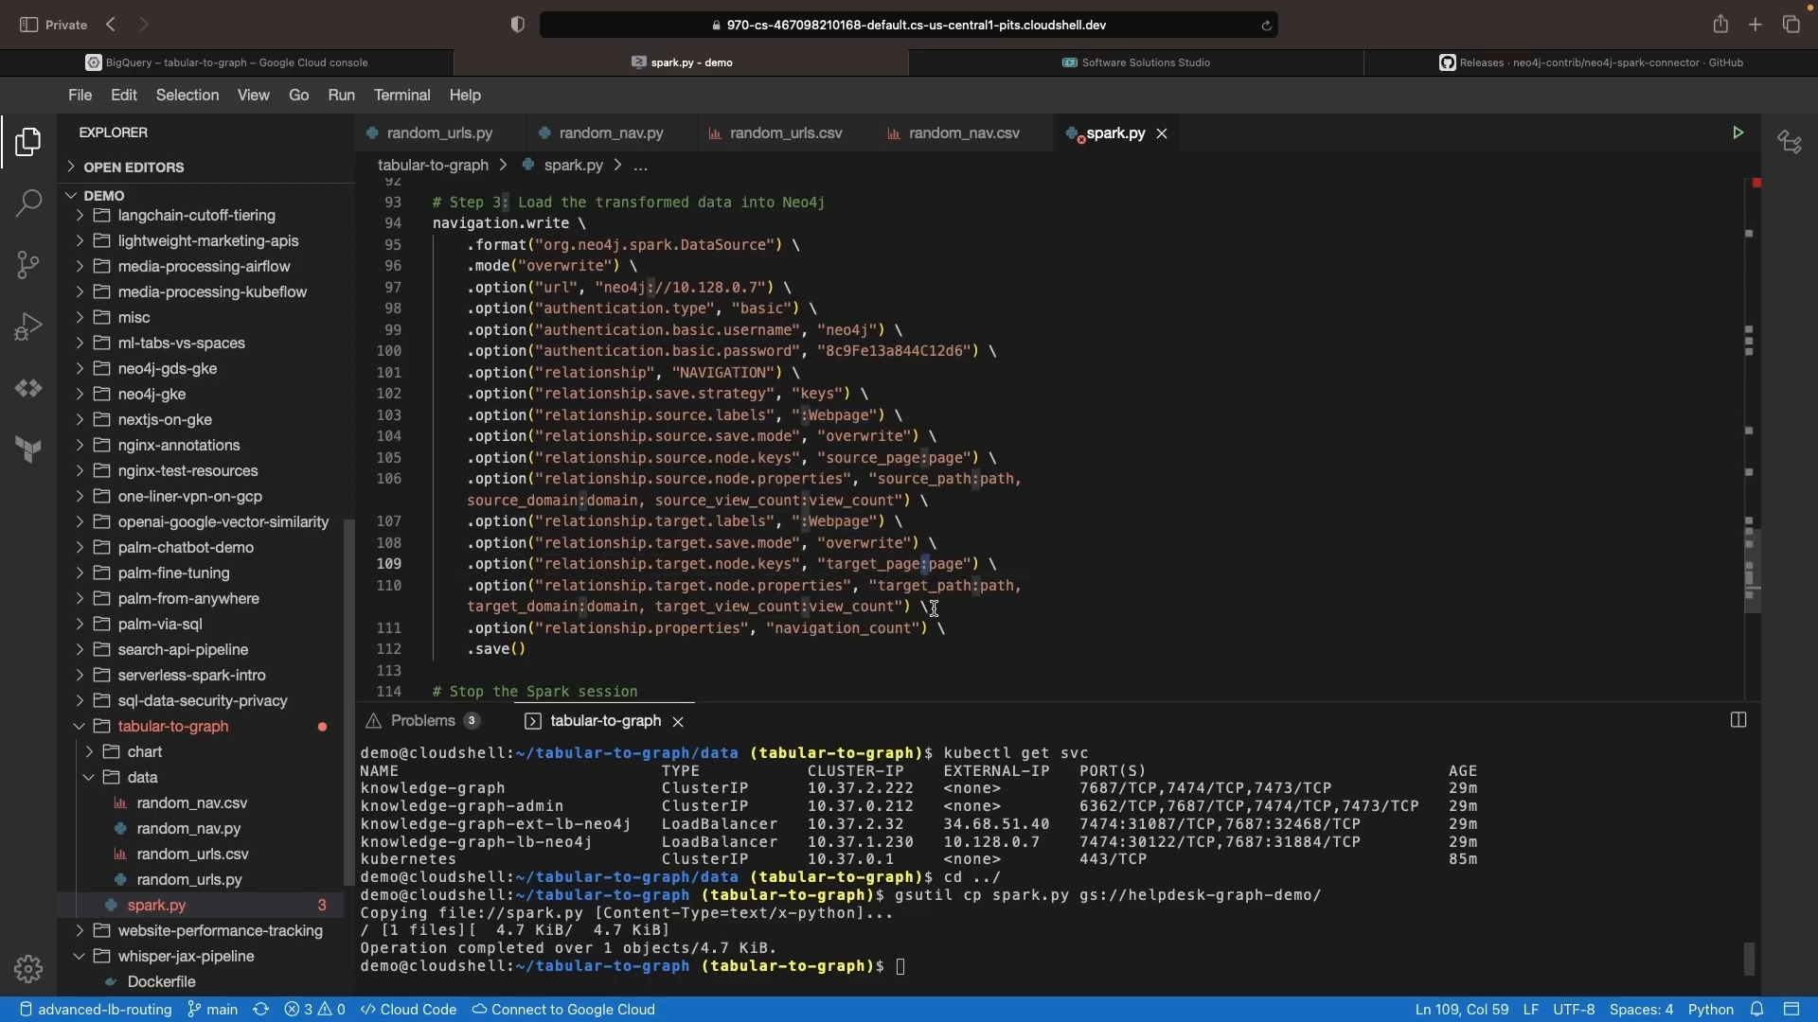
left_click(927, 606)
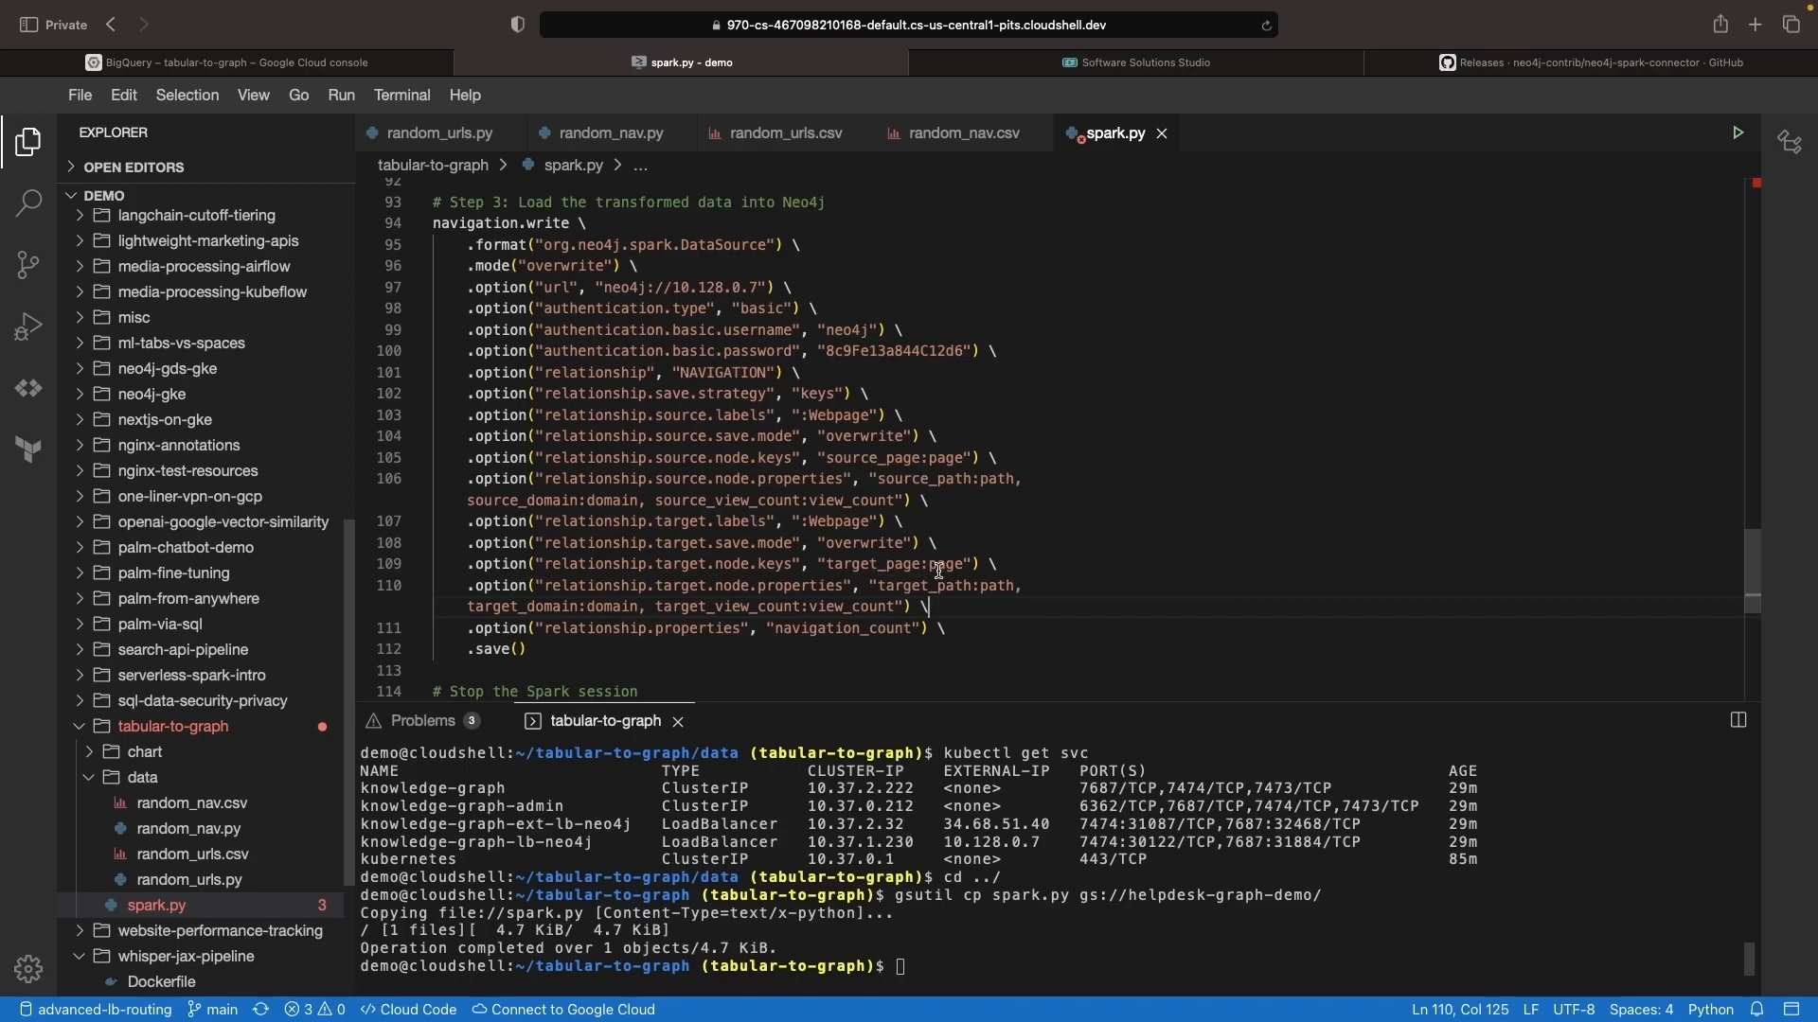
double_click(875, 564)
type("kubectl get svc")
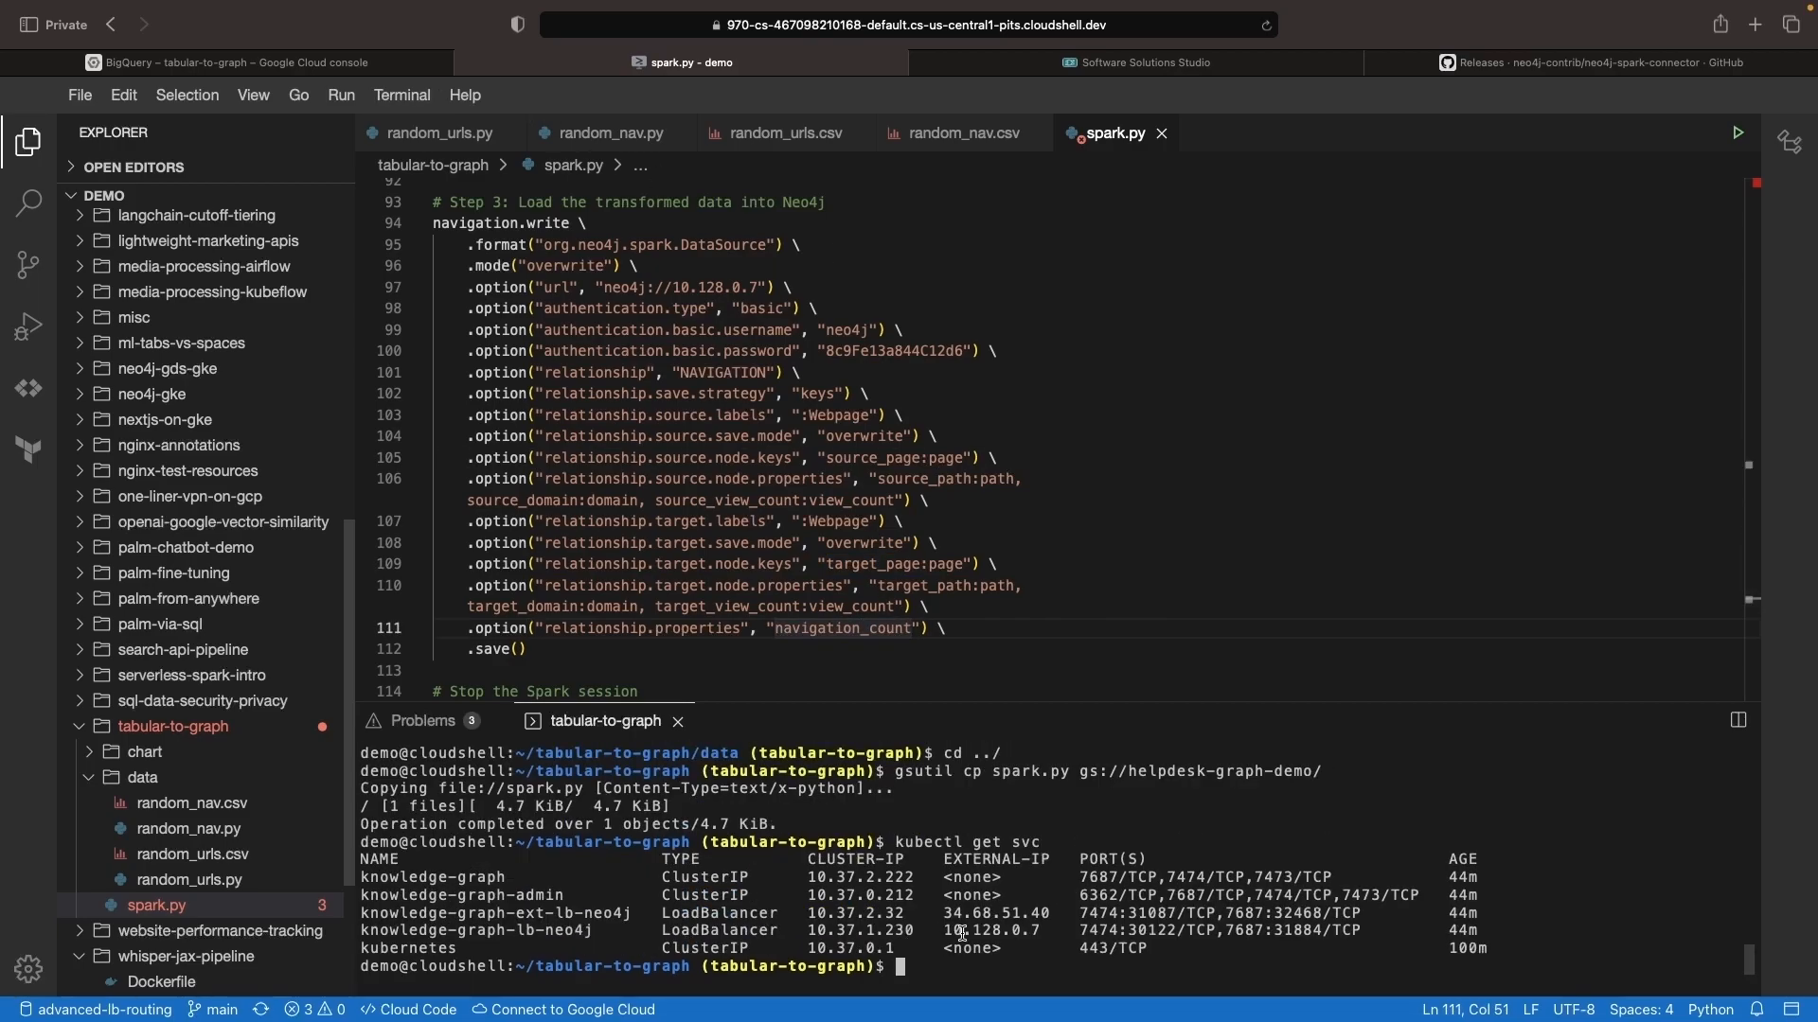
right_click(949, 913)
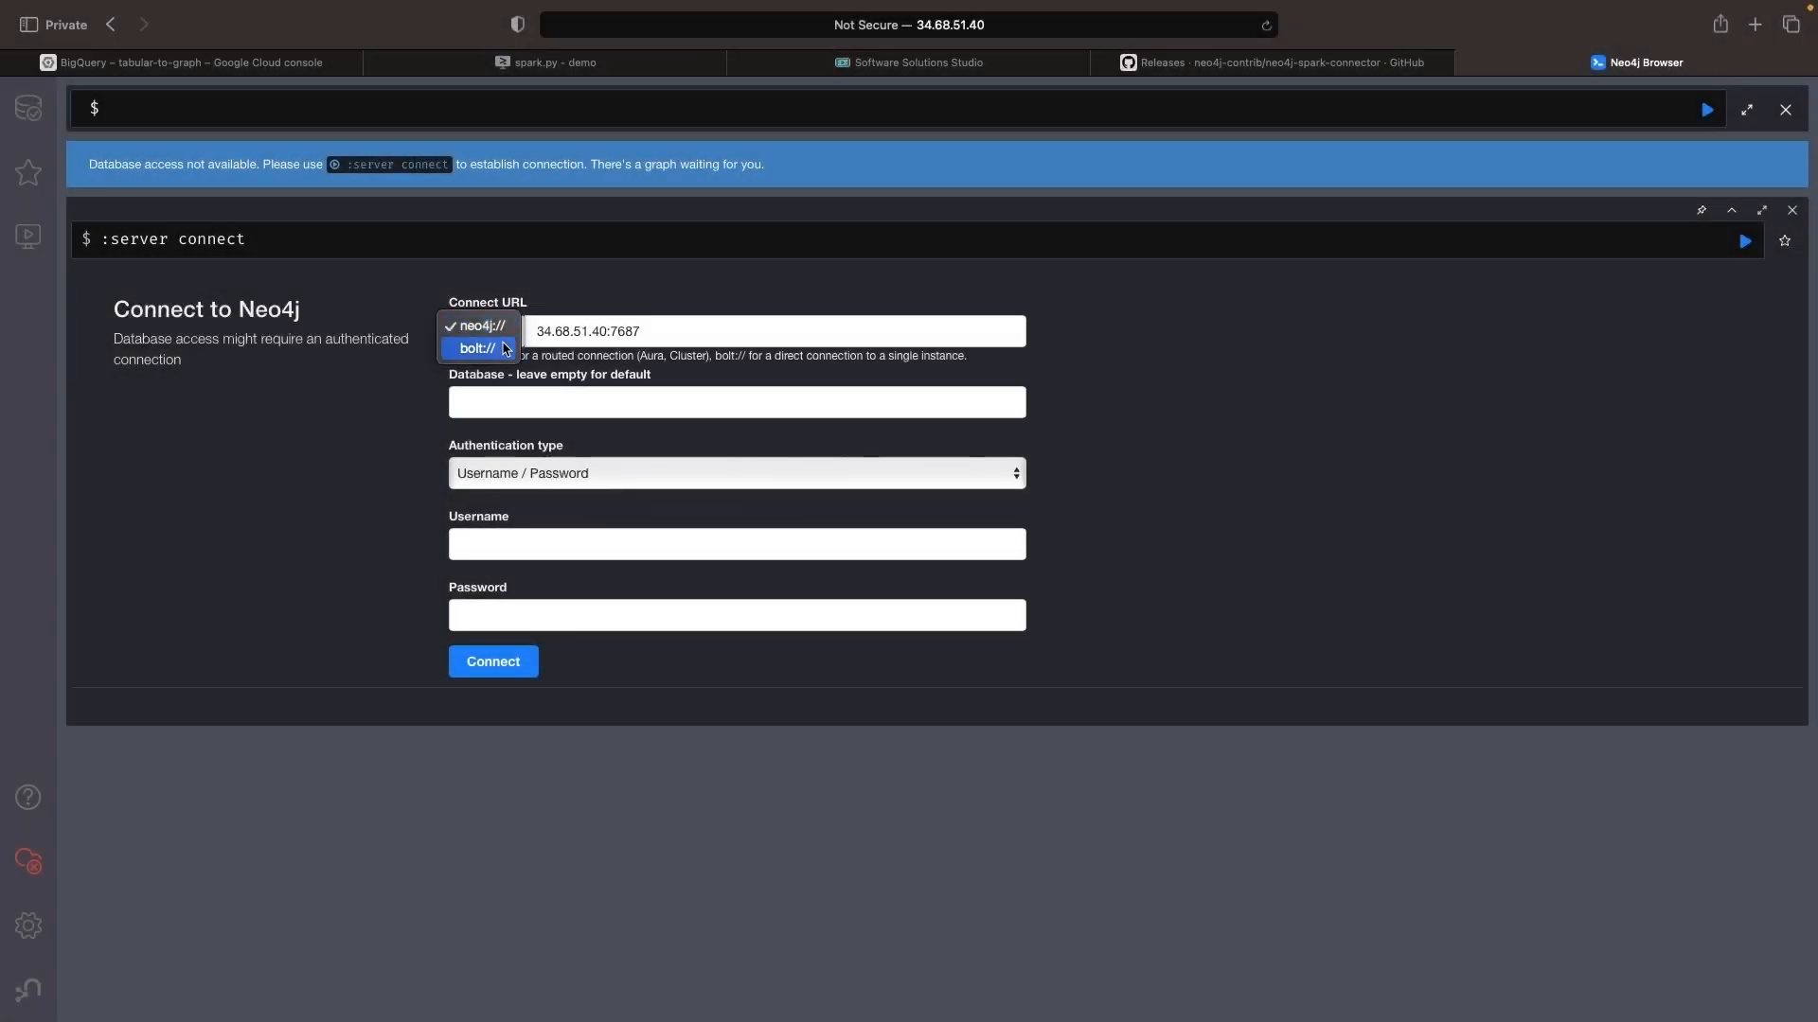
Connect over bolt:// to 34.68.51.40:7687 as neo4j using the password from values.yaml.
left_click(477, 348)
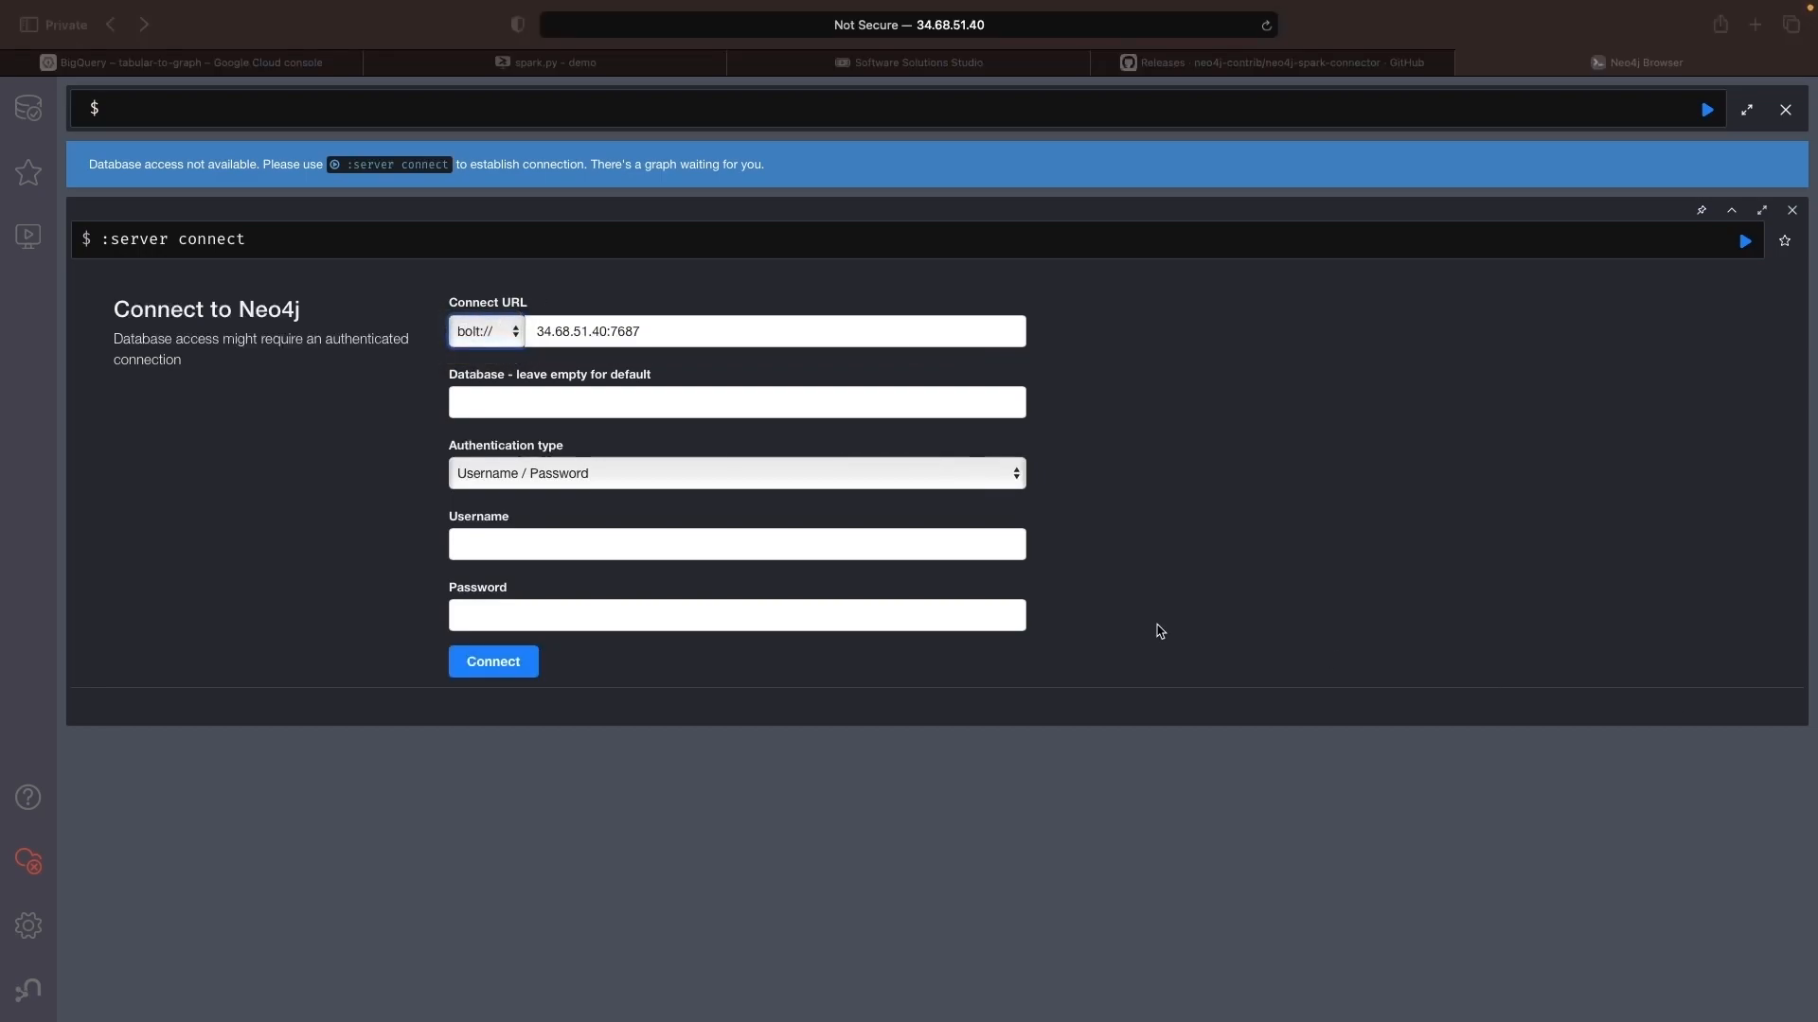
left_click(543, 83)
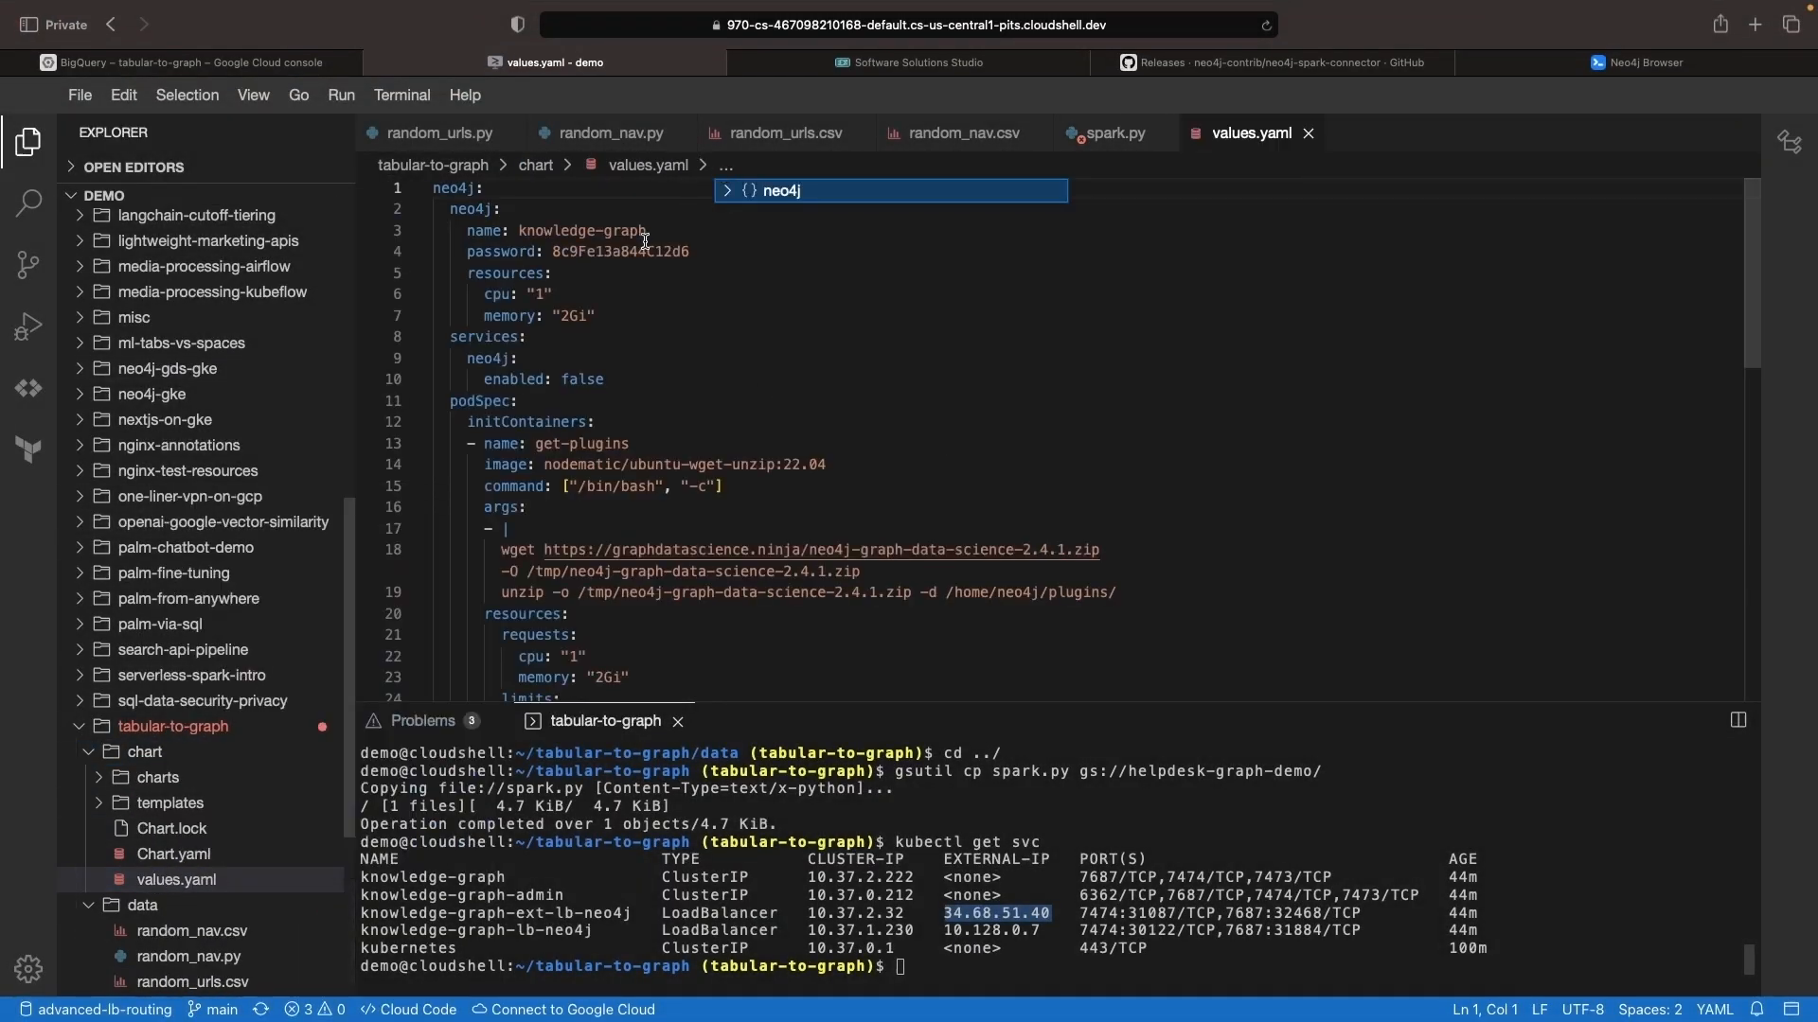
left_click(1643, 62)
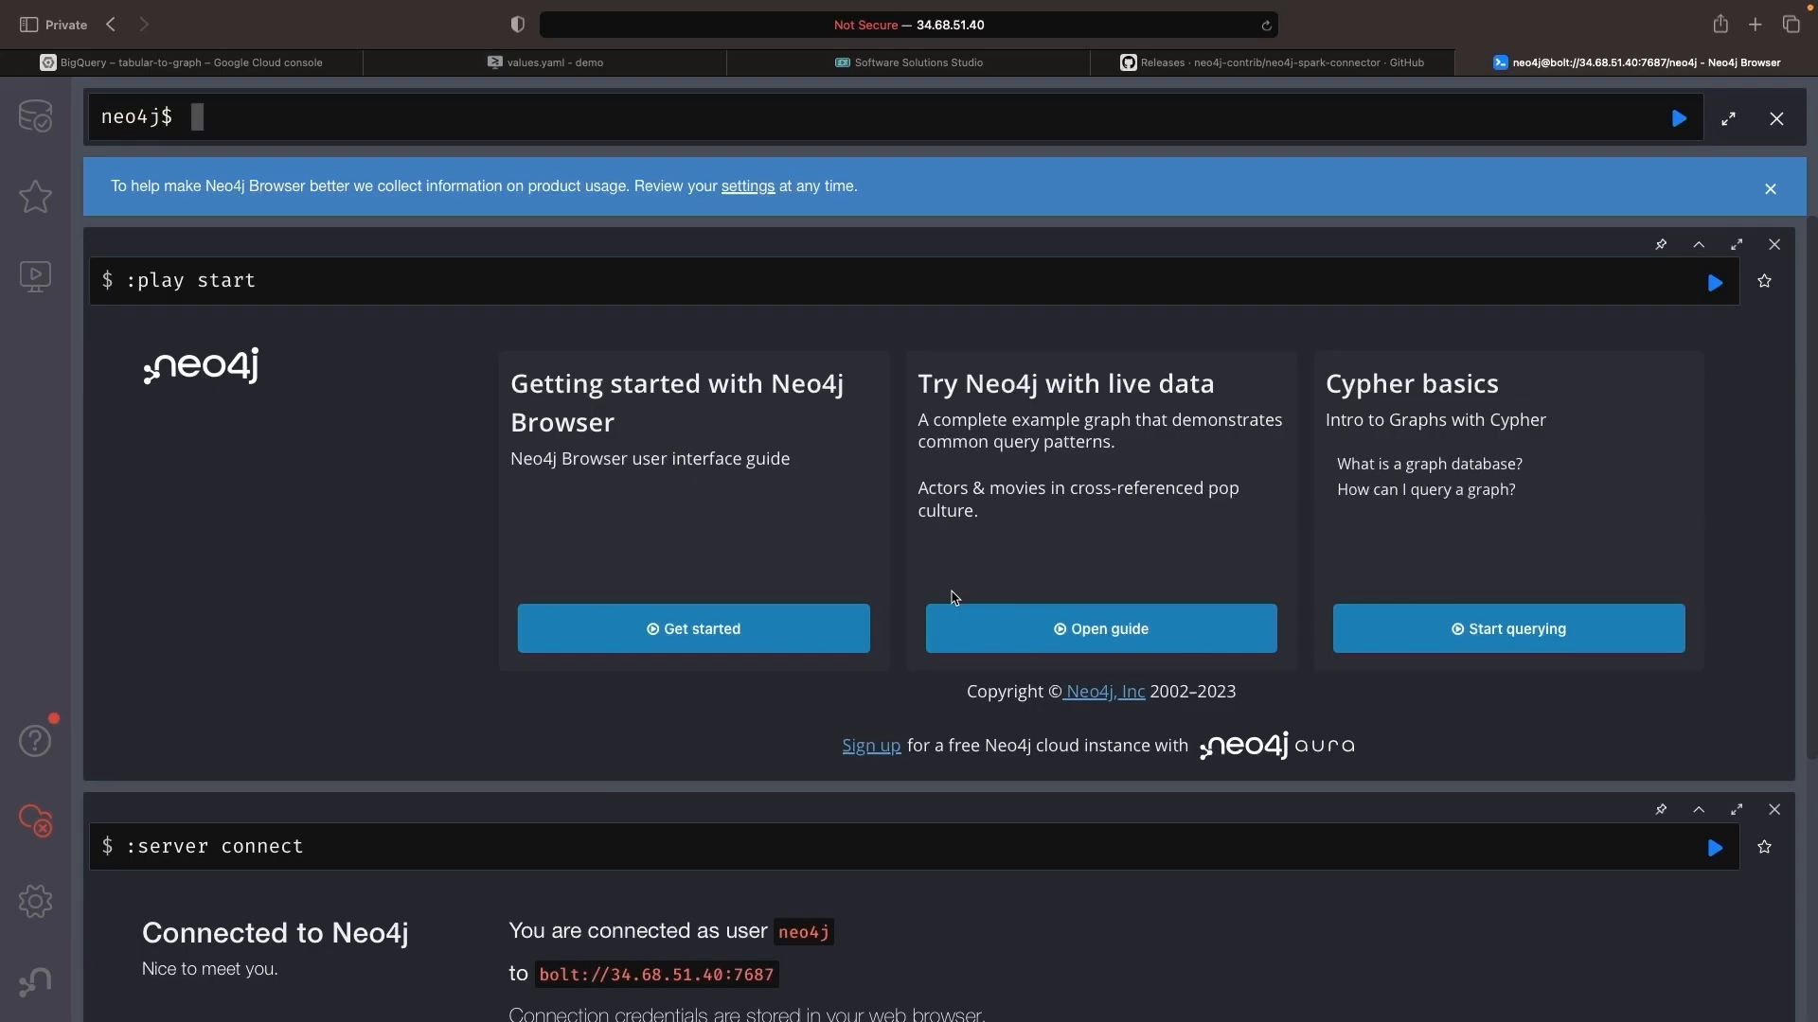
mouse_move(920, 547)
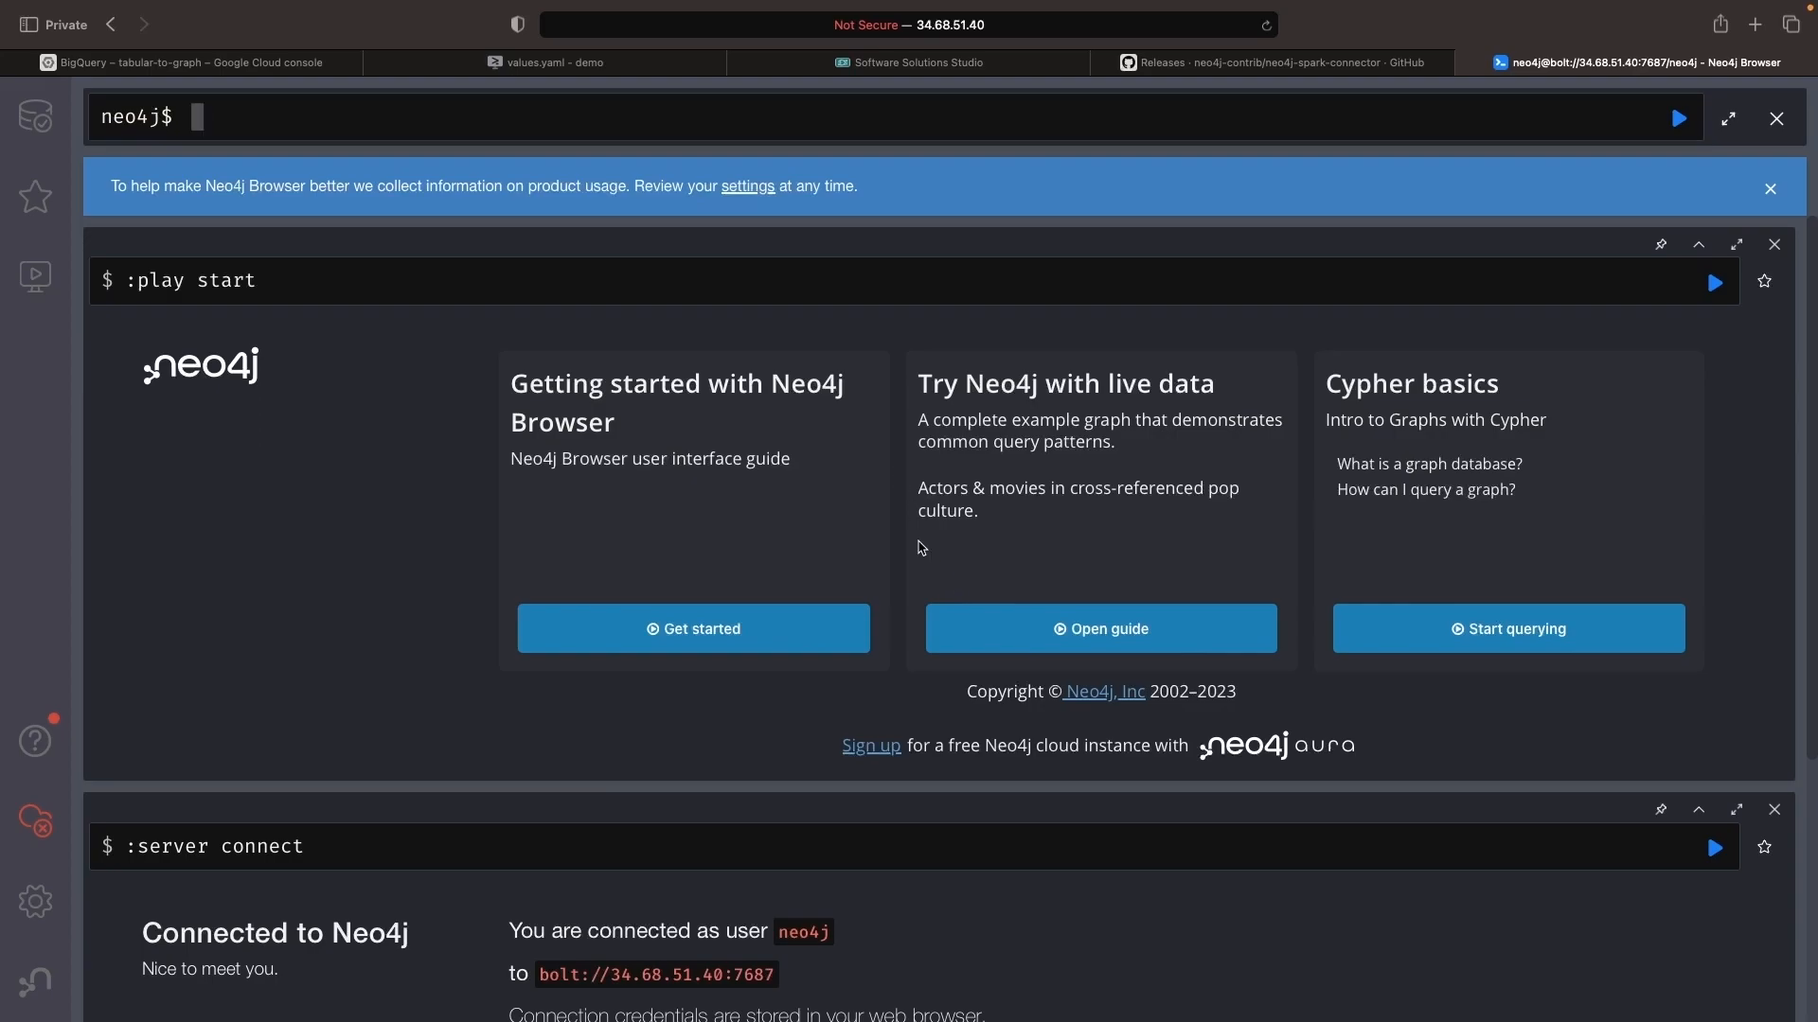
mouse_move(566, 106)
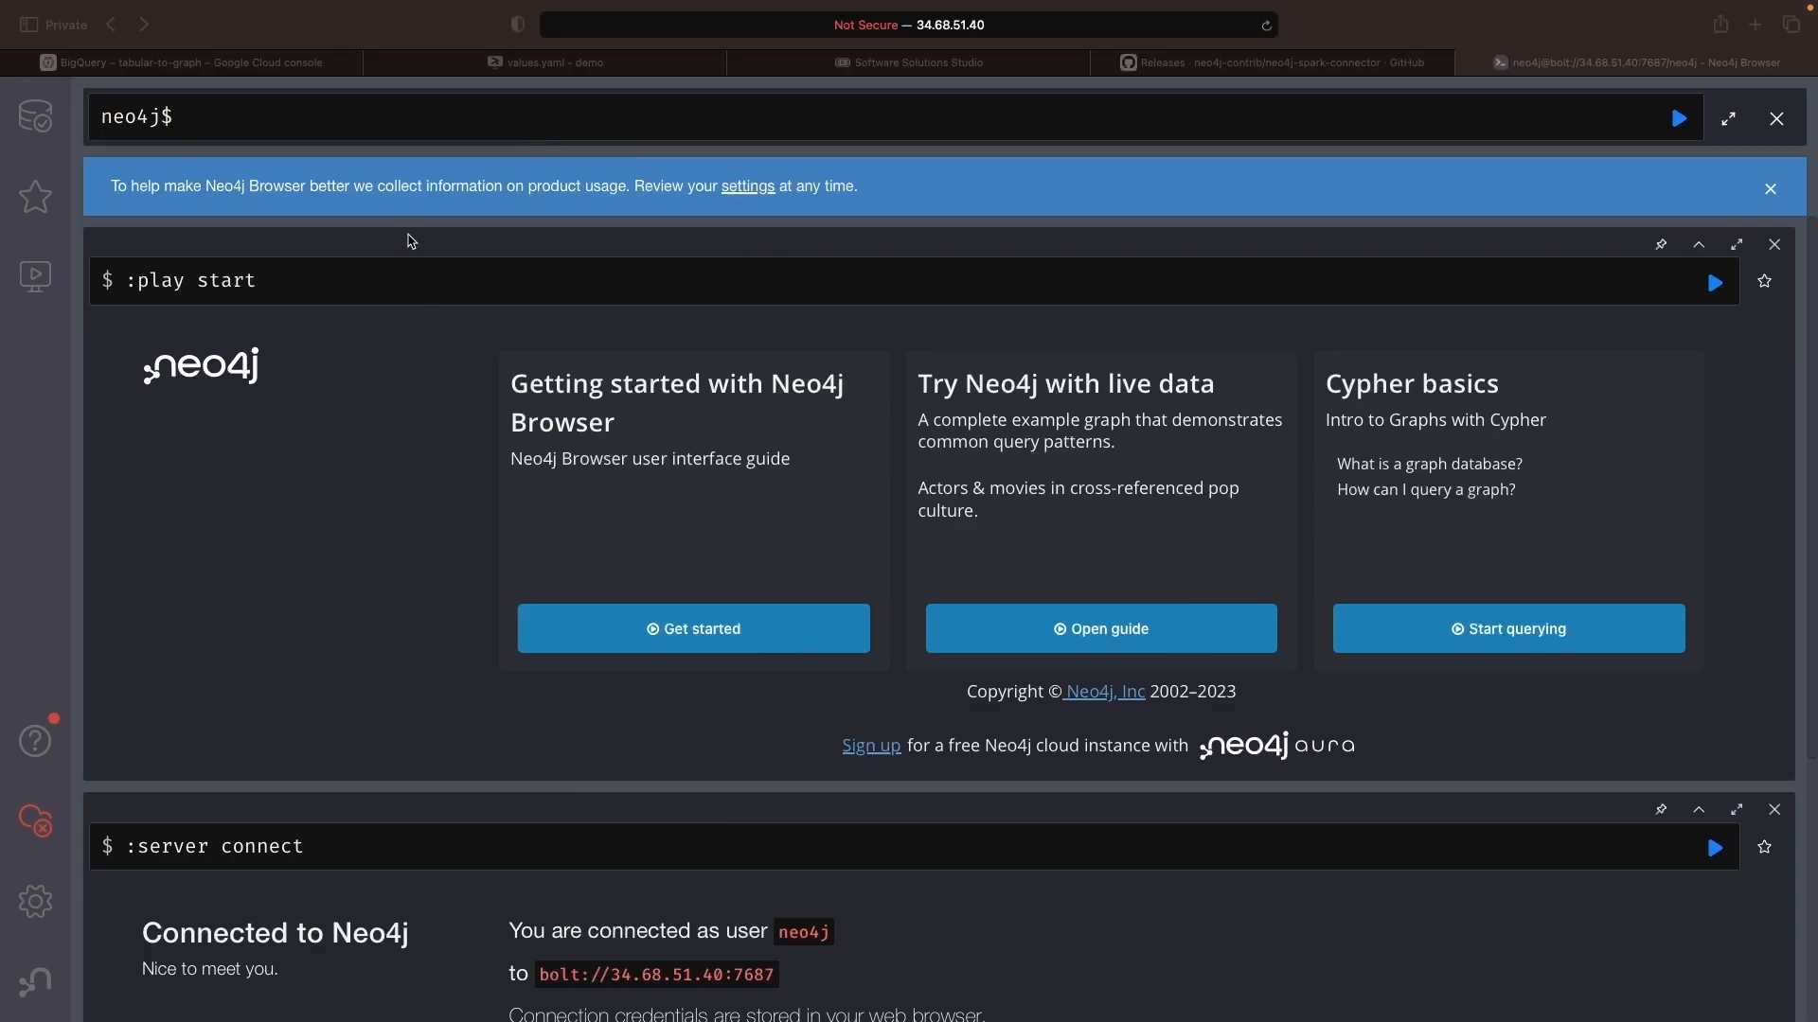
Run MATCH (n) RETURN n and inspect the /downloads Webpage node's properties.
type("MATCH (n) RETURN n")
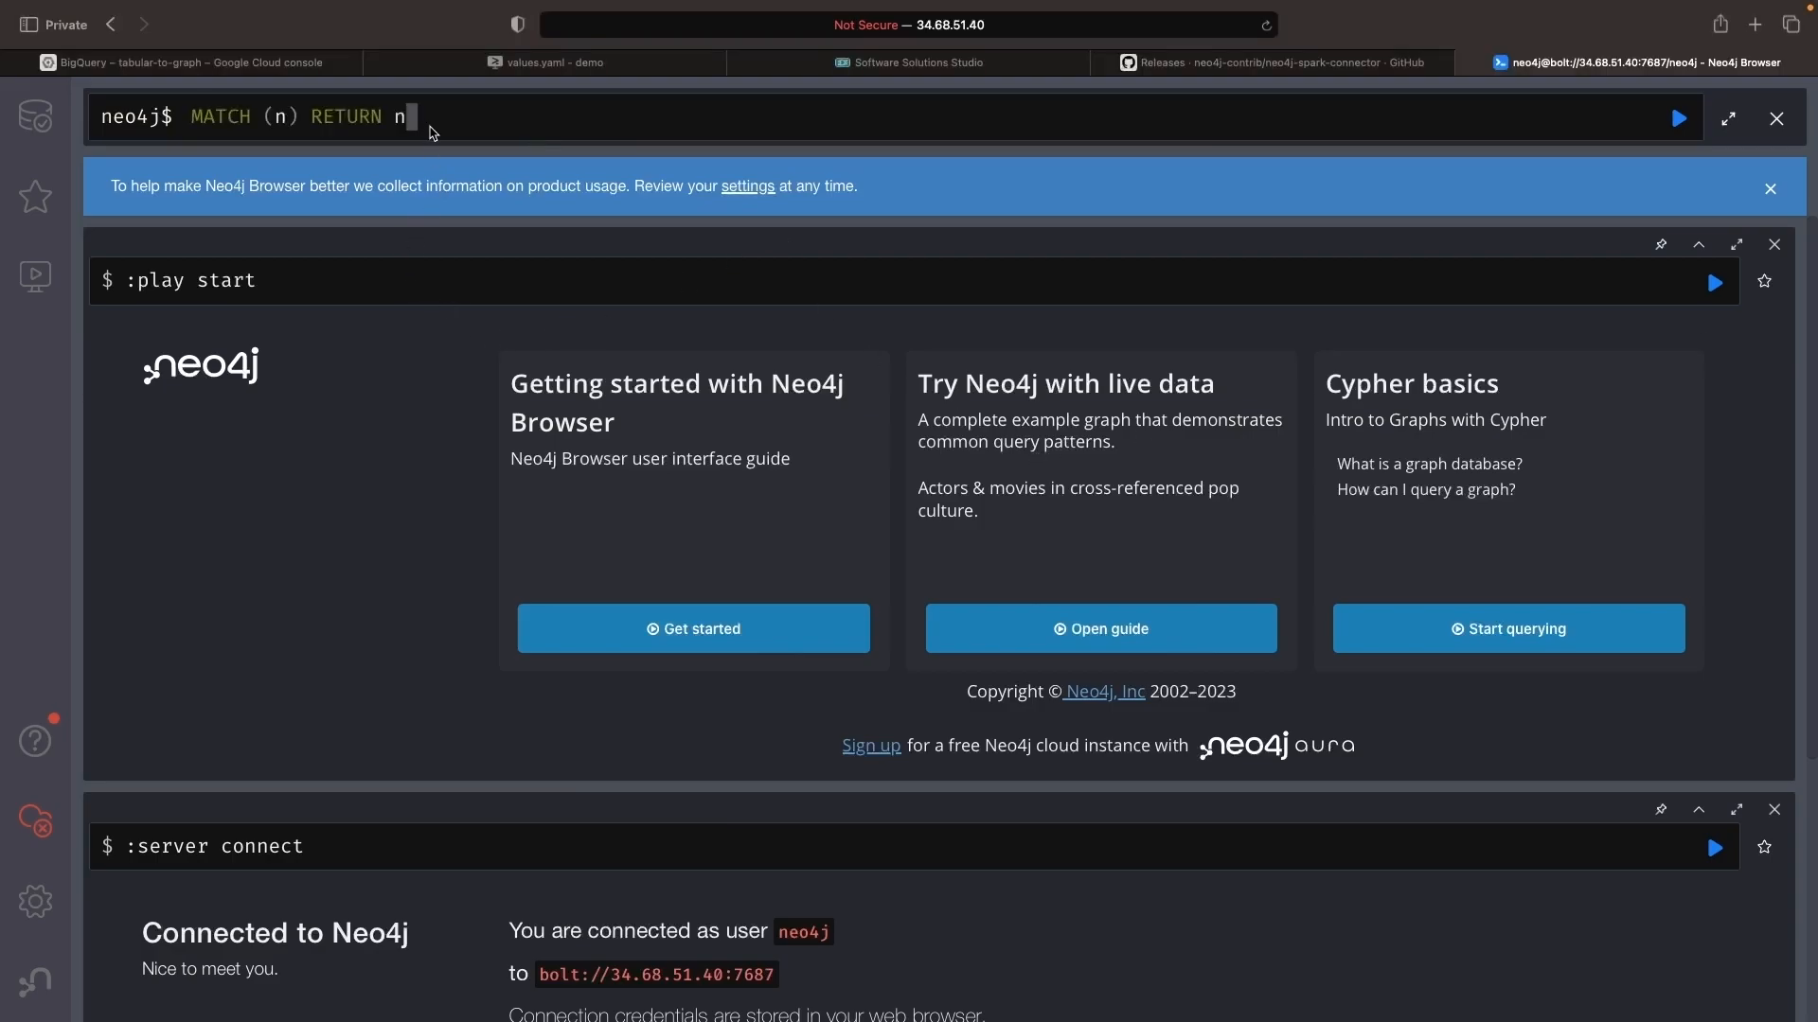
left_click(1674, 118)
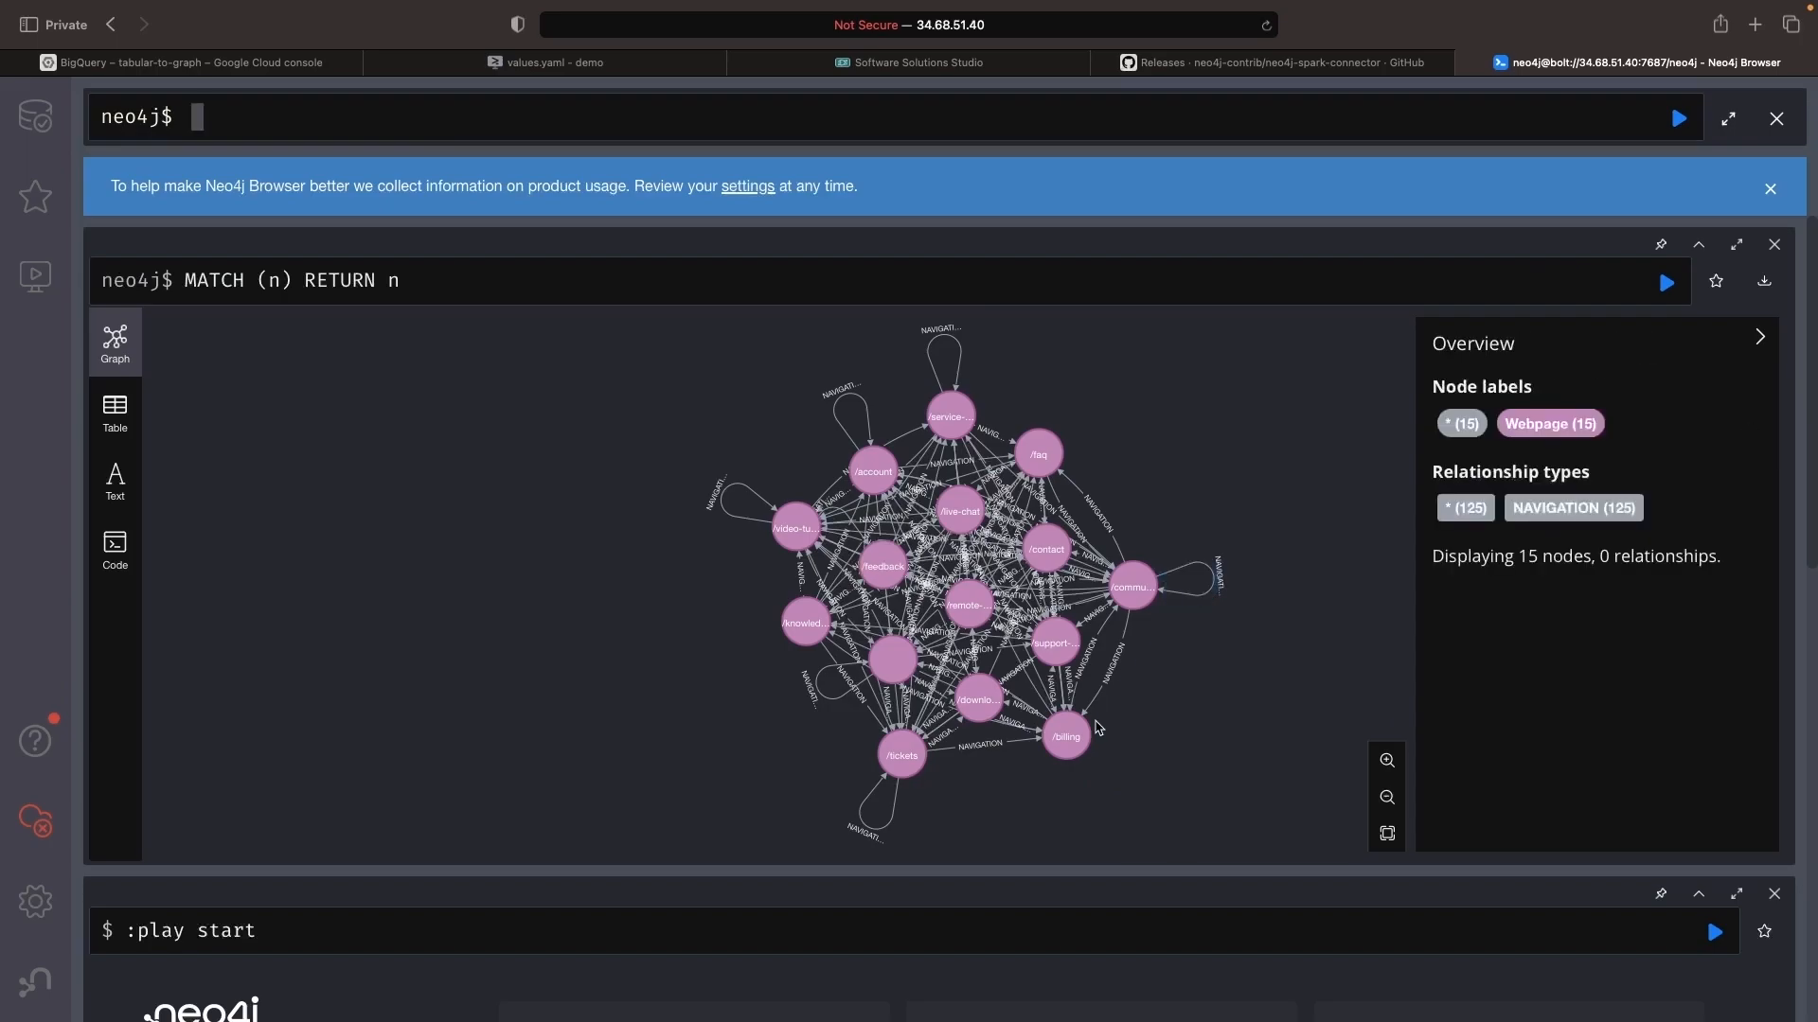
left_click(1064, 736)
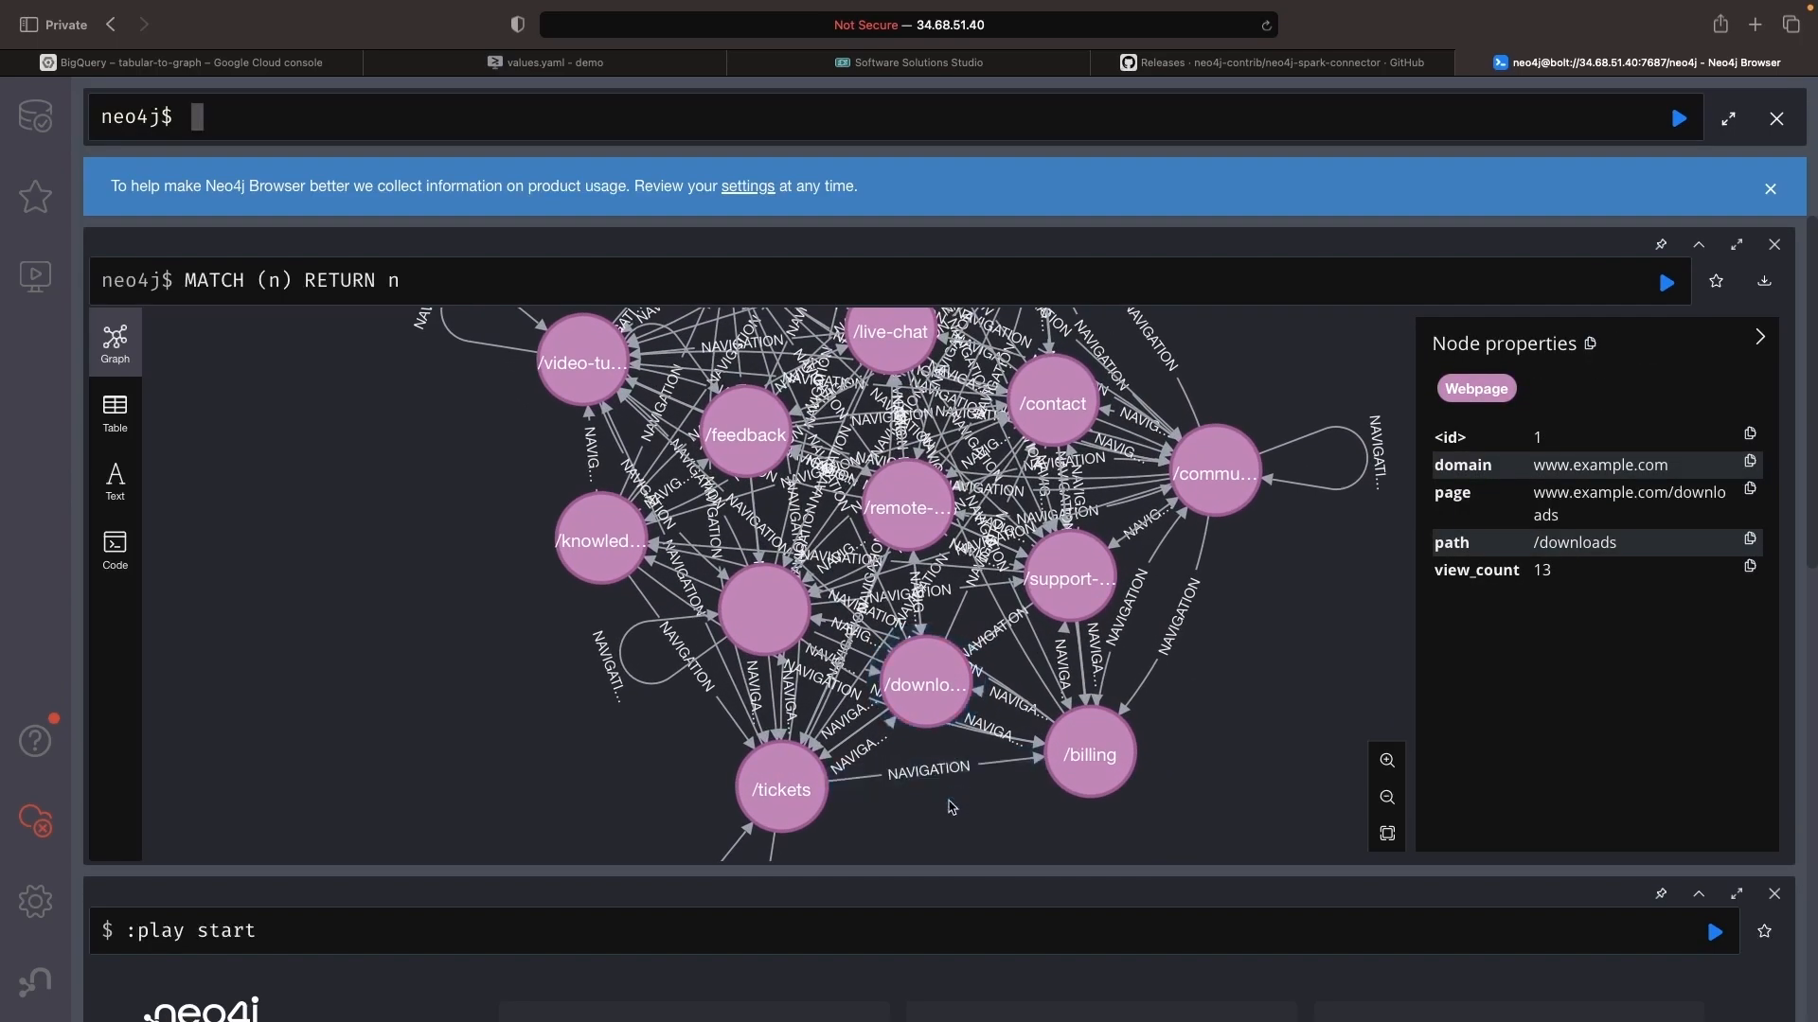
left_click(1212, 474)
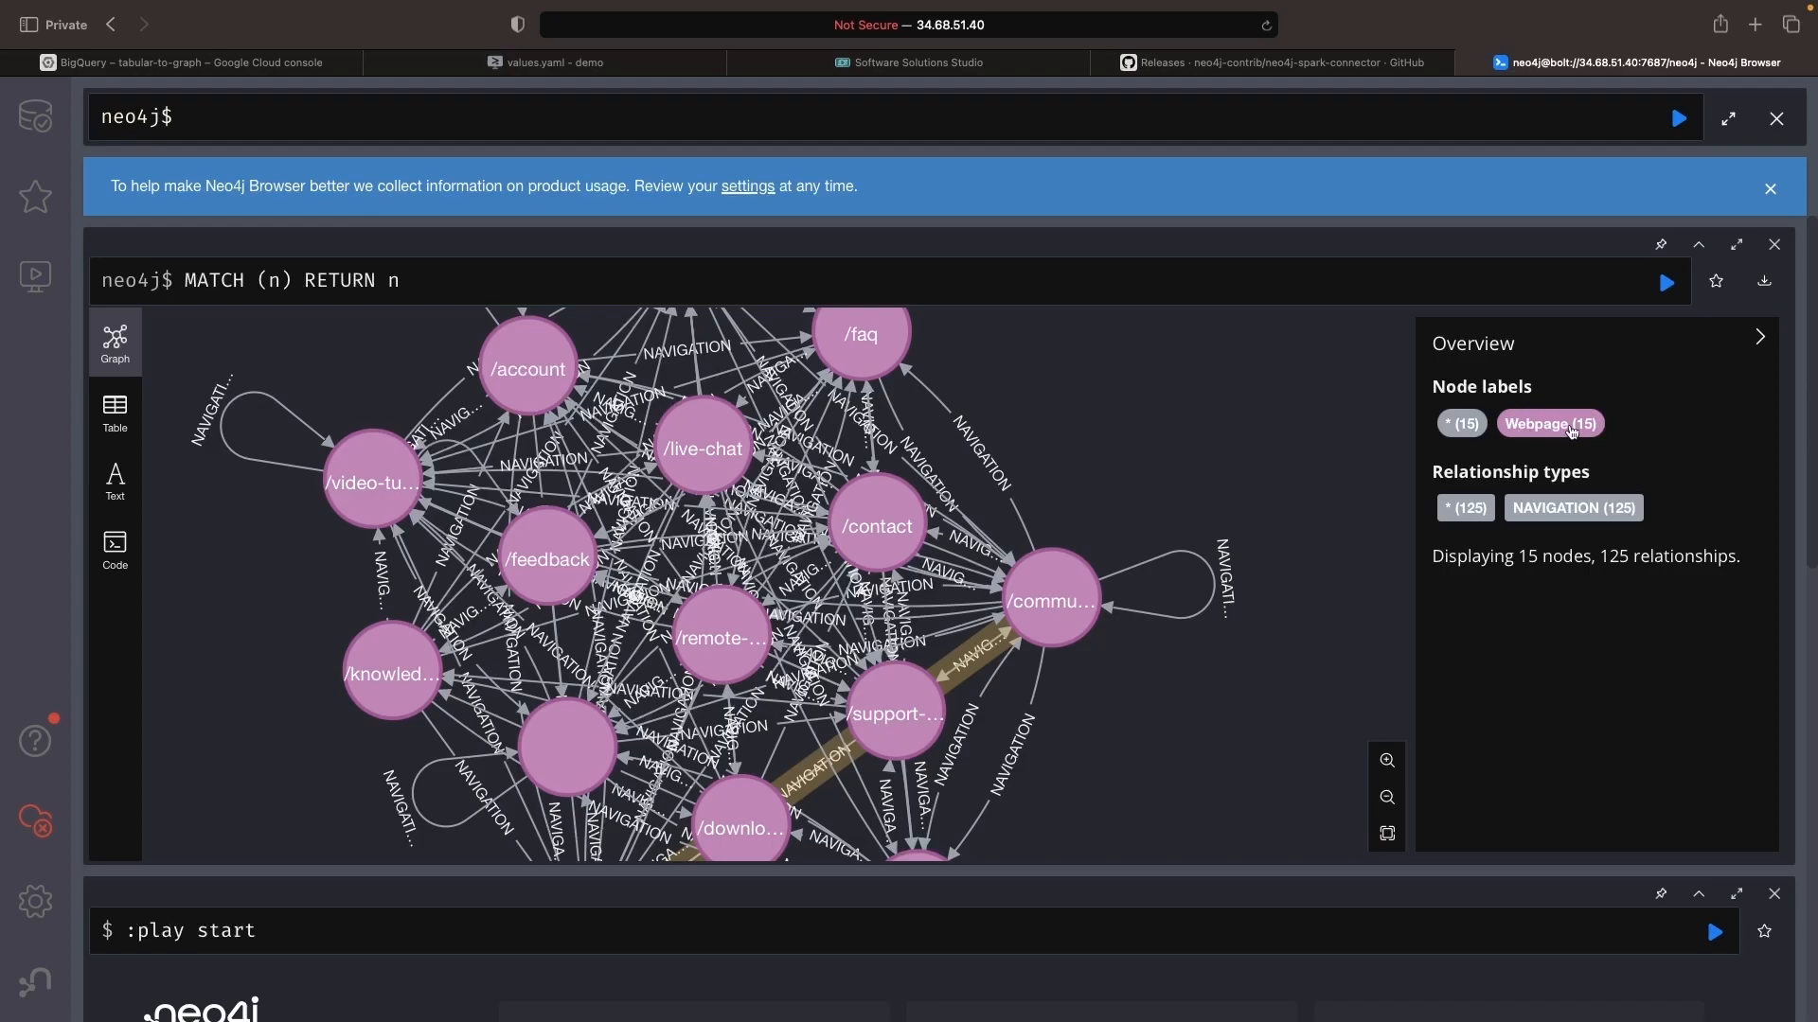
Restyle the graph so Webpage nodes are green and NAVIGATION relationships blue.
left_click(1551, 423)
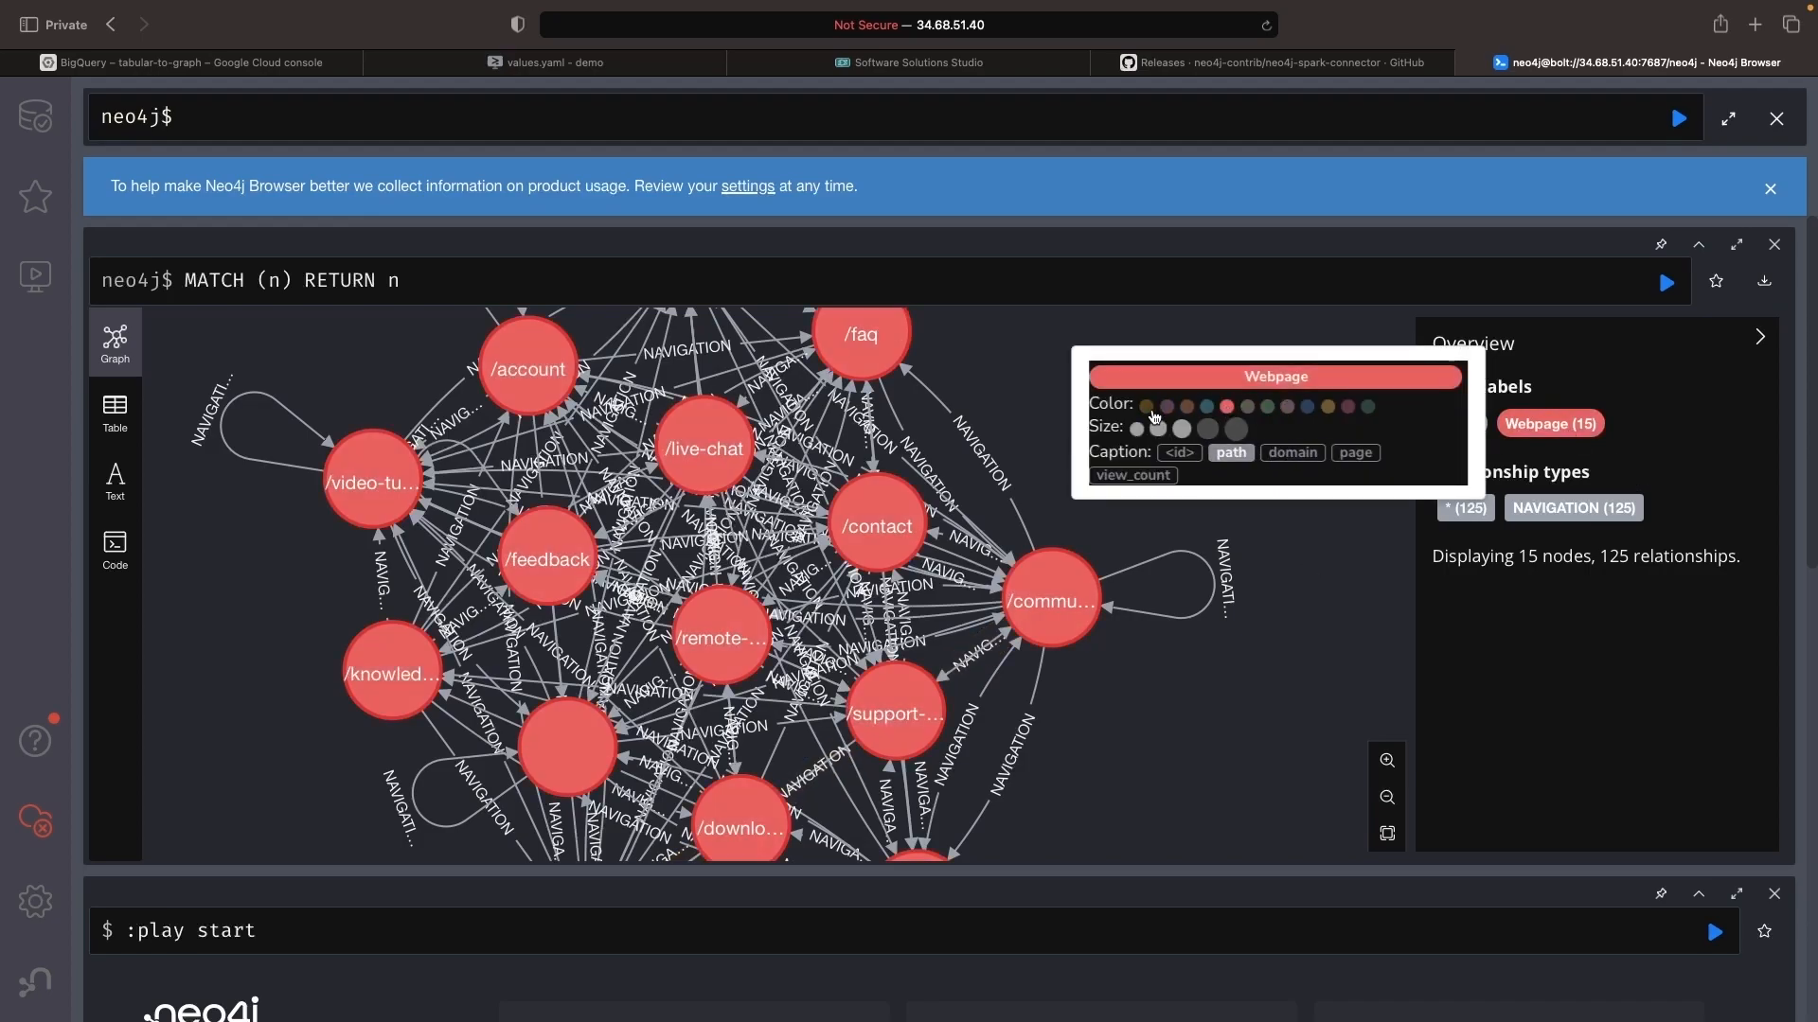
left_click(1571, 507)
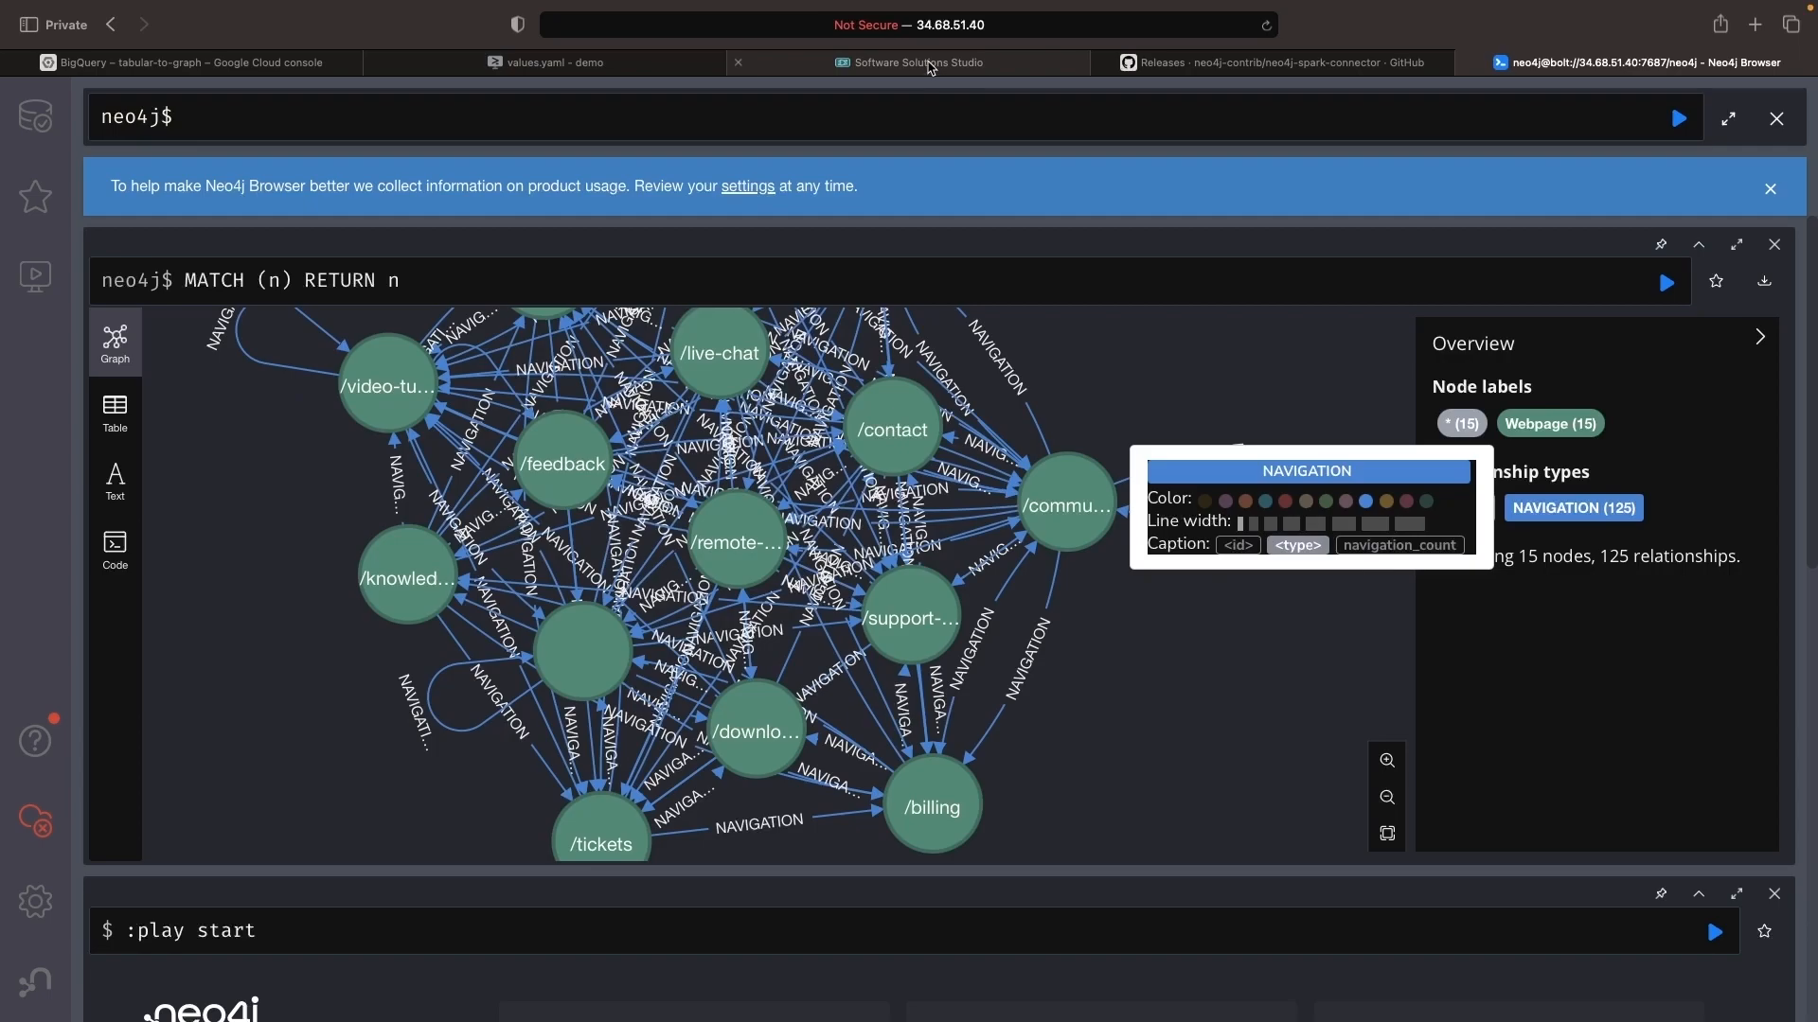
left_click(911, 62)
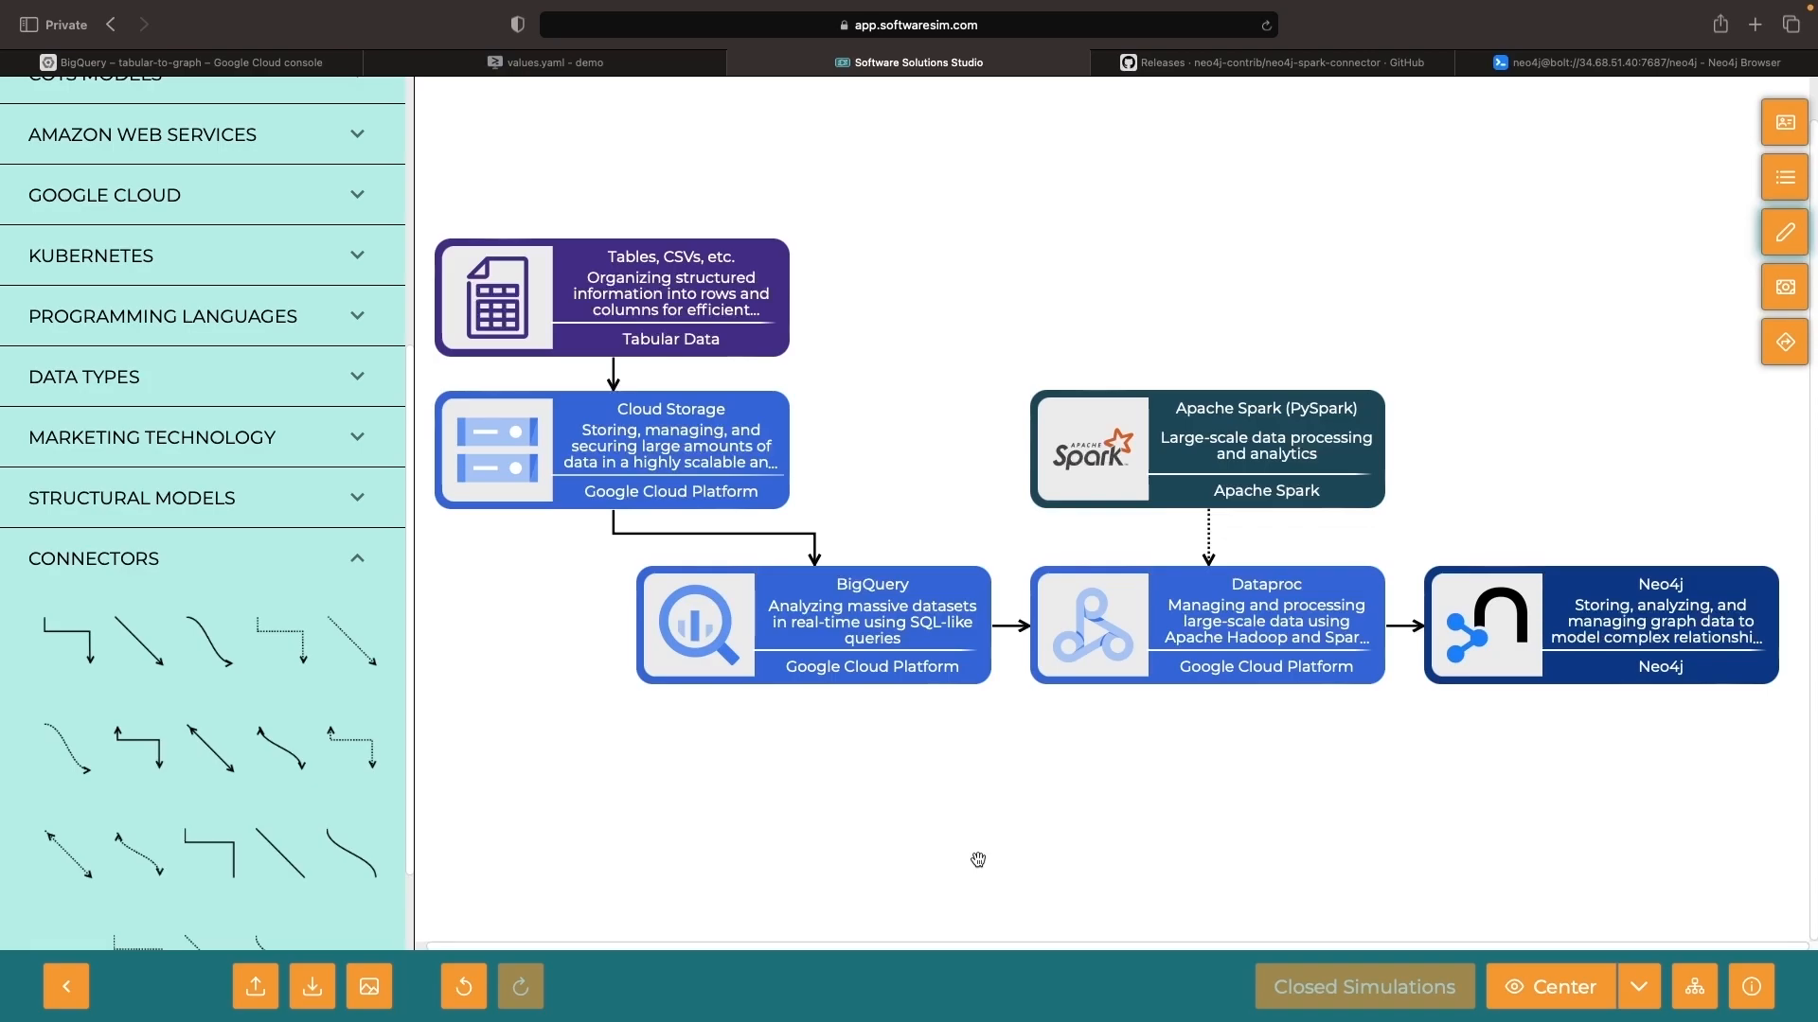
mouse_move(990, 863)
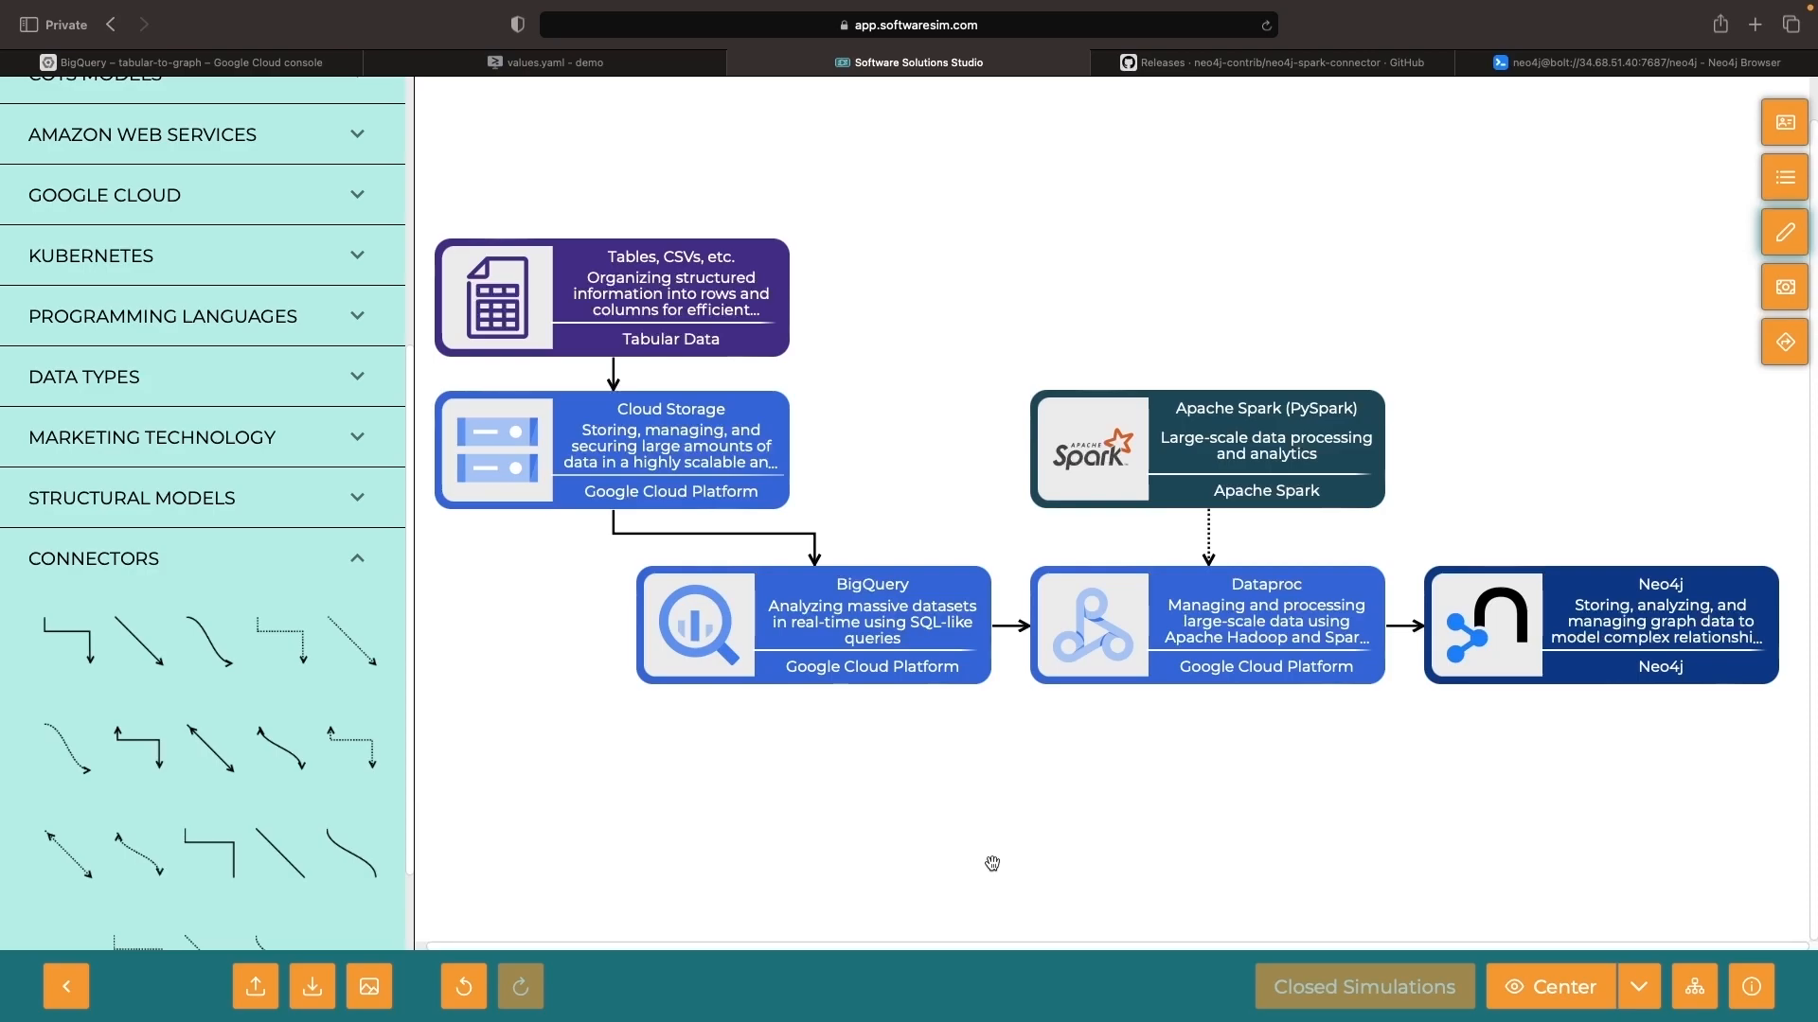
mouse_move(1070, 772)
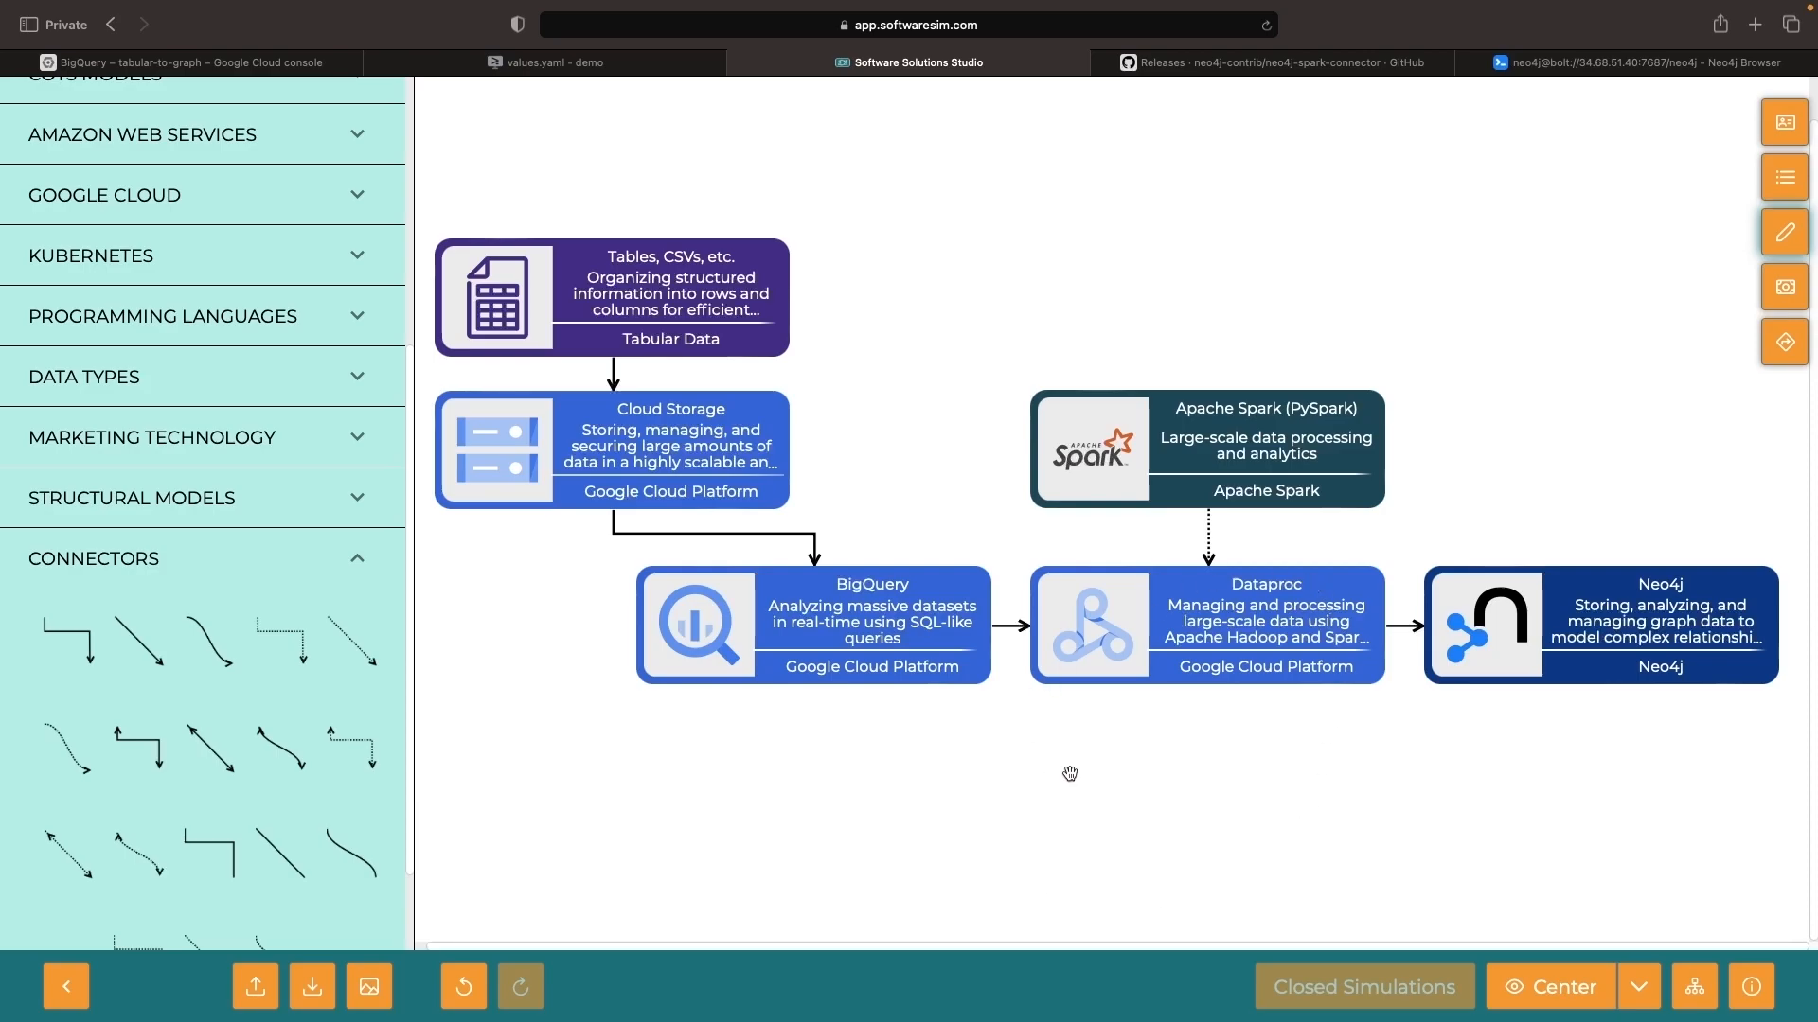